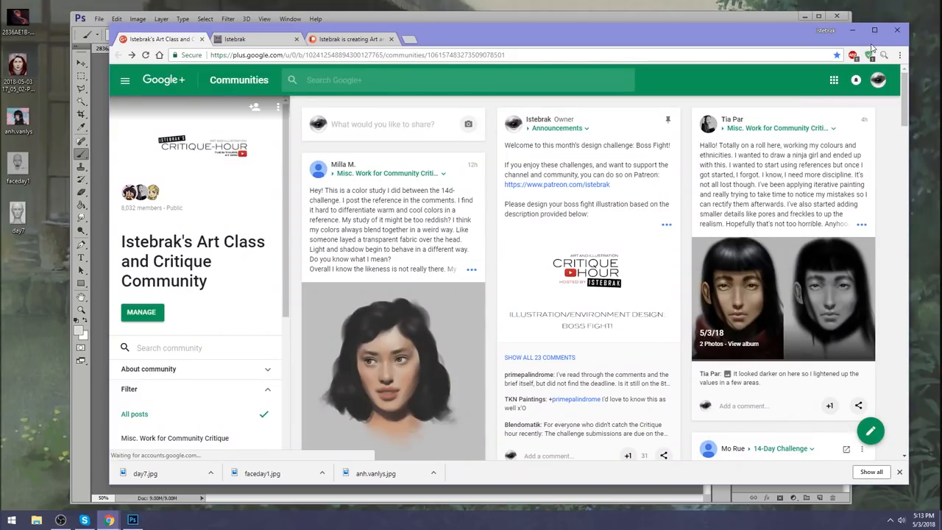
- Scroll through Istebrak's Patreon page and tiers, then switch to her portfolio website
{"action": "left_click", "coordinate": [916, 512]}
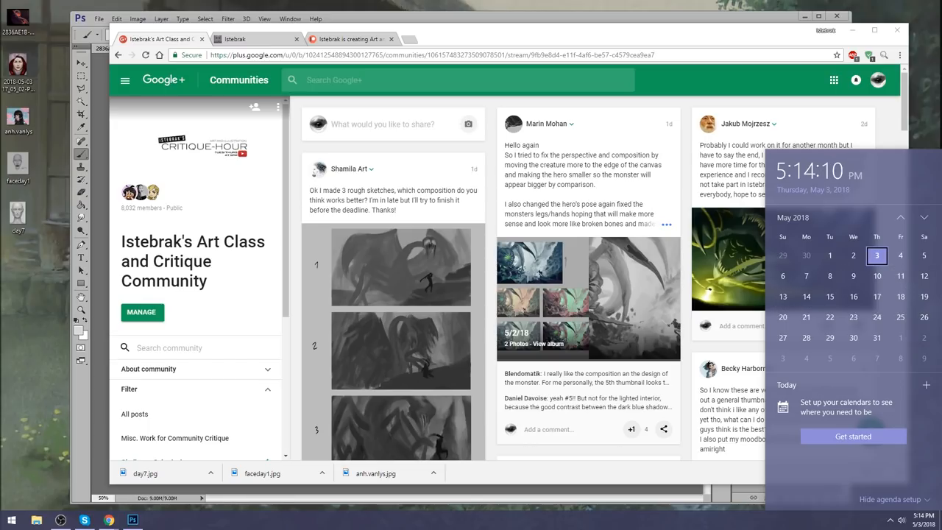
{"action": "mouse_move", "coordinate": [783, 297]}
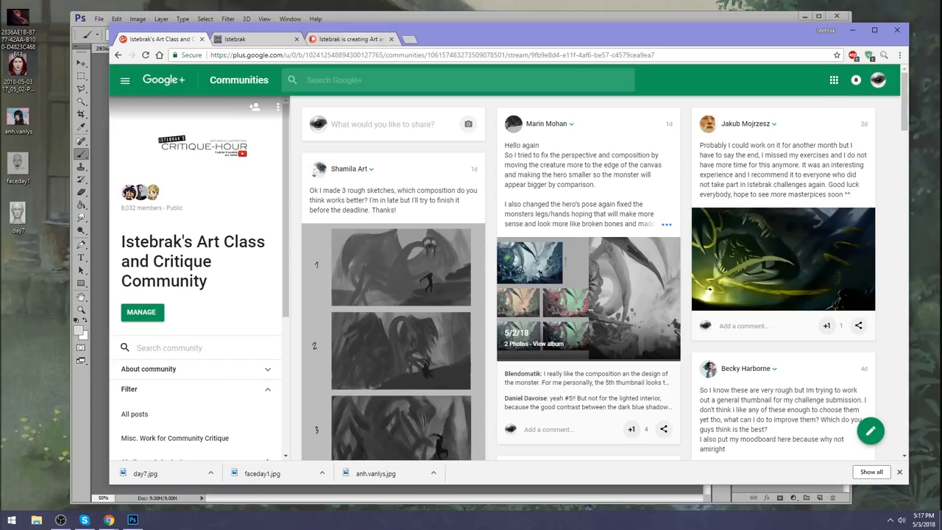
{"action": "left_click", "coordinate": [356, 39]}
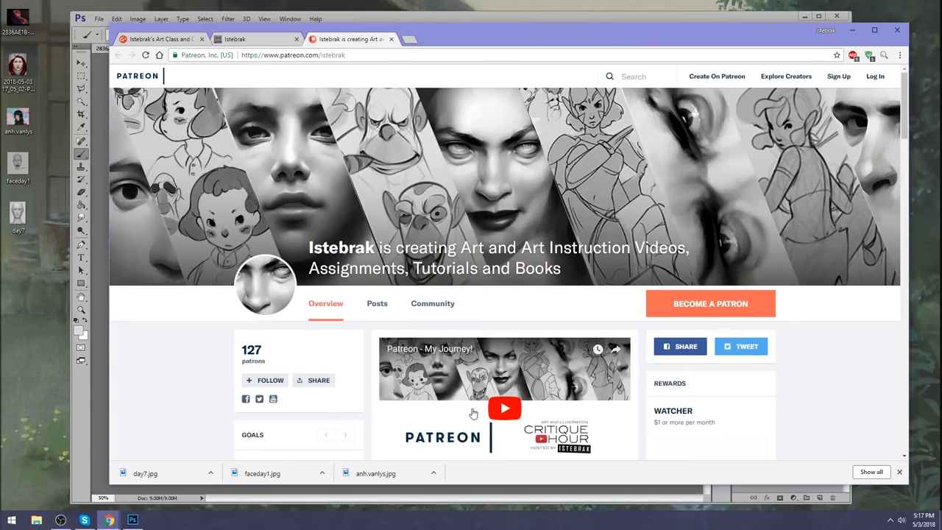
{"action": "scroll", "scroll_direction": "down", "scroll_amount": 3}
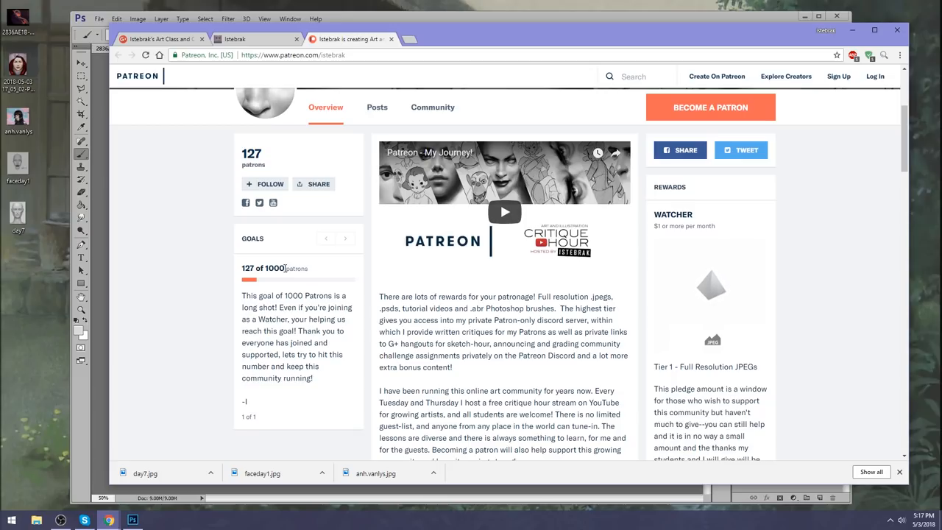
{"action": "left_click", "coordinate": [164, 40]}
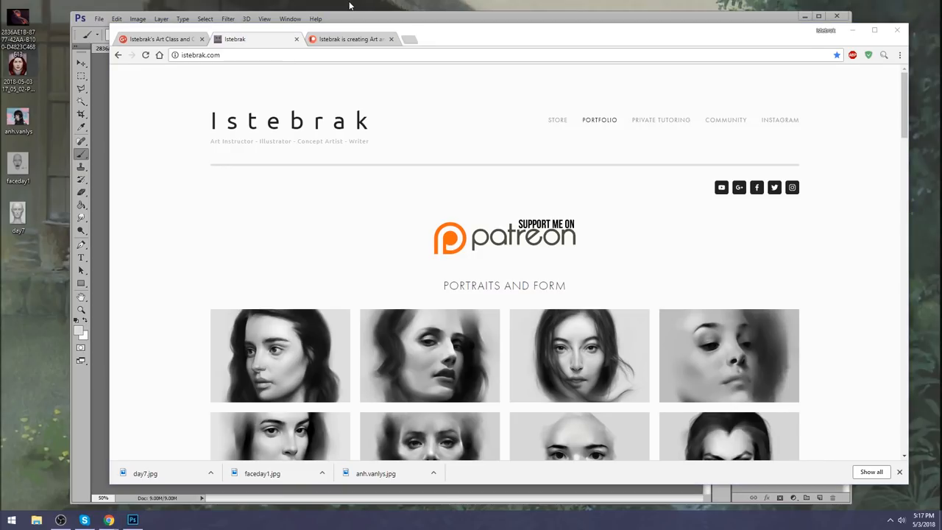
{"action": "mouse_move", "coordinate": [265, 18]}
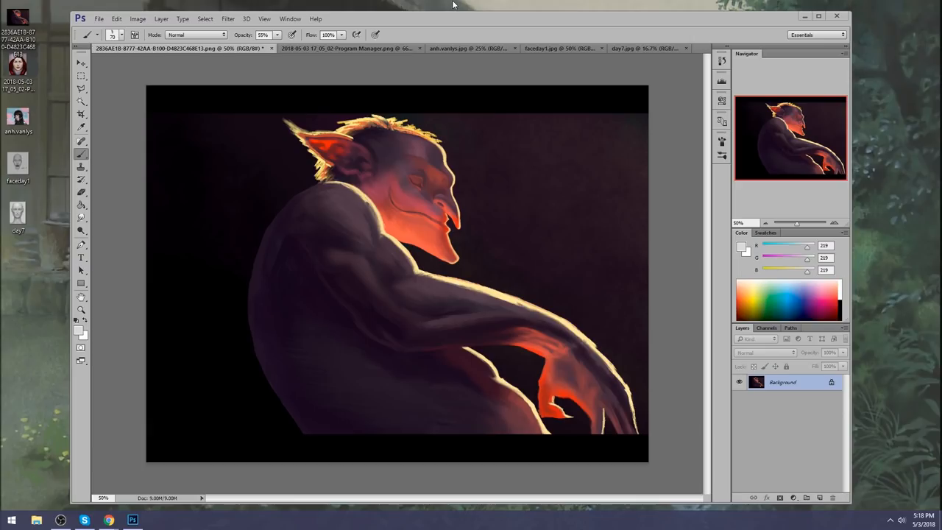
{"action": "mouse_move", "coordinate": [477, 9]}
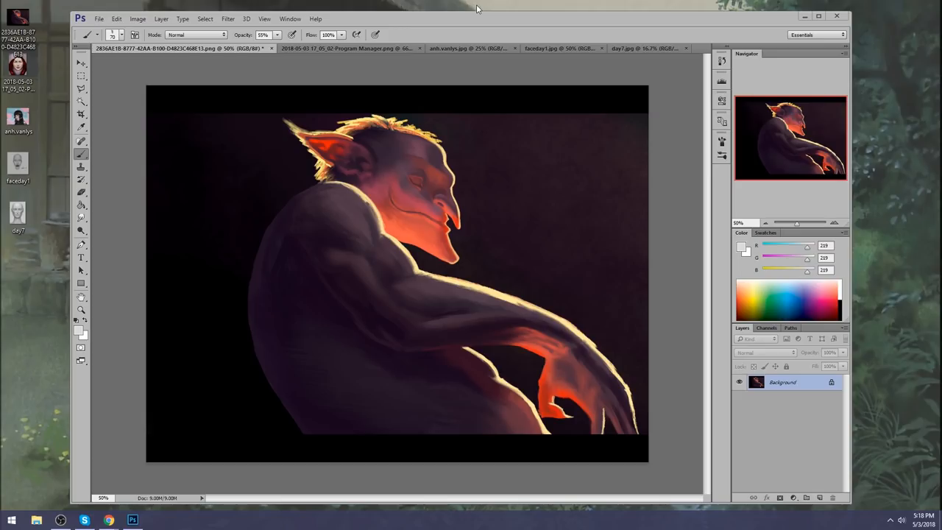
{"action": "mouse_move", "coordinate": [744, 64]}
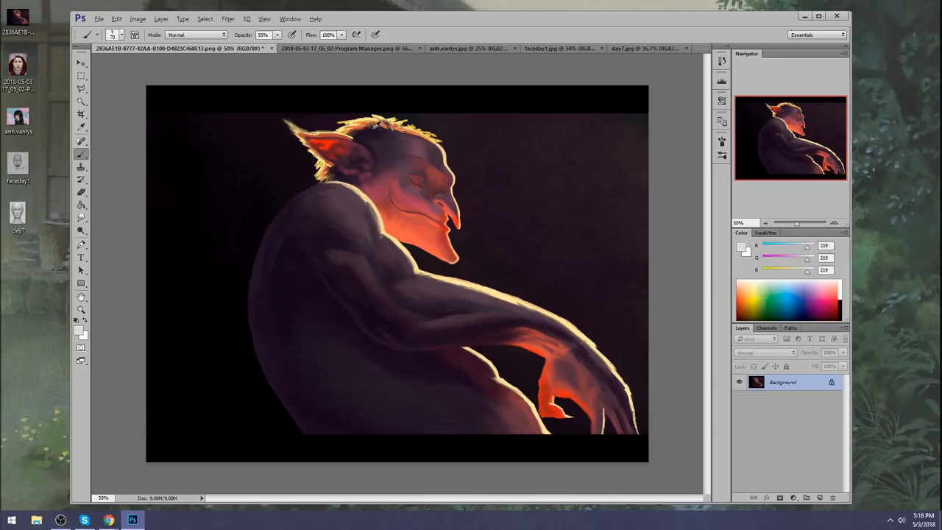
{"action": "mouse_move", "coordinate": [406, 164]}
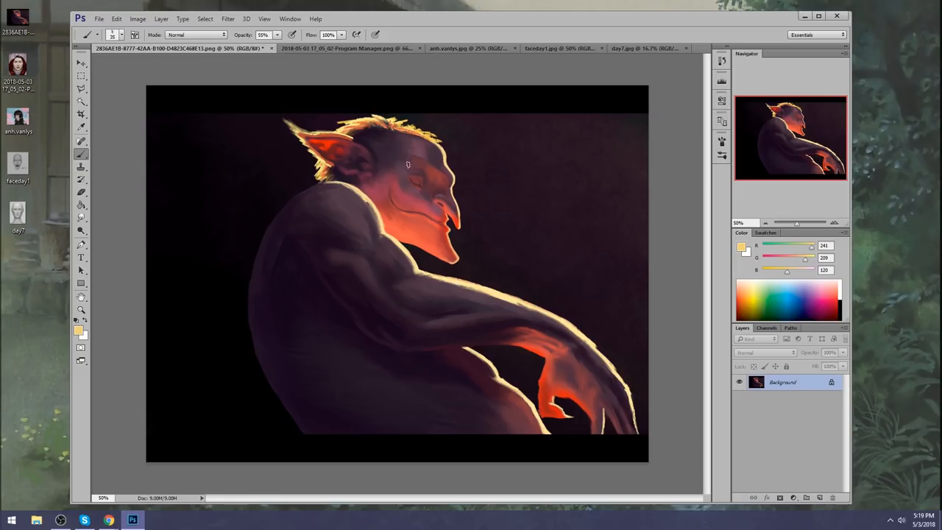
- Paint darkening strokes over the creature's neck and shoulder, then pick a dark brown colour
{"action": "left_click_drag", "start_coordinate": [398, 133], "coordinate": [272, 346]}
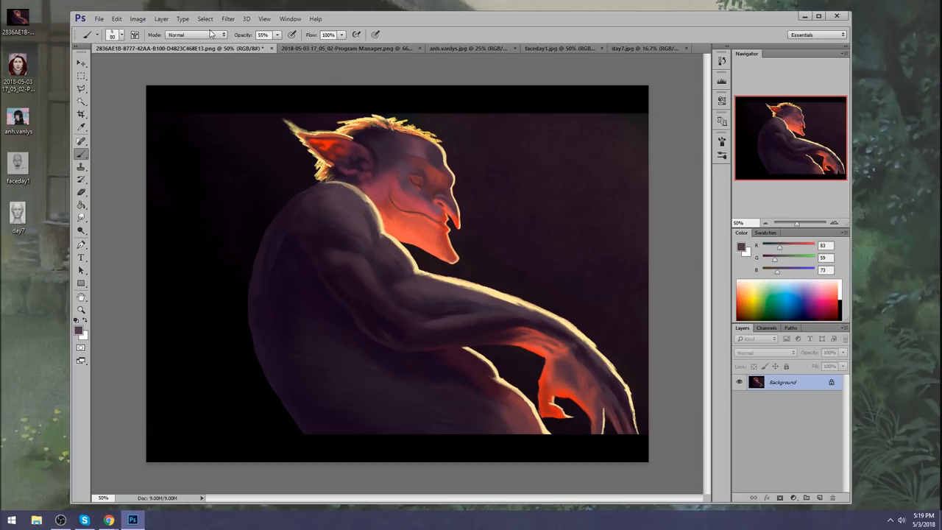
{"action": "left_click", "coordinate": [199, 35]}
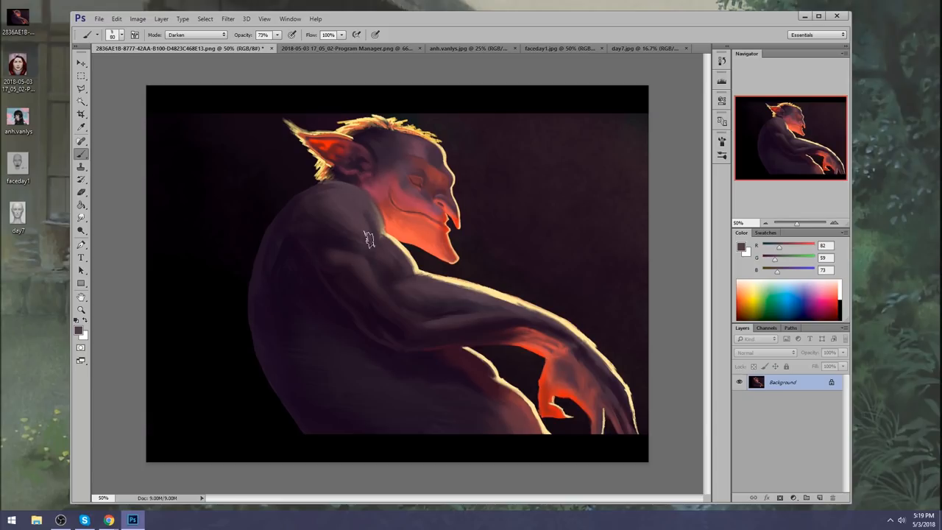
{"action": "mouse_move", "coordinate": [355, 206]}
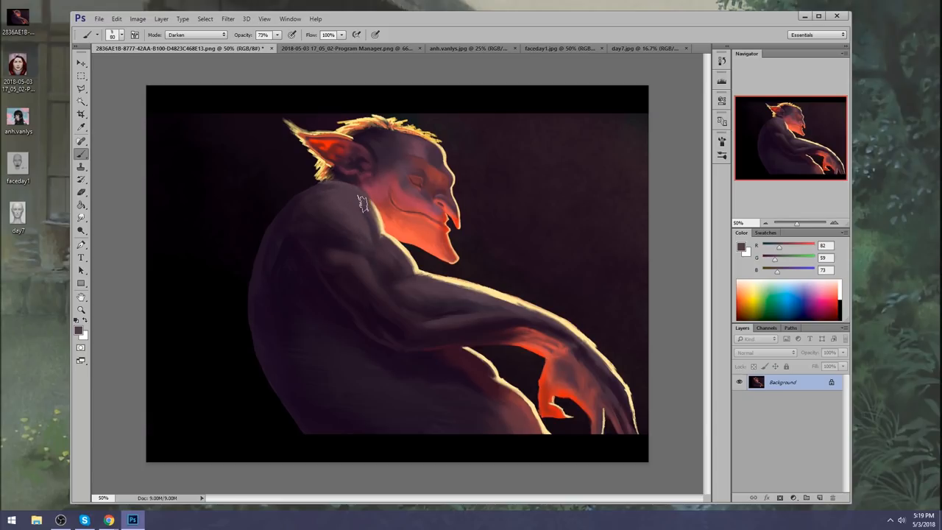
{"action": "left_click_drag", "start_coordinate": [361, 206], "coordinate": [375, 233]}
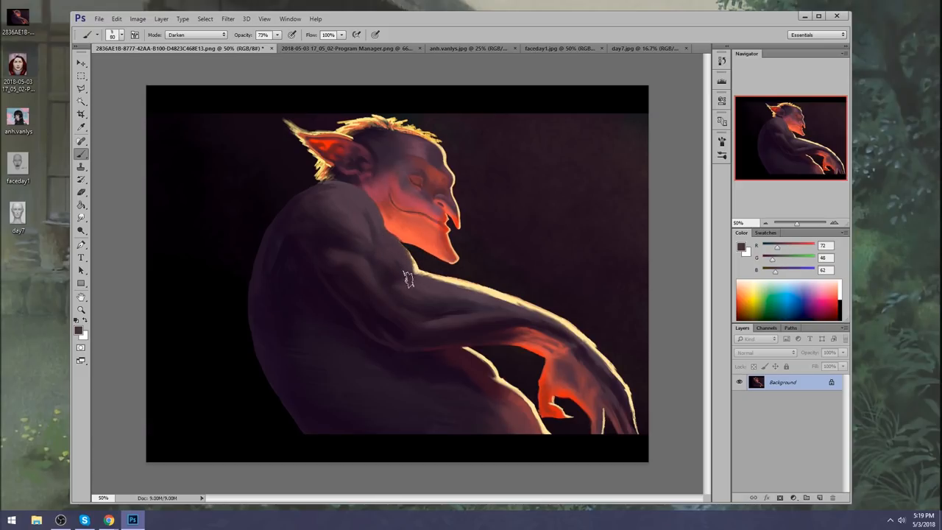
{"action": "left_click_drag", "start_coordinate": [409, 277], "coordinate": [424, 283]}
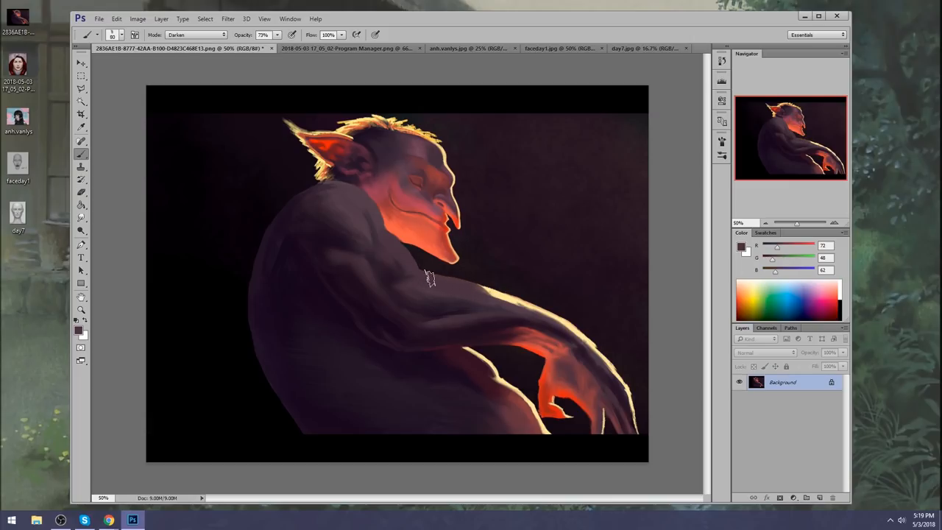
{"action": "mouse_move", "coordinate": [689, 360]}
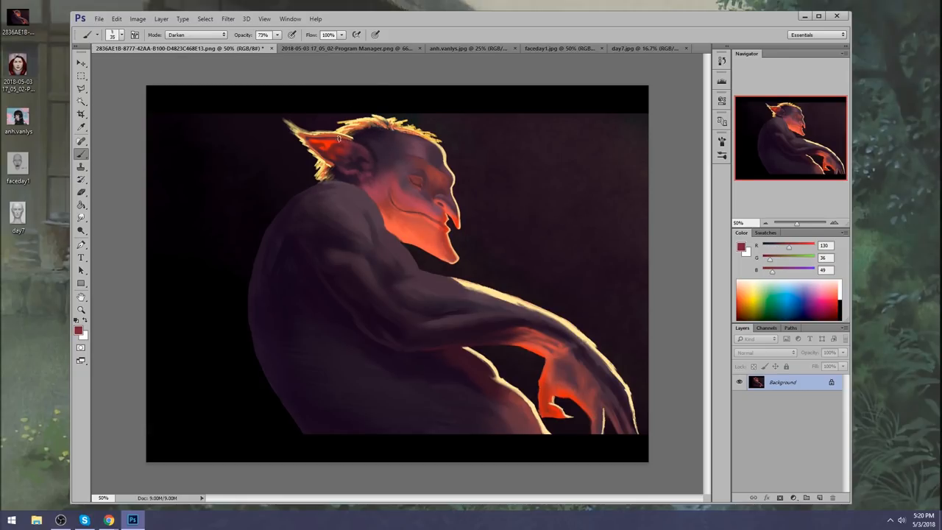
{"action": "left_click_drag", "start_coordinate": [339, 140], "coordinate": [341, 168]}
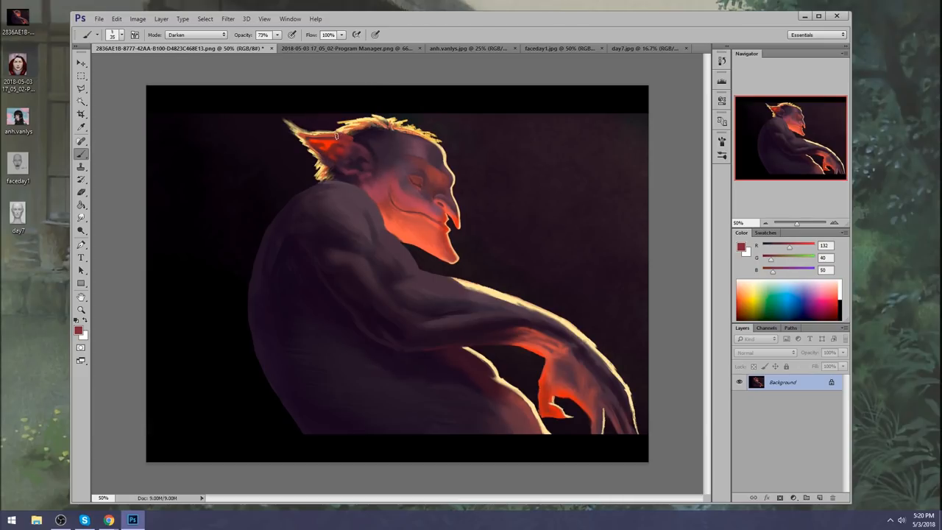
{"action": "left_click", "coordinate": [339, 145]}
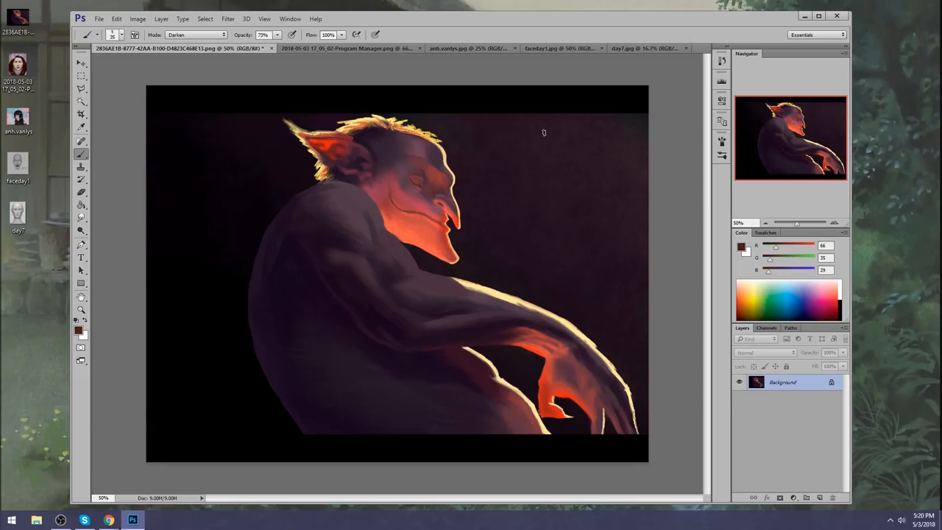
{"action": "left_click", "coordinate": [197, 35]}
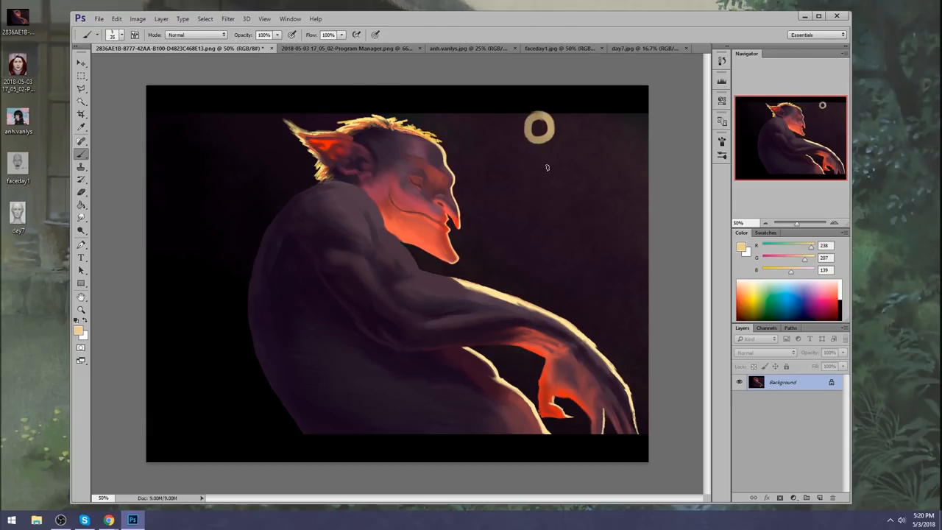
{"action": "mouse_move", "coordinate": [537, 164]}
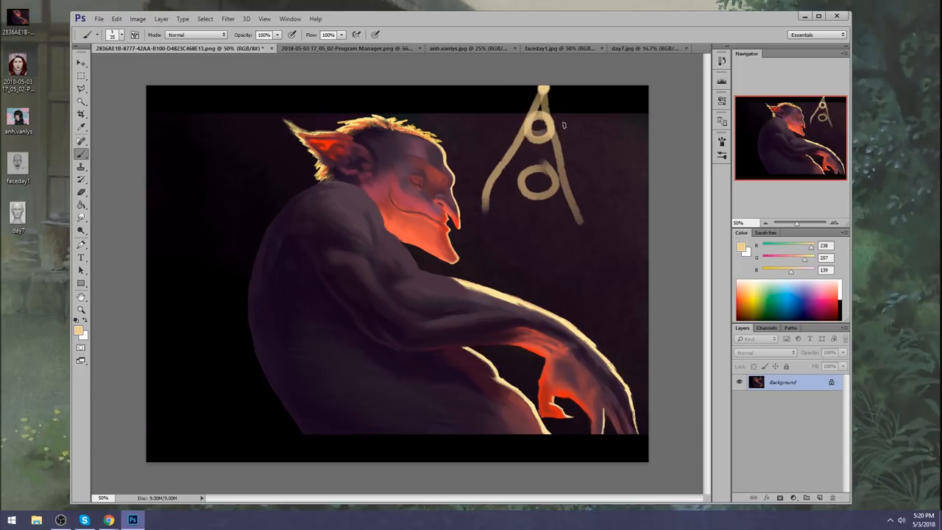
{"action": "left_click_drag", "start_coordinate": [556, 115], "coordinate": [588, 180]}
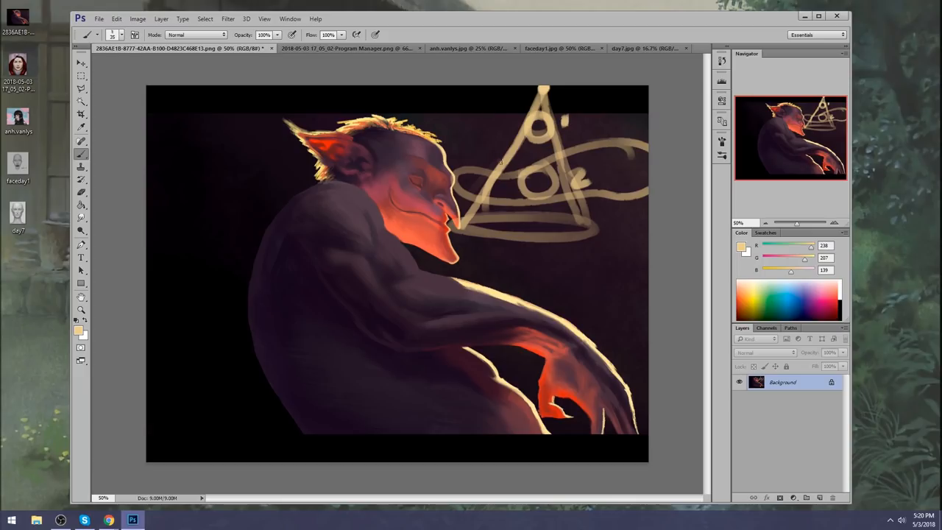
{"action": "left_click_drag", "start_coordinate": [479, 154], "coordinate": [545, 118]}
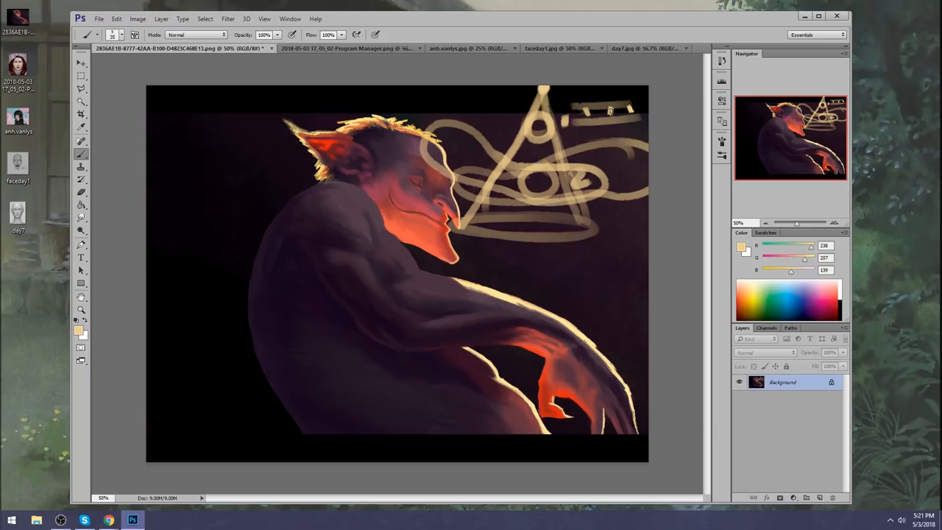
{"action": "mouse_move", "coordinate": [631, 109]}
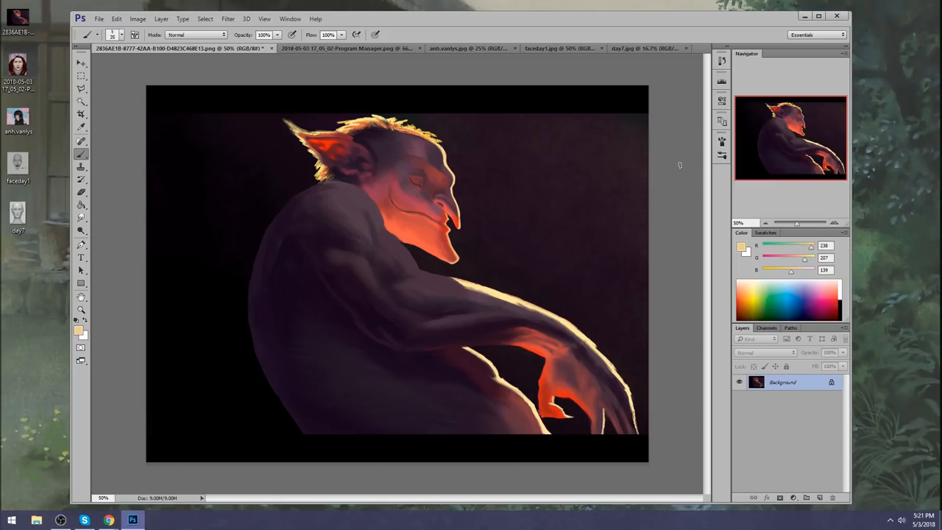
{"action": "mouse_move", "coordinate": [658, 171]}
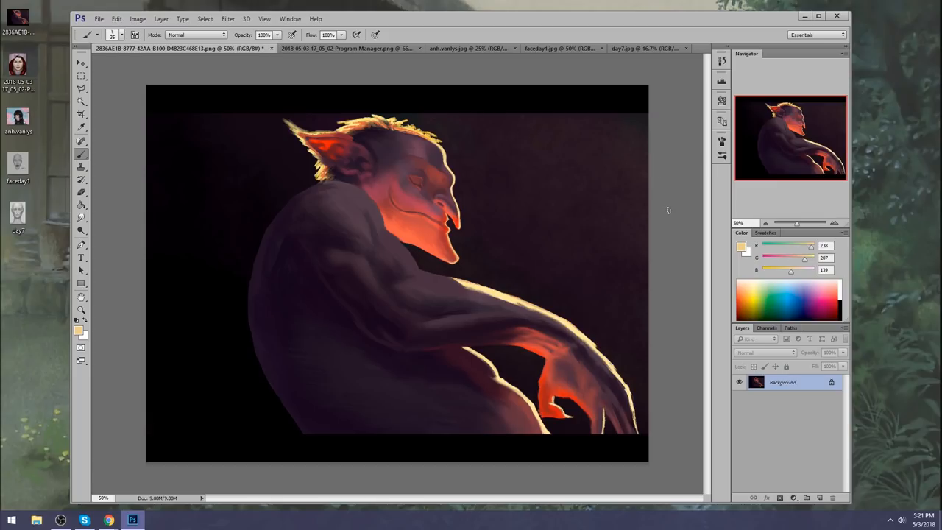
{"action": "mouse_move", "coordinate": [664, 214]}
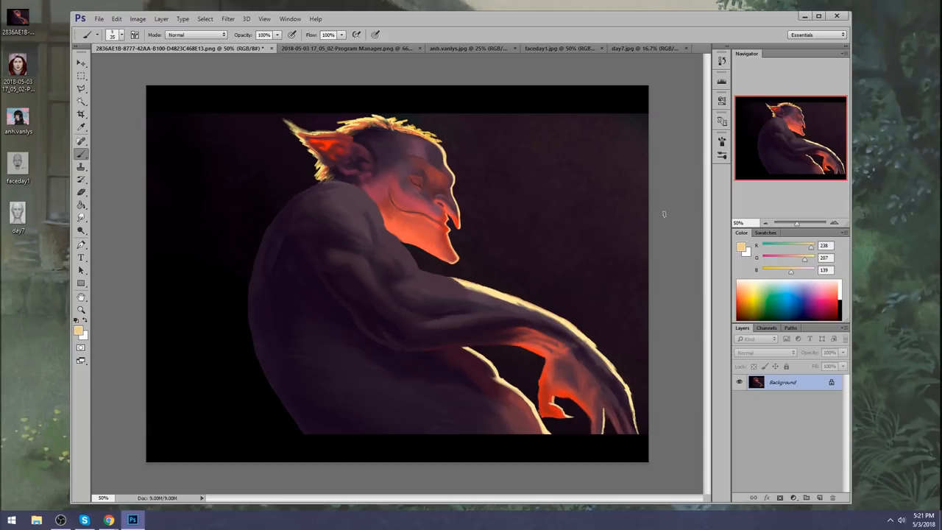
{"action": "mouse_move", "coordinate": [351, 238]}
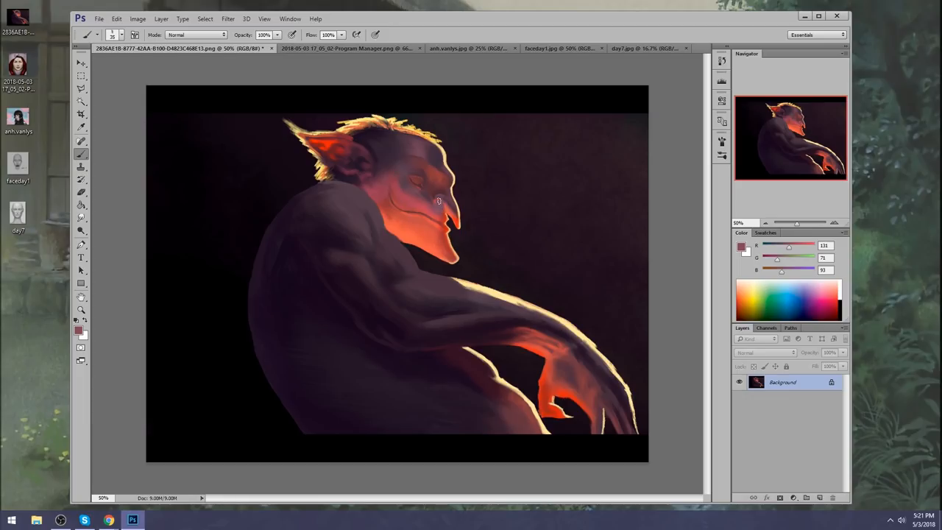
- Touch up the creature's face and pick a warmer orange-red painting colour
{"action": "left_click_drag", "start_coordinate": [439, 201], "coordinate": [441, 242]}
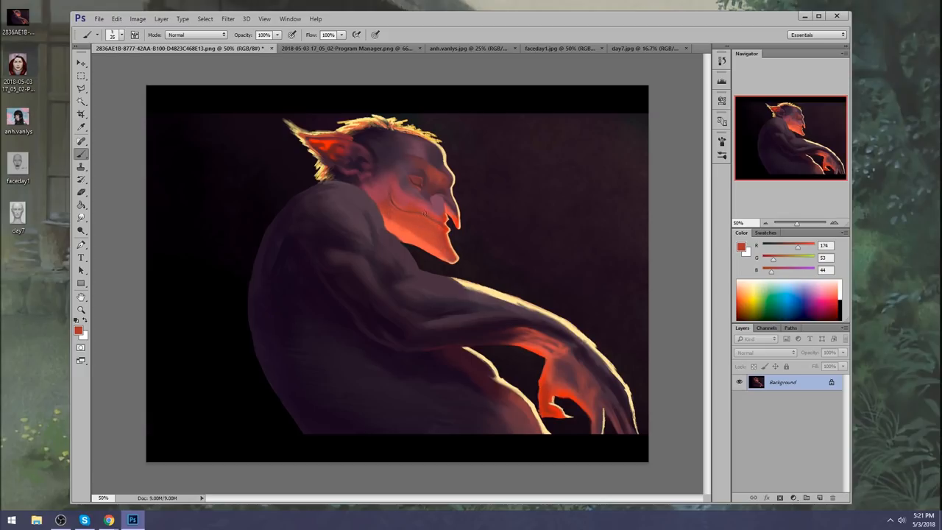
{"action": "left_click", "coordinate": [194, 35]}
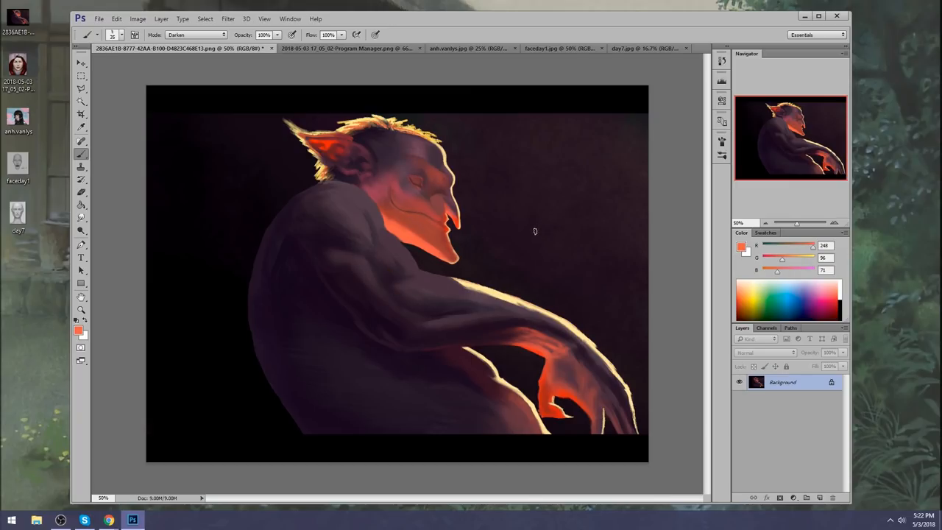
{"action": "mouse_move", "coordinate": [508, 170]}
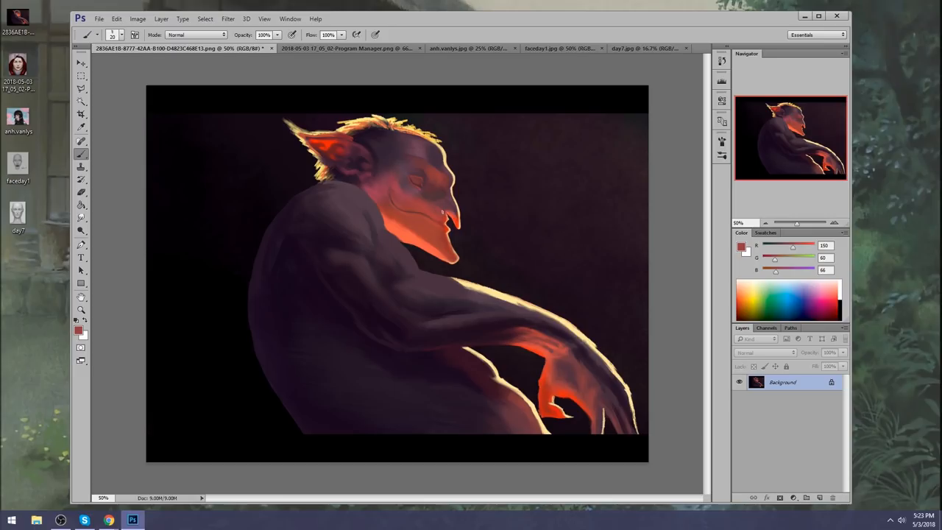
- In Liquify with a 150 Forward Warp brush, reshape the cheek and narrow the jawline
{"action": "left_click", "coordinate": [233, 18]}
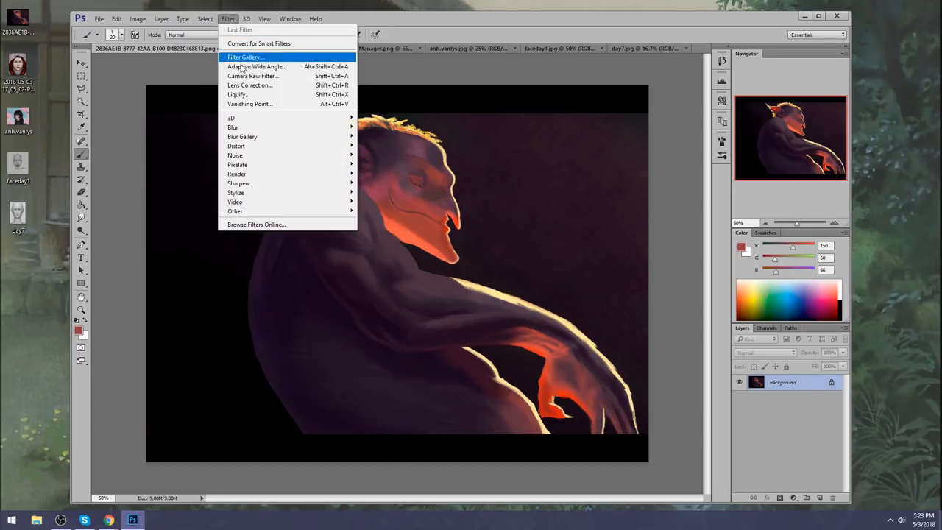
{"action": "left_click", "coordinate": [238, 94]}
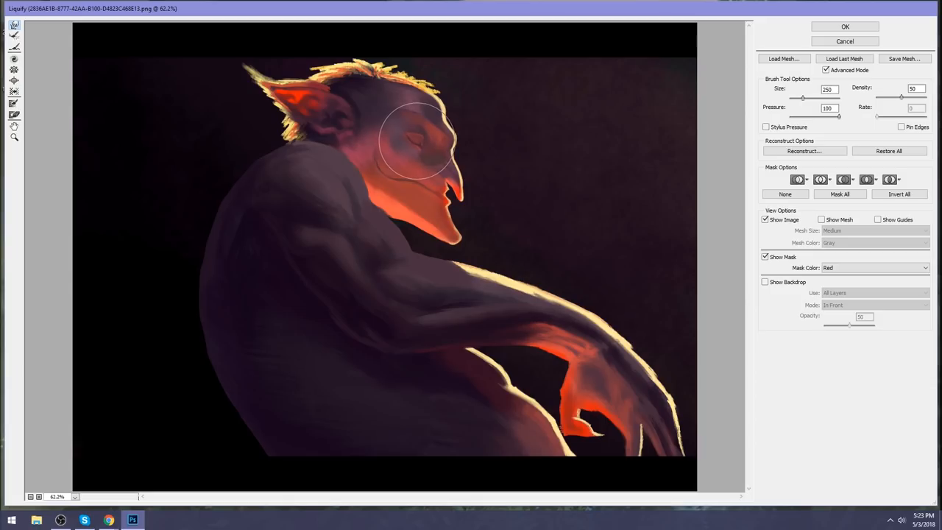
{"action": "left_click_drag", "start_coordinate": [415, 147], "coordinate": [441, 144]}
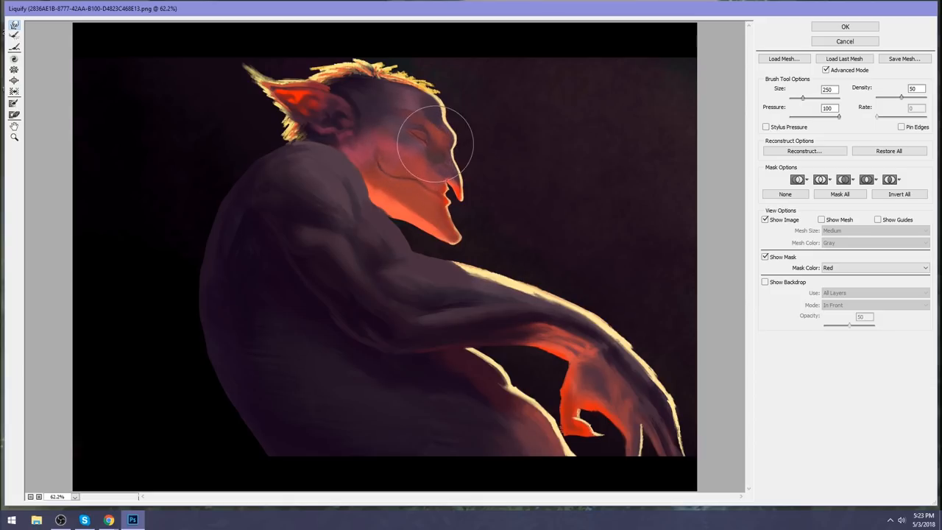
{"action": "type", "text": "150"}
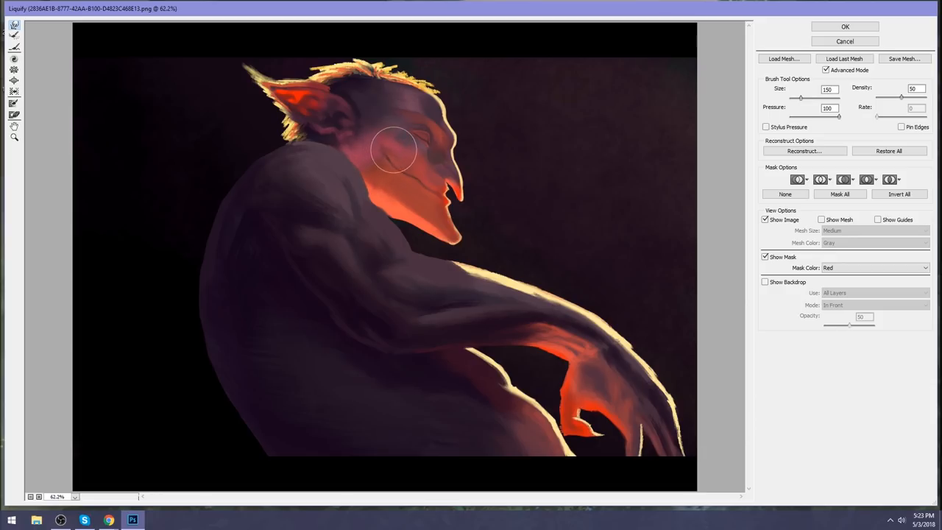
{"action": "left_click_drag", "start_coordinate": [394, 151], "coordinate": [405, 179]}
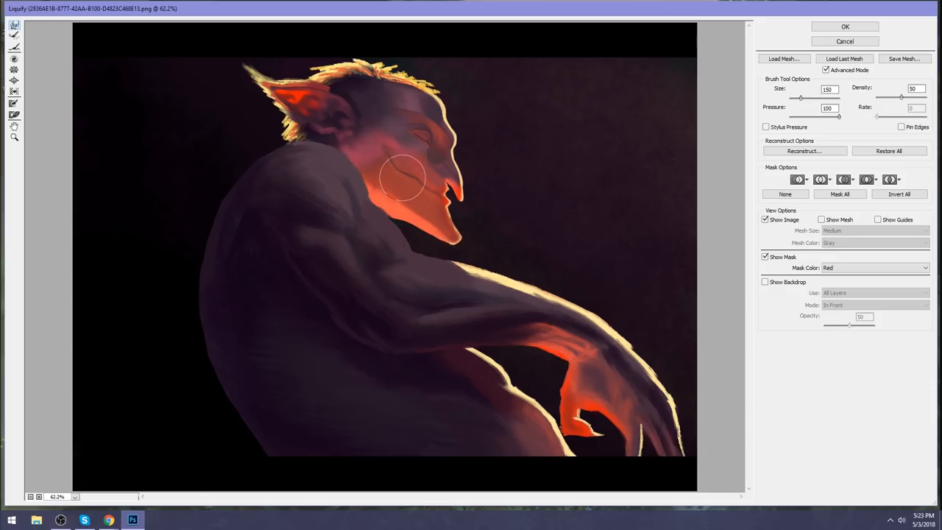
{"action": "left_click_drag", "start_coordinate": [405, 180], "coordinate": [441, 203]}
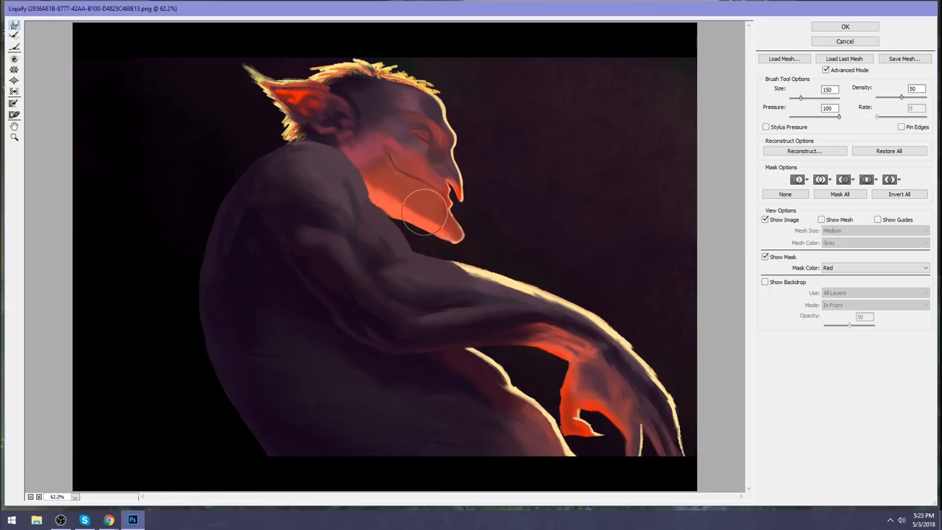
- Tuck in the chin and smooth it into the neck with a 45 brush
{"action": "left_click_drag", "start_coordinate": [424, 214], "coordinate": [427, 232]}
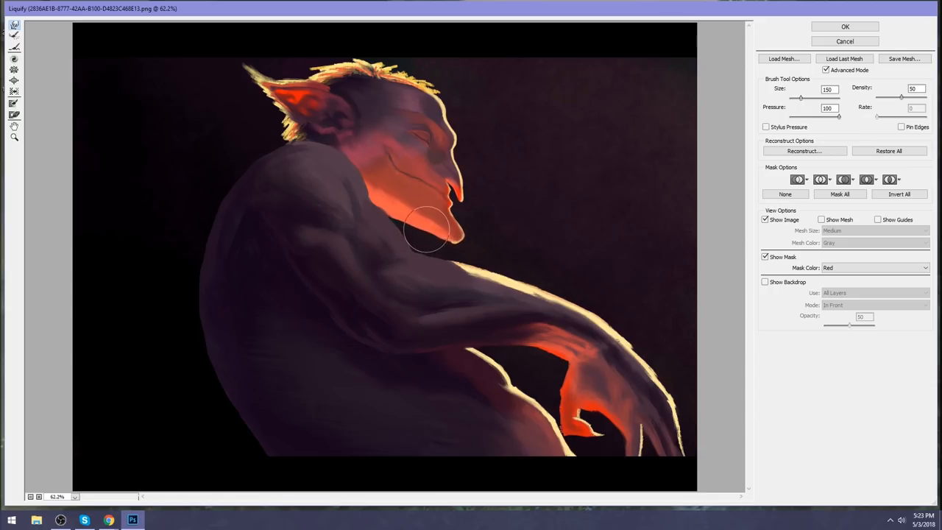
{"action": "left_click_drag", "start_coordinate": [426, 233], "coordinate": [471, 248]}
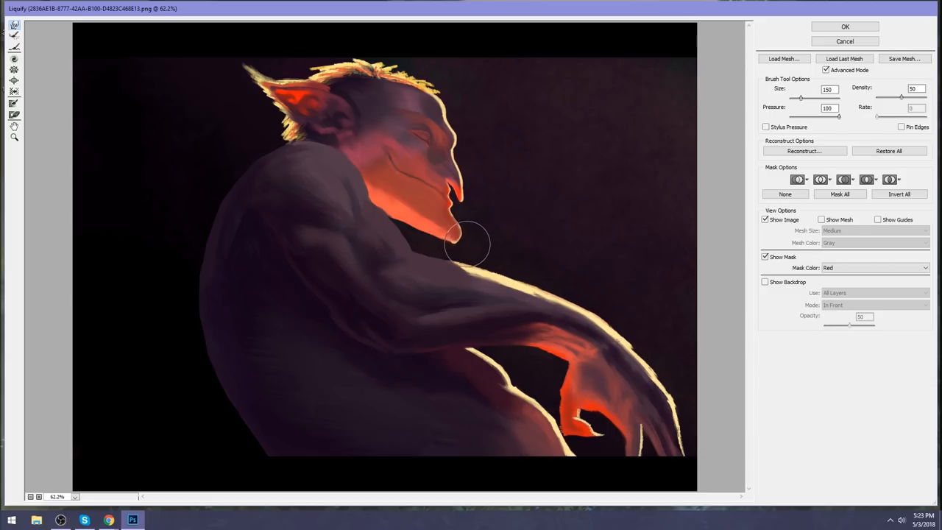
{"action": "type", "text": "45"}
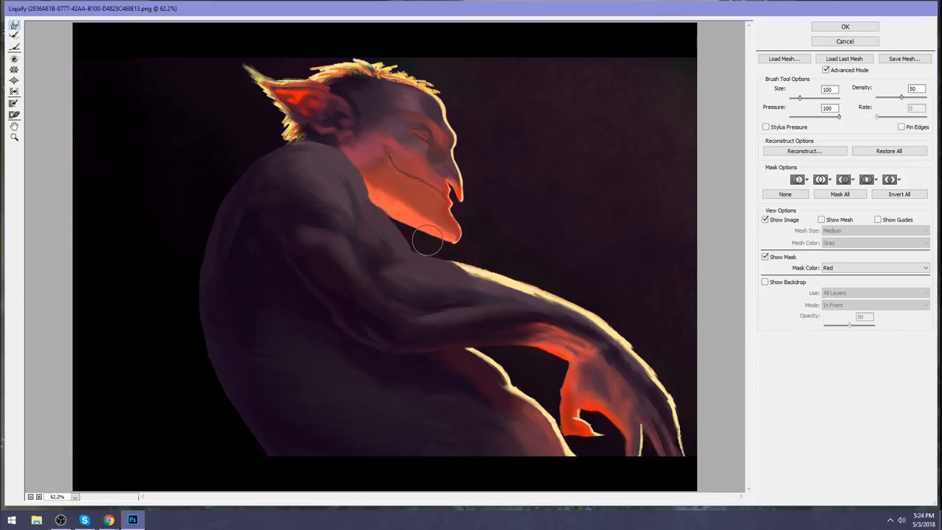
{"action": "left_click_drag", "start_coordinate": [427, 241], "coordinate": [360, 180]}
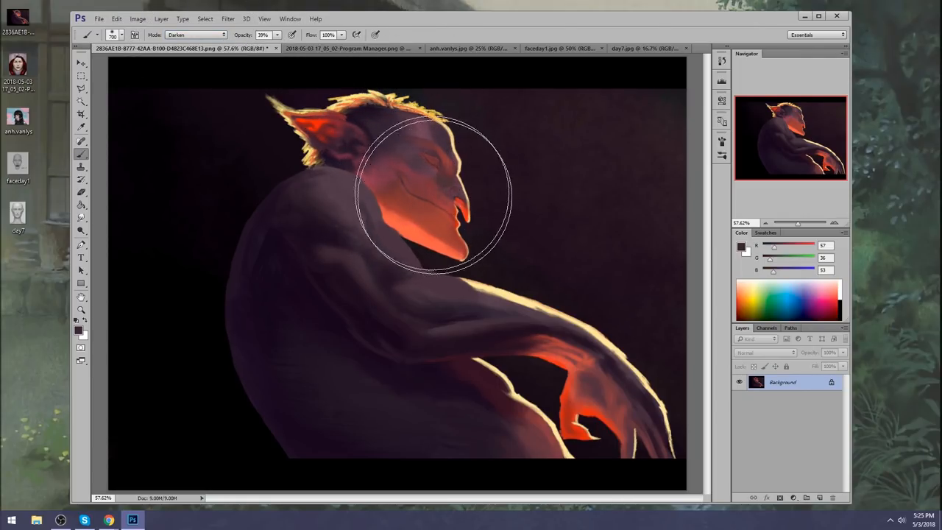
- Shade the head darker and reopen the Liquify workspace on the painting
{"action": "left_click_drag", "start_coordinate": [434, 191], "coordinate": [412, 184]}
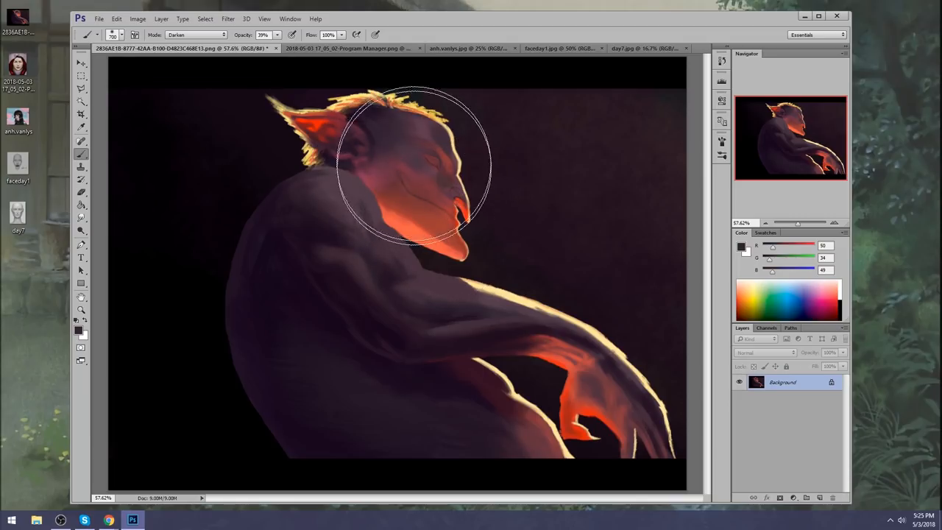
{"action": "mouse_move", "coordinate": [244, 24]}
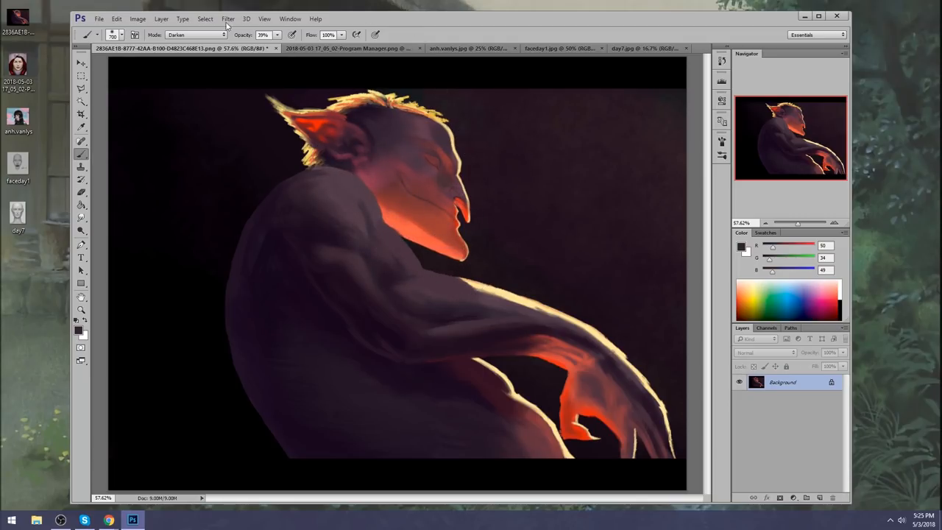
{"action": "left_click", "coordinate": [232, 18]}
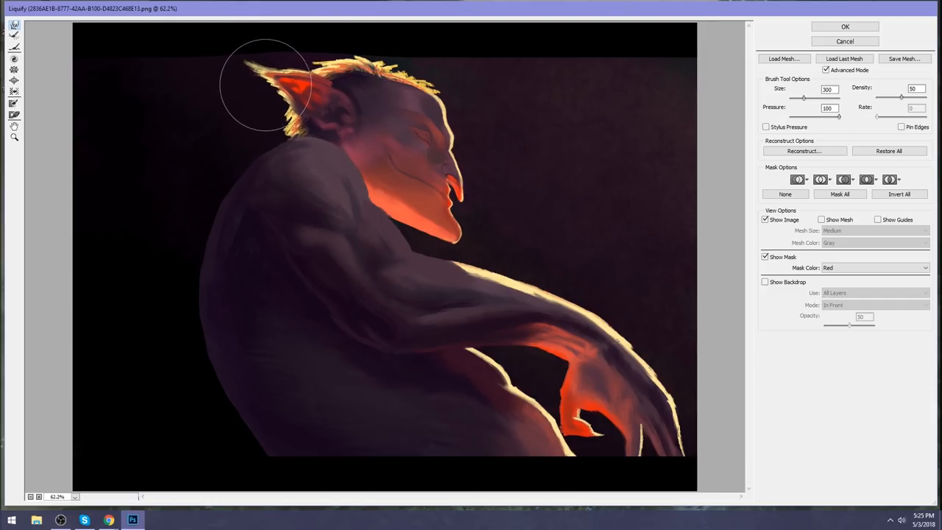
- Push out and round the back and top of the bald skull, then apply the warp
{"action": "left_click_drag", "start_coordinate": [265, 88], "coordinate": [309, 140]}
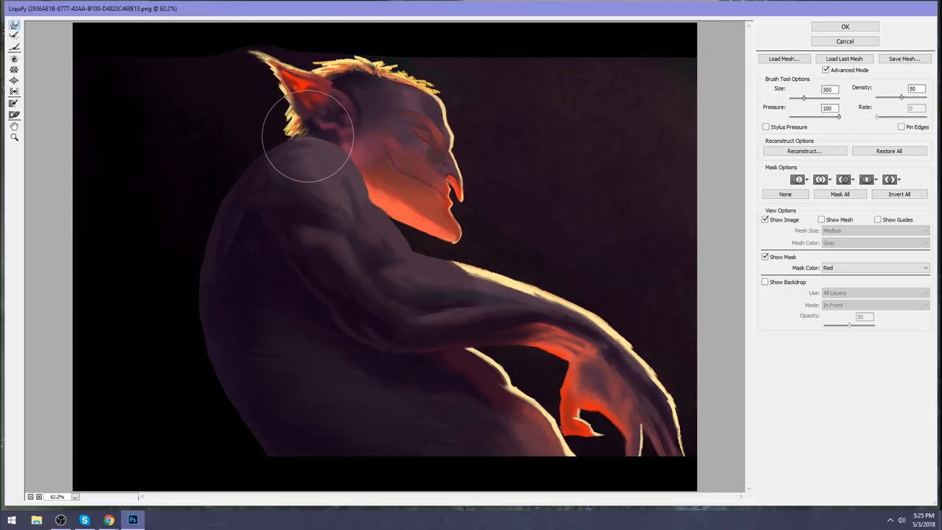
{"action": "left_click_drag", "start_coordinate": [308, 136], "coordinate": [384, 77]}
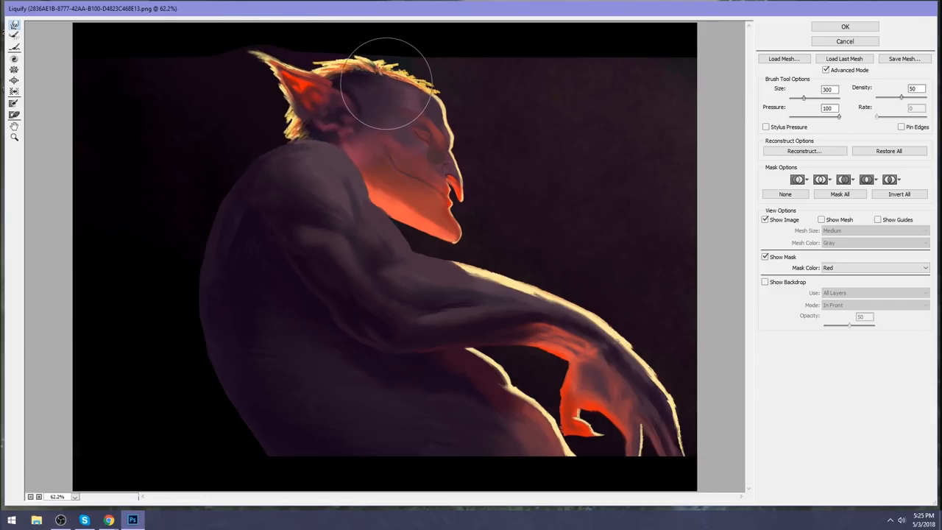
{"action": "left_click", "coordinate": [856, 24]}
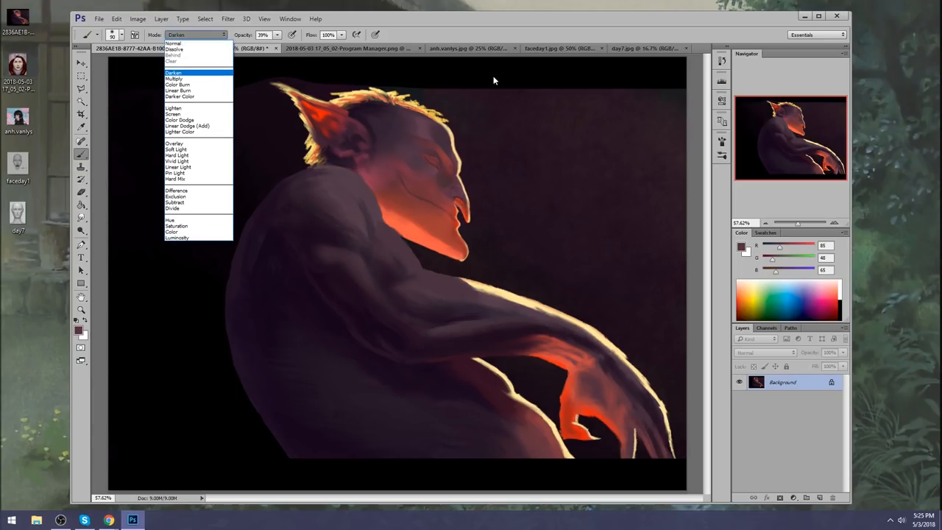
- Switch the brush from Darken to Normal blending
{"action": "left_click", "coordinate": [182, 71]}
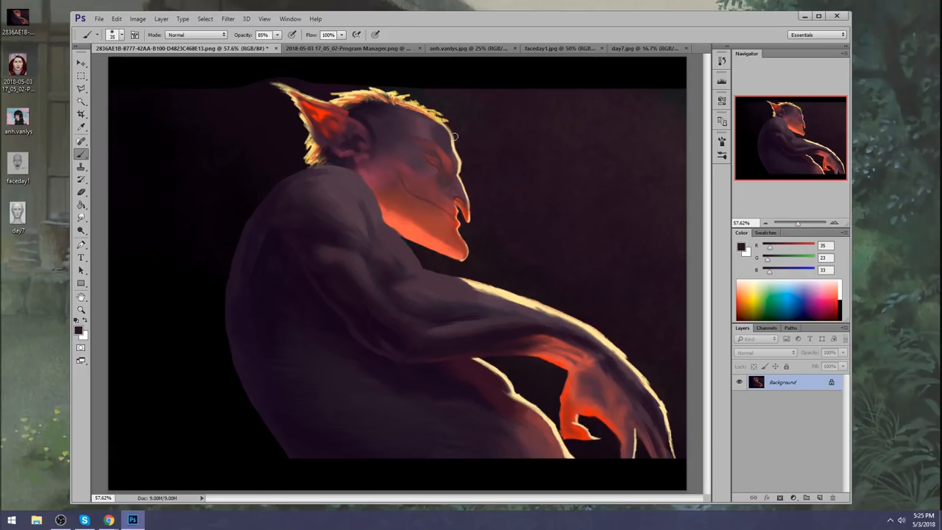
{"action": "mouse_move", "coordinate": [448, 139]}
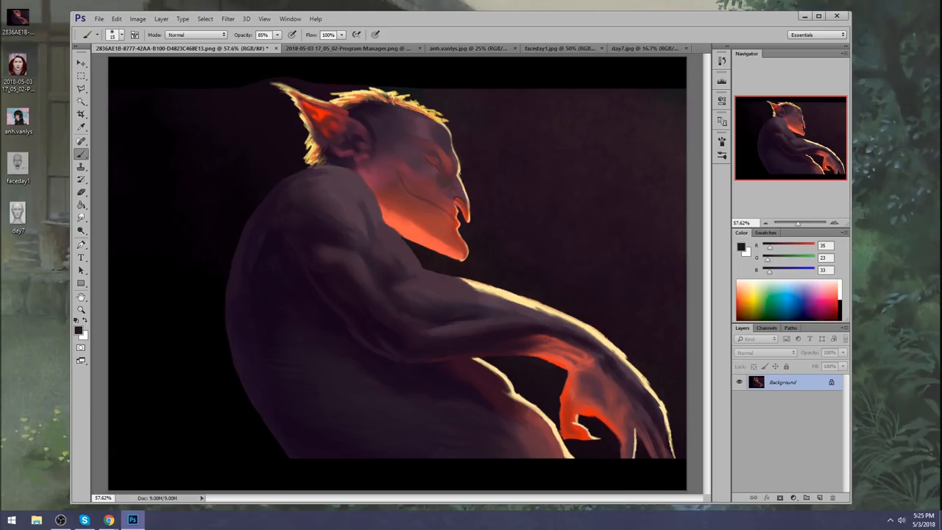
{"action": "mouse_move", "coordinate": [477, 136]}
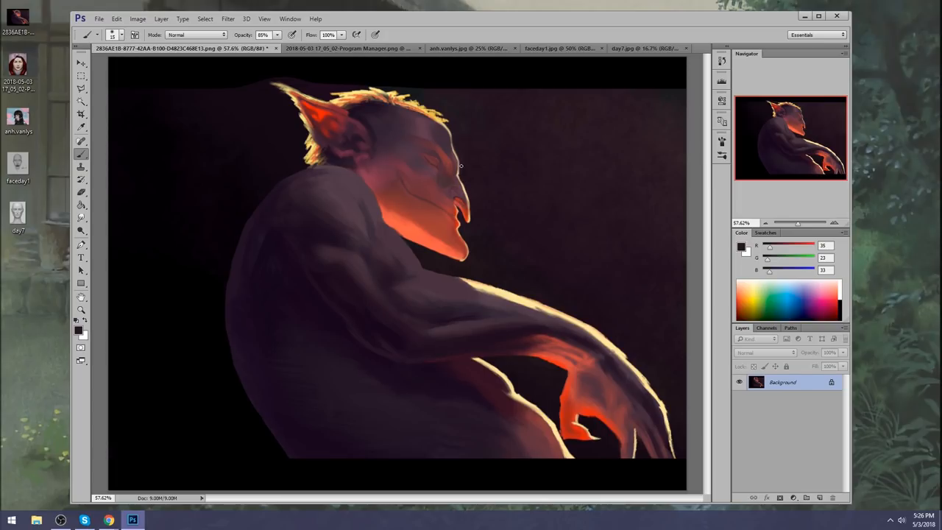
{"action": "mouse_move", "coordinate": [460, 171]}
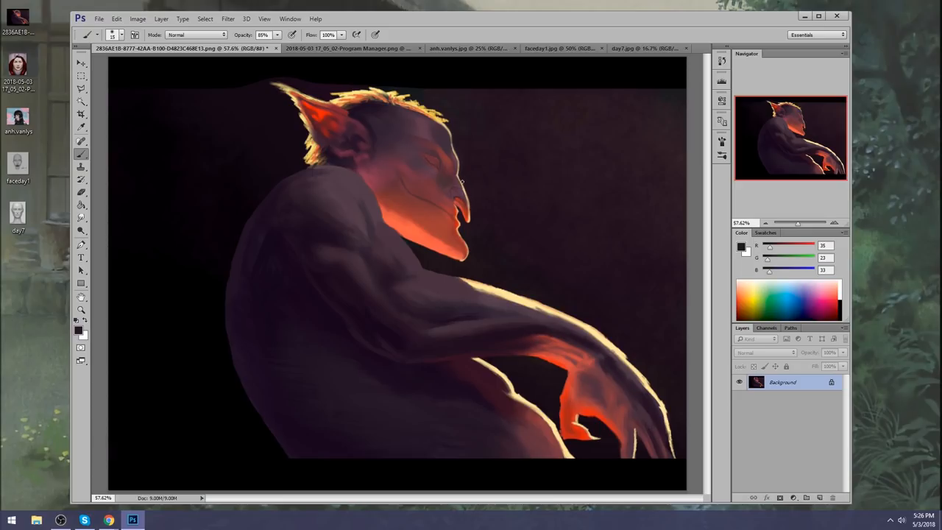
{"action": "mouse_move", "coordinate": [480, 188]}
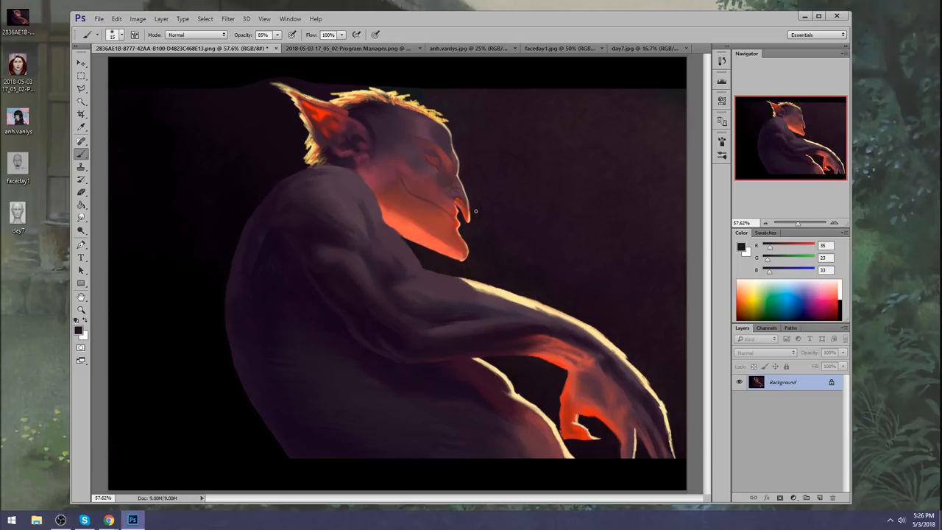
{"action": "mouse_move", "coordinate": [473, 198]}
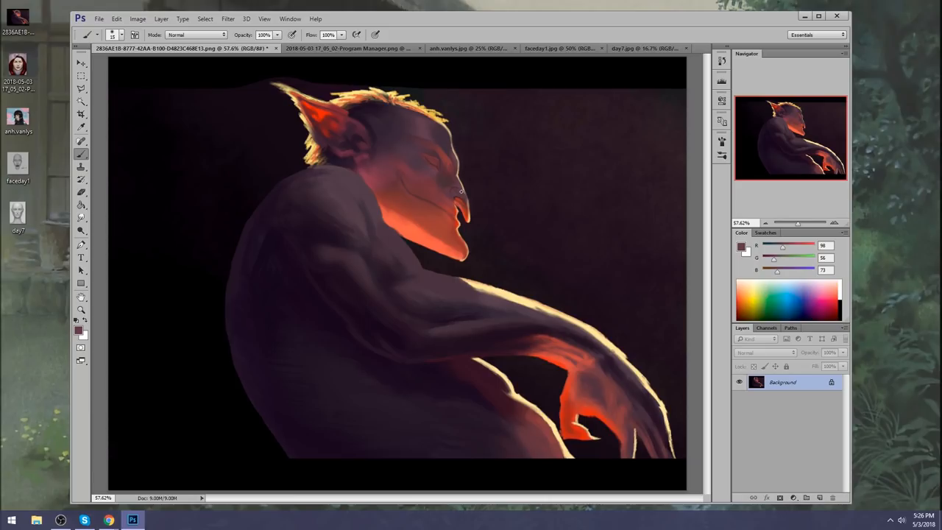
{"action": "mouse_move", "coordinate": [472, 218]}
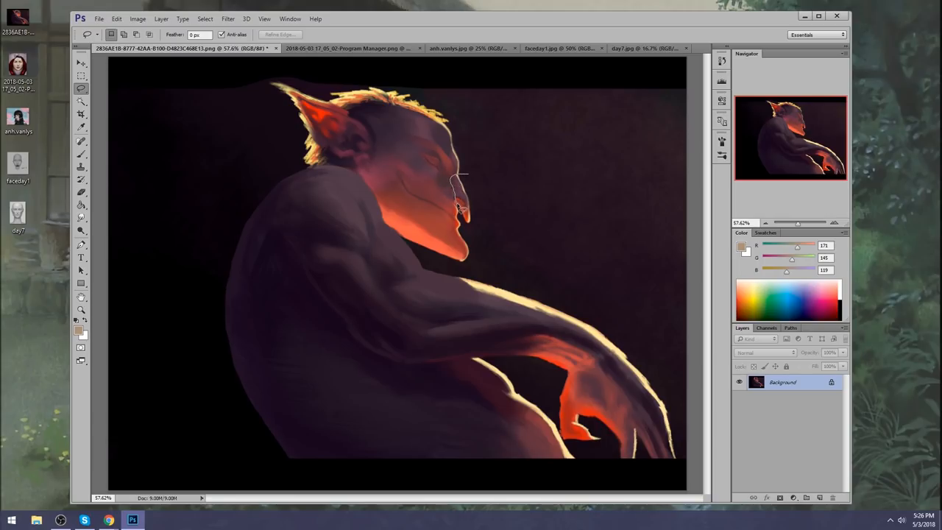
- Lasso the nose and mouth onto a new layer and shift them into place
{"action": "left_click_drag", "start_coordinate": [456, 180], "coordinate": [459, 214]}
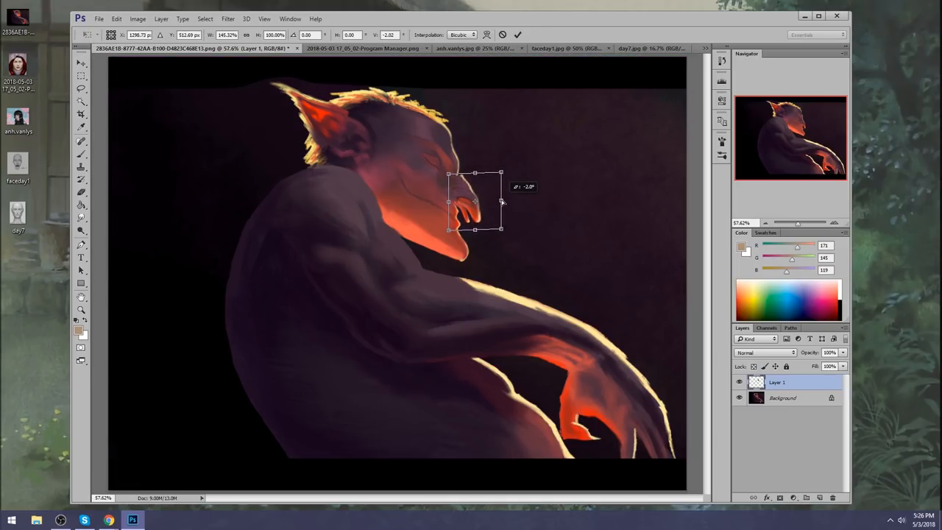
{"action": "left_click_drag", "start_coordinate": [502, 200], "coordinate": [495, 200]}
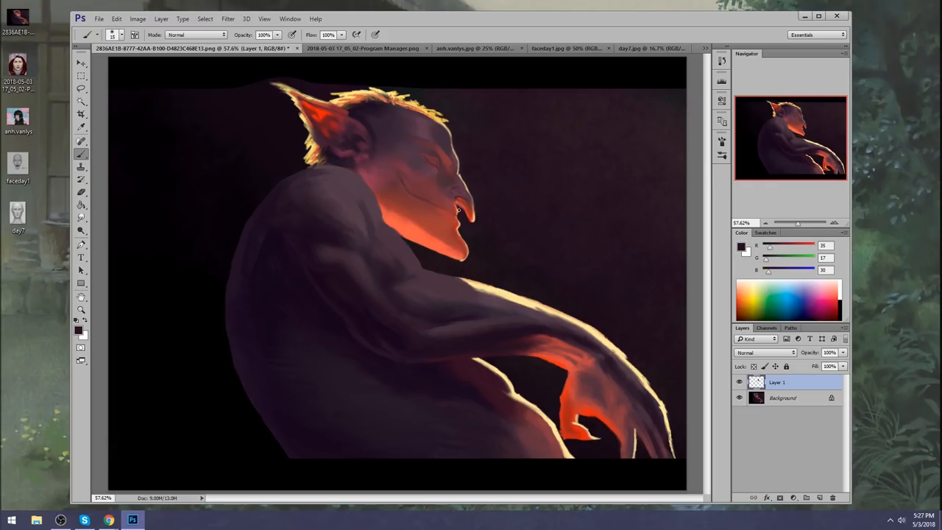
- Sketch light guide lines in the background, then set the brush back to Darken blending
{"action": "left_click", "coordinate": [459, 209]}
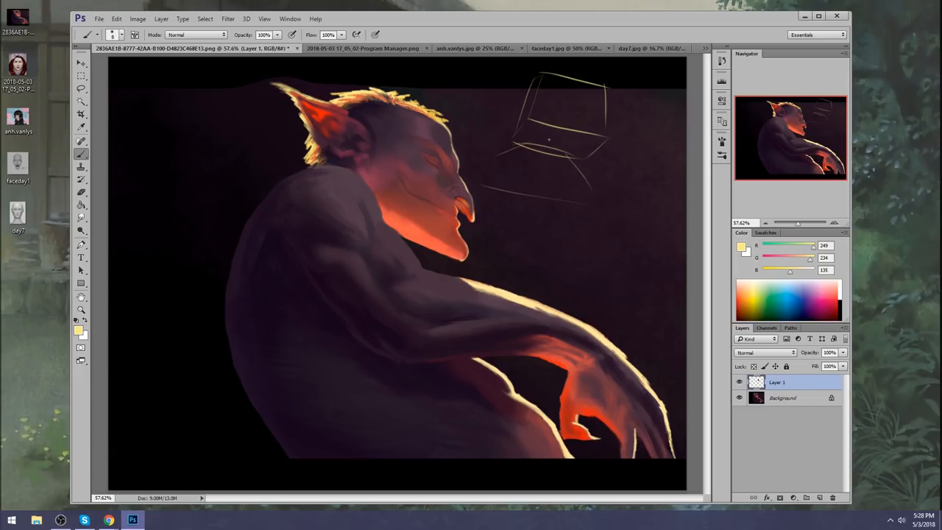
{"action": "left_click_drag", "start_coordinate": [596, 118], "coordinate": [630, 135]}
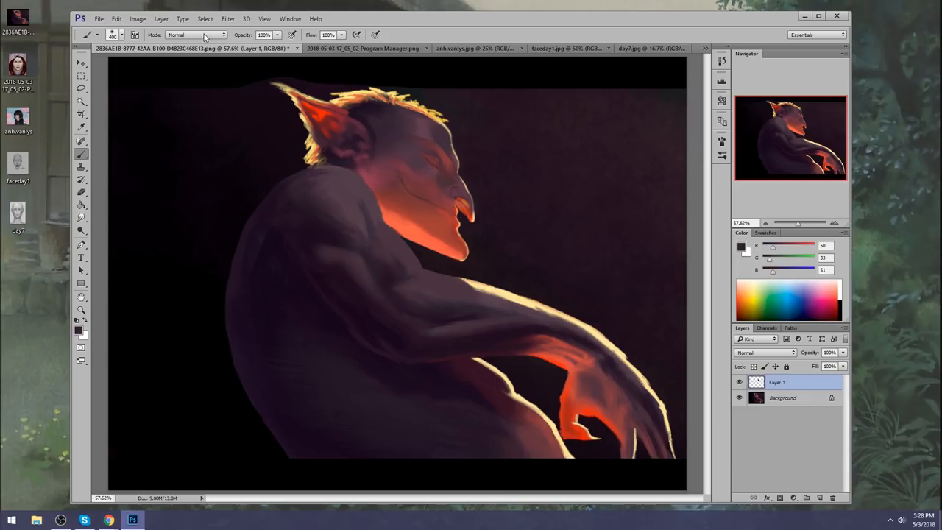
{"action": "left_click", "coordinate": [197, 35]}
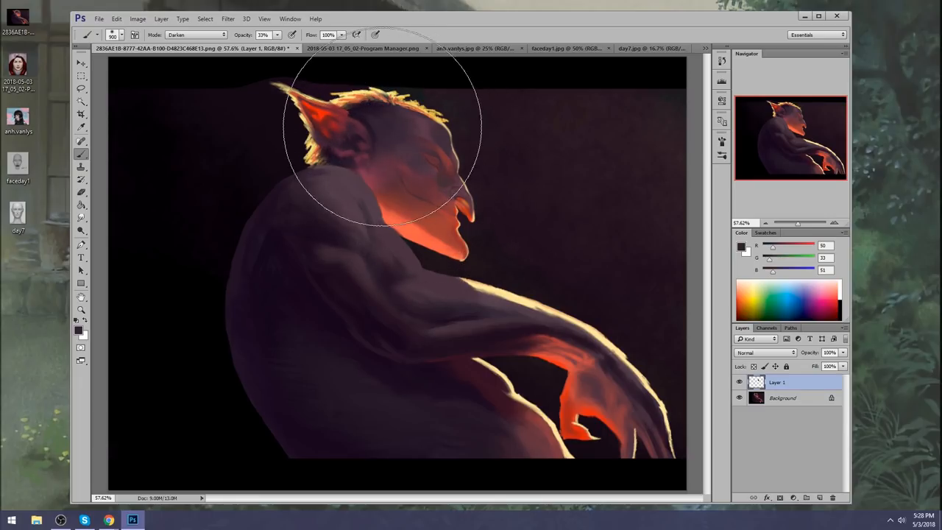
- Paint darker tones over the head and warm rim light along the nose, ear and neck
{"action": "left_click_drag", "start_coordinate": [383, 140], "coordinate": [434, 228]}
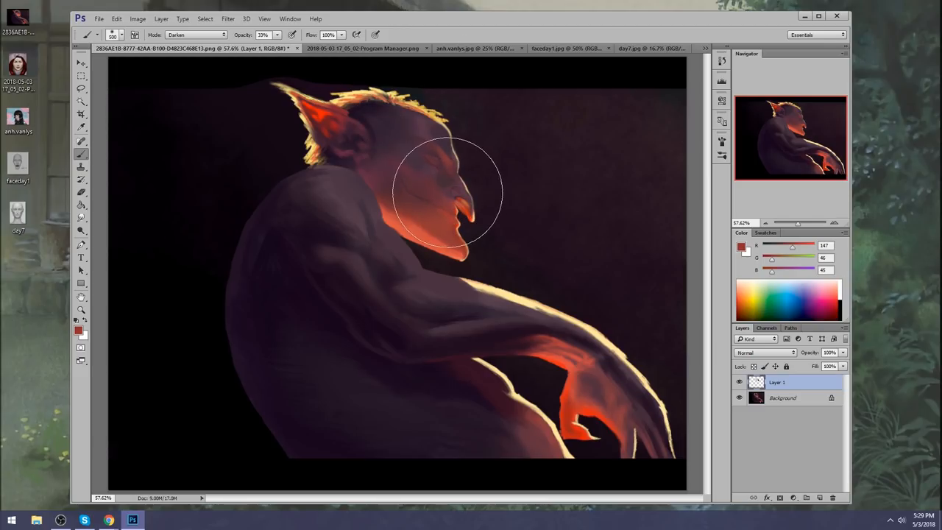
{"action": "left_click", "coordinate": [81, 230]}
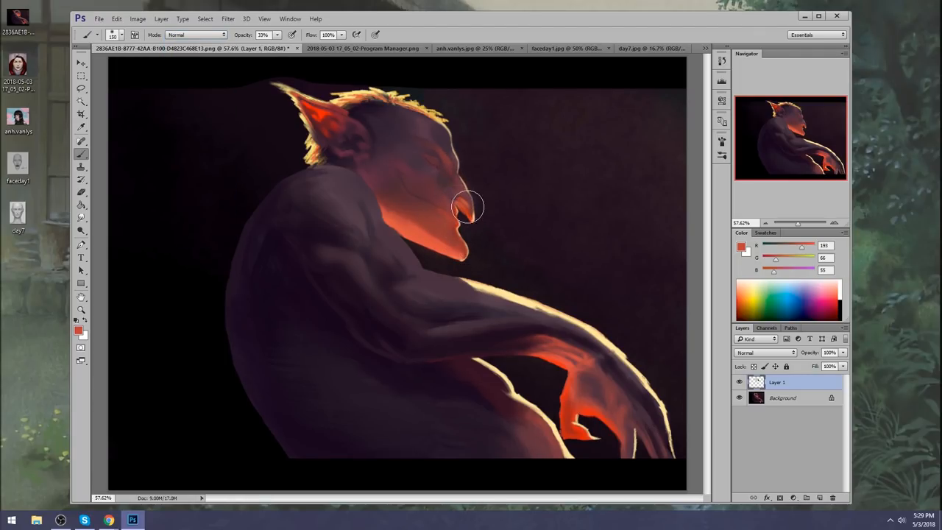
{"action": "left_click_drag", "start_coordinate": [471, 206], "coordinate": [470, 184]}
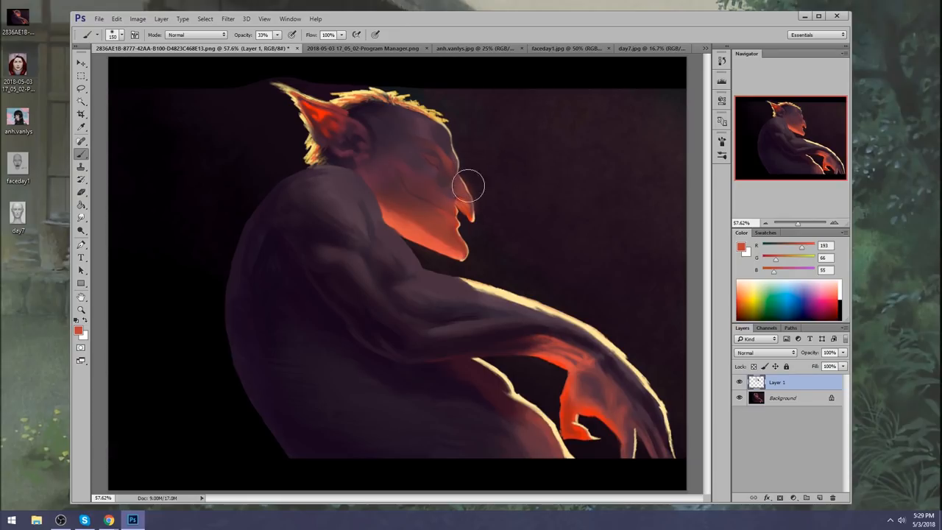
{"action": "mouse_move", "coordinate": [103, 184]}
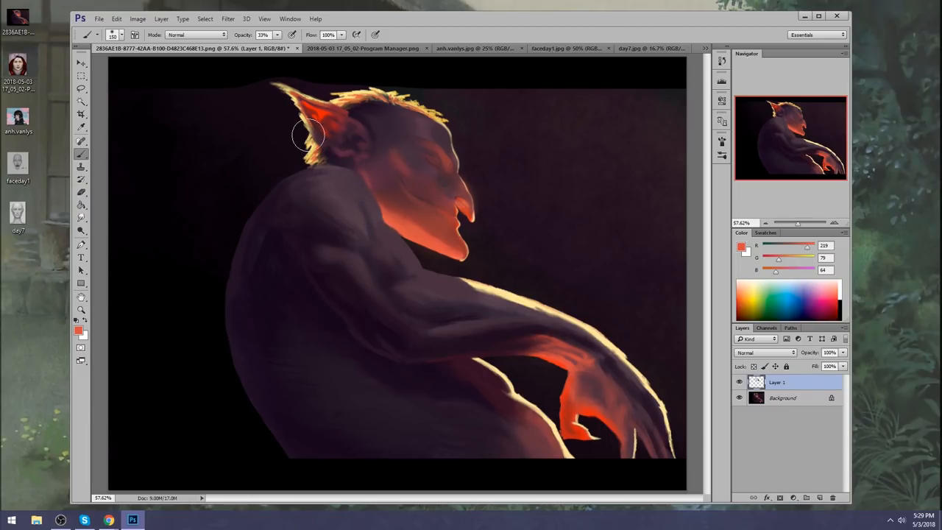
{"action": "left_click_drag", "start_coordinate": [309, 135], "coordinate": [341, 159]}
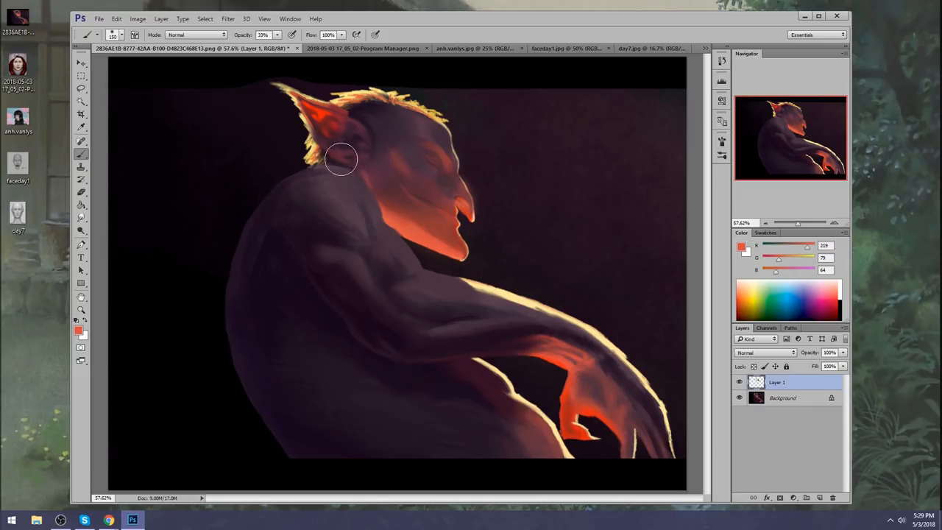
{"action": "mouse_move", "coordinate": [522, 159]}
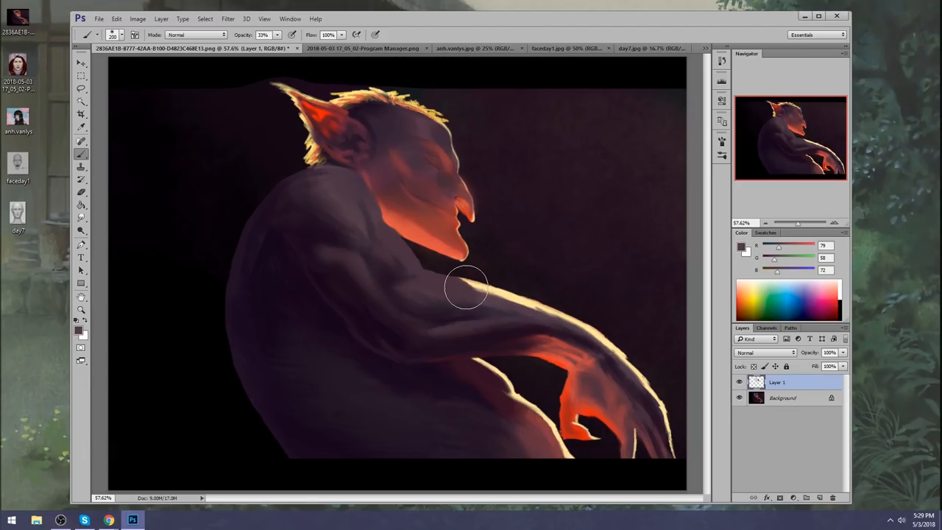
{"action": "left_click", "coordinate": [197, 35]}
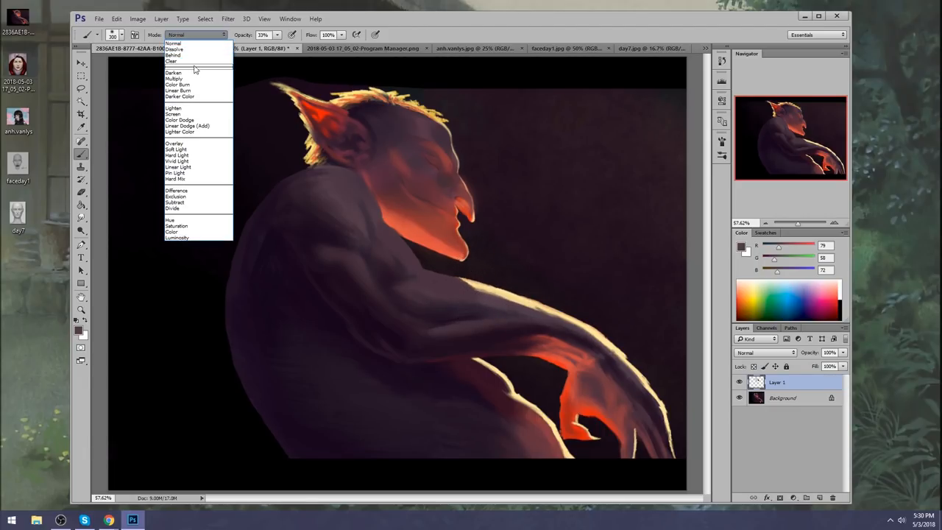
- Paint black Darken-mode shadows along the creature's neck, then reopen the blending-mode list
{"action": "left_click", "coordinate": [167, 72]}
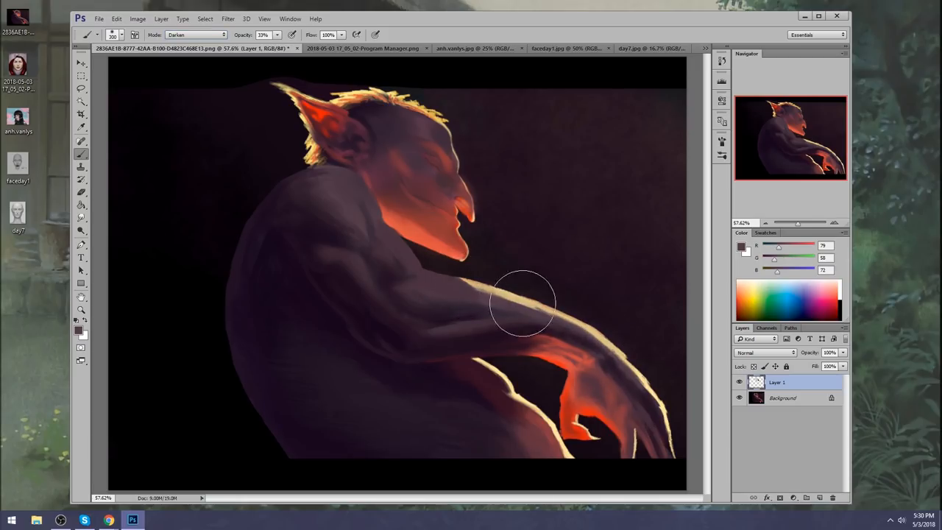
{"action": "left_click_drag", "start_coordinate": [522, 301], "coordinate": [596, 317]}
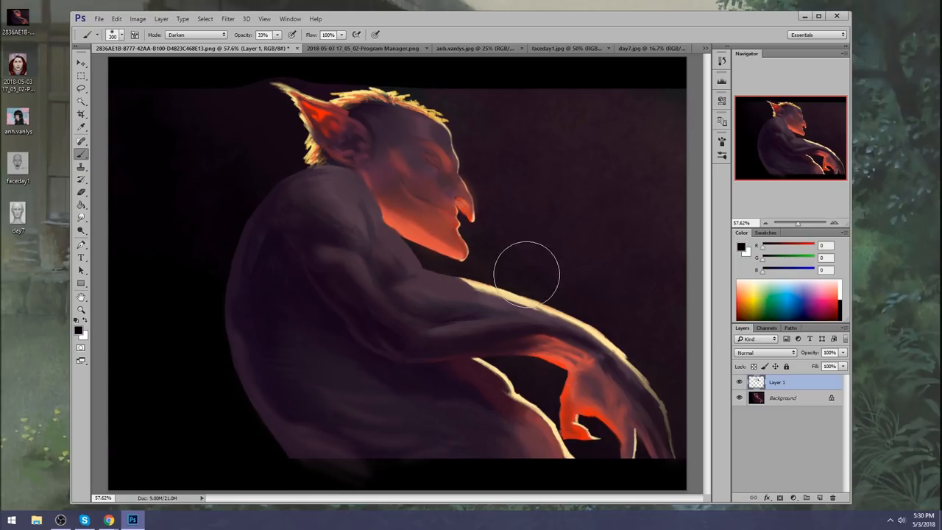
{"action": "left_click", "coordinate": [123, 35]}
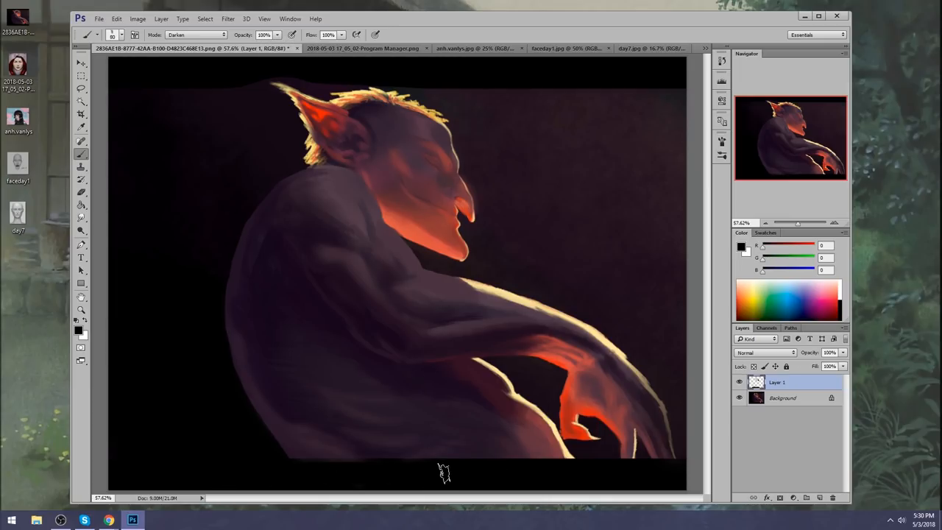
{"action": "mouse_move", "coordinate": [477, 472]}
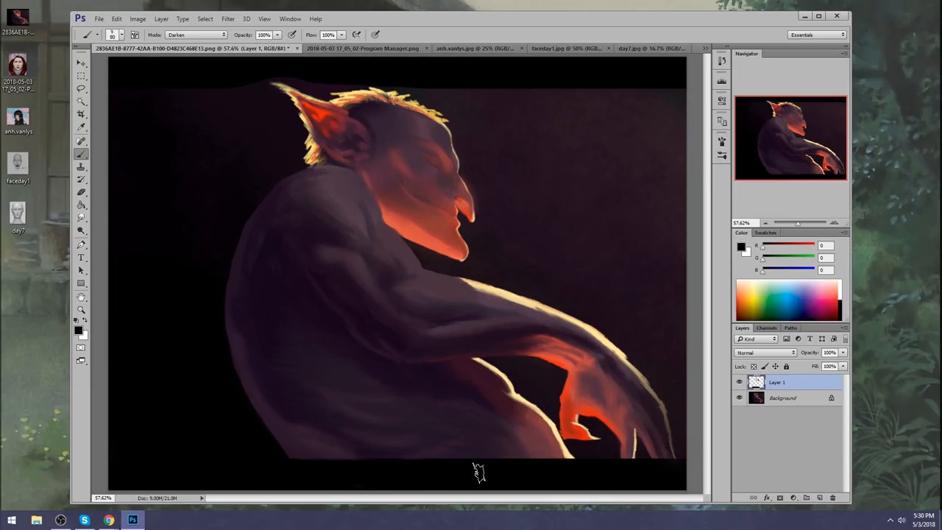
{"action": "mouse_move", "coordinate": [304, 471]}
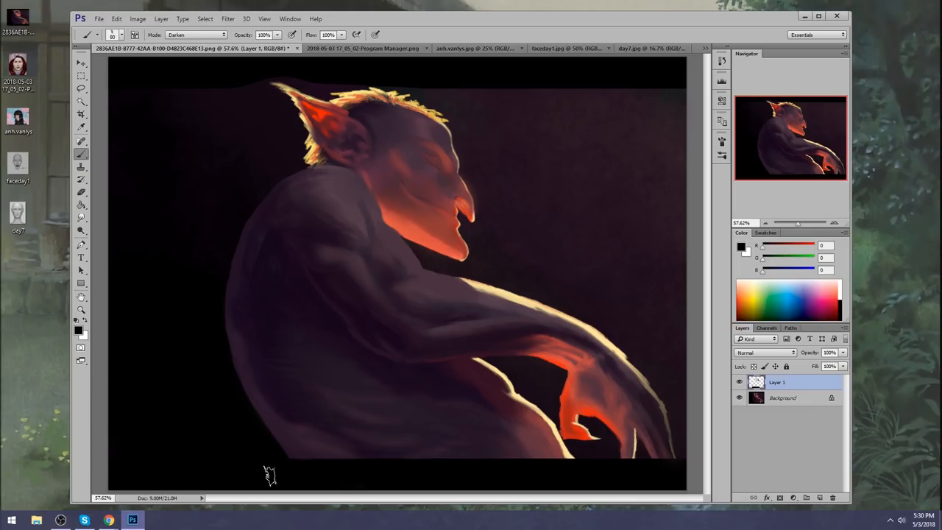
{"action": "mouse_move", "coordinate": [693, 315]}
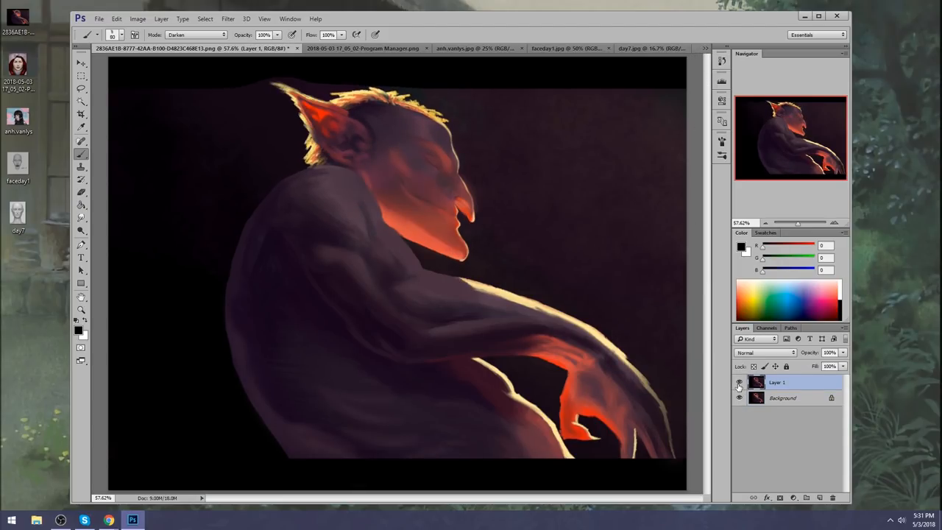
{"action": "left_click", "coordinate": [739, 382]}
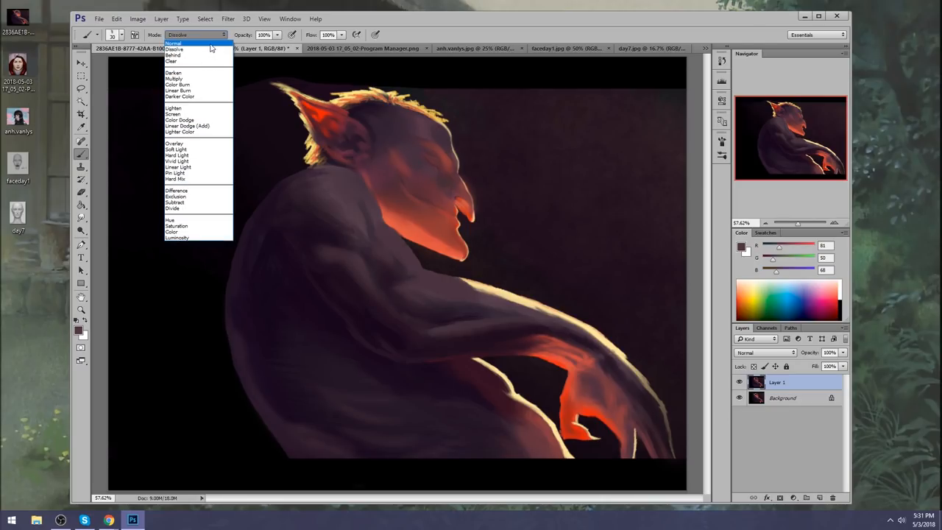
- Return the brush to Normal blending for painting pale cream highlights
{"action": "left_click", "coordinate": [180, 44]}
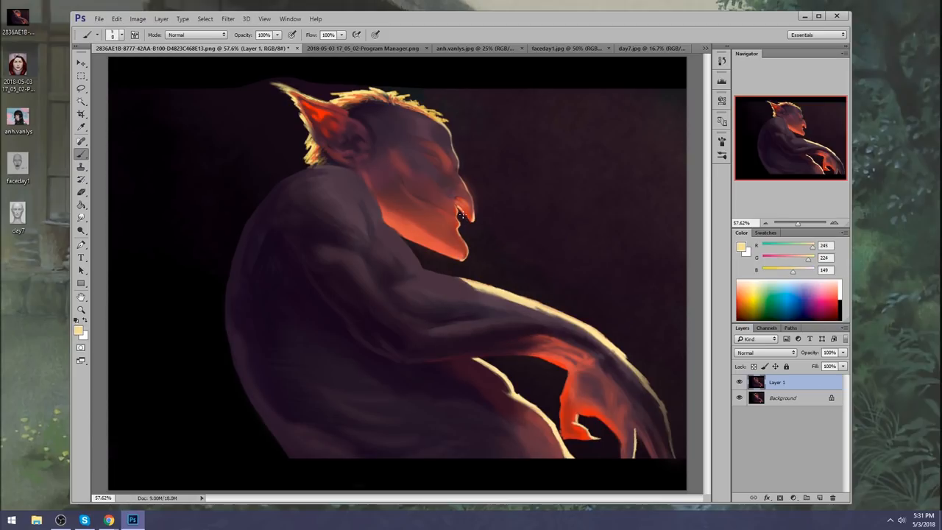
{"action": "mouse_move", "coordinate": [468, 221]}
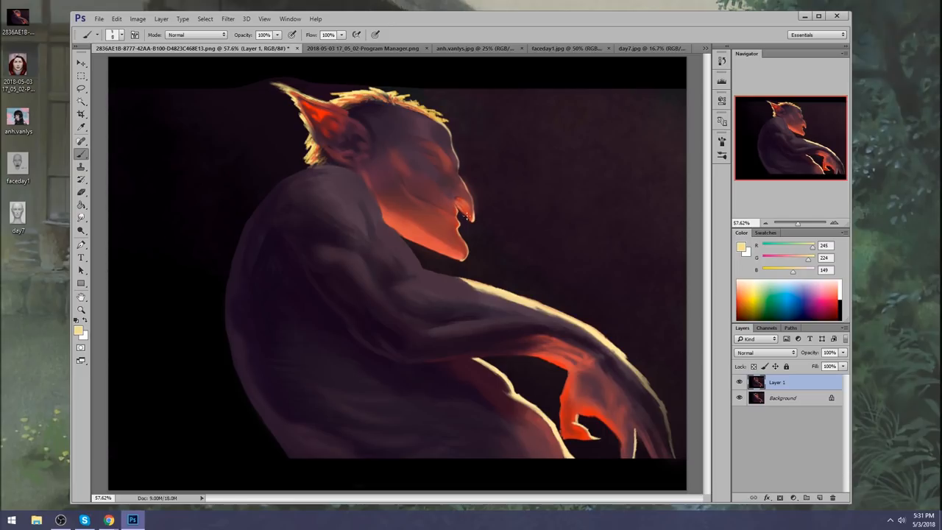
{"action": "mouse_move", "coordinate": [569, 236]}
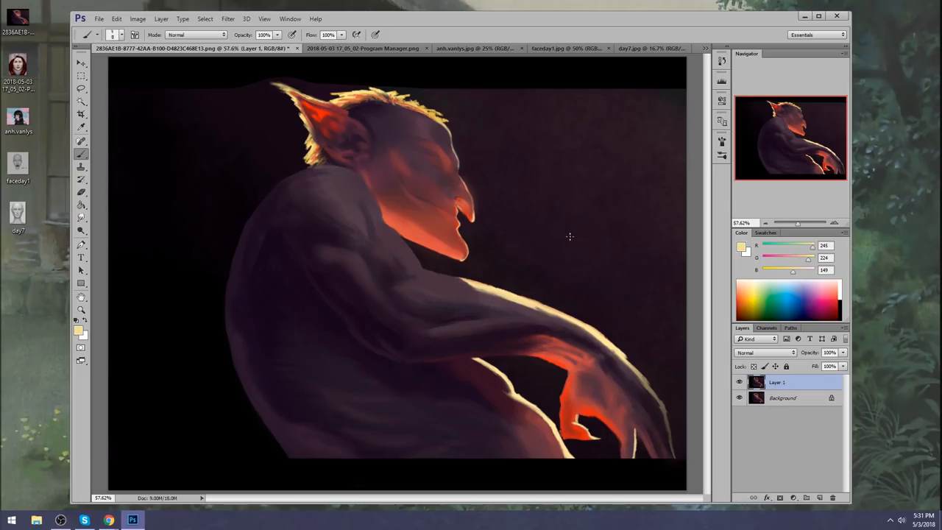
{"action": "mouse_move", "coordinate": [711, 241]}
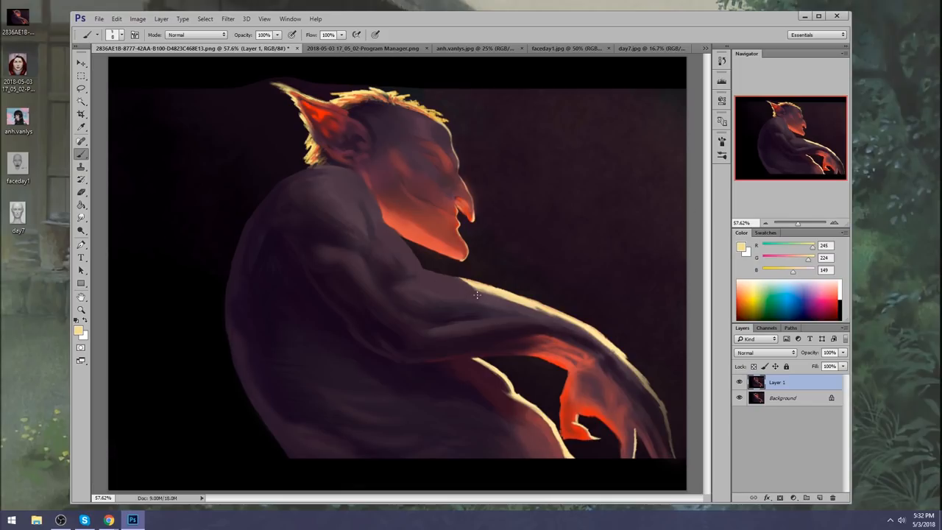
{"action": "mouse_move", "coordinate": [482, 156]}
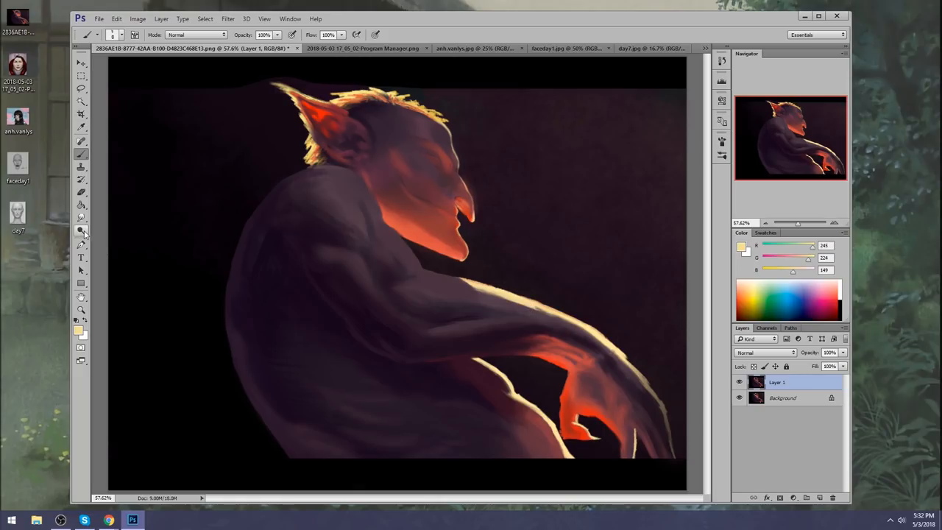
- Smudge and desaturate the creature's face and hair with the Smudge and Sponge tools
{"action": "left_click", "coordinate": [81, 231]}
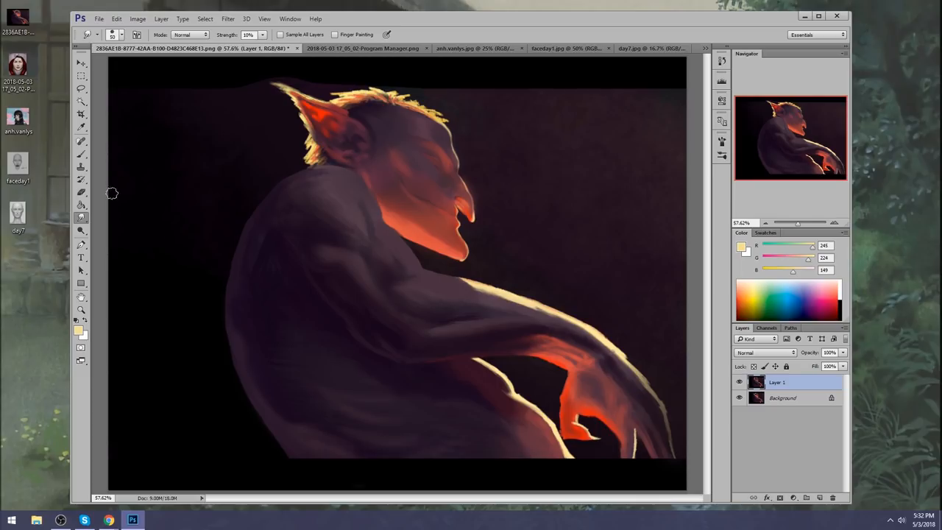
{"action": "mouse_move", "coordinate": [498, 190]}
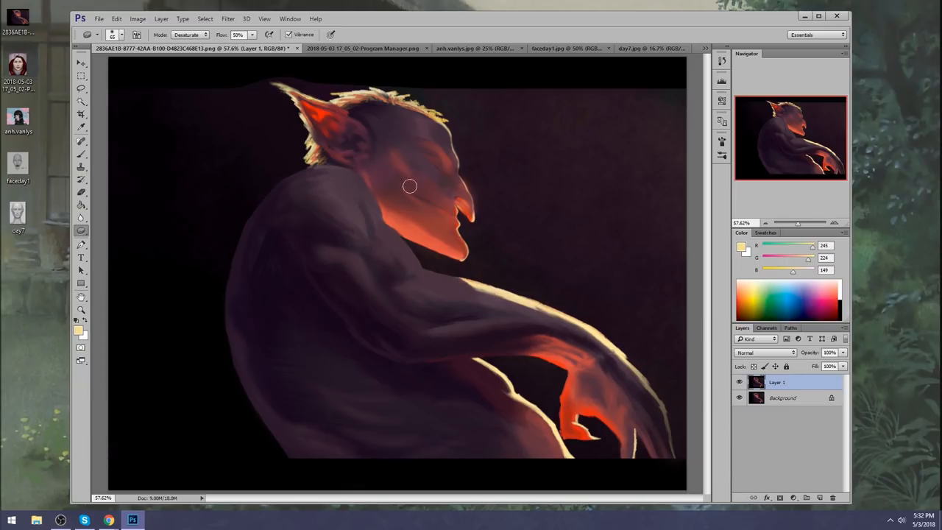
{"action": "mouse_move", "coordinate": [644, 268]}
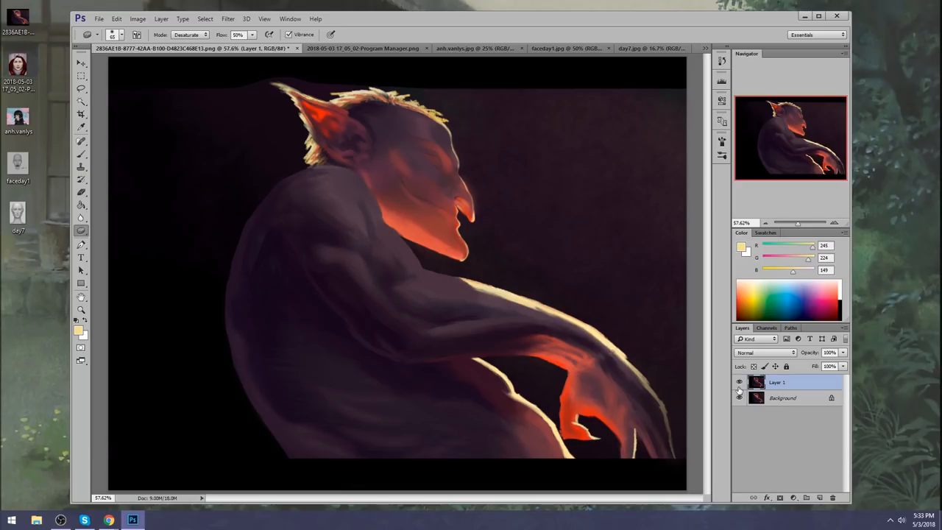
{"action": "mouse_move", "coordinate": [739, 383]}
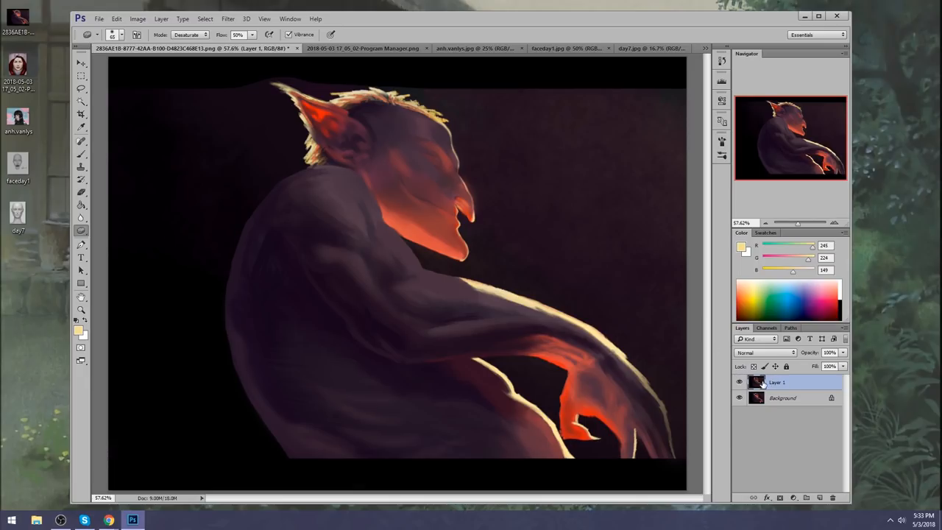
{"action": "mouse_move", "coordinate": [675, 286]}
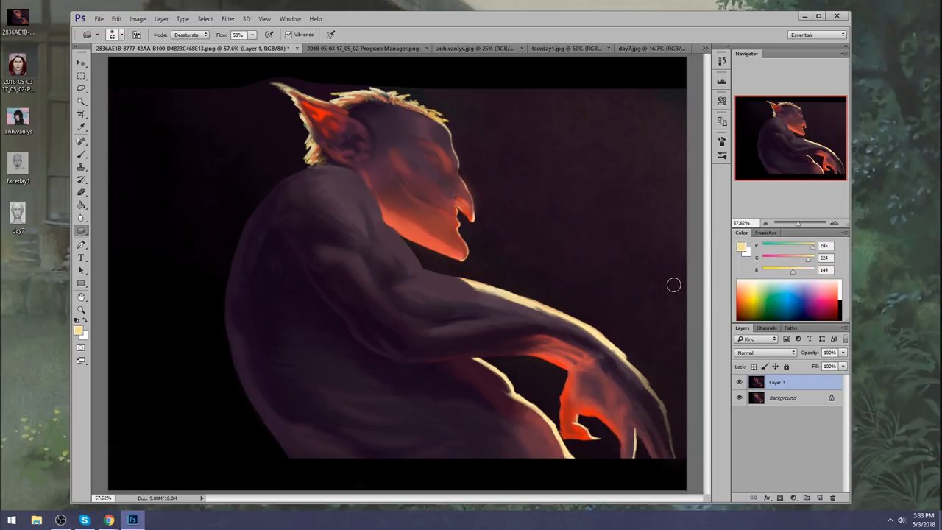
{"action": "left_click", "coordinate": [77, 90]}
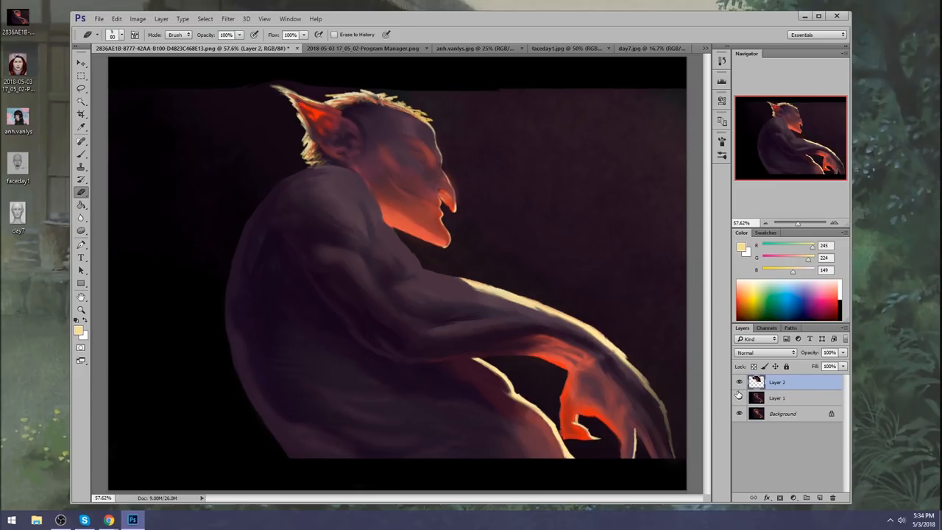
{"action": "mouse_move", "coordinate": [737, 398]}
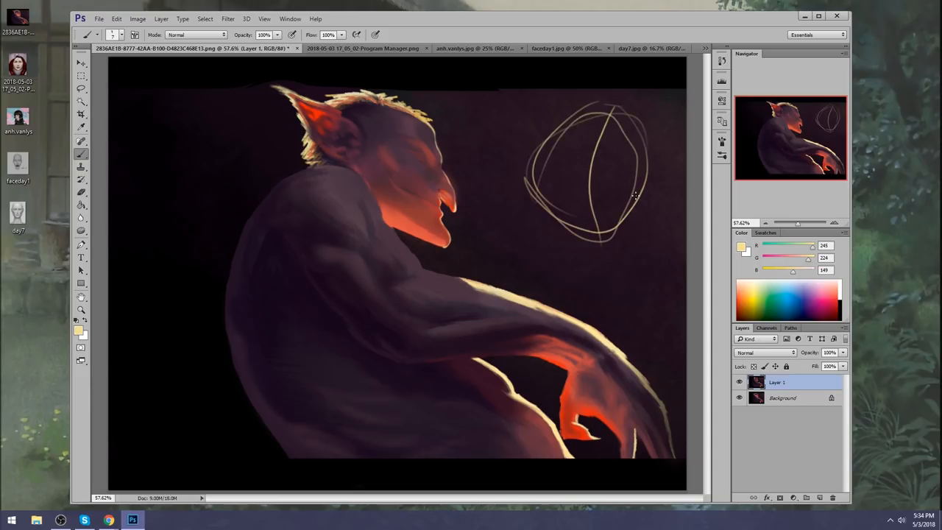
{"action": "mouse_move", "coordinate": [636, 161]}
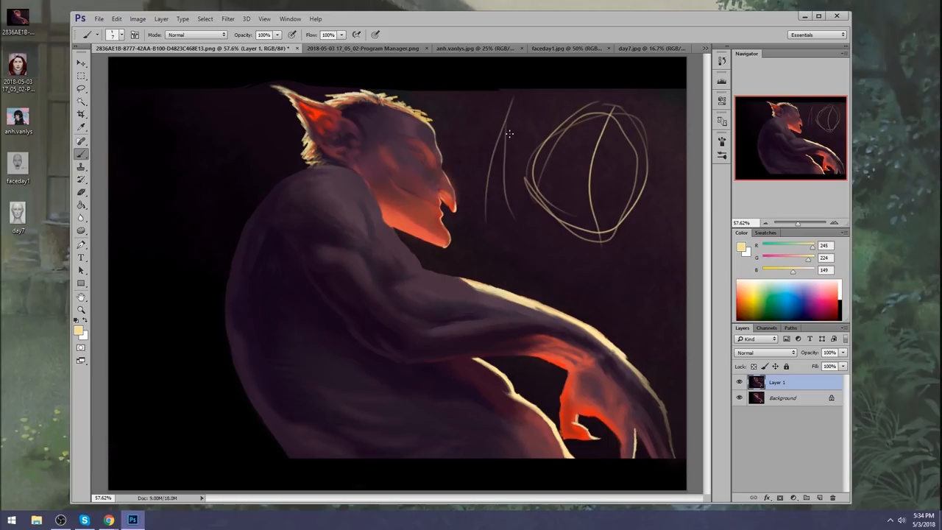
{"action": "mouse_move", "coordinate": [515, 100]}
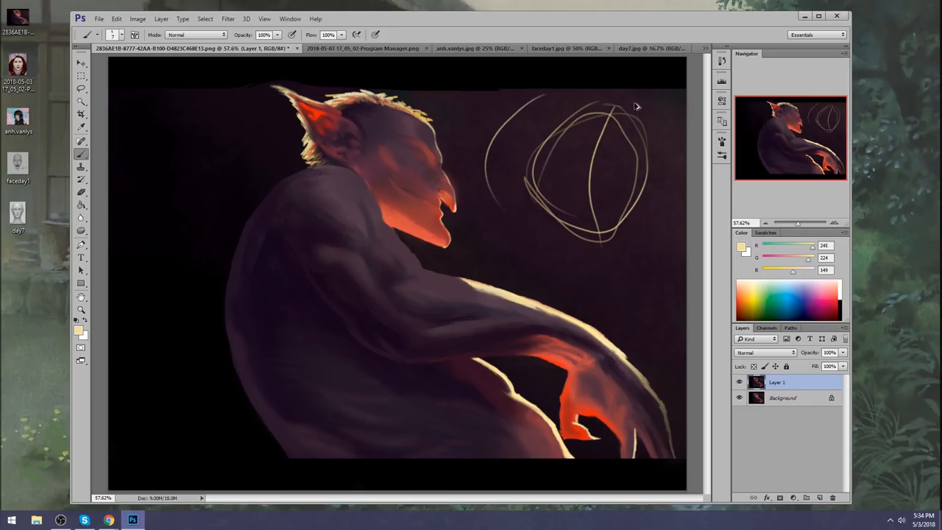
- Undo, sketch a second rough head shape, then erase the right-hand outline leaving the left one
{"action": "key", "text": "ctrl+z"}
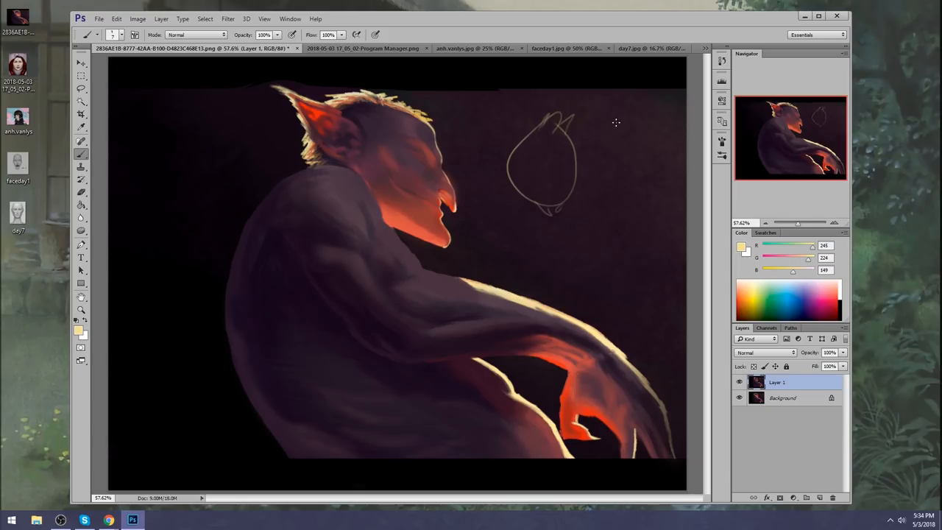
{"action": "left_click_drag", "start_coordinate": [630, 110], "coordinate": [611, 206]}
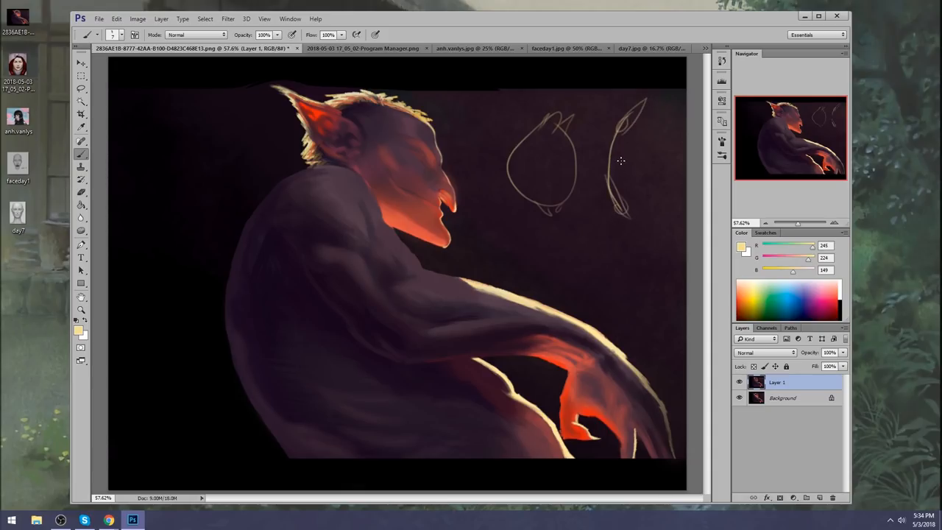
{"action": "mouse_move", "coordinate": [604, 175]}
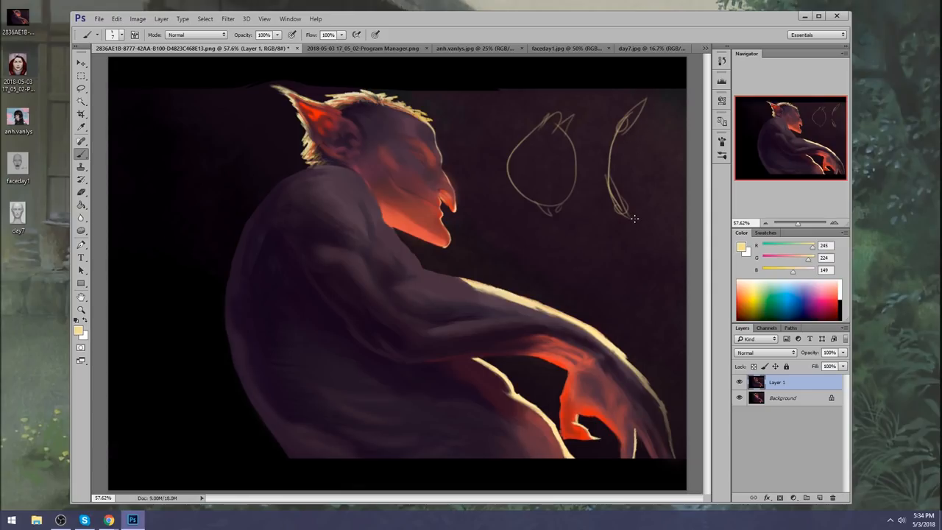
{"action": "mouse_move", "coordinate": [680, 157]}
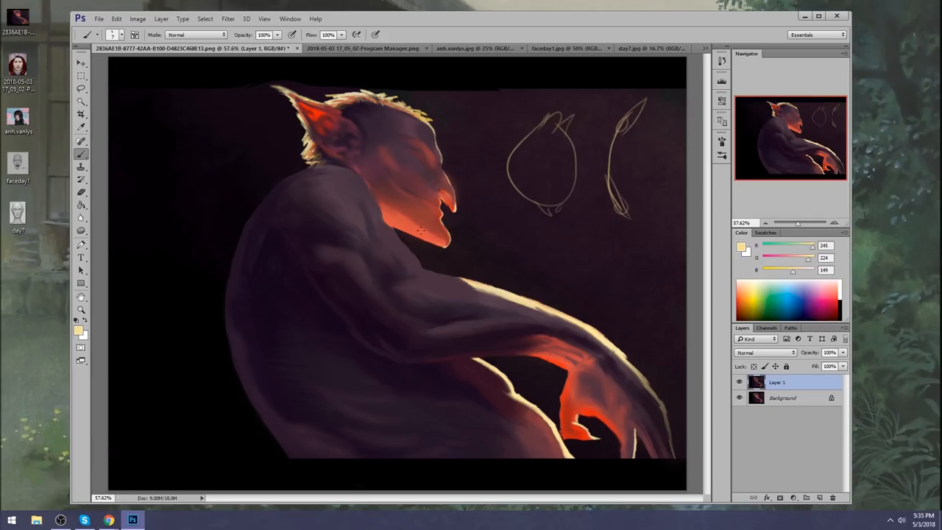
{"action": "left_click", "coordinate": [739, 382]}
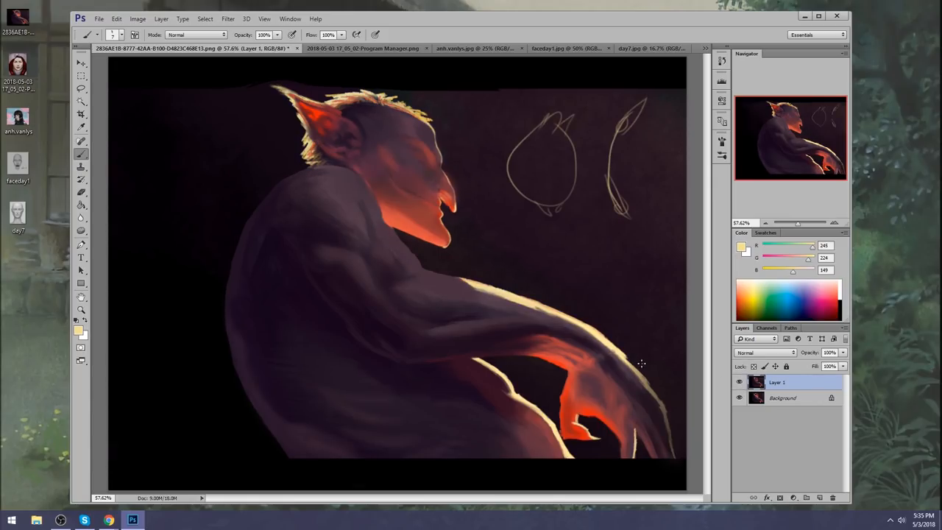
{"action": "left_click_drag", "start_coordinate": [478, 96], "coordinate": [581, 468]}
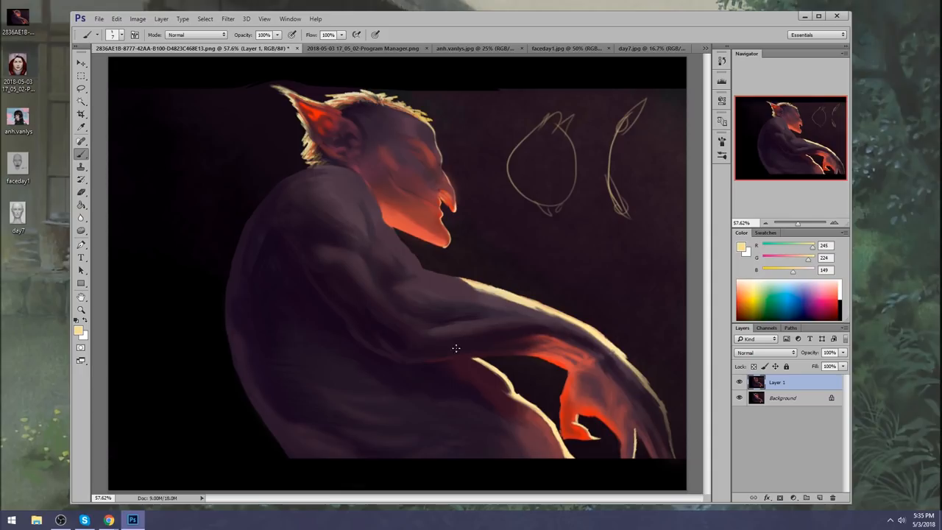
{"action": "mouse_move", "coordinate": [527, 409]}
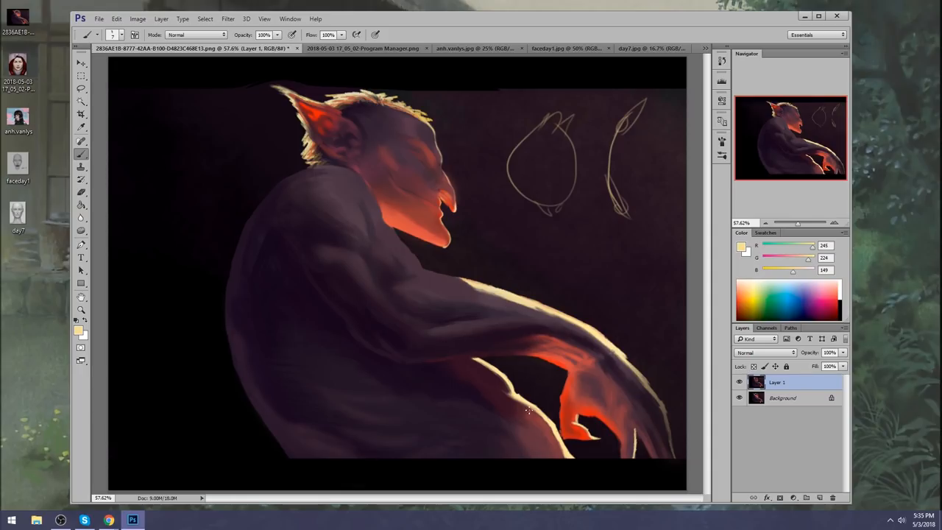
{"action": "mouse_move", "coordinate": [722, 280]}
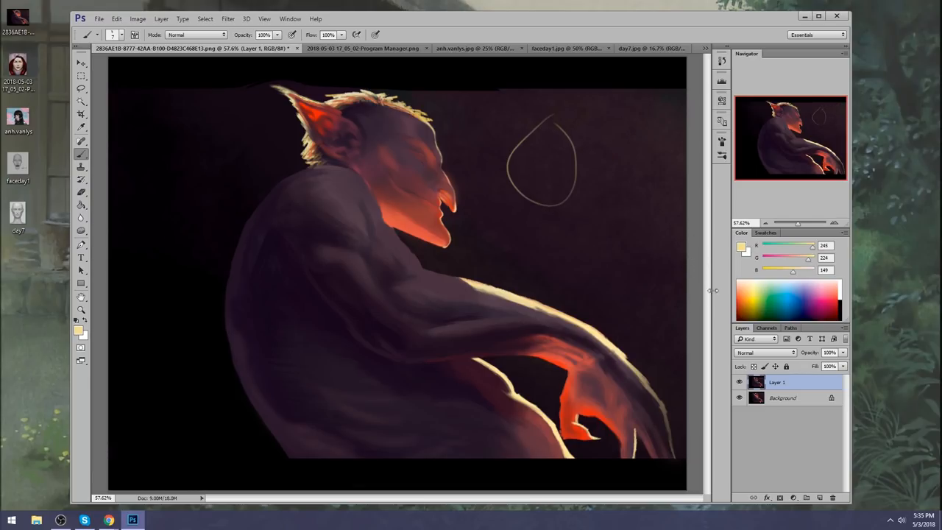
- Start a Liquify forward warp and reshape the underarm and lower arm contours near the hand
{"action": "left_click", "coordinate": [232, 17]}
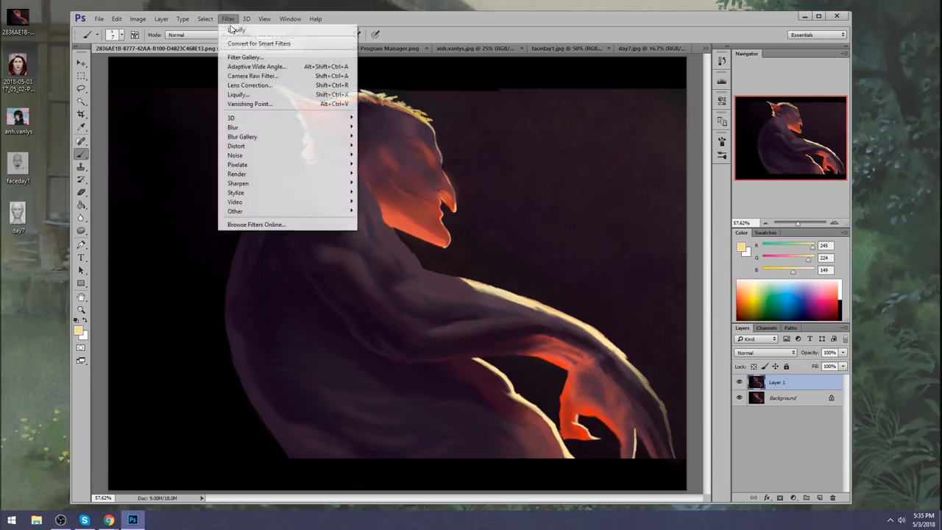
{"action": "left_click", "coordinate": [237, 94]}
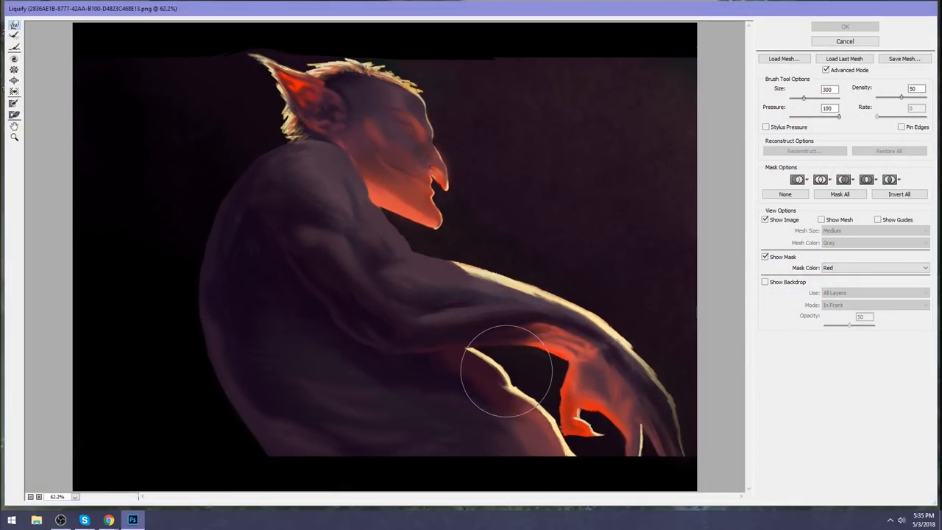
{"action": "left_click_drag", "start_coordinate": [504, 368], "coordinate": [515, 395]}
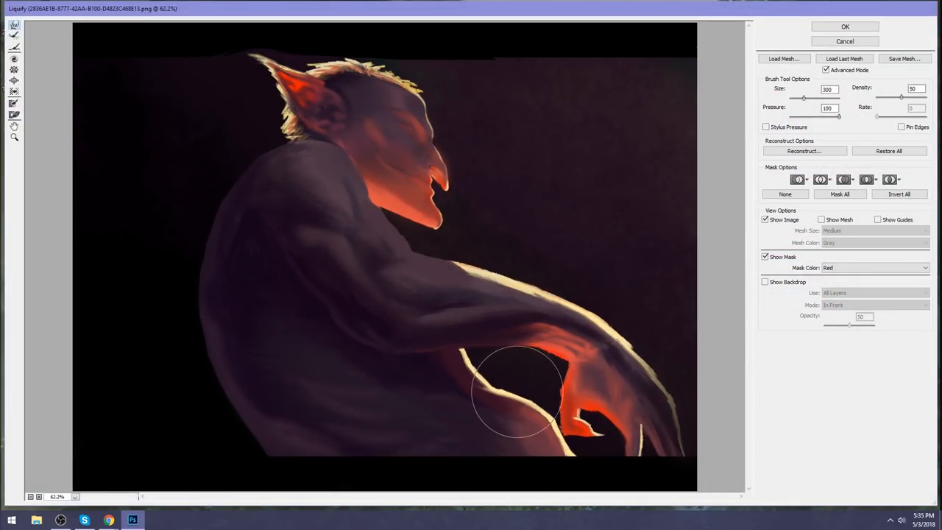
{"action": "left_click_drag", "start_coordinate": [515, 390], "coordinate": [566, 456]}
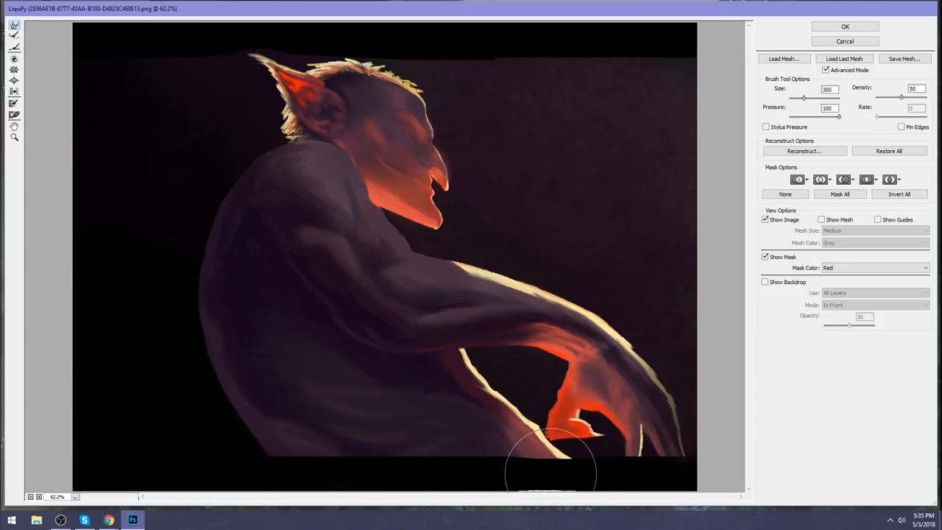
{"action": "mouse_move", "coordinate": [534, 498]}
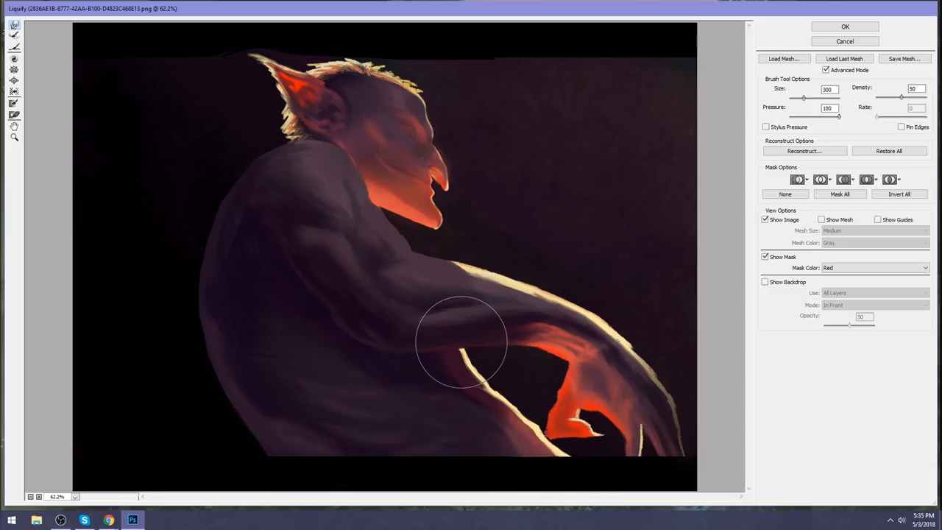
{"action": "left_click_drag", "start_coordinate": [463, 338], "coordinate": [491, 376]}
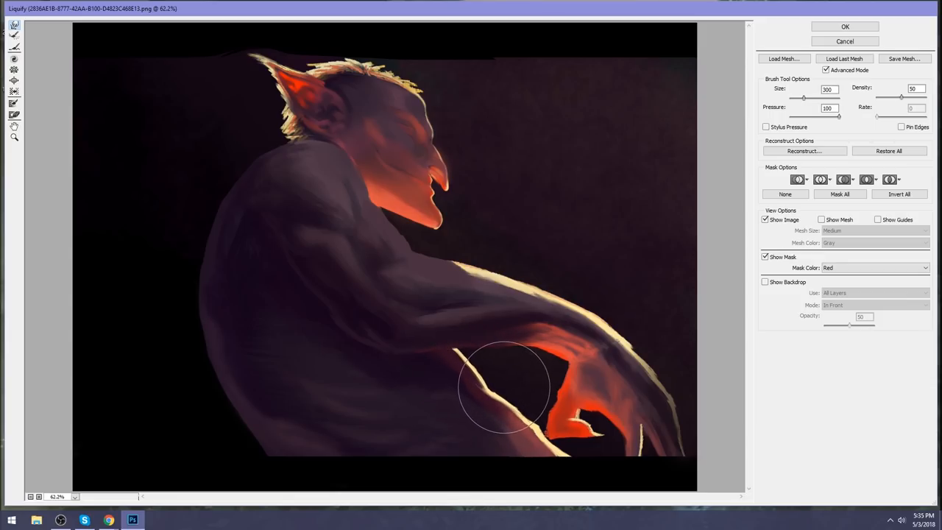
{"action": "left_click_drag", "start_coordinate": [503, 385], "coordinate": [552, 426]}
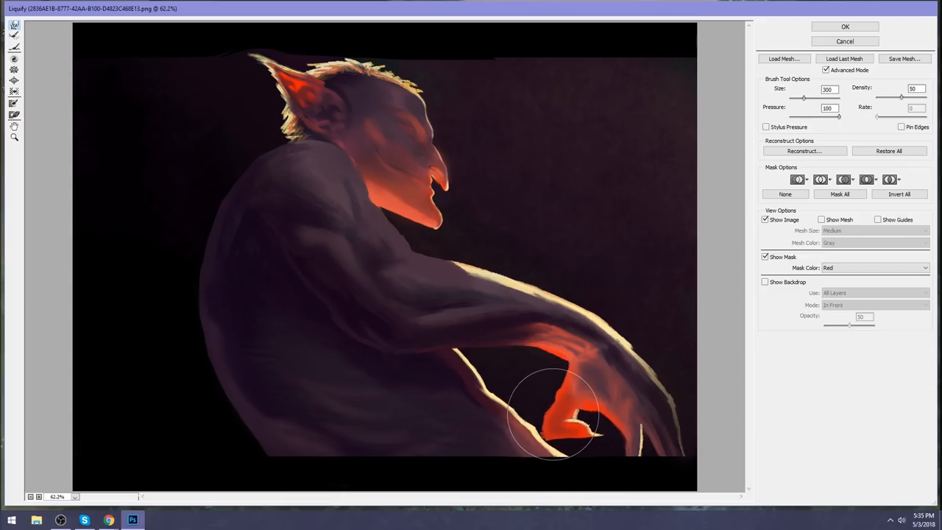
{"action": "left_click_drag", "start_coordinate": [552, 412], "coordinate": [460, 338]}
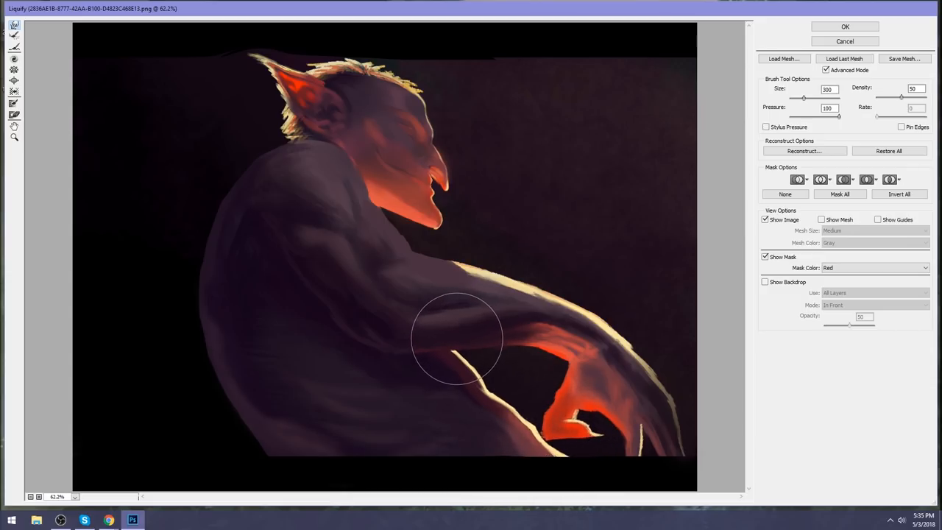
- Refine the upper arm, elbow and bottom contour under the hand, then apply the warp
{"action": "left_click_drag", "start_coordinate": [457, 338], "coordinate": [522, 327]}
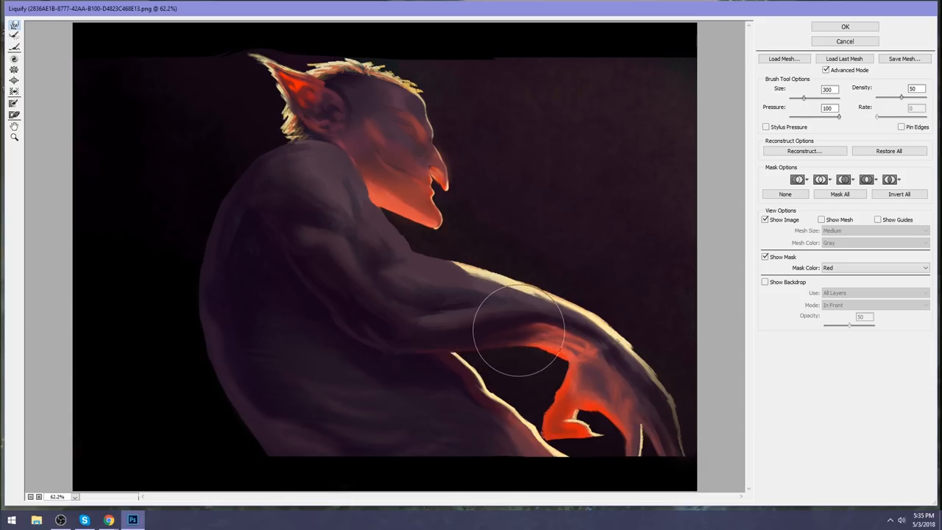
{"action": "left_click_drag", "start_coordinate": [523, 331], "coordinate": [442, 324]}
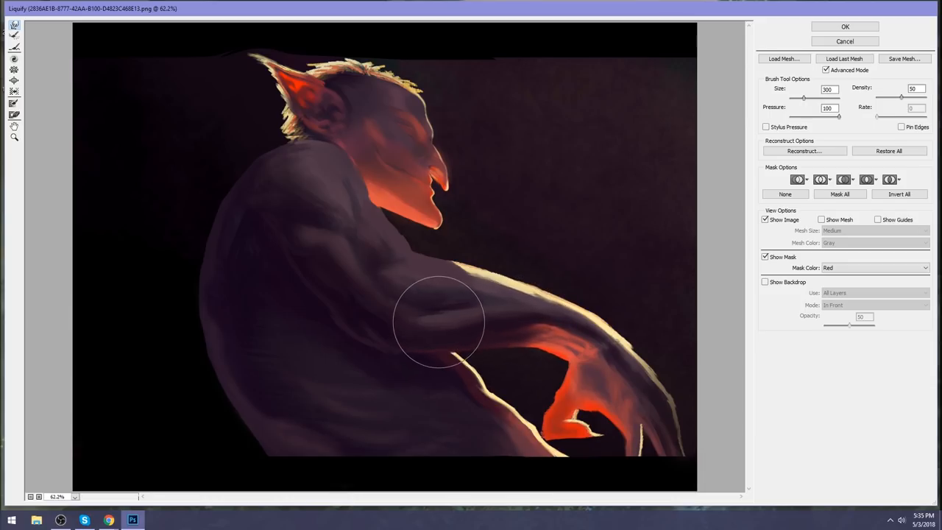
{"action": "left_click_drag", "start_coordinate": [439, 320], "coordinate": [471, 326]}
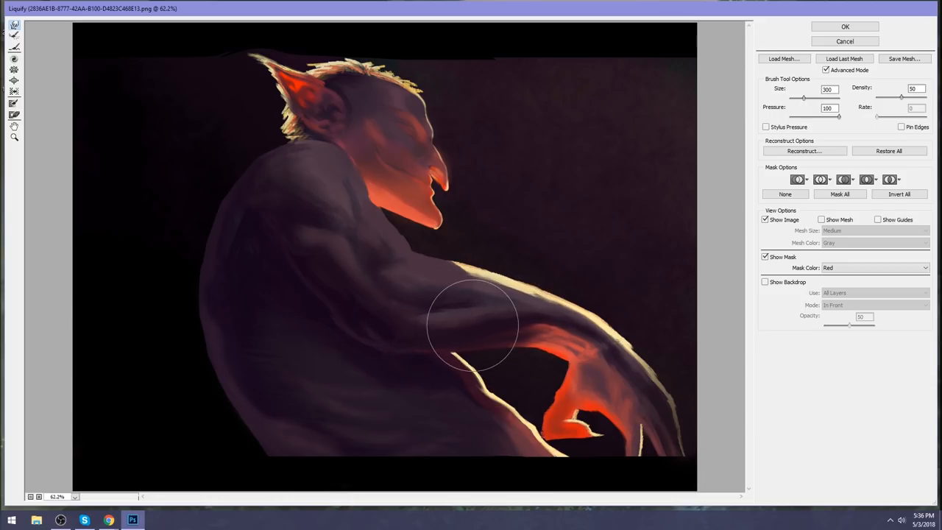
{"action": "left_click_drag", "start_coordinate": [470, 324], "coordinate": [489, 371]}
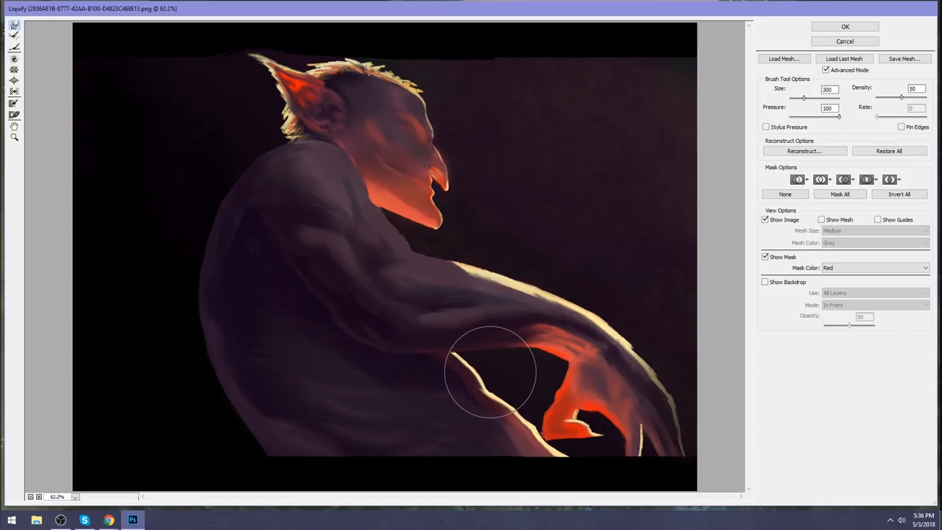
{"action": "left_click_drag", "start_coordinate": [491, 371], "coordinate": [518, 401]}
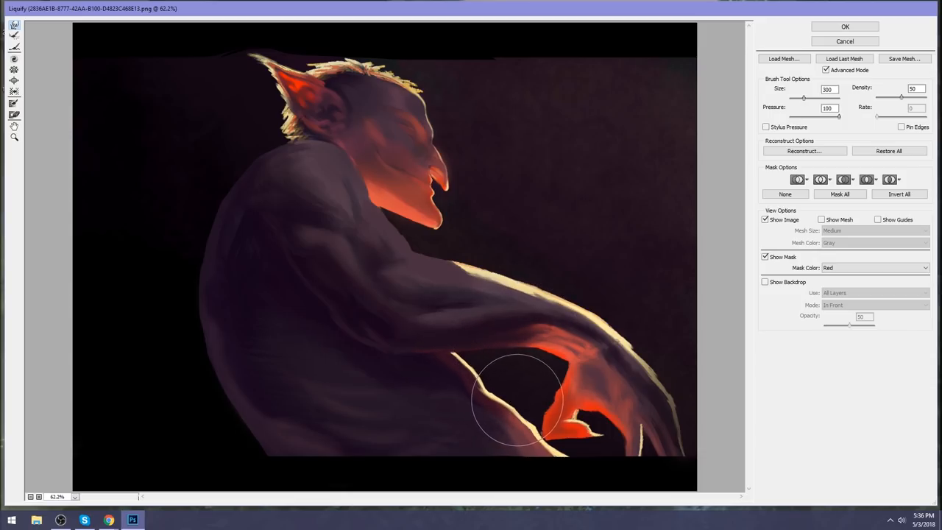
{"action": "left_click_drag", "start_coordinate": [518, 398], "coordinate": [574, 453]}
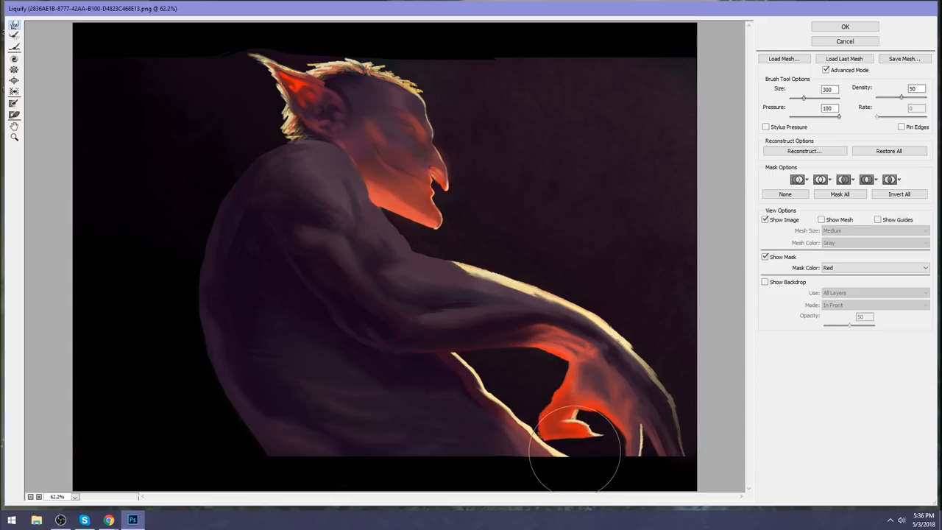
{"action": "left_click_drag", "start_coordinate": [577, 454], "coordinate": [541, 463]}
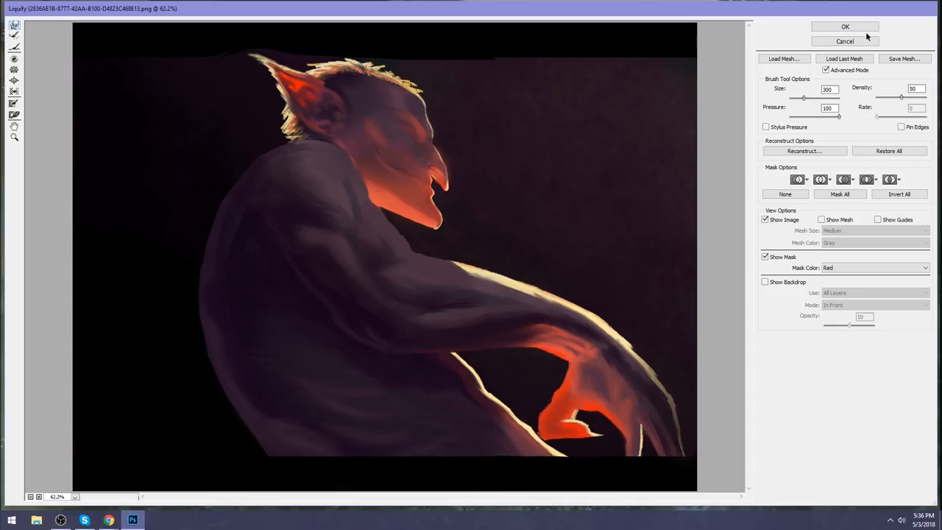
{"action": "left_click", "coordinate": [836, 25]}
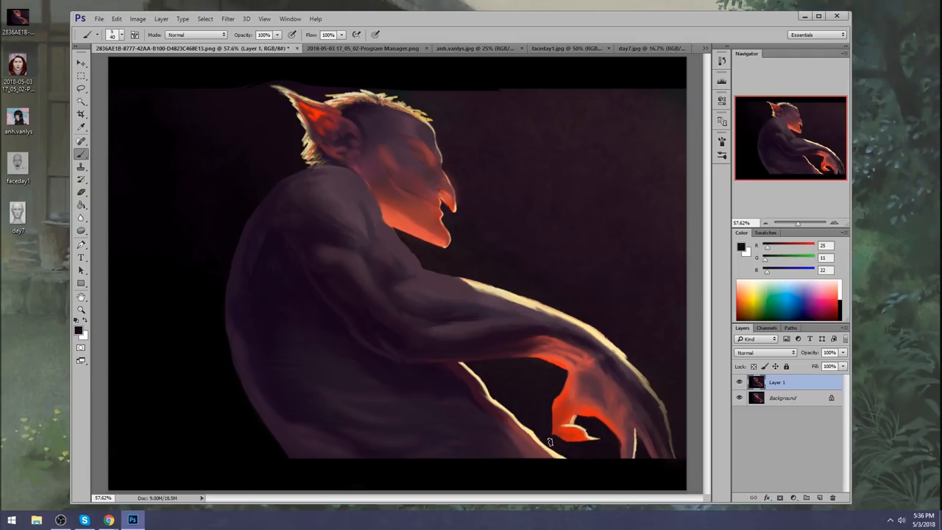
{"action": "mouse_move", "coordinate": [550, 444]}
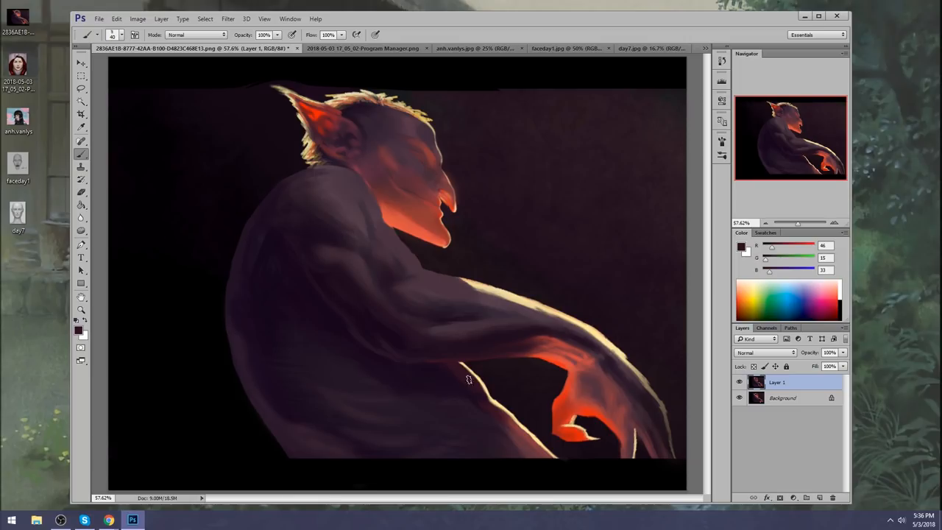
{"action": "mouse_move", "coordinate": [454, 368]}
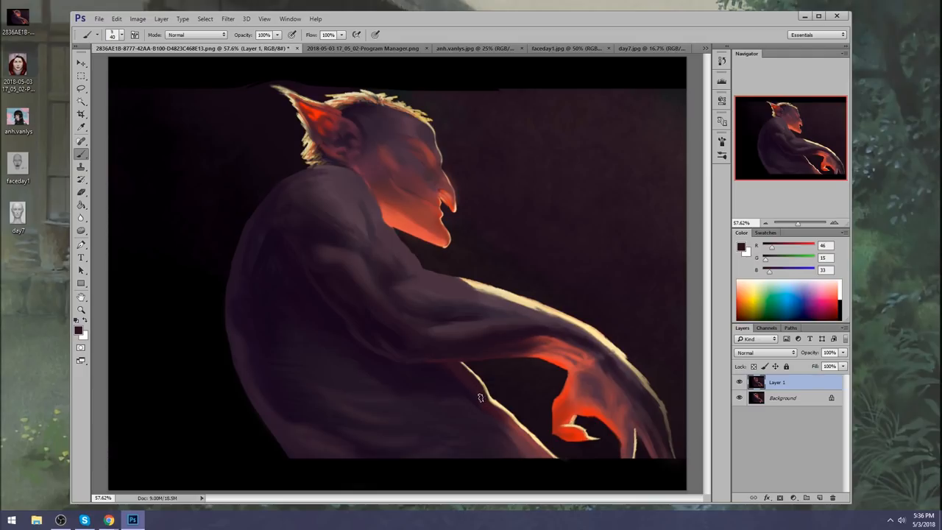
{"action": "mouse_move", "coordinate": [488, 414]}
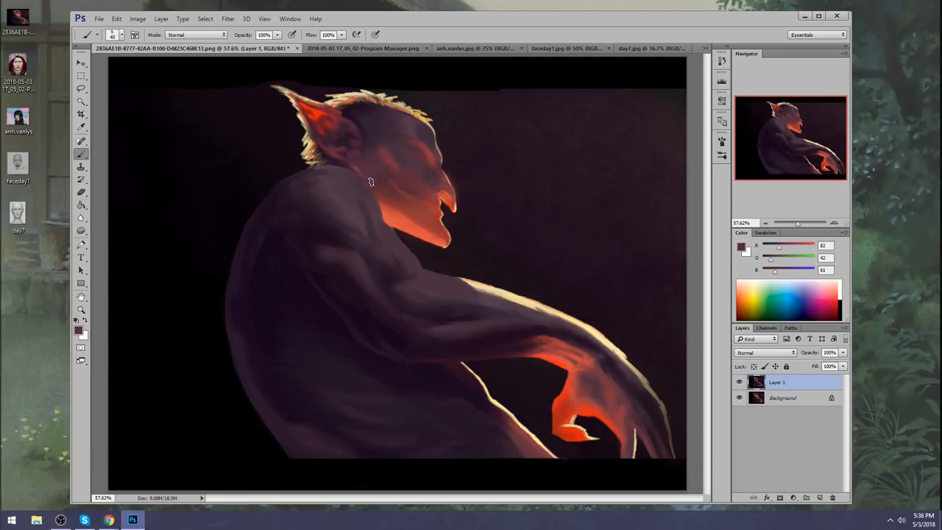
{"action": "mouse_move", "coordinate": [353, 158]}
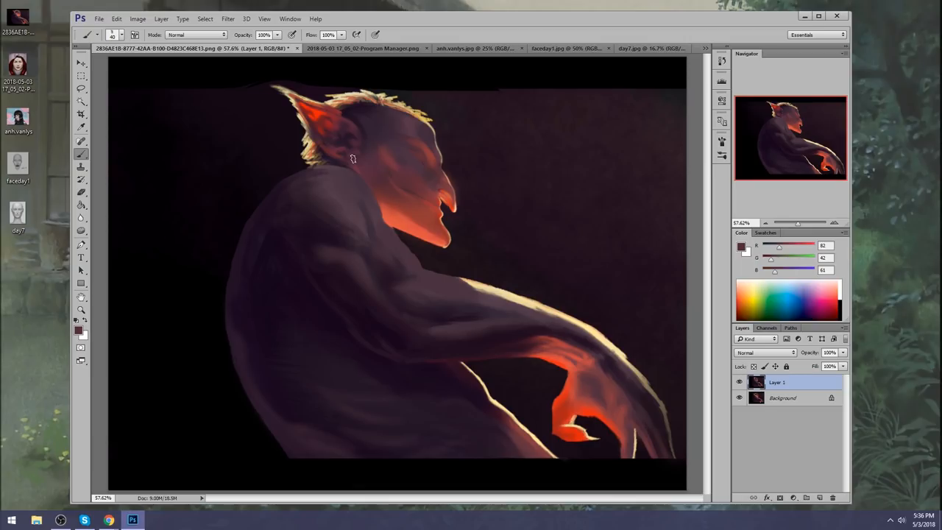
{"action": "mouse_move", "coordinate": [373, 117]}
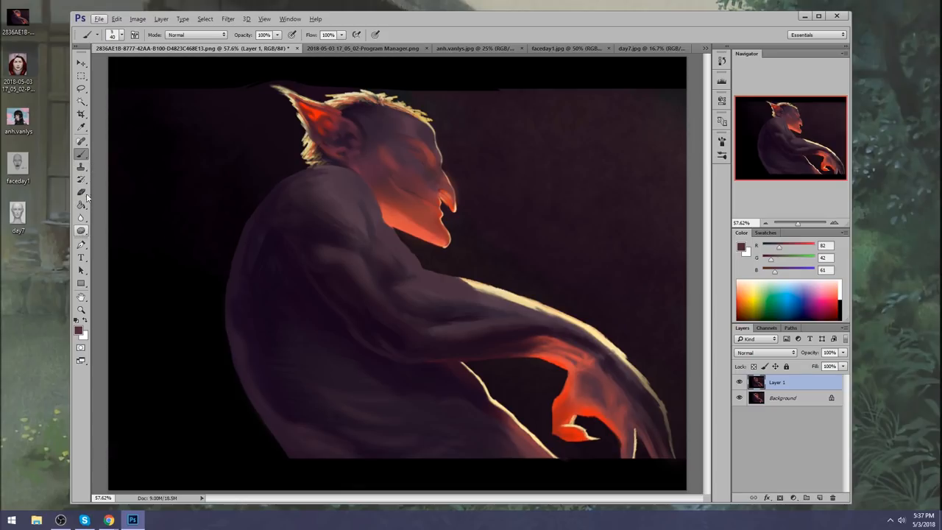
{"action": "left_click", "coordinate": [81, 204]}
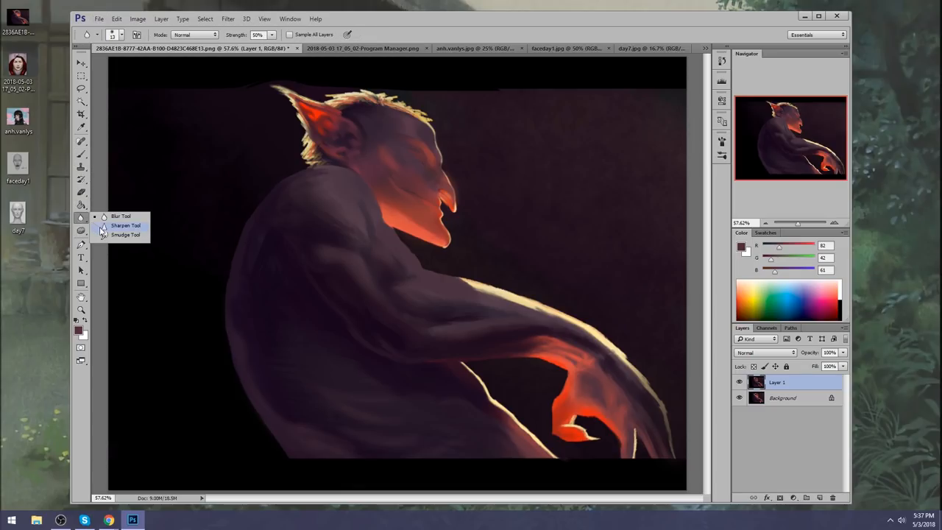
- Pick a Blur-group tool, then the Brush, to darken the hair atop the head
{"action": "left_click", "coordinate": [123, 237]}
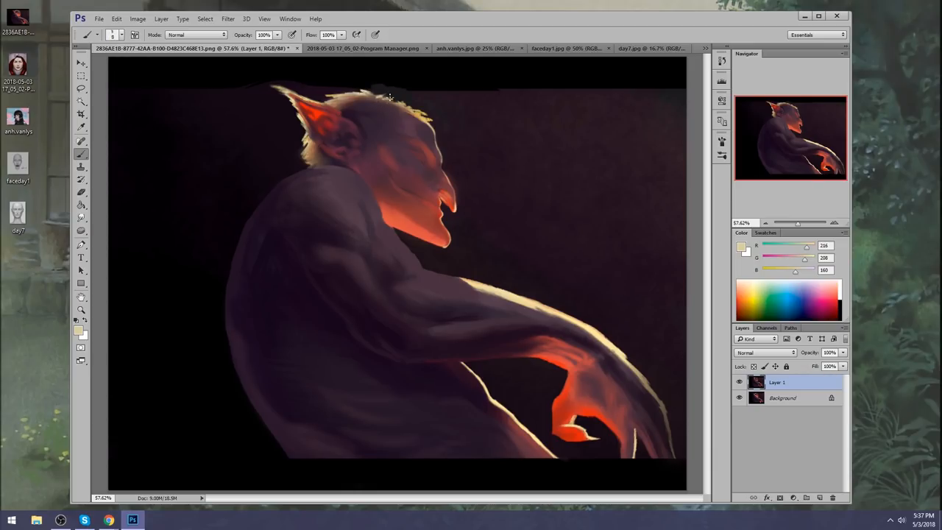
{"action": "mouse_move", "coordinate": [403, 68]}
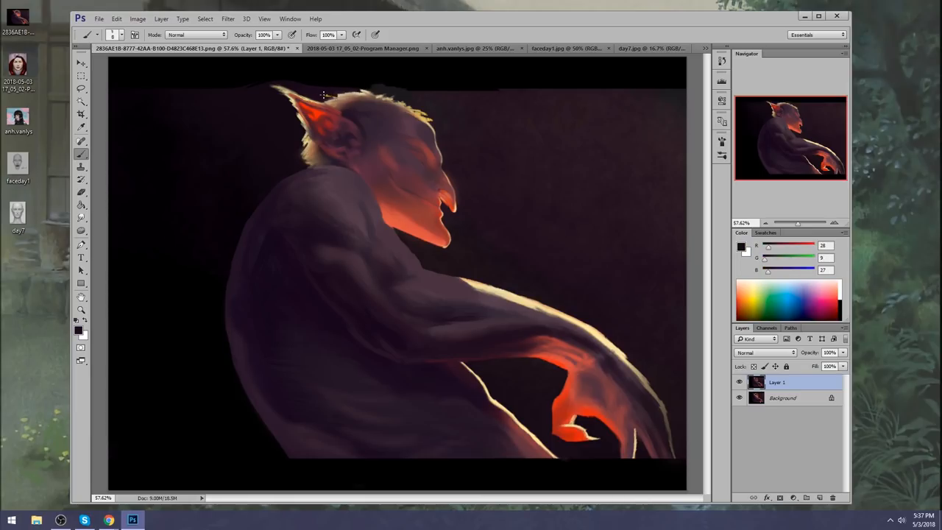
{"action": "mouse_move", "coordinate": [333, 96]}
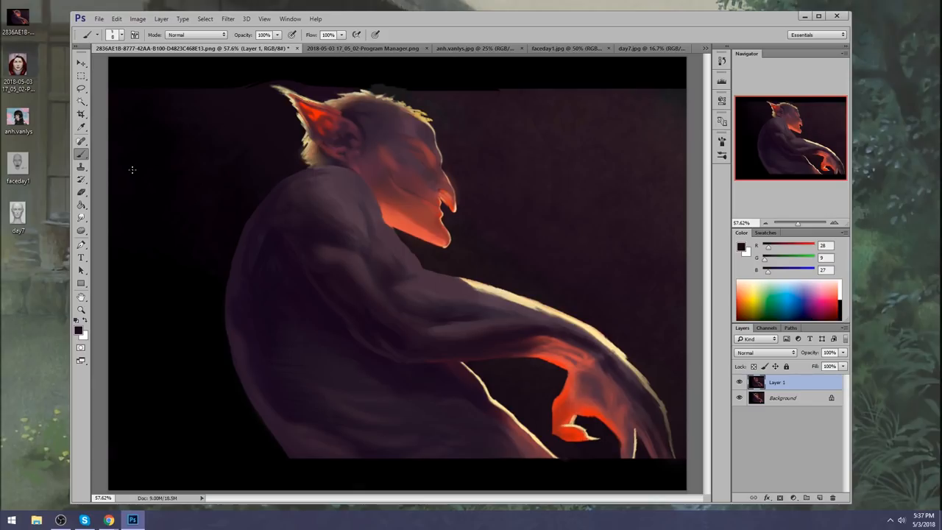
{"action": "left_click", "coordinate": [81, 218]}
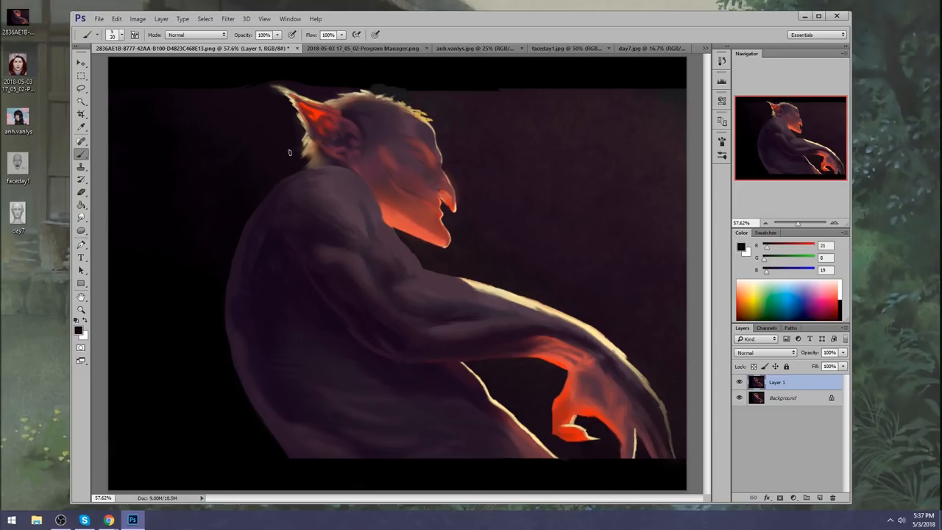
{"action": "mouse_move", "coordinate": [298, 138]}
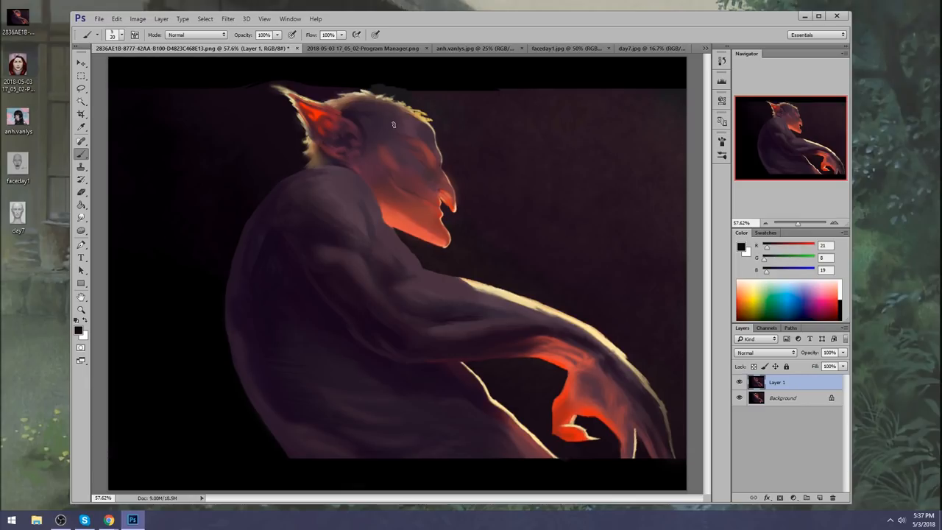
{"action": "mouse_move", "coordinate": [379, 100]}
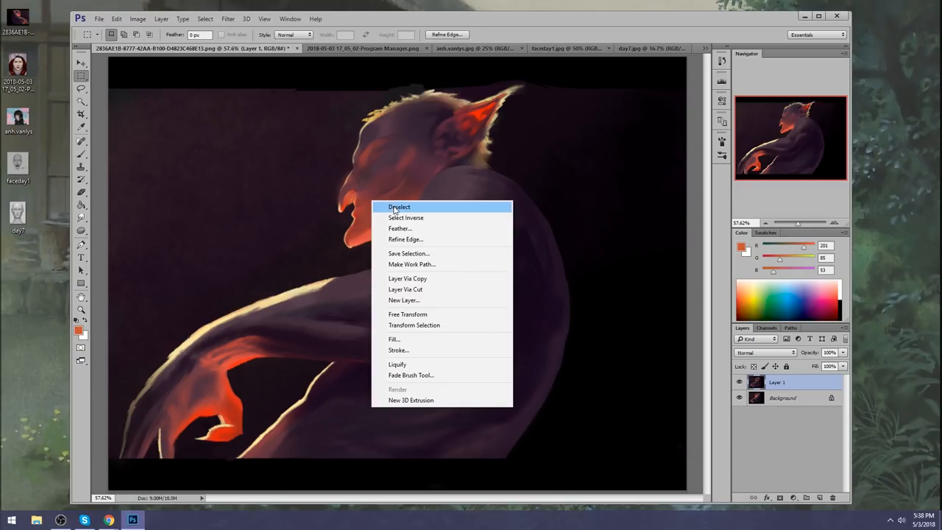
- Deselect the active selection on the creature painting
{"action": "left_click", "coordinate": [399, 206]}
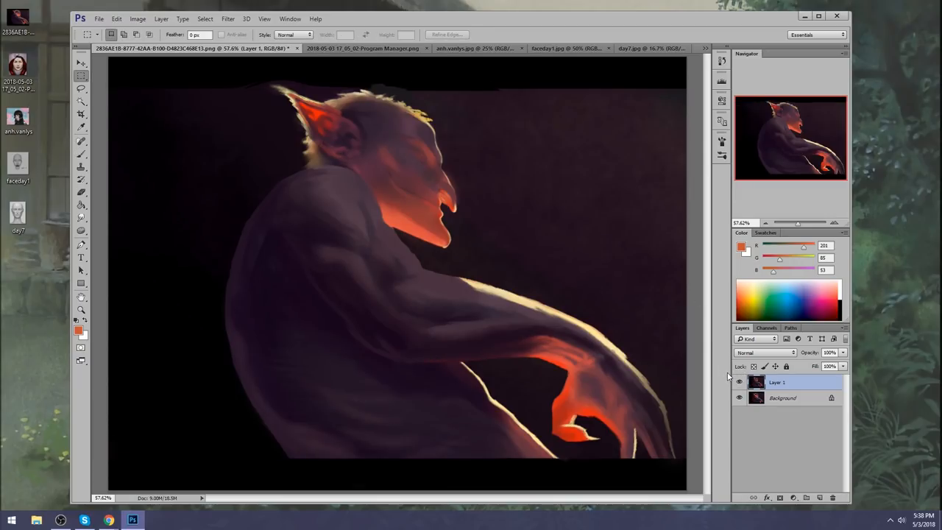
{"action": "mouse_move", "coordinate": [727, 380]}
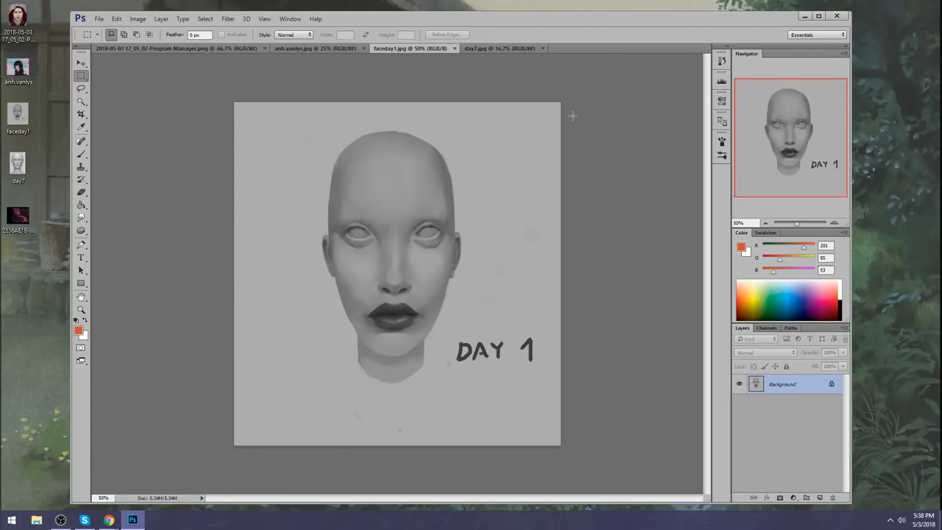
- Browse the Day 7, Day 1 and cherry-blossom portrait tabs, settling on the portrait with the Lasso tool
{"action": "left_click", "coordinate": [499, 47]}
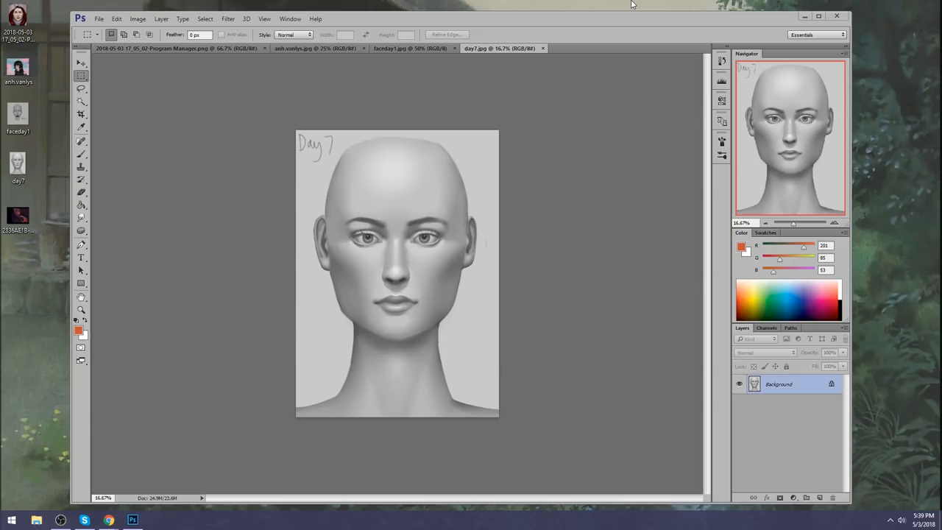
{"action": "mouse_move", "coordinate": [496, 5]}
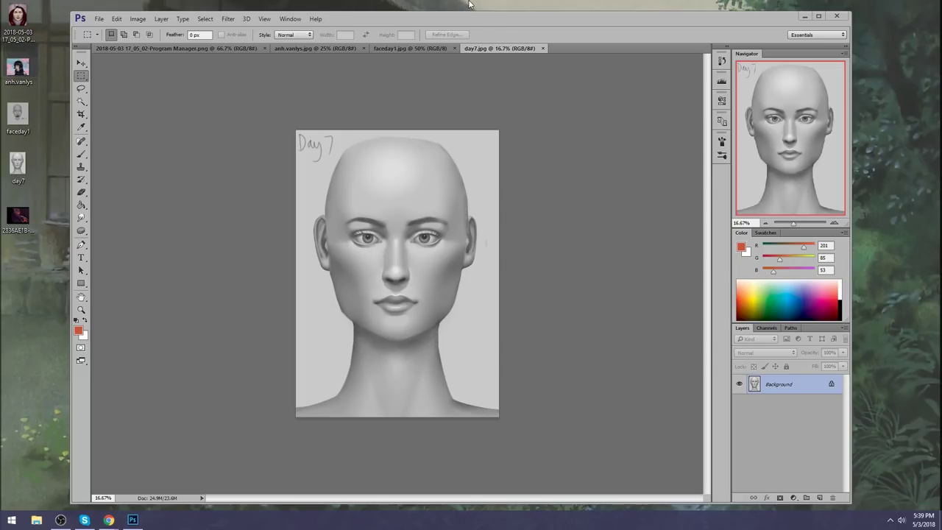
{"action": "left_click", "coordinate": [312, 47]}
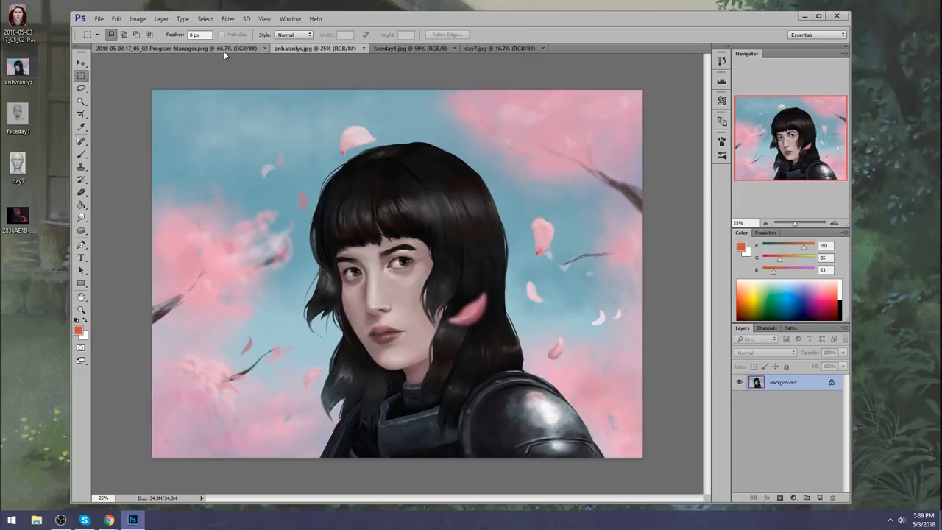
{"action": "left_click", "coordinate": [415, 47]}
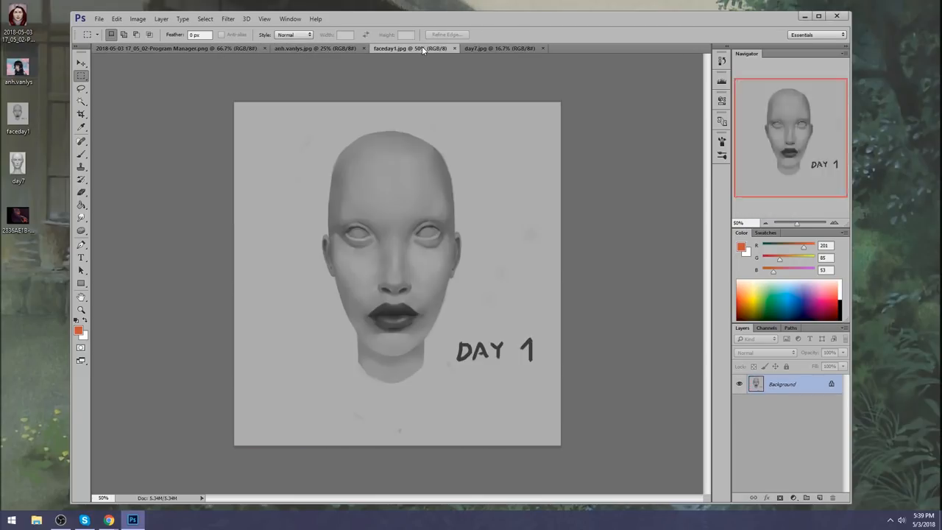
{"action": "left_click", "coordinate": [330, 54]}
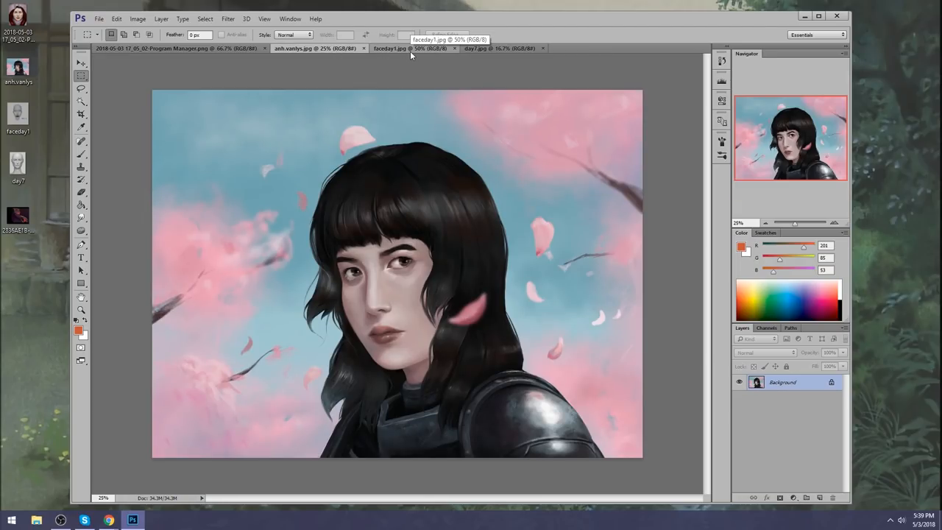
{"action": "left_click", "coordinate": [322, 50]}
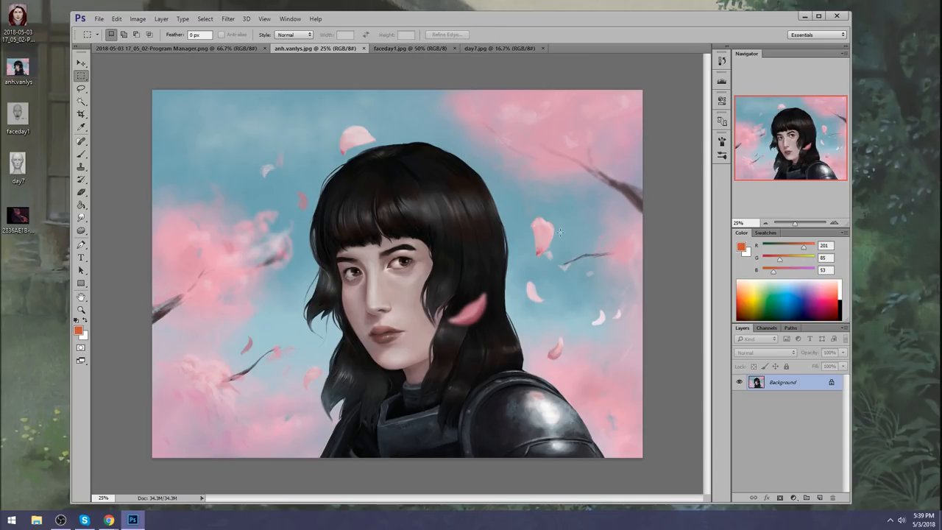
{"action": "left_click", "coordinate": [80, 90]}
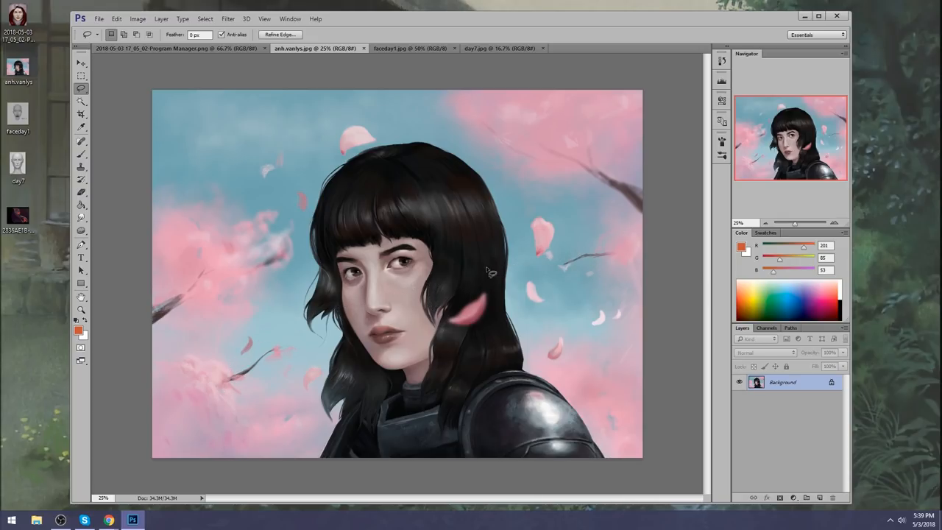
- Lasso the woman's face onto Layer 1, check it with Move, then sketch head construction shapes over the sky
{"action": "left_click_drag", "start_coordinate": [486, 272], "coordinate": [552, 280]}
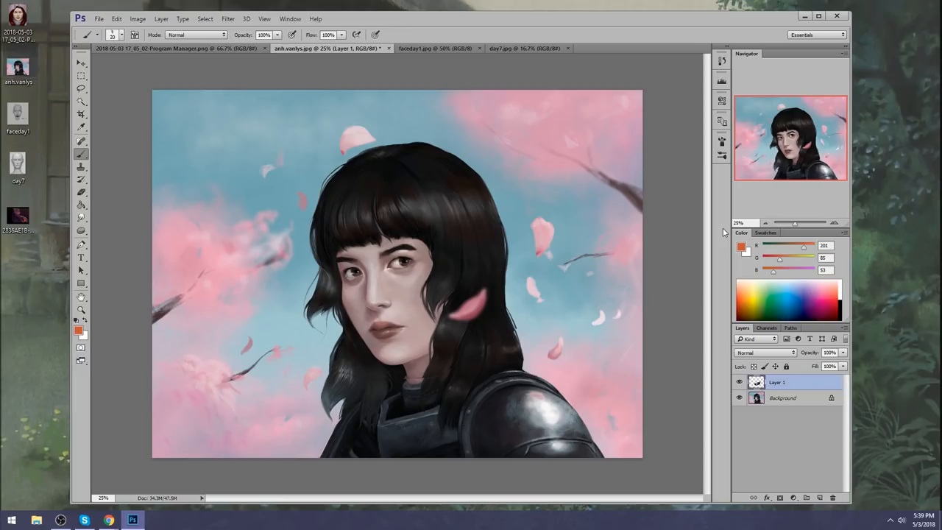
{"action": "left_click", "coordinate": [77, 65]}
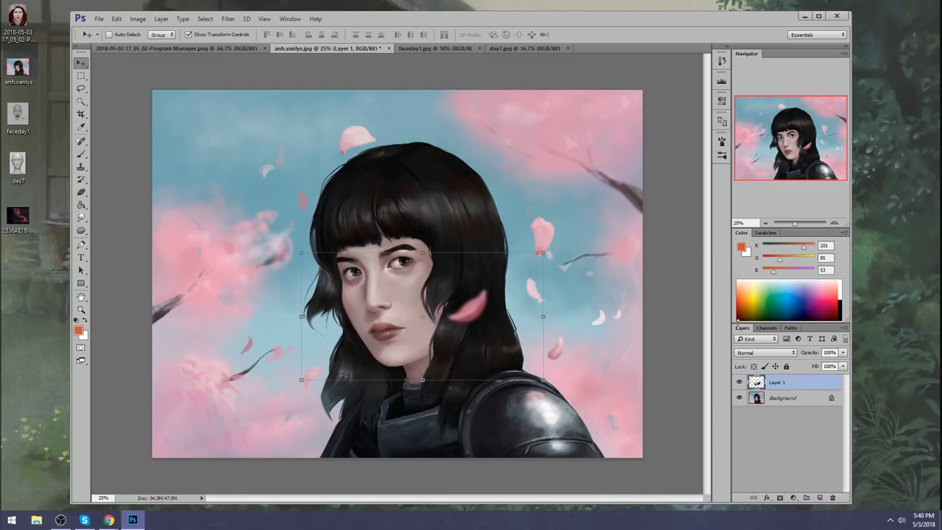
{"action": "left_click", "coordinate": [81, 153]}
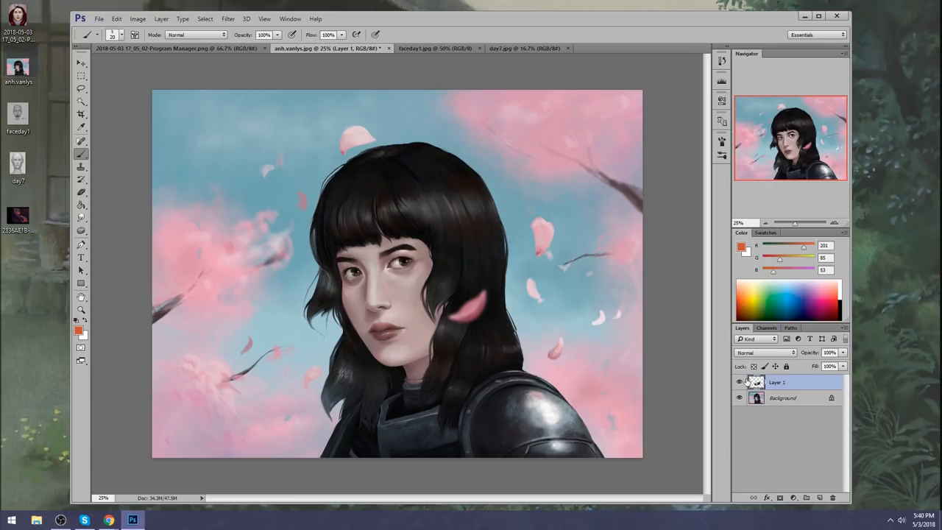
{"action": "mouse_move", "coordinate": [739, 383]}
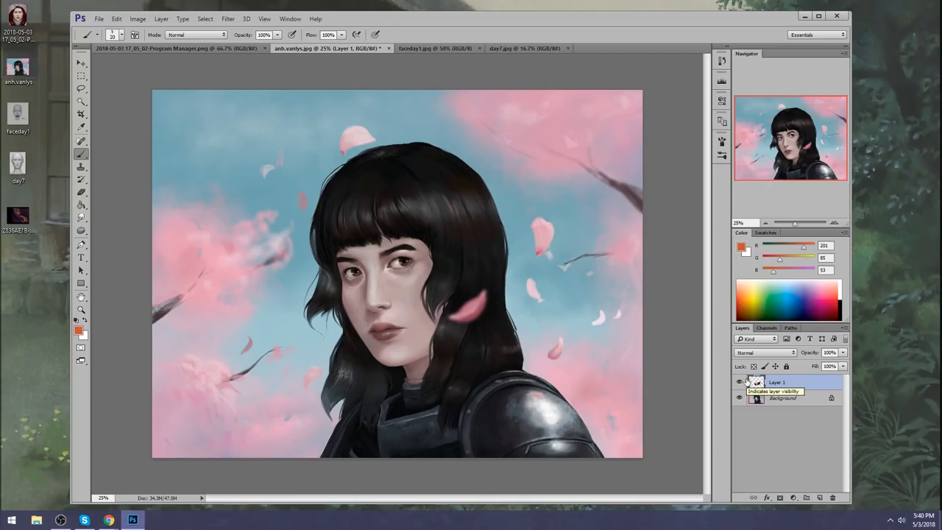
{"action": "mouse_move", "coordinate": [669, 203]}
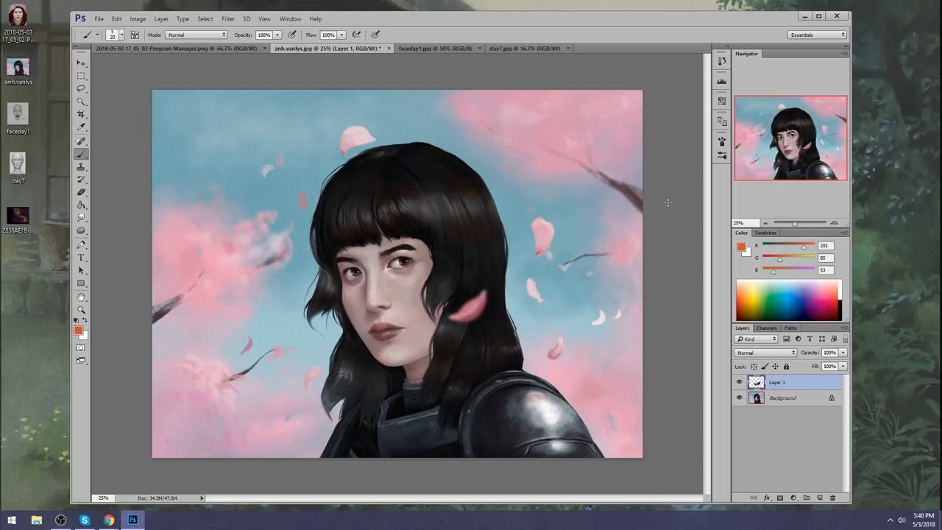
{"action": "left_click_drag", "start_coordinate": [559, 111], "coordinate": [574, 206]}
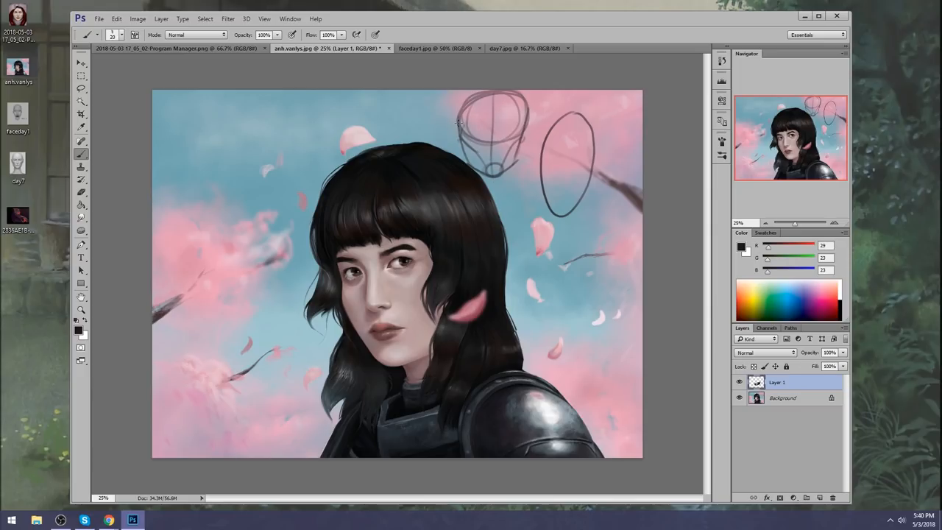
{"action": "mouse_move", "coordinate": [534, 151]}
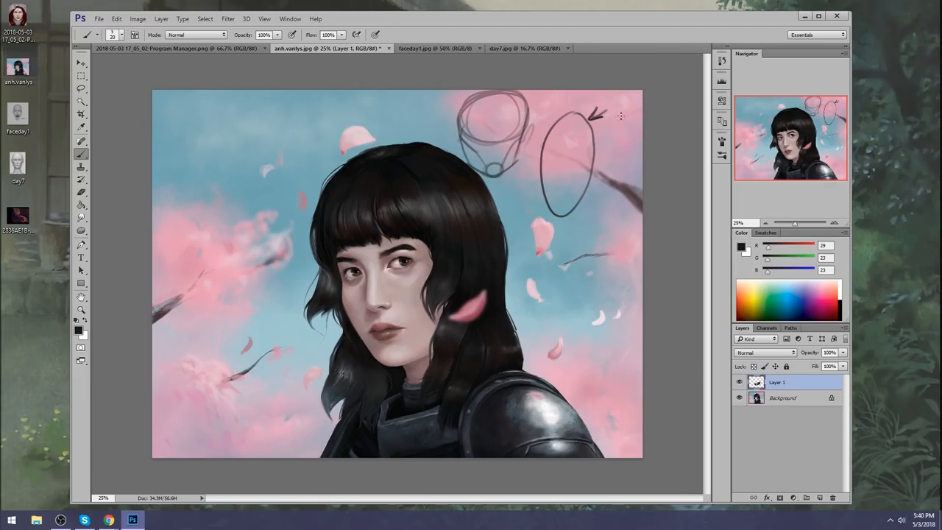
{"action": "mouse_move", "coordinate": [581, 150]}
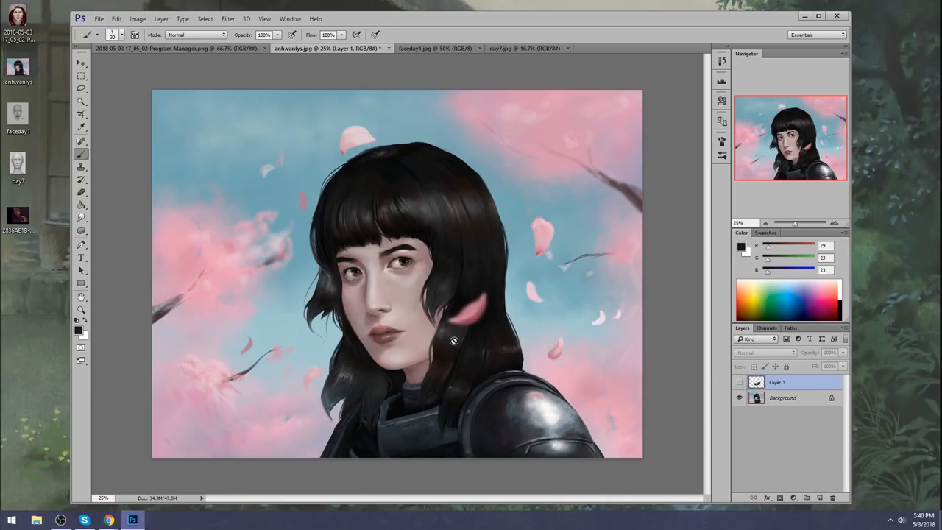
{"action": "mouse_move", "coordinate": [418, 327]}
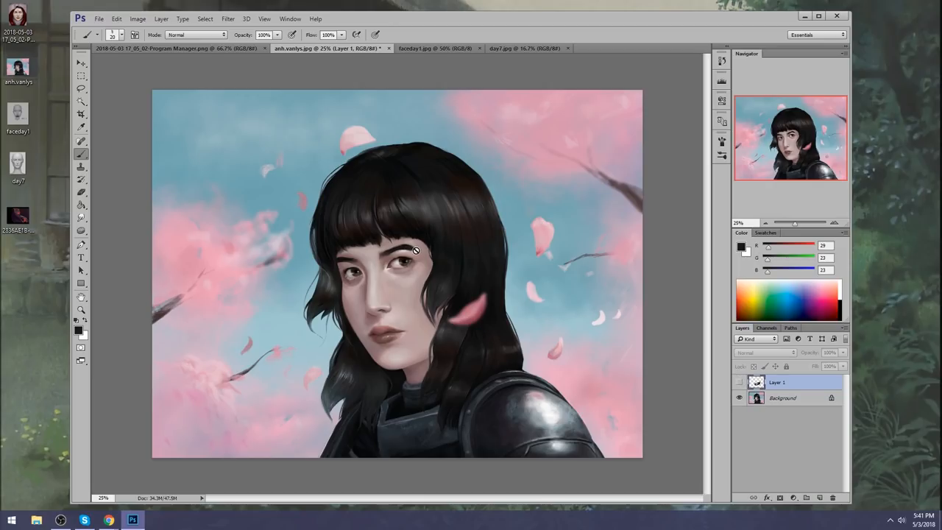
{"action": "mouse_move", "coordinate": [465, 268]}
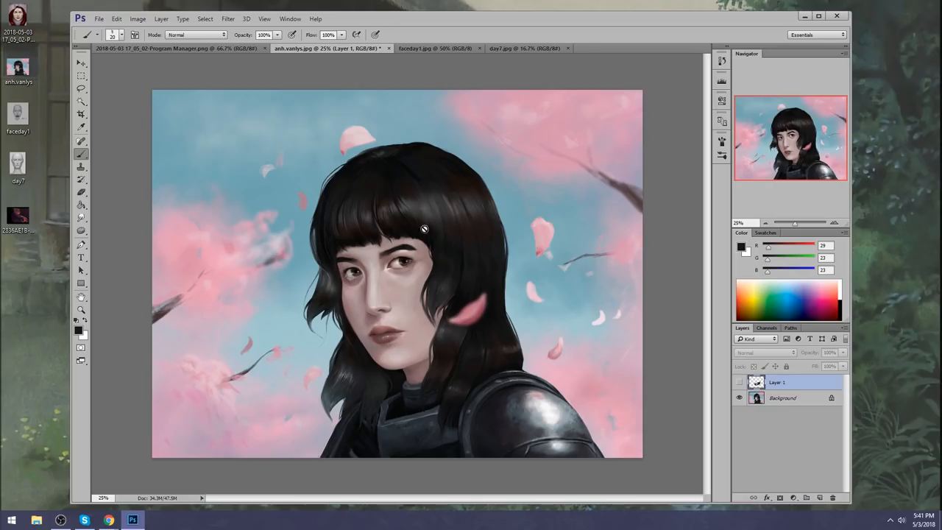
{"action": "left_click", "coordinate": [739, 382]}
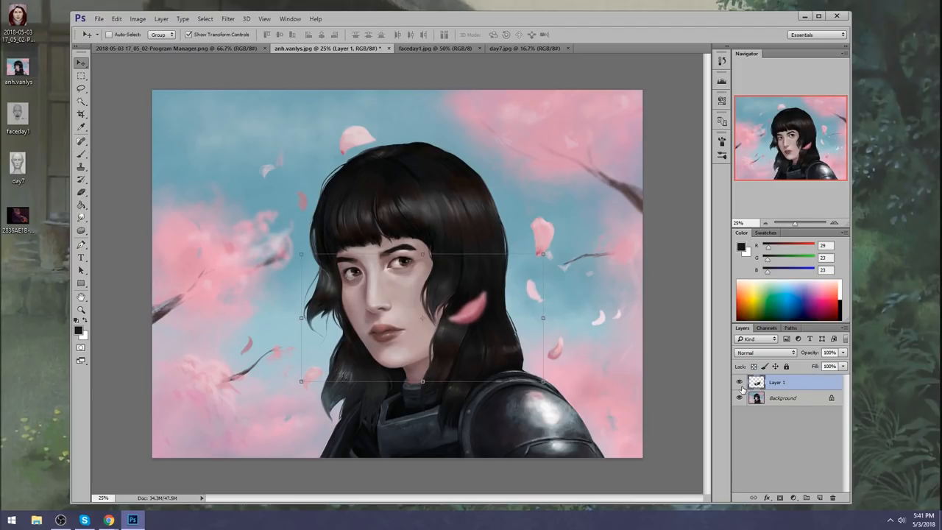
- Flatten Layer 1 into the Background via the Layers panel context menu
{"action": "left_click", "coordinate": [81, 153]}
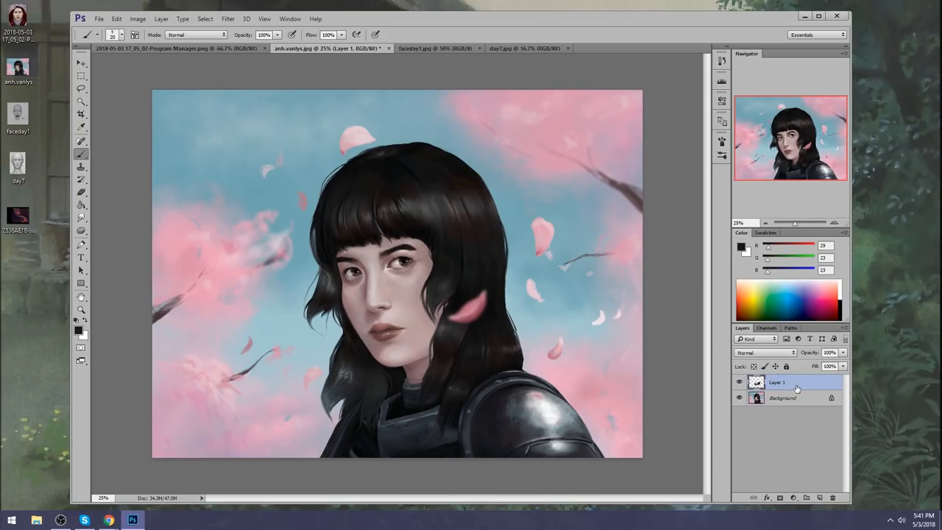
{"action": "right_click", "coordinate": [785, 383]}
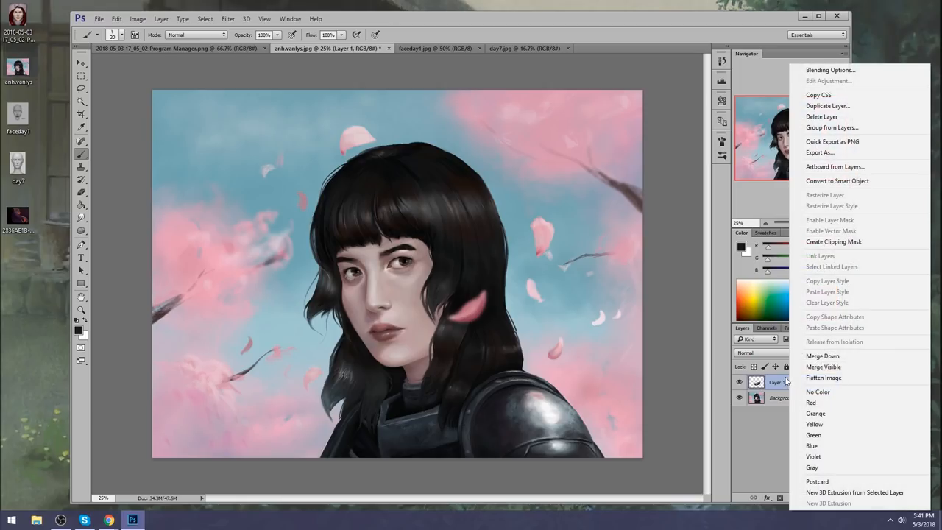
{"action": "left_click", "coordinate": [824, 376]}
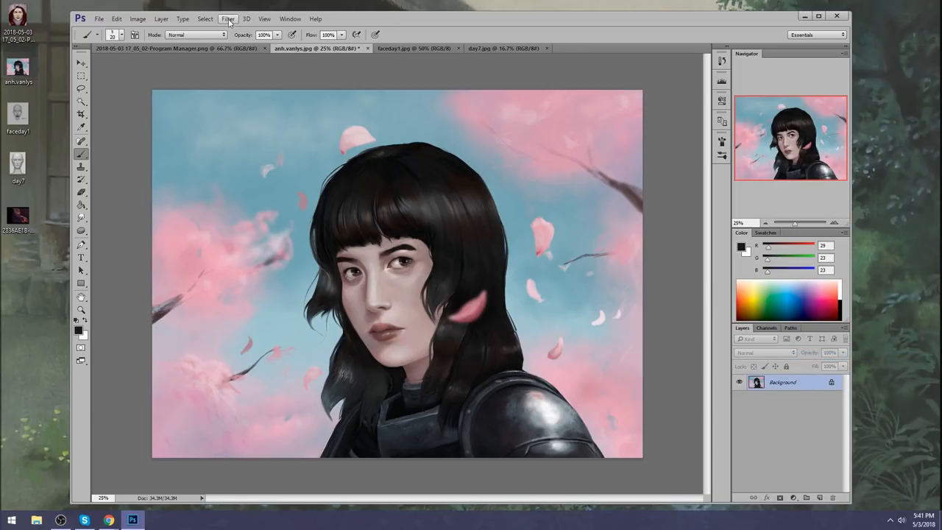
- Liquify-warp the jaw contour inward and nudge the hair beside the chin and neck, then apply
{"action": "left_click", "coordinate": [231, 18]}
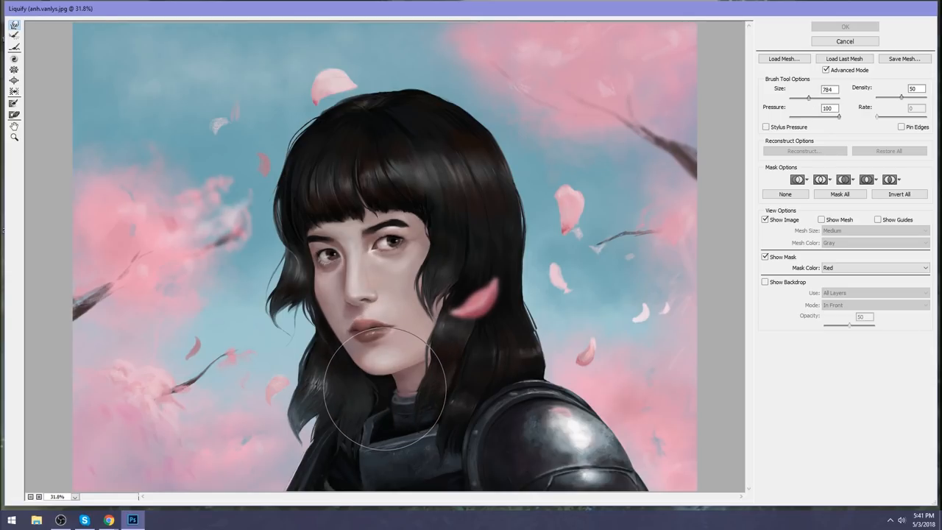
{"action": "left_click_drag", "start_coordinate": [380, 398], "coordinate": [453, 360]}
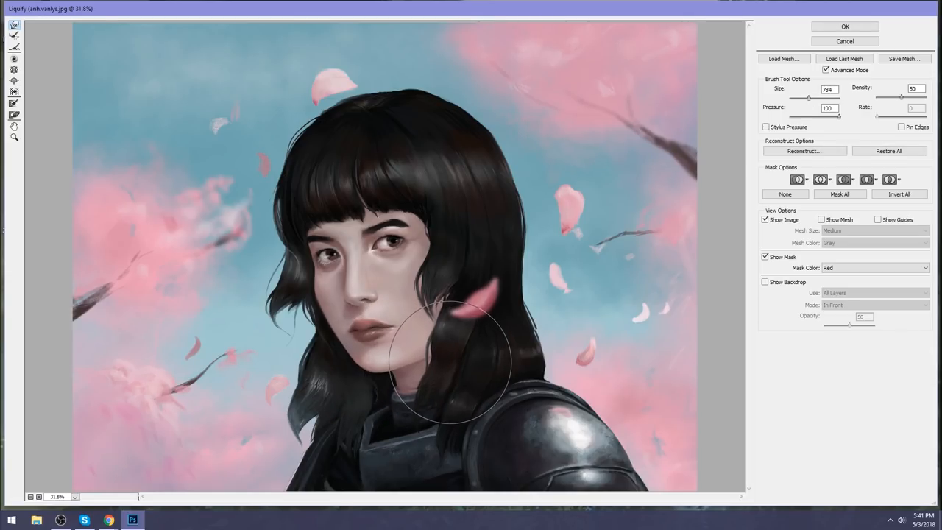
{"action": "left_click_drag", "start_coordinate": [449, 360], "coordinate": [390, 390]}
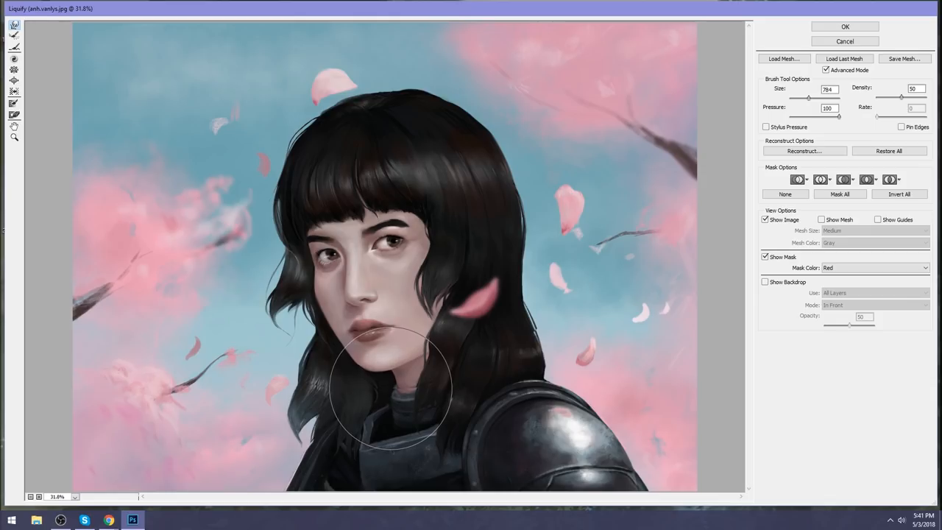
{"action": "left_click_drag", "start_coordinate": [390, 386], "coordinate": [423, 368]}
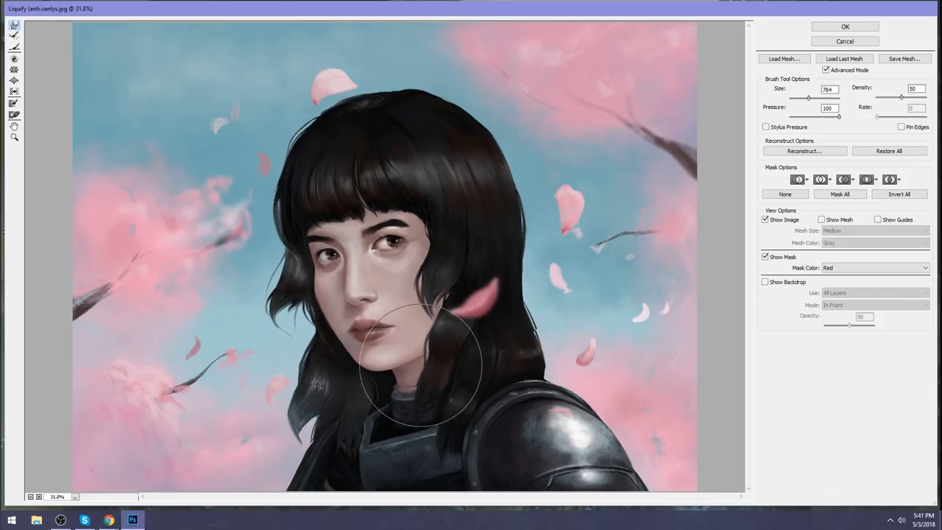
{"action": "left_click_drag", "start_coordinate": [420, 361], "coordinate": [471, 345]}
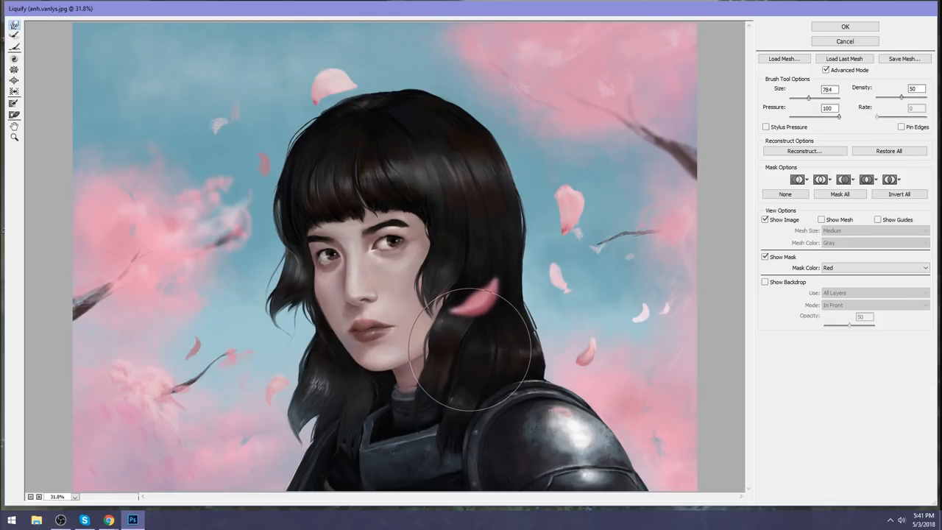
{"action": "left_click", "coordinate": [858, 22]}
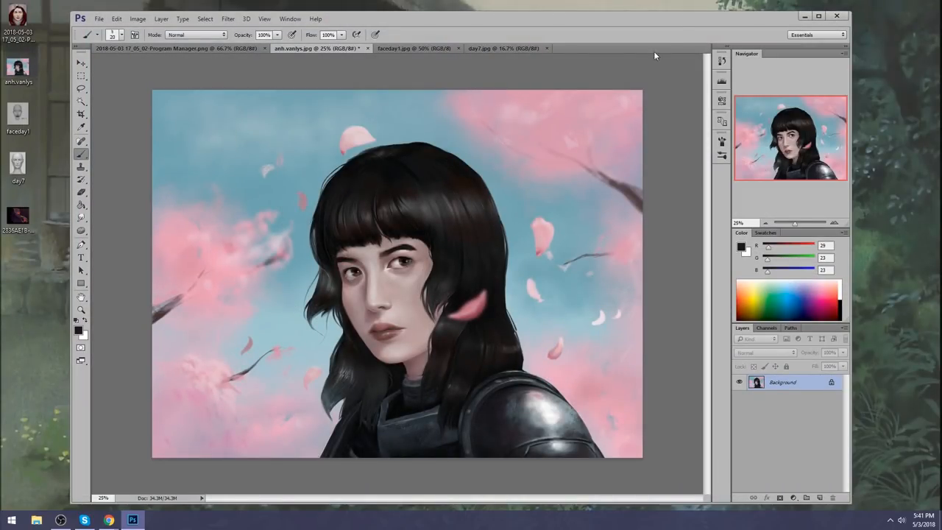
{"action": "mouse_move", "coordinate": [827, 15]}
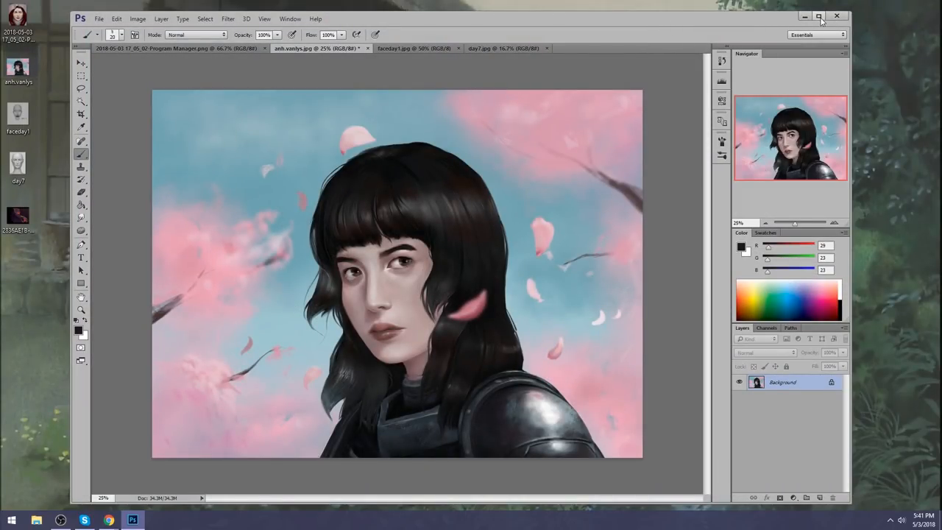
{"action": "mouse_move", "coordinate": [816, 17]}
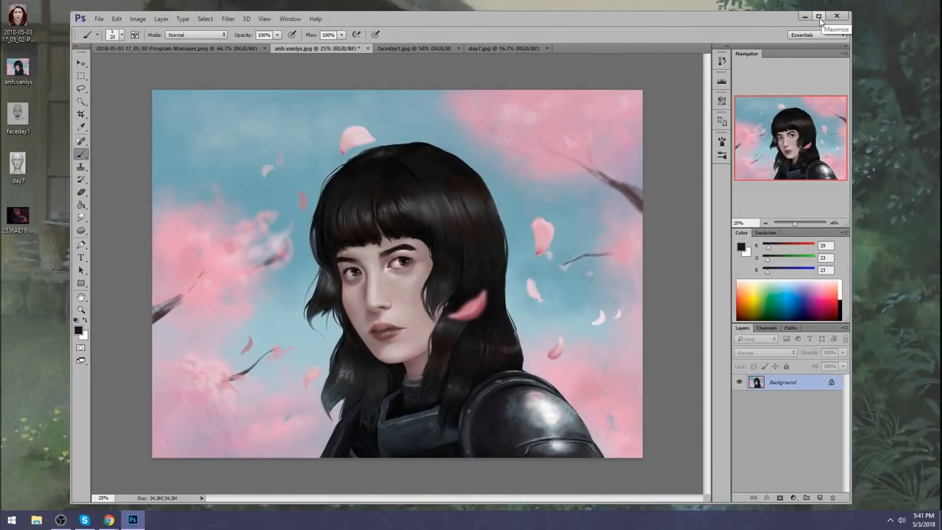
- Maximize the Photoshop window so the cherry-blossom portrait shows larger
{"action": "left_click", "coordinate": [815, 16]}
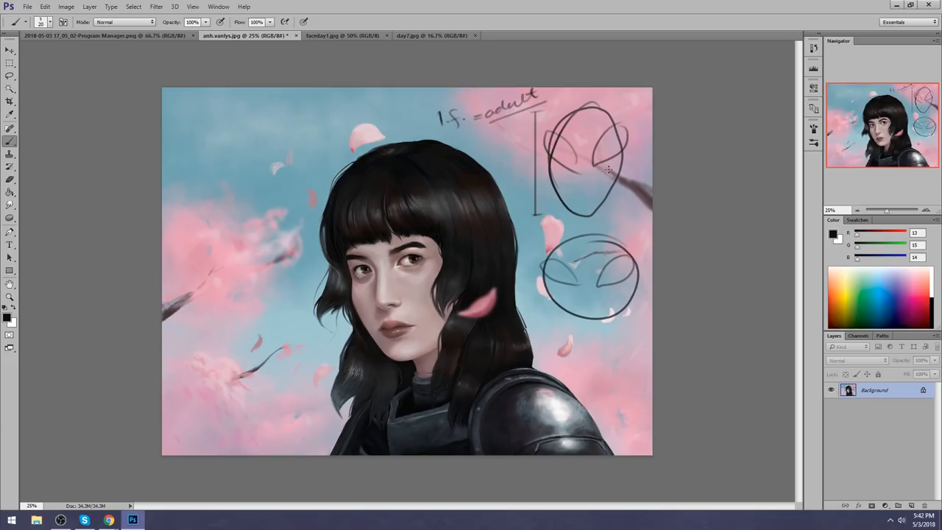
{"action": "mouse_move", "coordinate": [573, 177]}
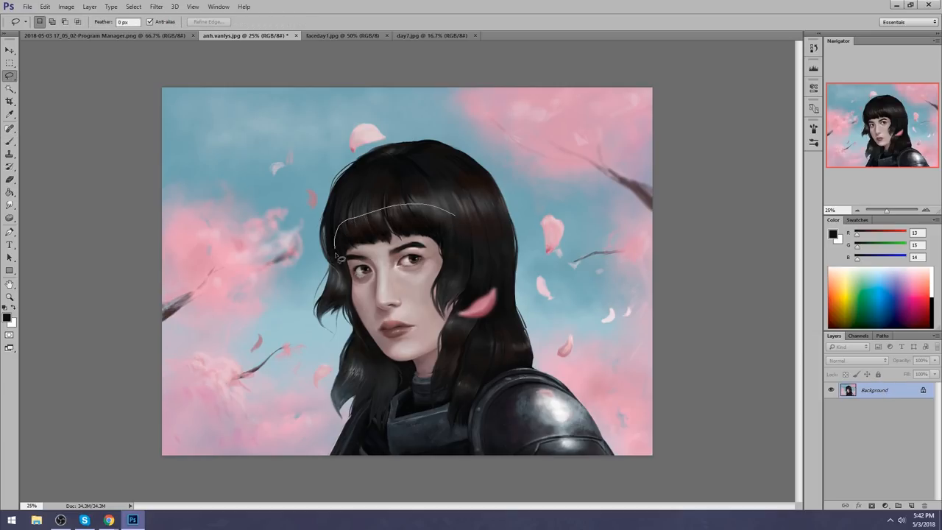
- Lasso-select the fringe and forehead area for copying to Layer 1
{"action": "left_click_drag", "start_coordinate": [339, 250], "coordinate": [441, 213]}
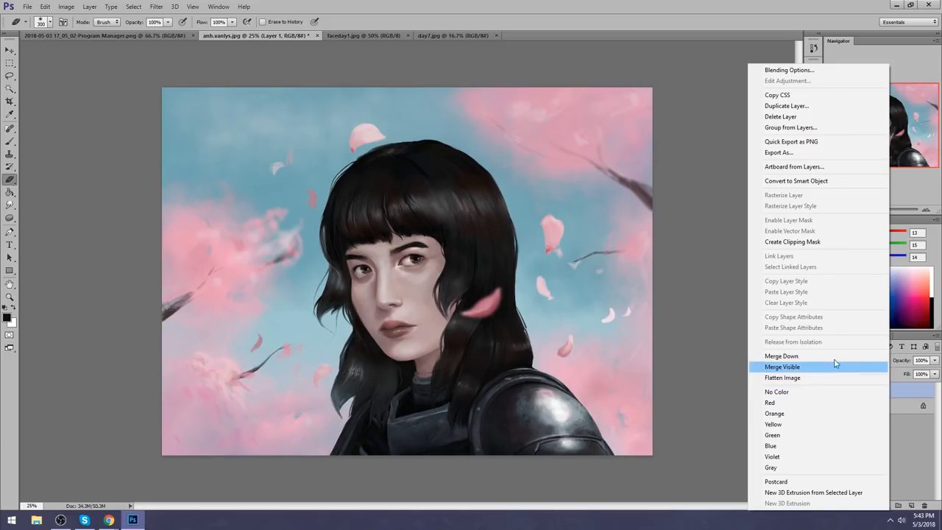
{"action": "left_click", "coordinate": [783, 377]}
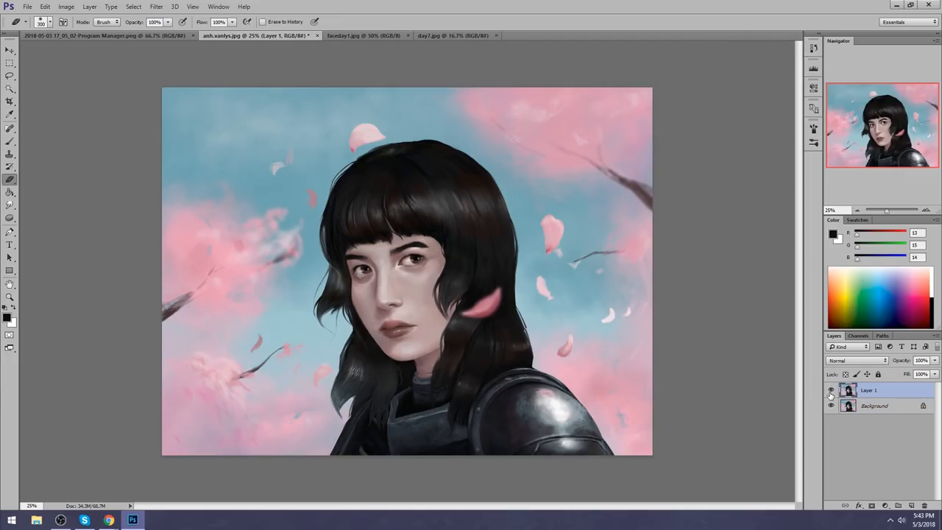
{"action": "left_click", "coordinate": [830, 405]}
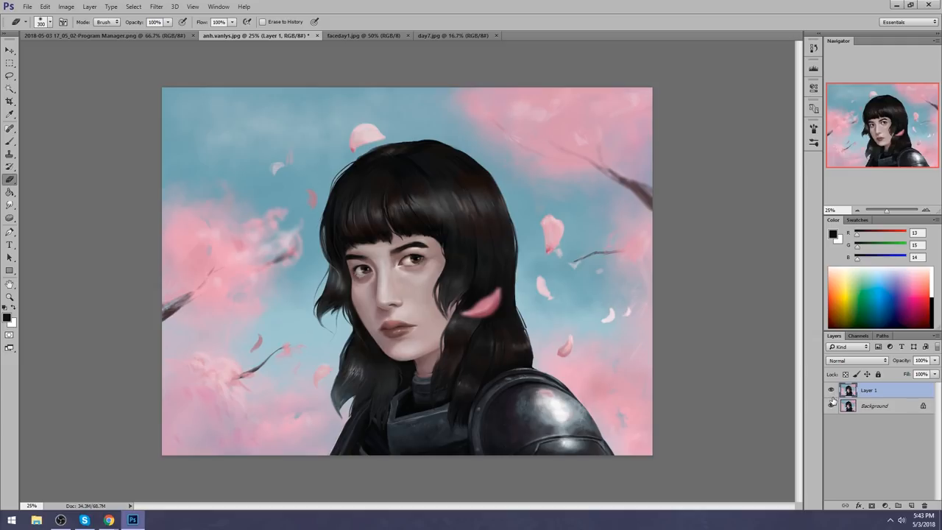
{"action": "left_click", "coordinate": [830, 405]}
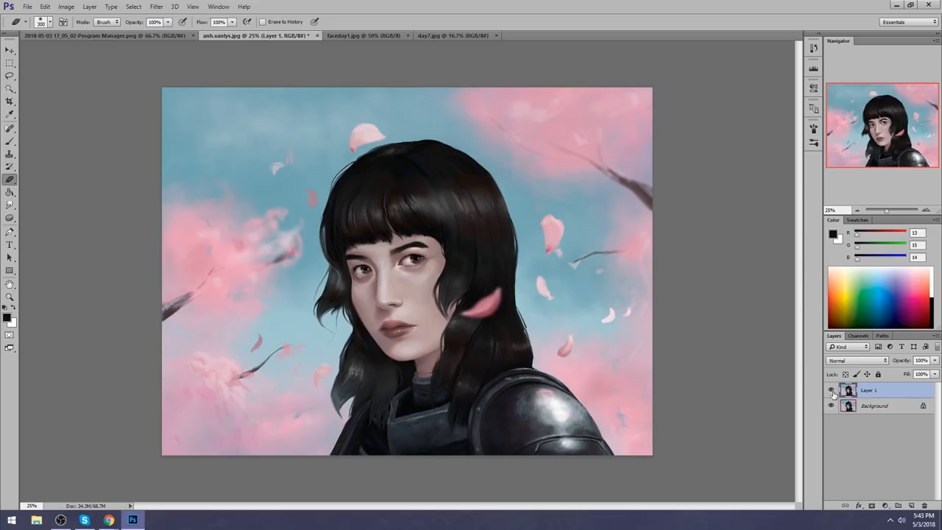
{"action": "left_click", "coordinate": [830, 390]}
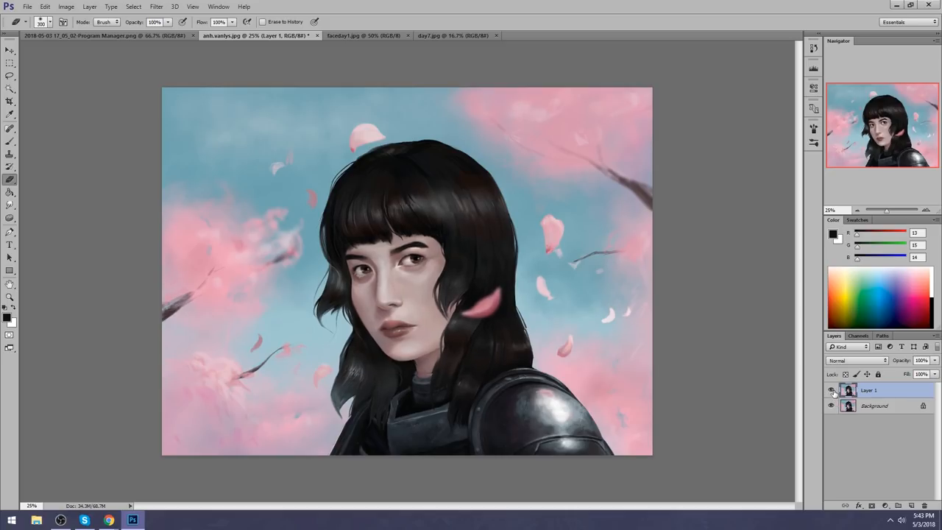
{"action": "left_click", "coordinate": [830, 390]}
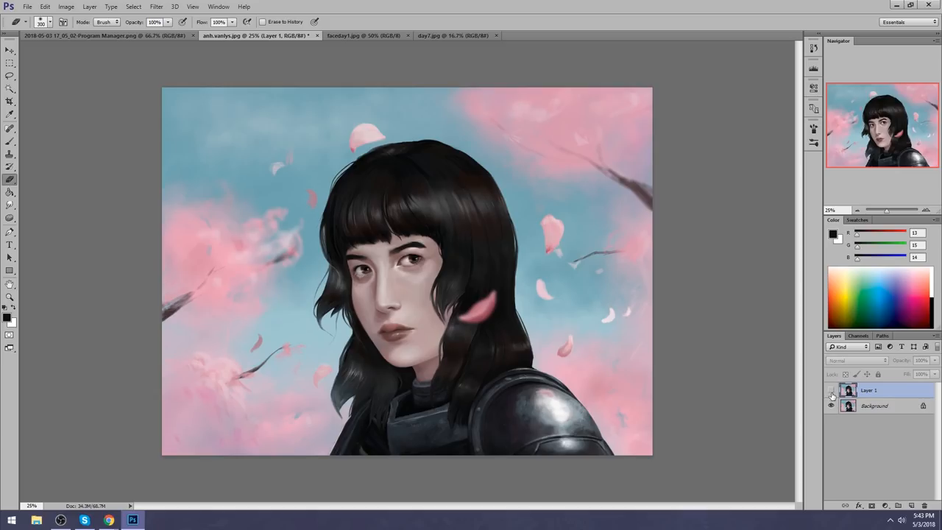
{"action": "left_click", "coordinate": [831, 390]}
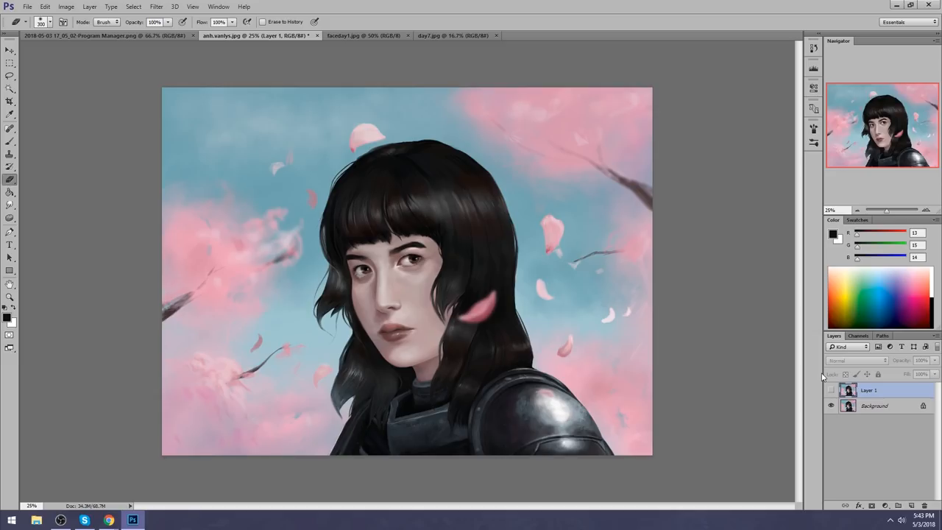
- Liquify-warp the copied fringe on Layer 1 into a slightly new shape and apply it
{"action": "left_click", "coordinate": [135, 6]}
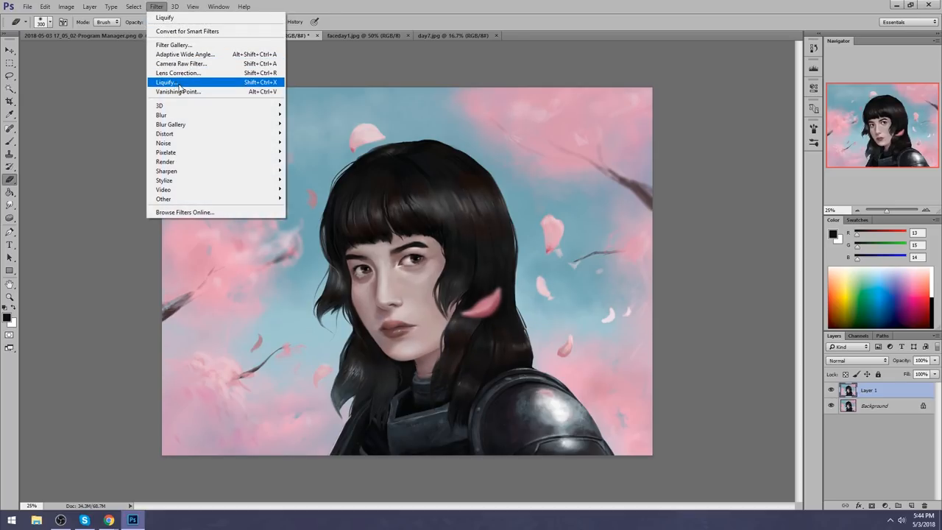
{"action": "left_click", "coordinate": [168, 82]}
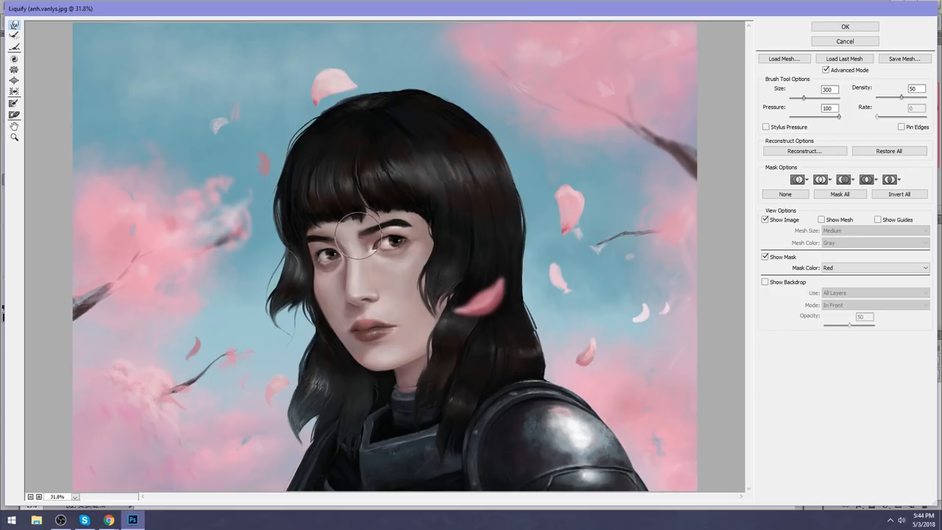
{"action": "left_click_drag", "start_coordinate": [361, 235], "coordinate": [375, 213]}
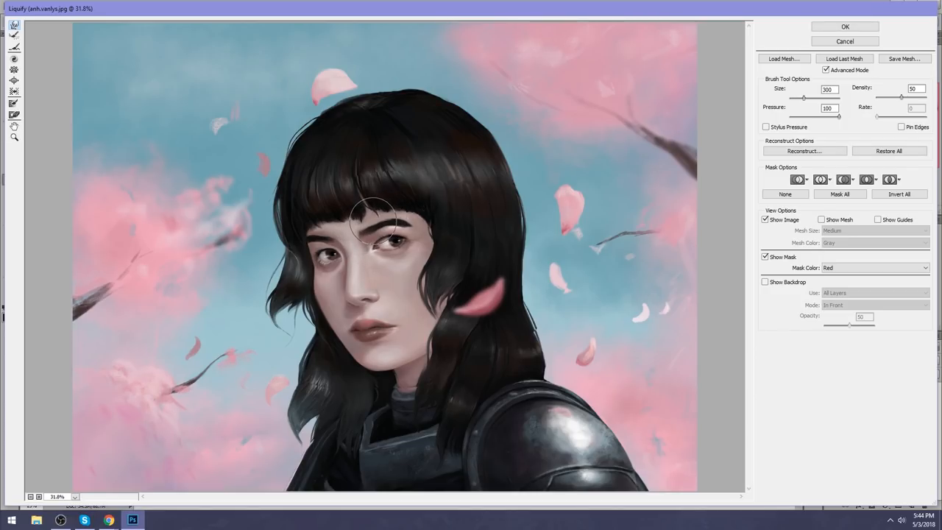
{"action": "left_click_drag", "start_coordinate": [383, 220], "coordinate": [412, 221]}
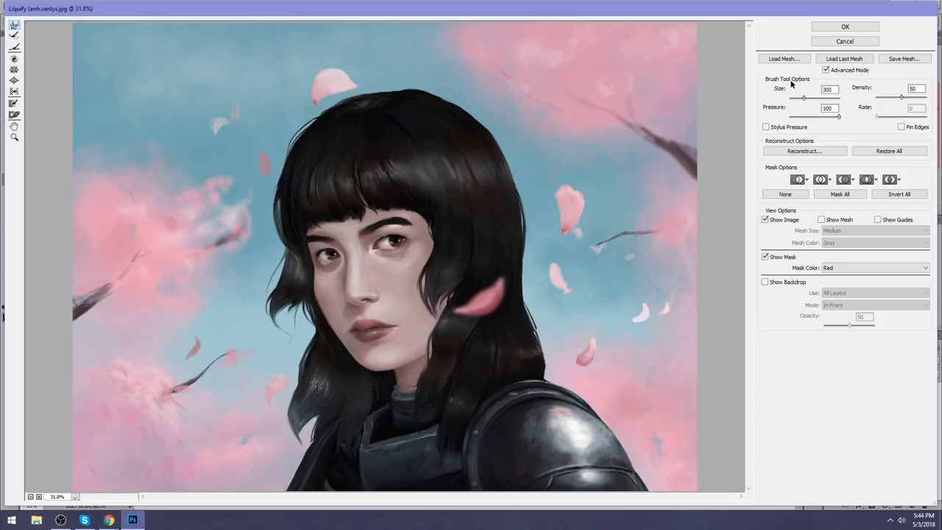
{"action": "left_click", "coordinate": [854, 25]}
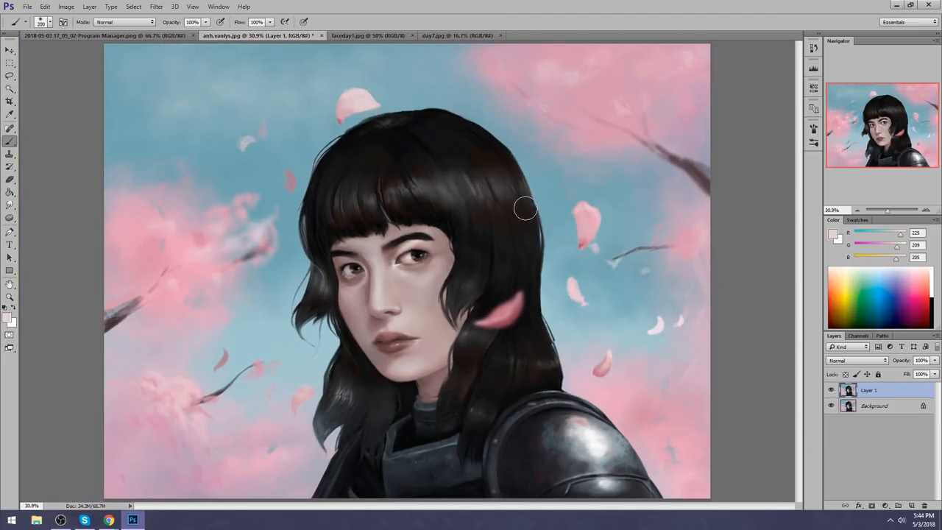
- Brush over the hair edges and strands beside the fringe
{"action": "left_click_drag", "start_coordinate": [527, 209], "coordinate": [434, 227]}
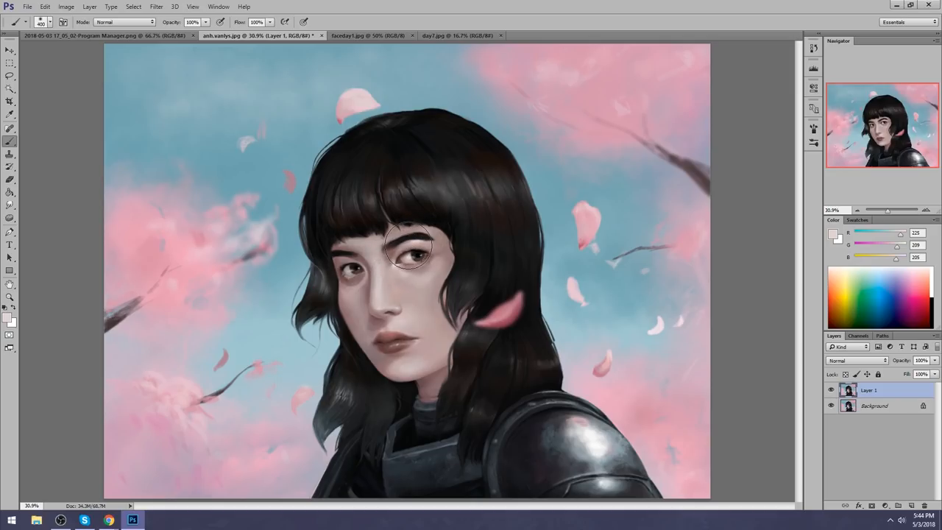
{"action": "left_click_drag", "start_coordinate": [412, 250], "coordinate": [357, 267]}
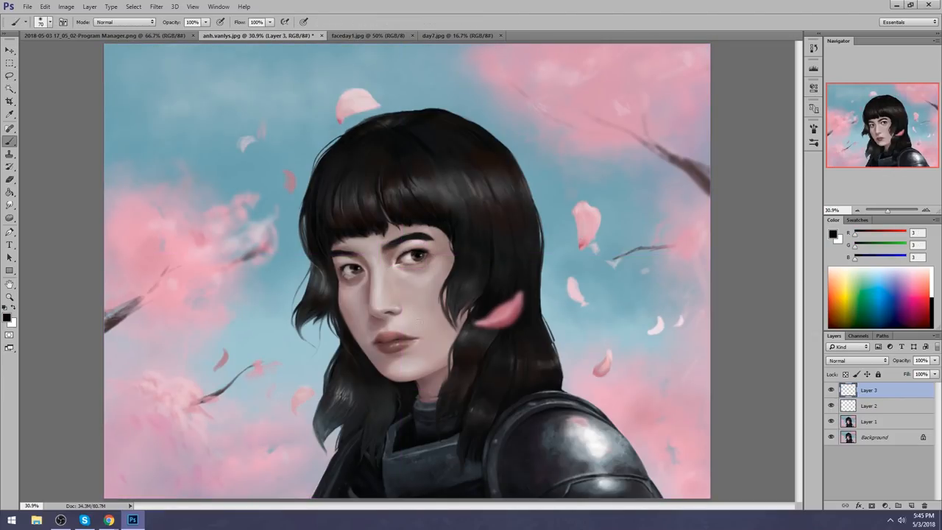
- Merge the touch-up layer down into Layer 1 and review the History panel
{"action": "left_click", "coordinate": [830, 390]}
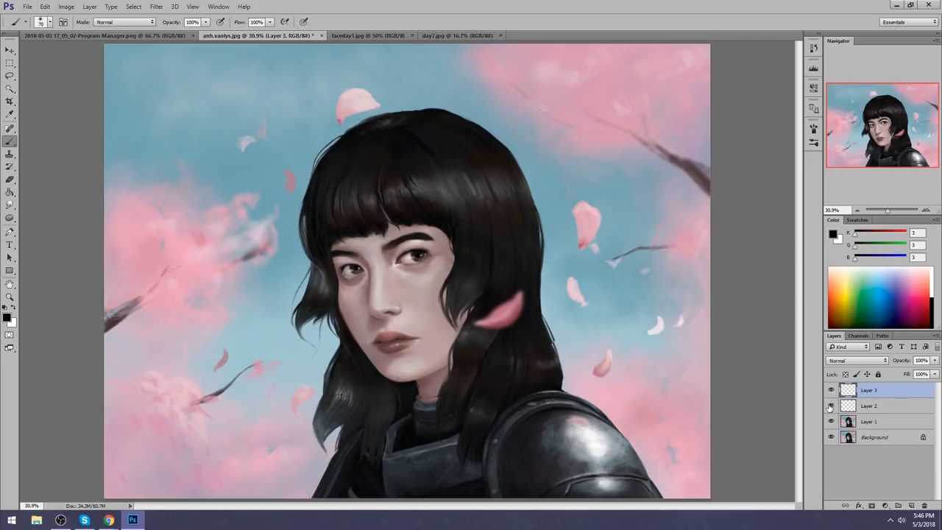
{"action": "right_click", "coordinate": [868, 406]}
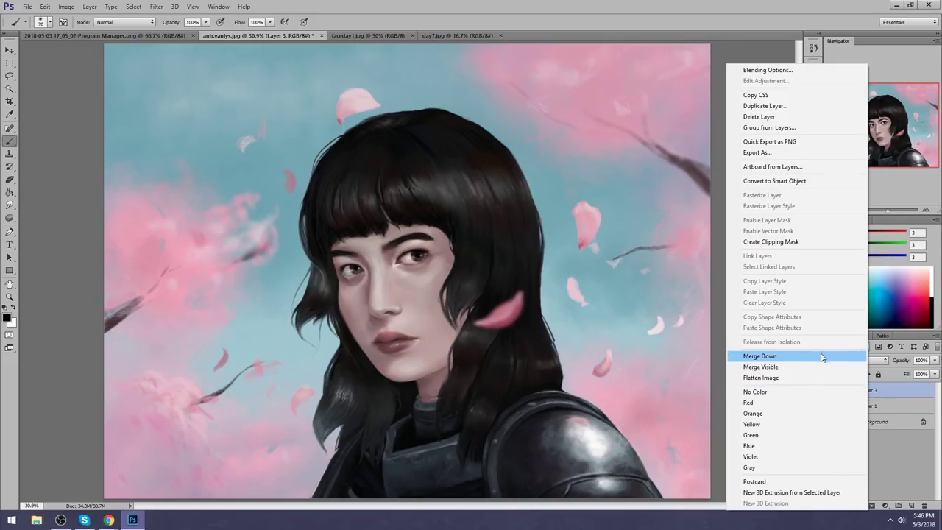
{"action": "left_click", "coordinate": [760, 355]}
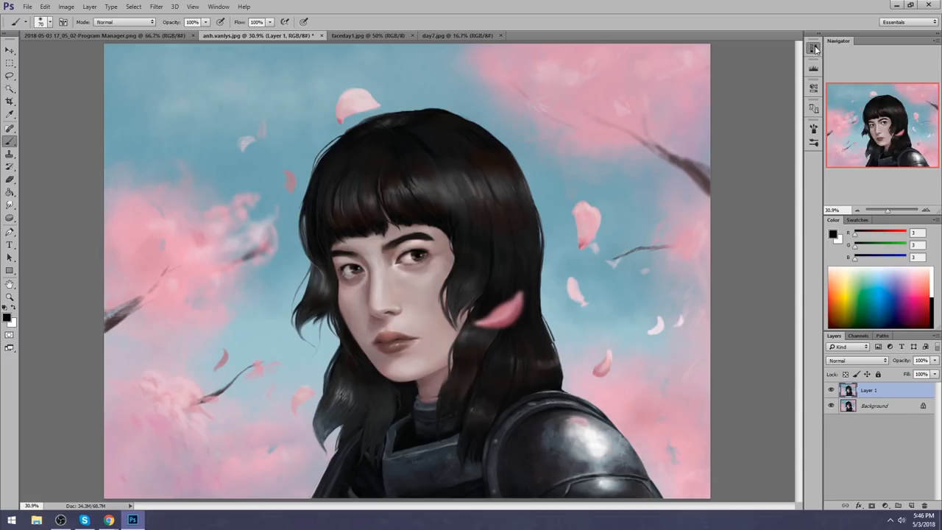
{"action": "left_click", "coordinate": [812, 47]}
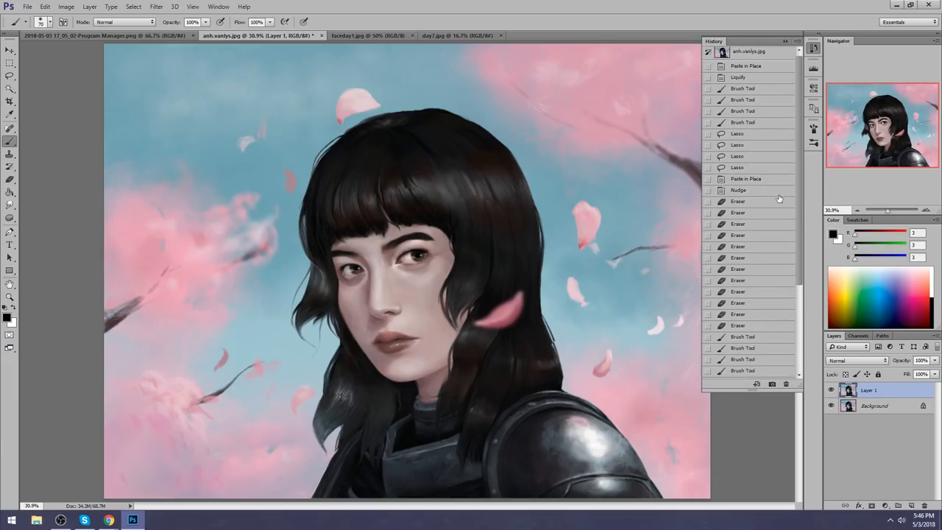
{"action": "left_click", "coordinate": [736, 144]}
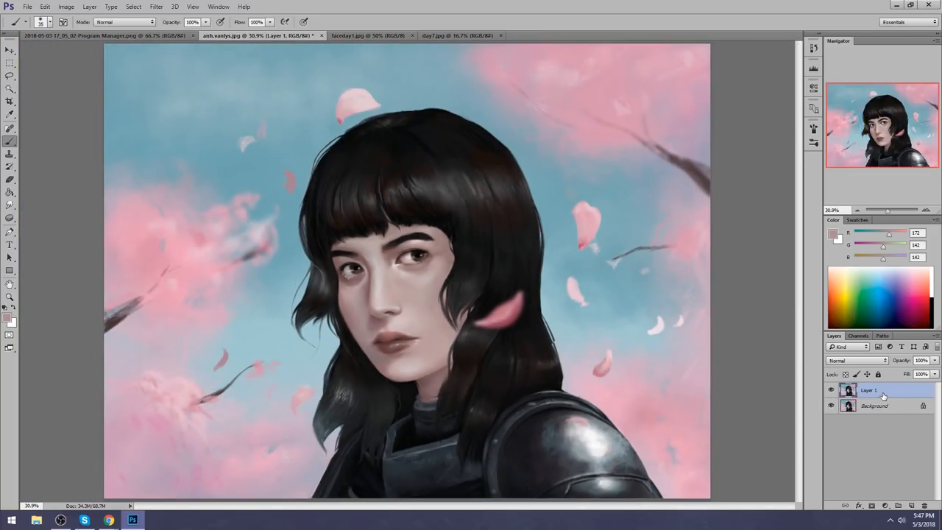
- Flatten all layers into a single Background via the Layers panel menu
{"action": "right_click", "coordinate": [883, 390]}
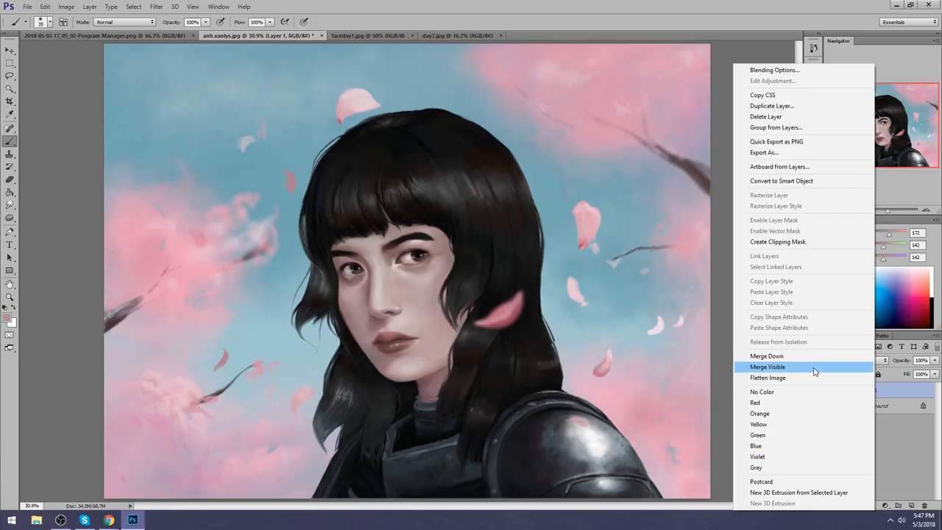
{"action": "left_click", "coordinate": [768, 377]}
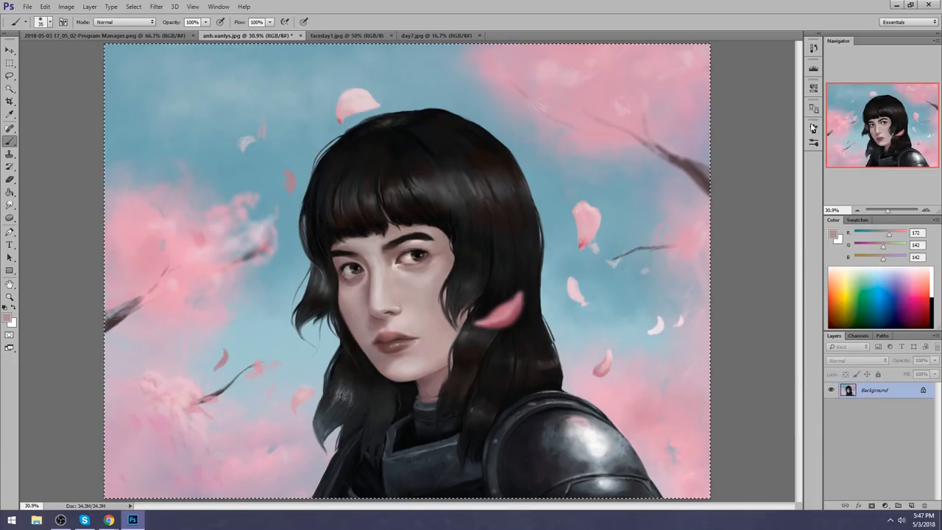
{"action": "left_click", "coordinate": [813, 129]}
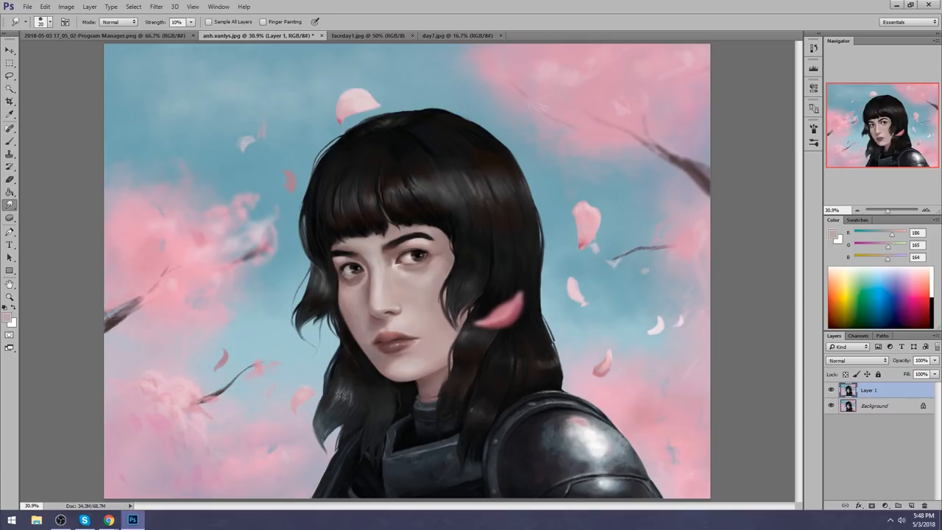
- Toggle the copied layer to compare, then mirror the cherry-blossom portrait horizontally
{"action": "left_click", "coordinate": [9, 142]}
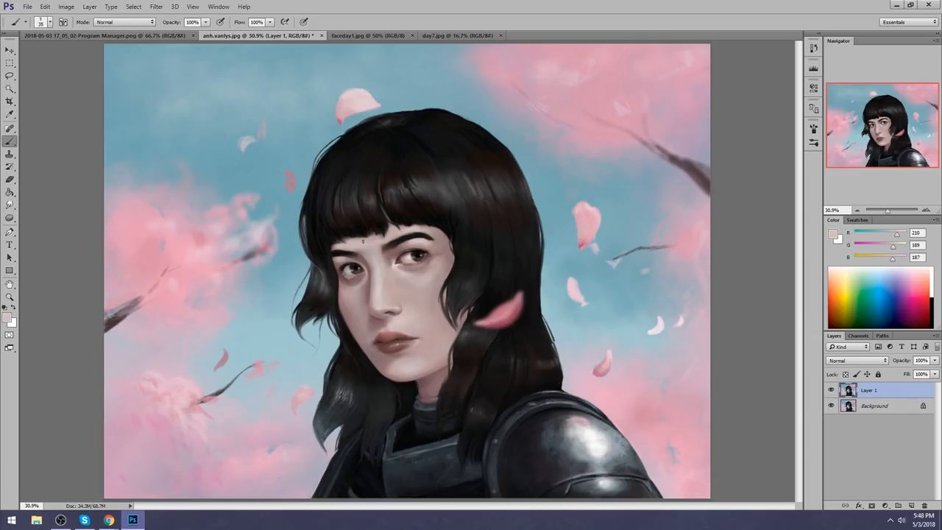
{"action": "left_click", "coordinate": [368, 243]}
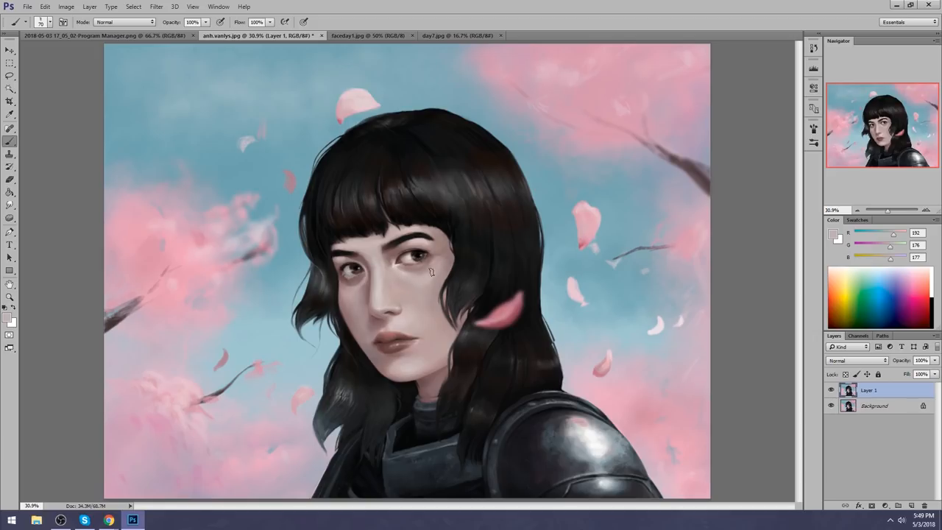
{"action": "mouse_move", "coordinate": [362, 321]}
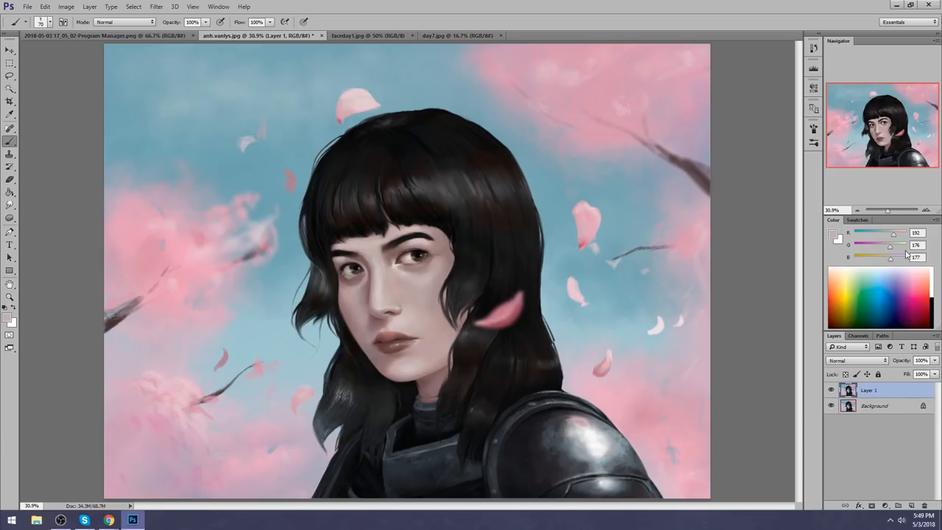
{"action": "left_click", "coordinate": [830, 389]}
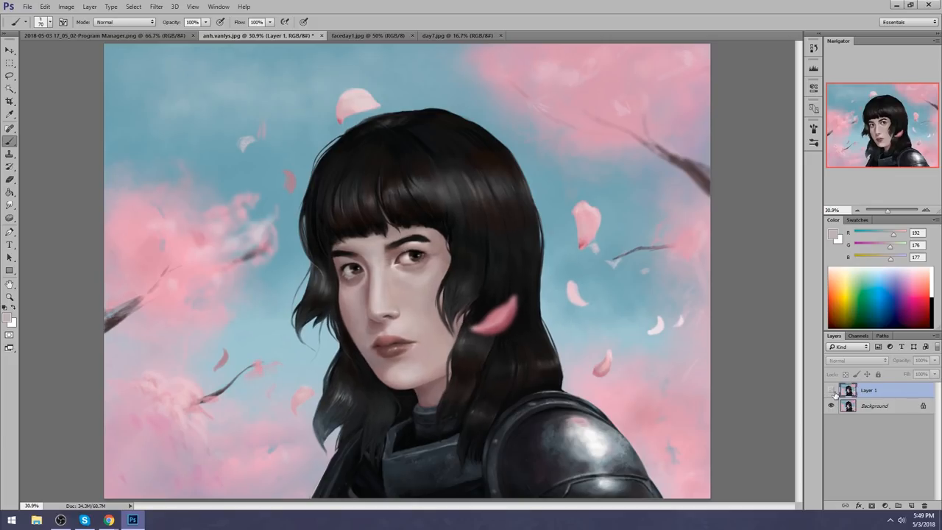
{"action": "left_click", "coordinate": [830, 390]}
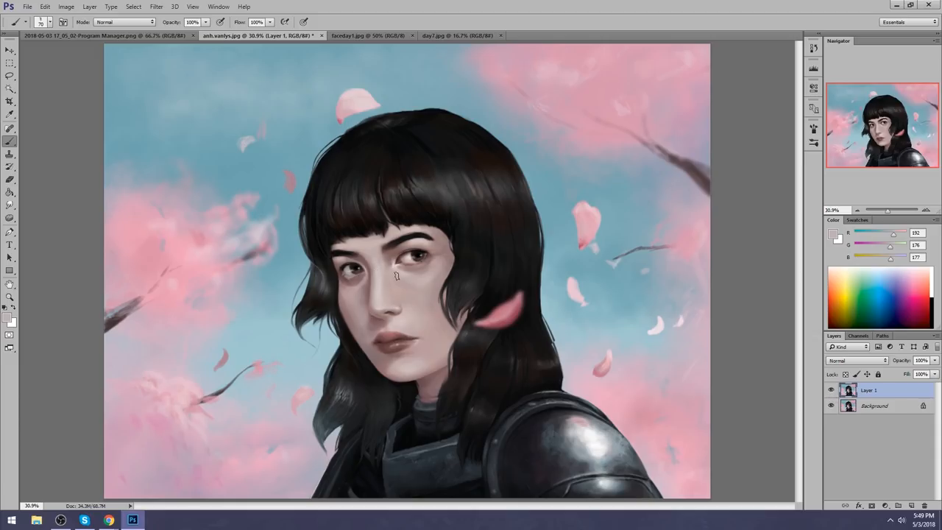
{"action": "left_click", "coordinate": [390, 279]}
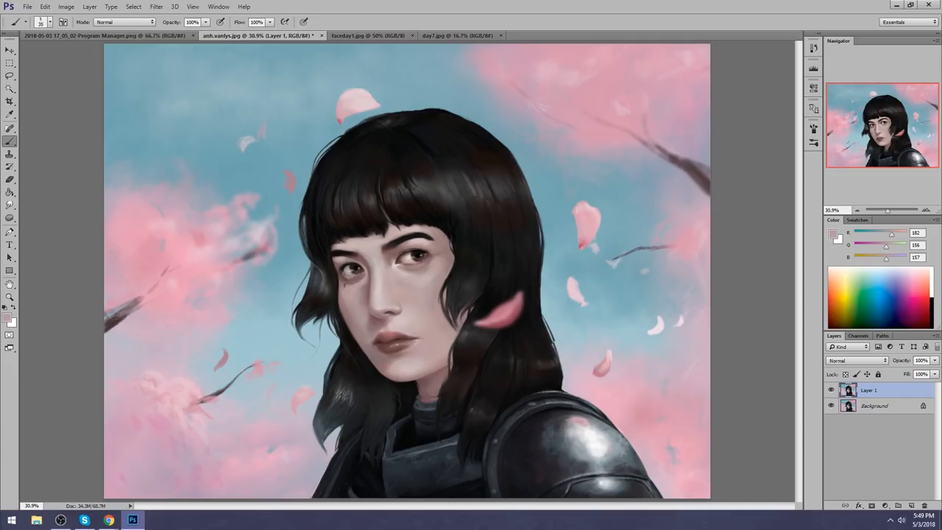
{"action": "left_click", "coordinate": [10, 217]}
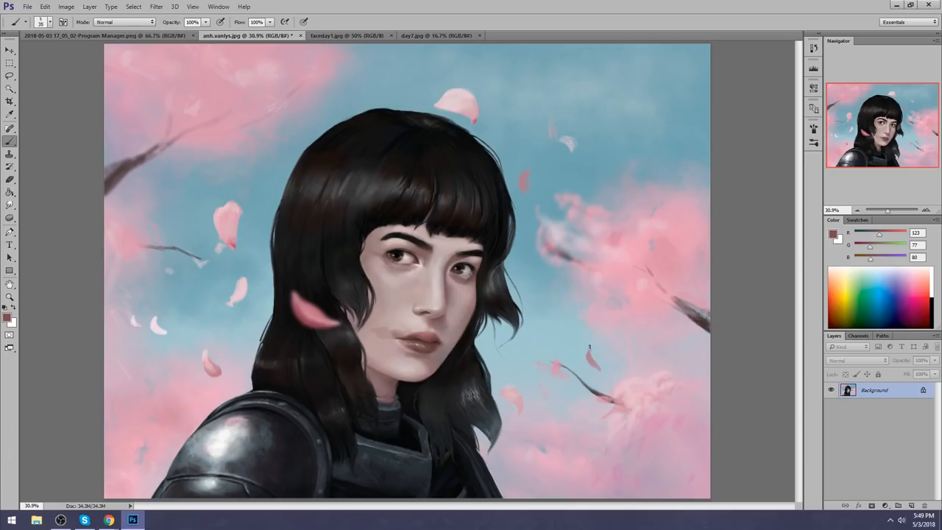
{"action": "mouse_move", "coordinate": [489, 329]}
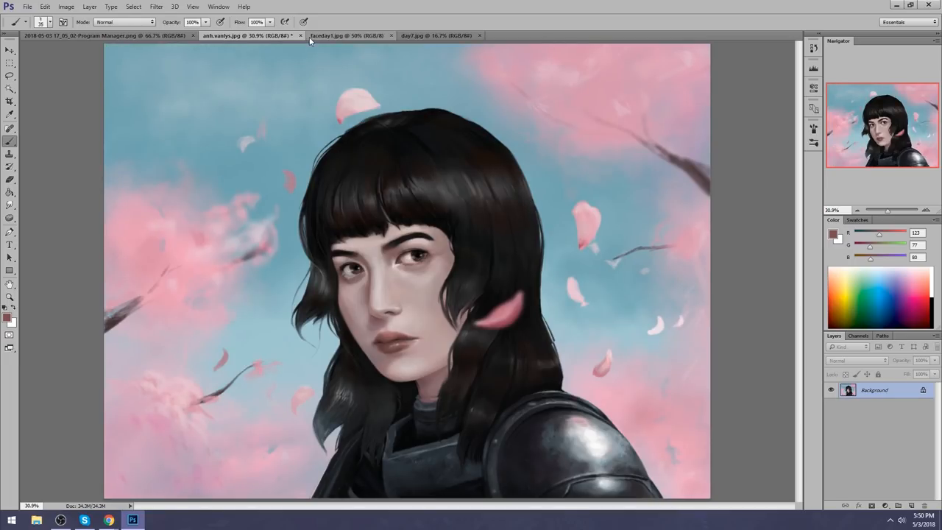
- Switch to the faceday1.jpg tab showing the Day 1 bald head study
{"action": "left_click", "coordinate": [297, 35]}
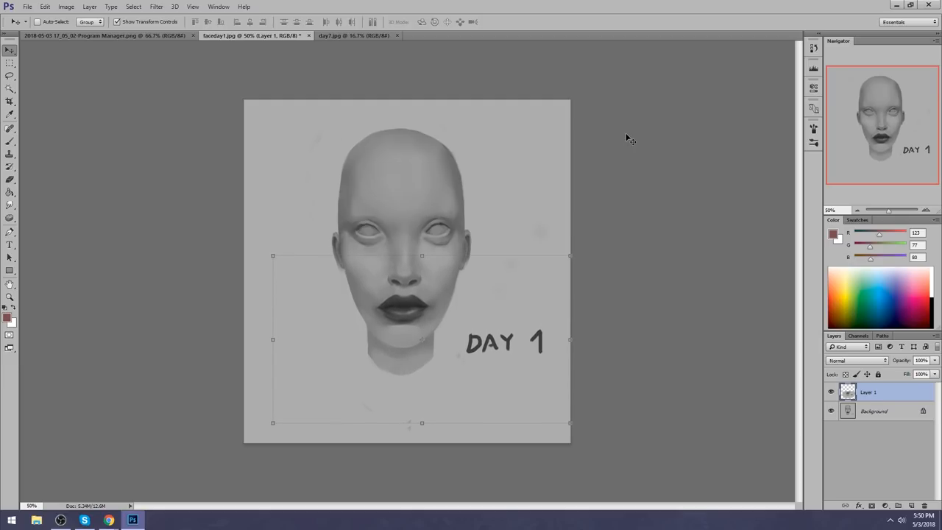
- Lasso the mouth and chin, erase stray jaw edges, and start transforming the lower-face piece
{"action": "left_click", "coordinate": [9, 83]}
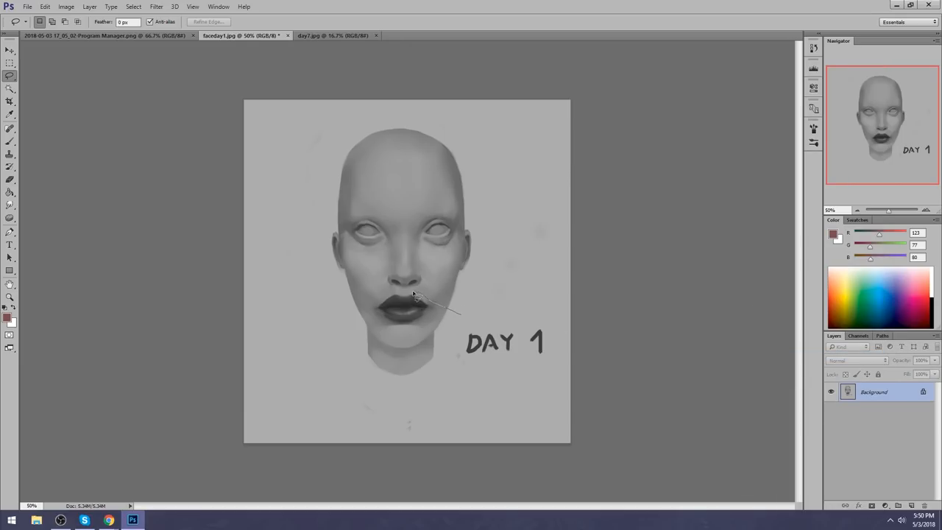
{"action": "left_click_drag", "start_coordinate": [419, 295], "coordinate": [464, 324]}
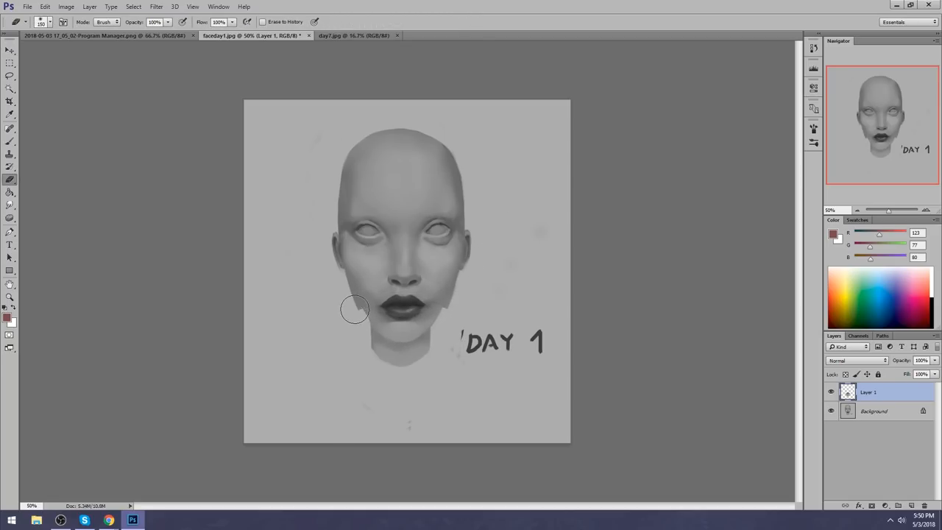
{"action": "left_click_drag", "start_coordinate": [356, 309], "coordinate": [439, 330]}
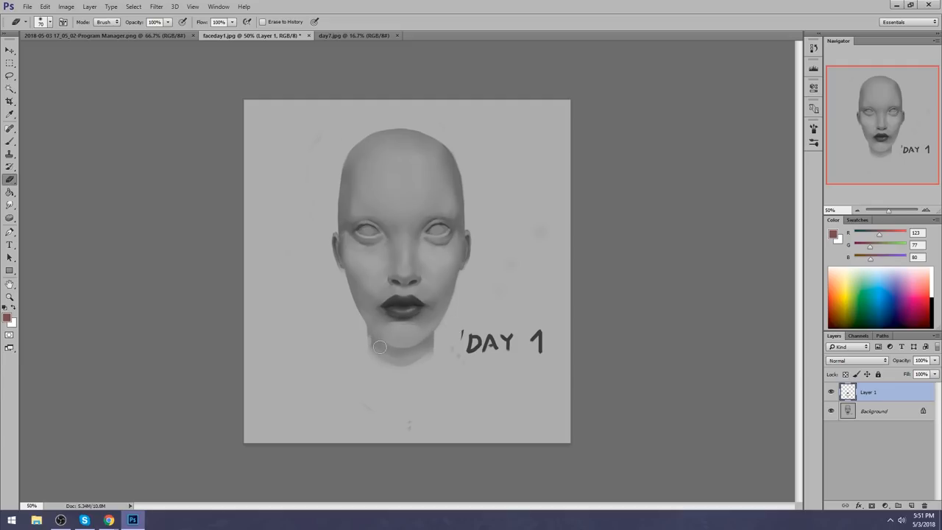
{"action": "left_click_drag", "start_coordinate": [379, 347], "coordinate": [411, 377]}
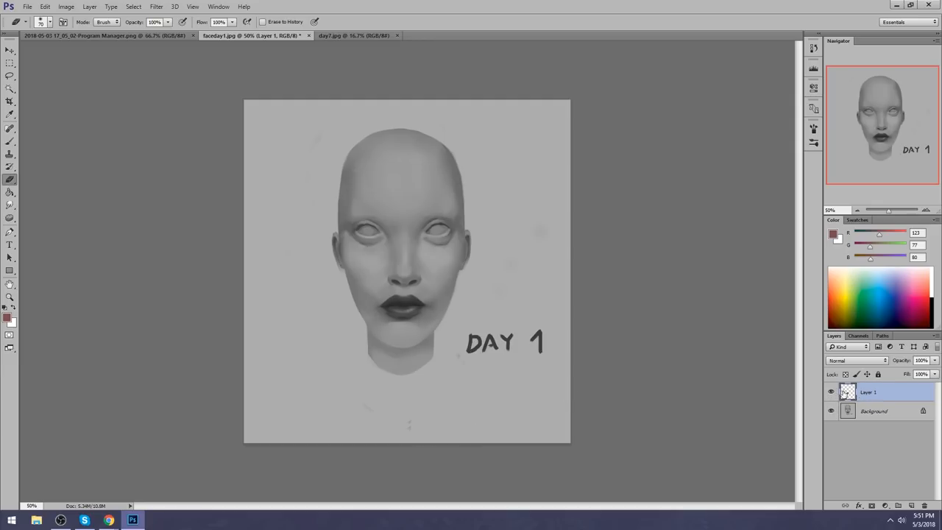
{"action": "left_click", "coordinate": [9, 50]}
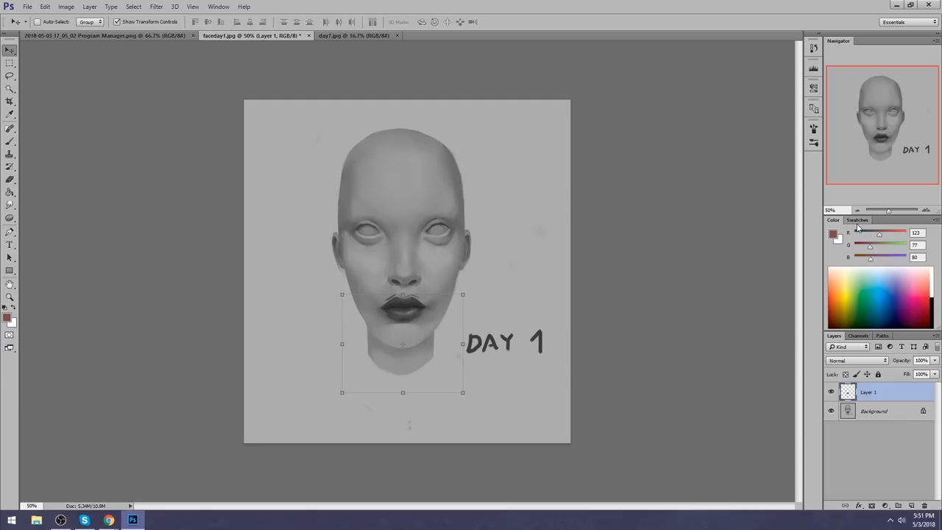
{"action": "right_click", "coordinate": [868, 391]}
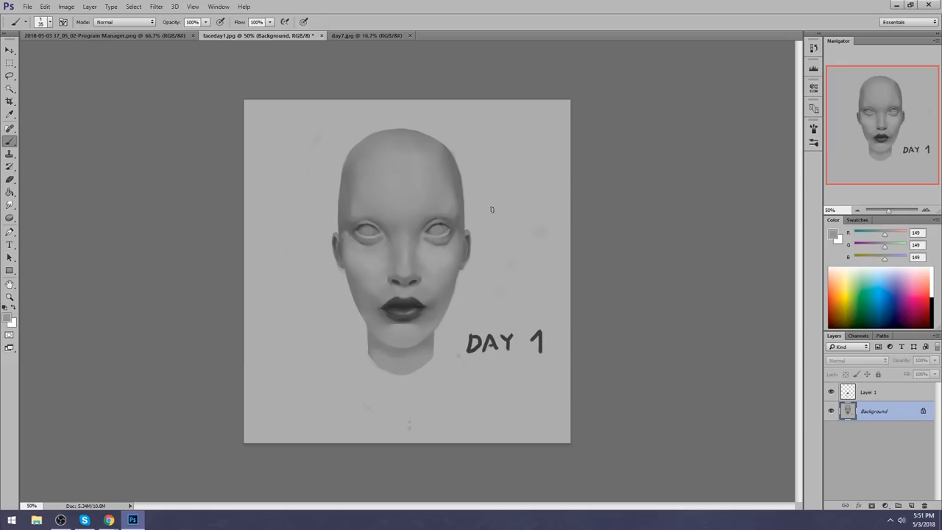
- Flatten the Day 1 head and reshape its outline with Liquify's Forward Warp, then apply it
{"action": "left_click", "coordinate": [830, 391]}
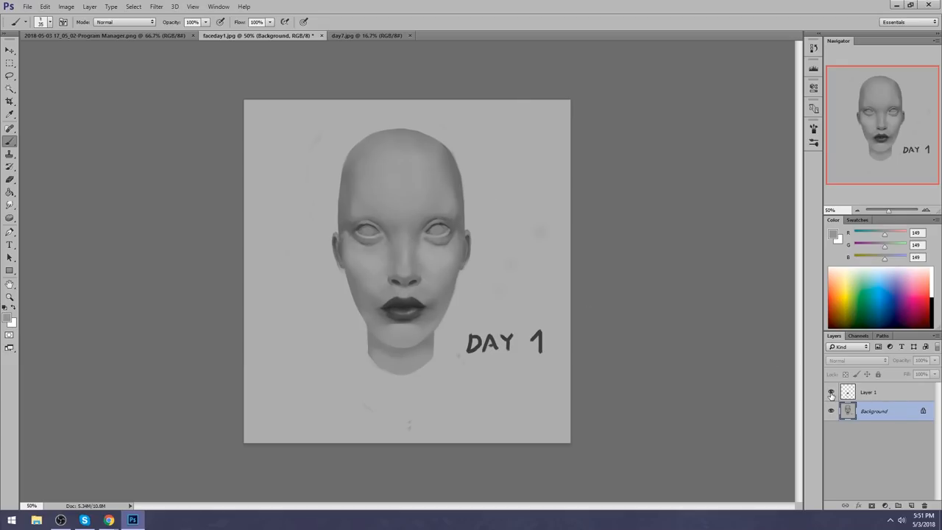
{"action": "right_click", "coordinate": [868, 392]}
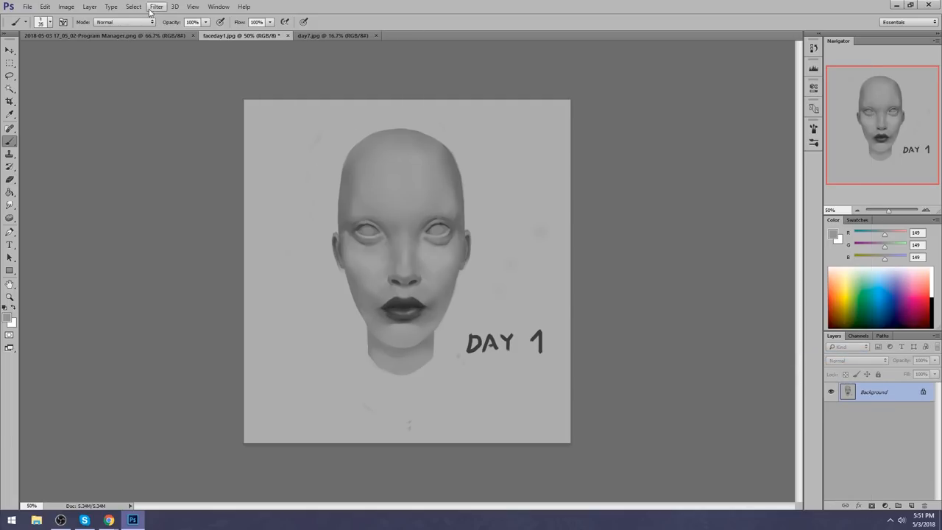
{"action": "left_click", "coordinate": [150, 6]}
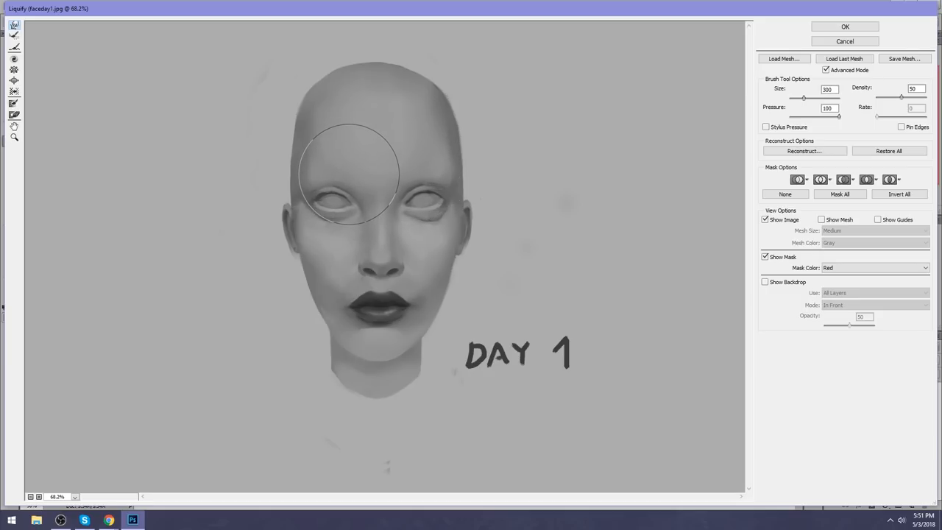
{"action": "left_click_drag", "start_coordinate": [346, 174], "coordinate": [412, 174]}
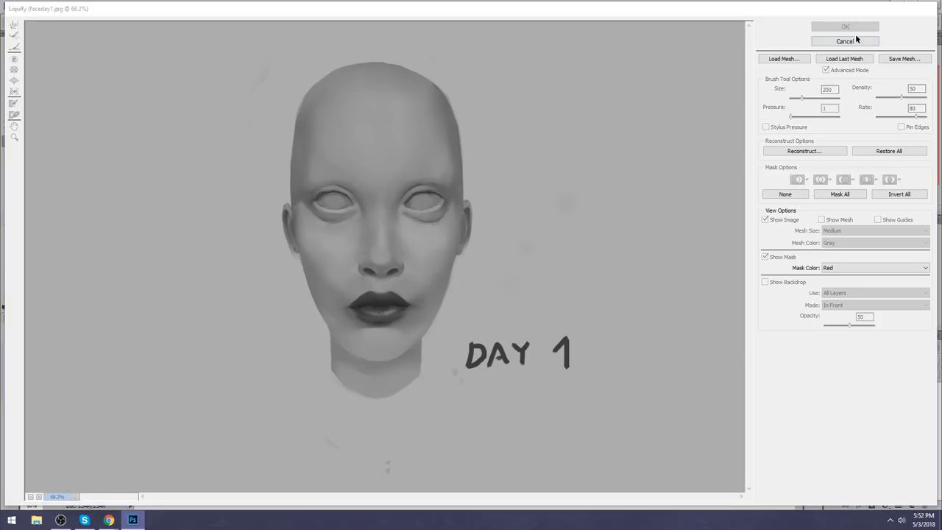
{"action": "left_click", "coordinate": [839, 40]}
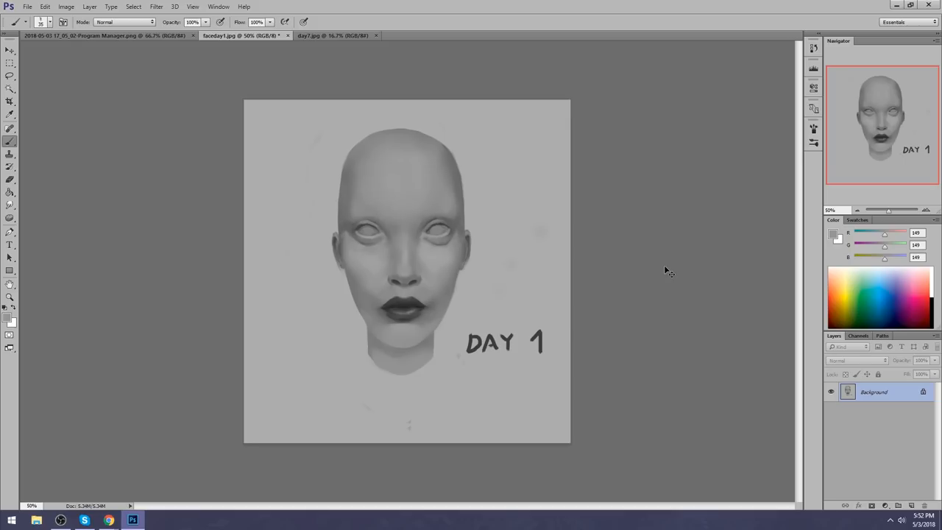
{"action": "mouse_move", "coordinate": [665, 265]}
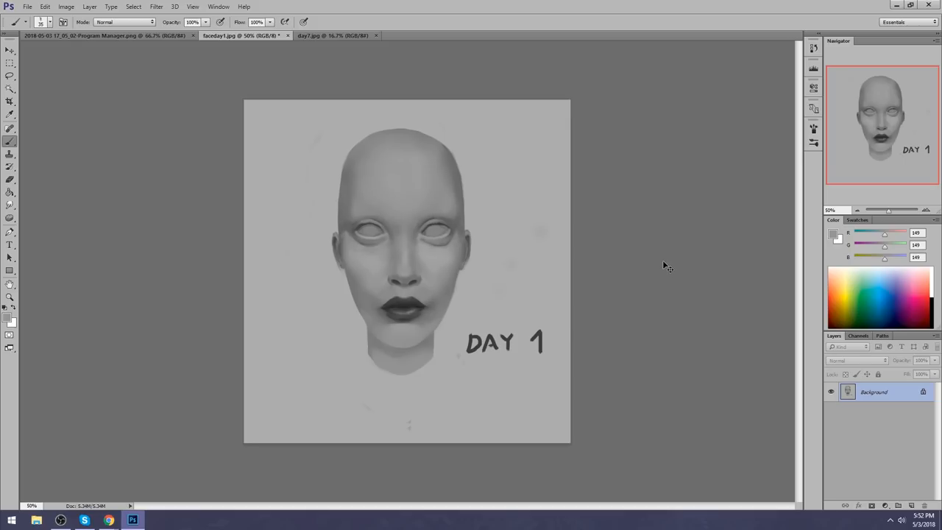
- Select the whole canvas and copy the head onto a new Layer 1
{"action": "key", "text": "Ctrl+a"}
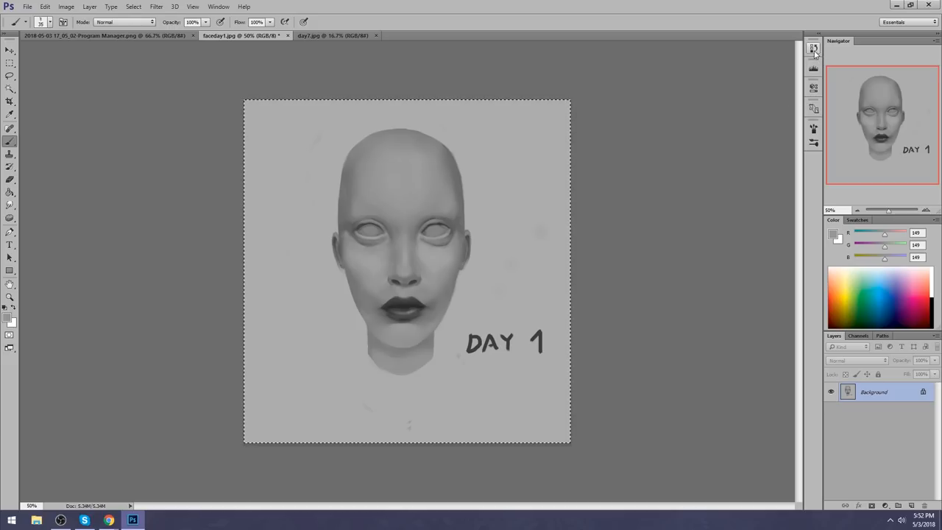
{"action": "left_click", "coordinate": [813, 49]}
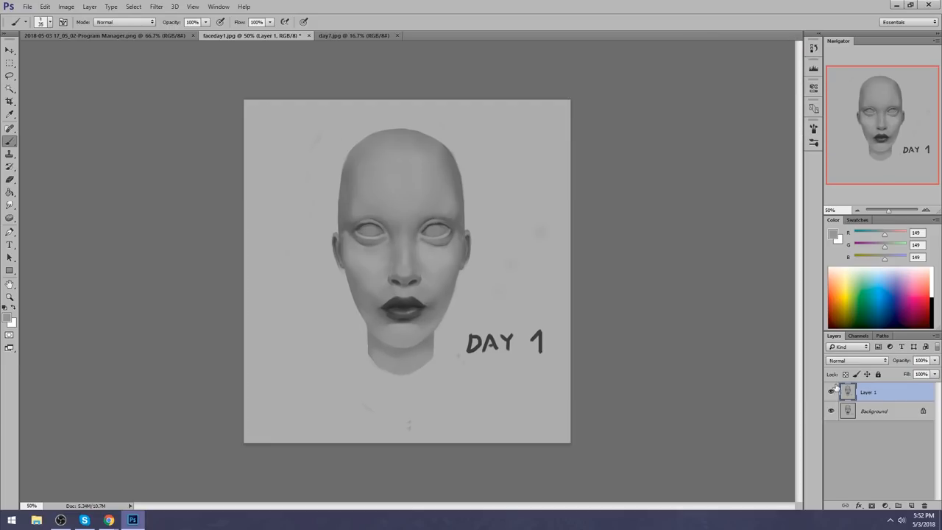
- Toggle the copied head layer's visibility to compare it with the original
{"action": "left_click", "coordinate": [830, 392]}
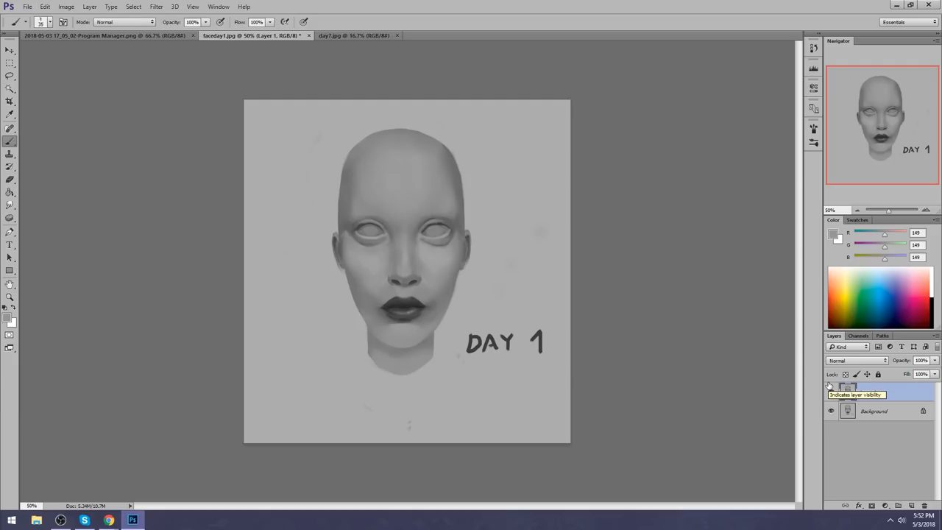
{"action": "left_click", "coordinate": [830, 391]}
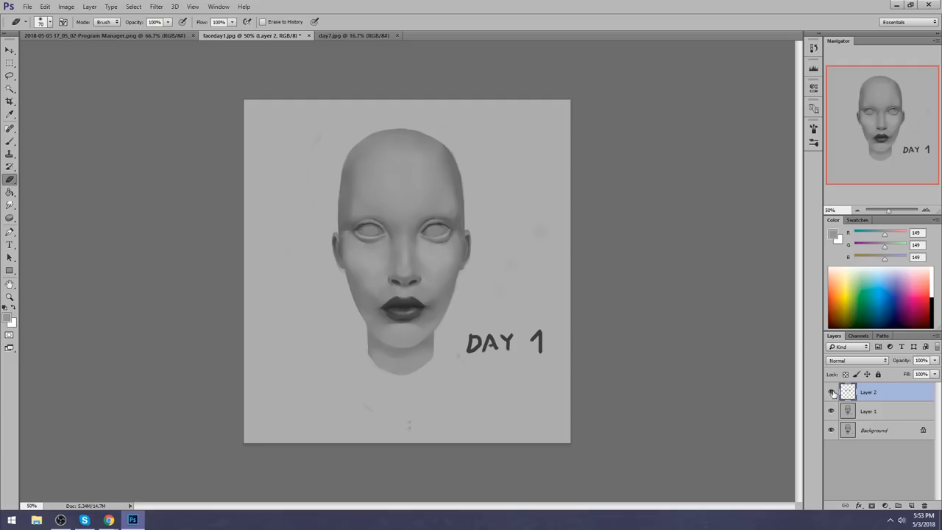
- Soften the shading around the brows and eye sockets on the copied head layer
{"action": "left_click", "coordinate": [830, 392]}
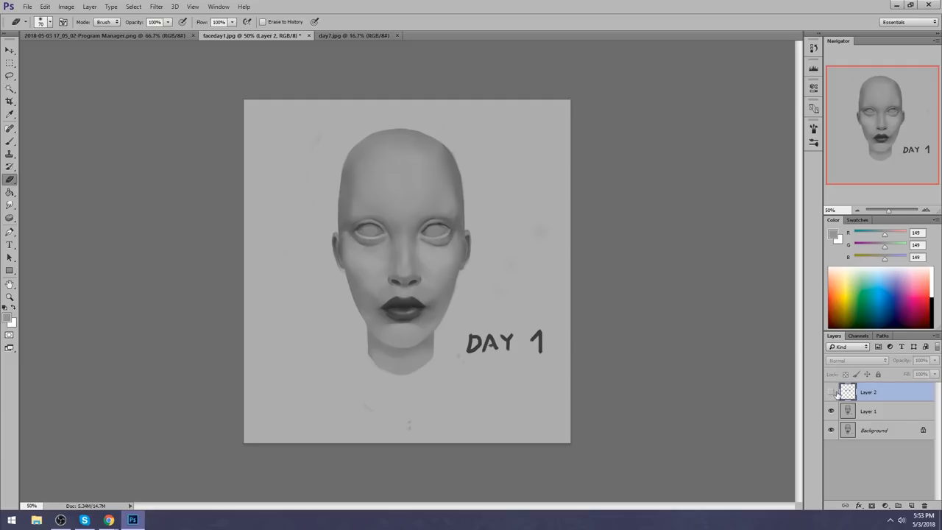
{"action": "left_click", "coordinate": [830, 391]}
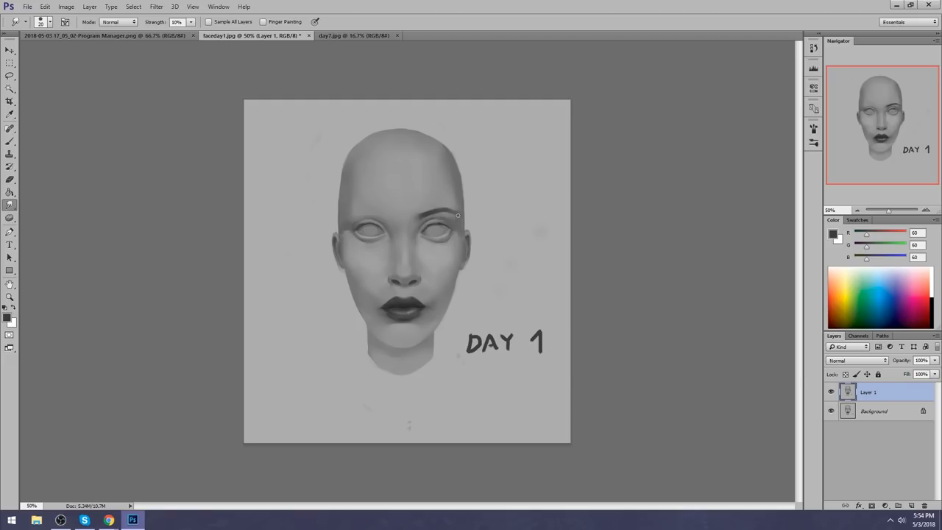
{"action": "mouse_move", "coordinate": [462, 224]}
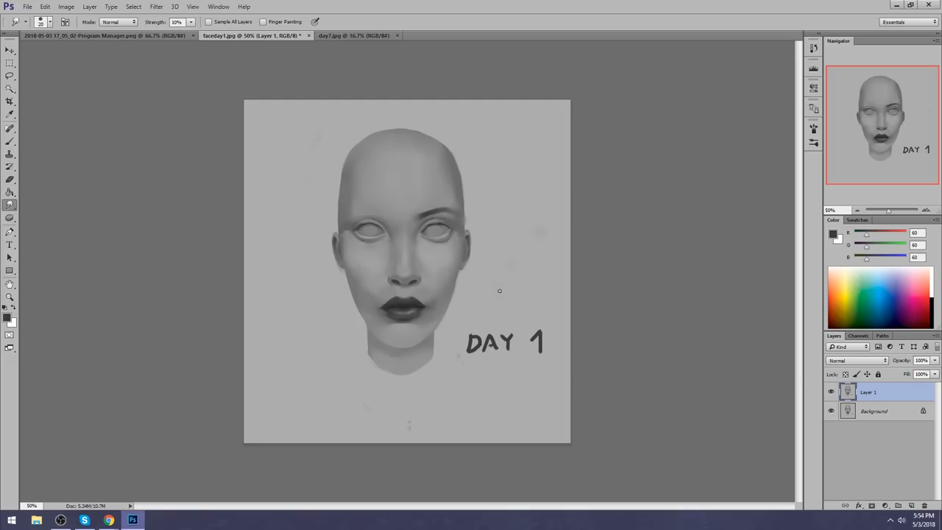
{"action": "left_click", "coordinate": [8, 76]}
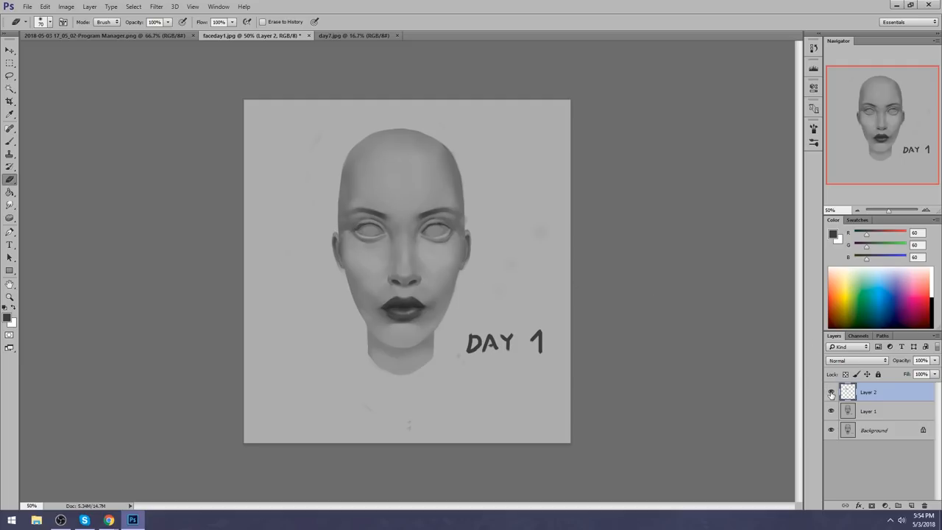
- Merge the empty layer down and rescale the lassoed upper head with Free Transform
{"action": "right_click", "coordinate": [868, 391]}
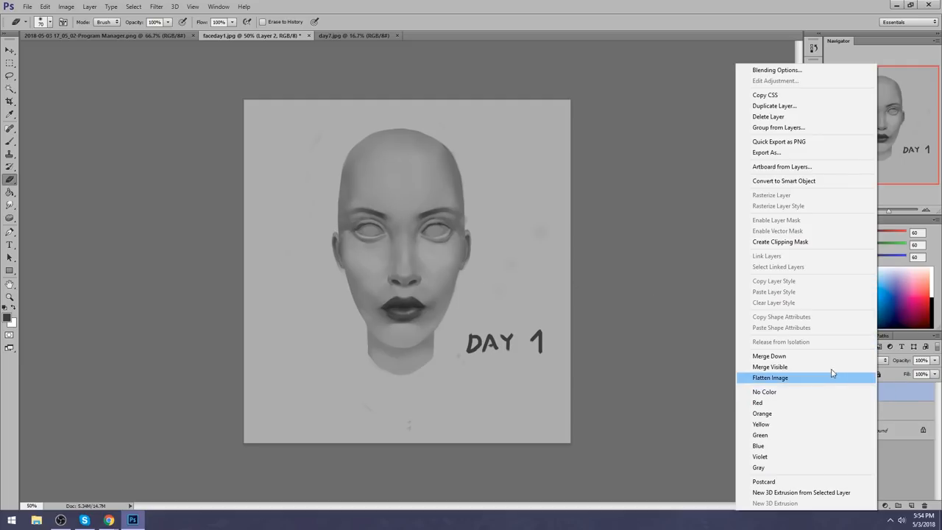
{"action": "left_click", "coordinate": [770, 377]}
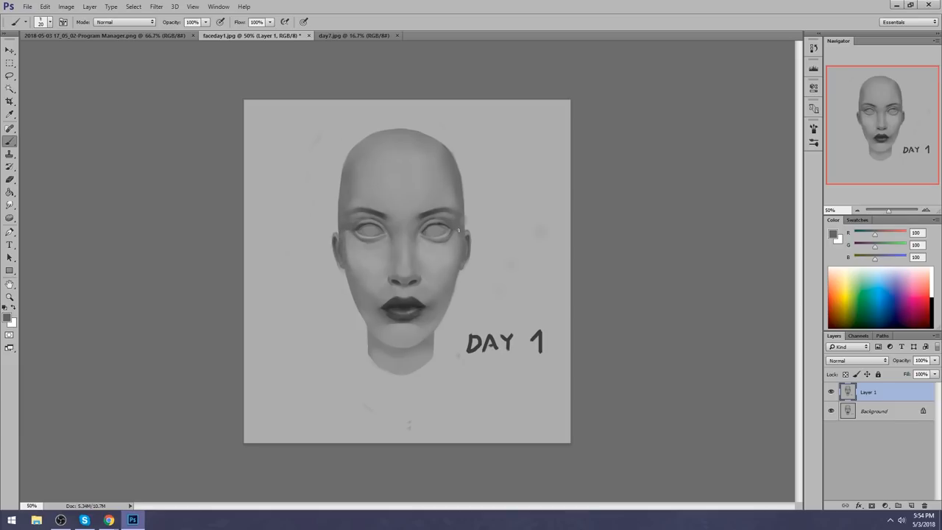
{"action": "mouse_move", "coordinate": [462, 248]}
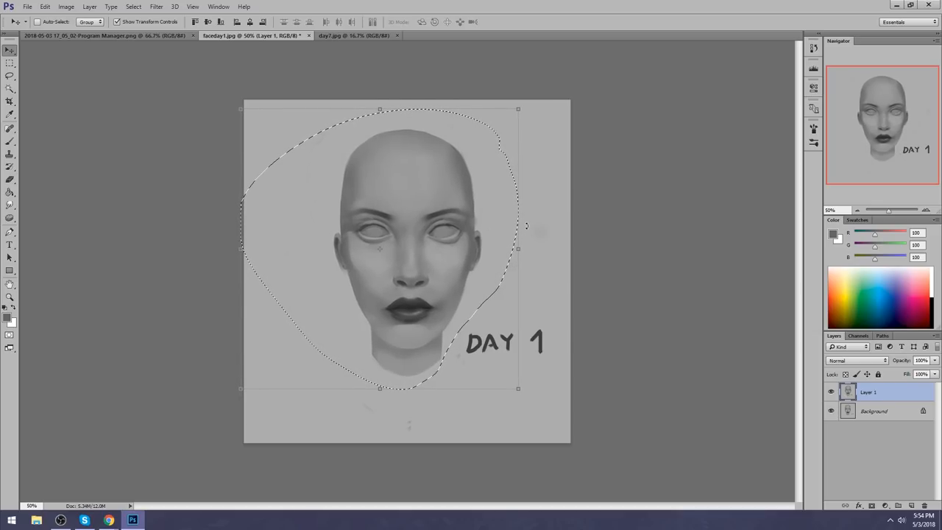
{"action": "left_click", "coordinate": [9, 136]}
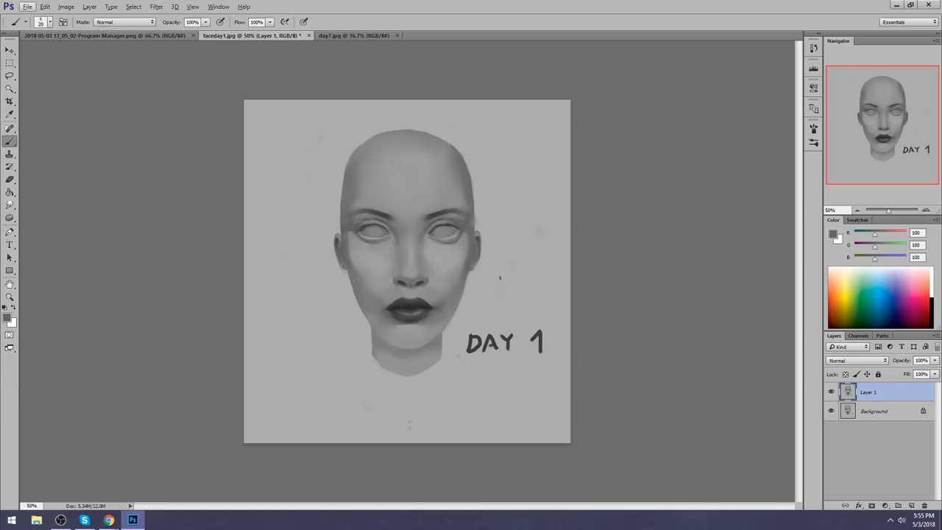
{"action": "mouse_move", "coordinate": [517, 282]}
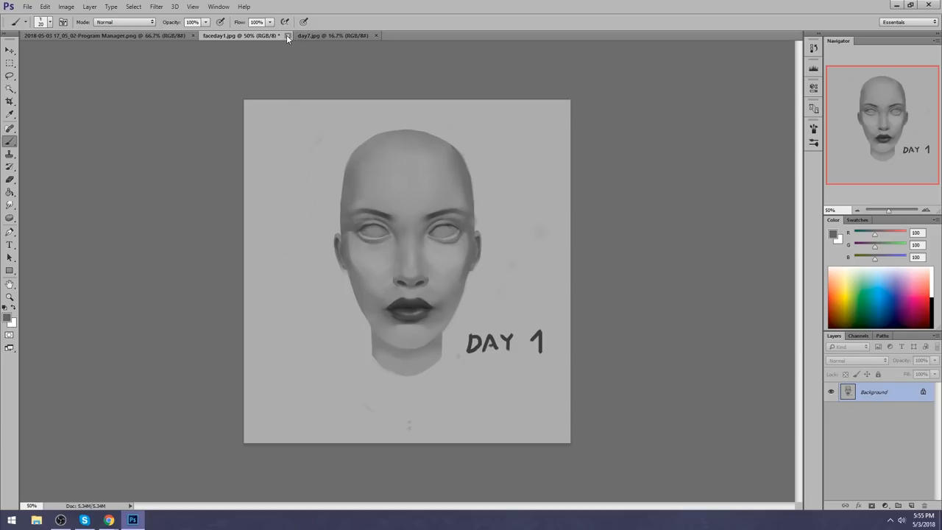
{"action": "left_click", "coordinate": [288, 35]}
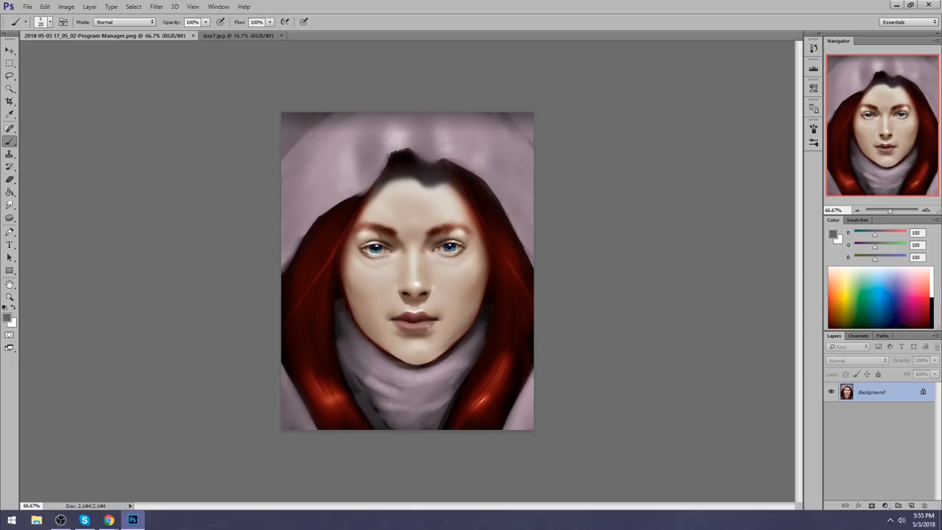
{"action": "mouse_move", "coordinate": [533, 219]}
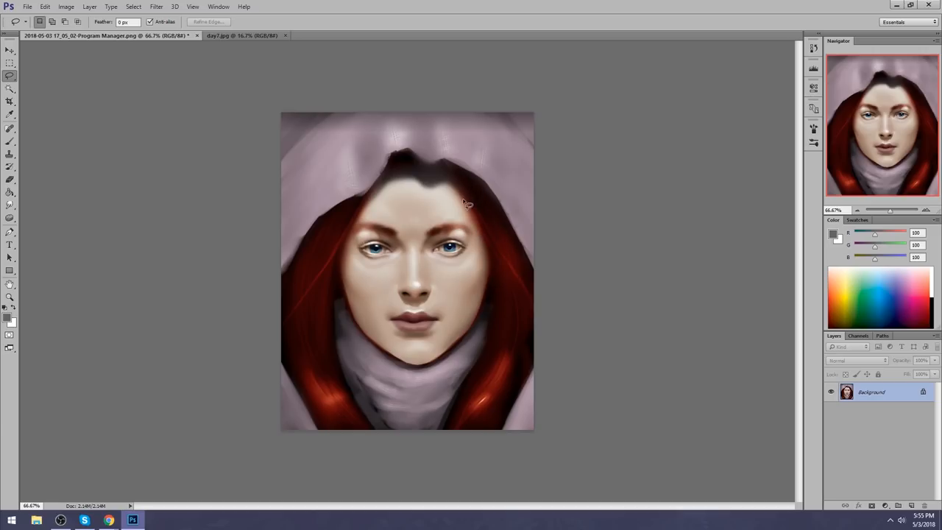
{"action": "left_click", "coordinate": [8, 71]}
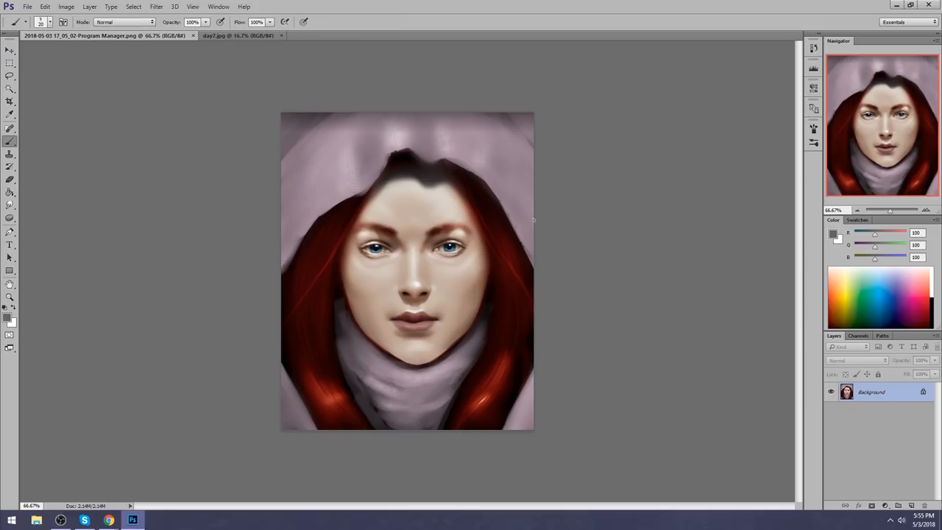
{"action": "mouse_move", "coordinate": [507, 180]}
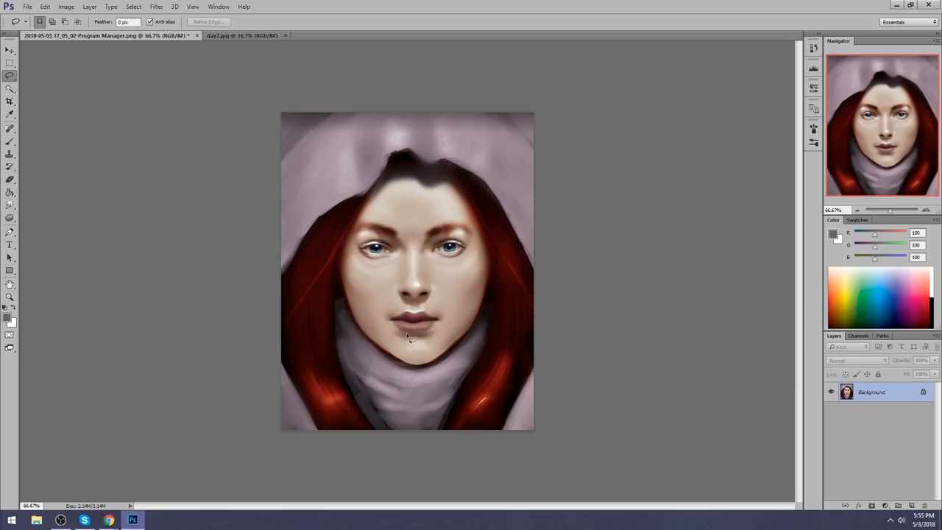
{"action": "mouse_move", "coordinate": [503, 281]}
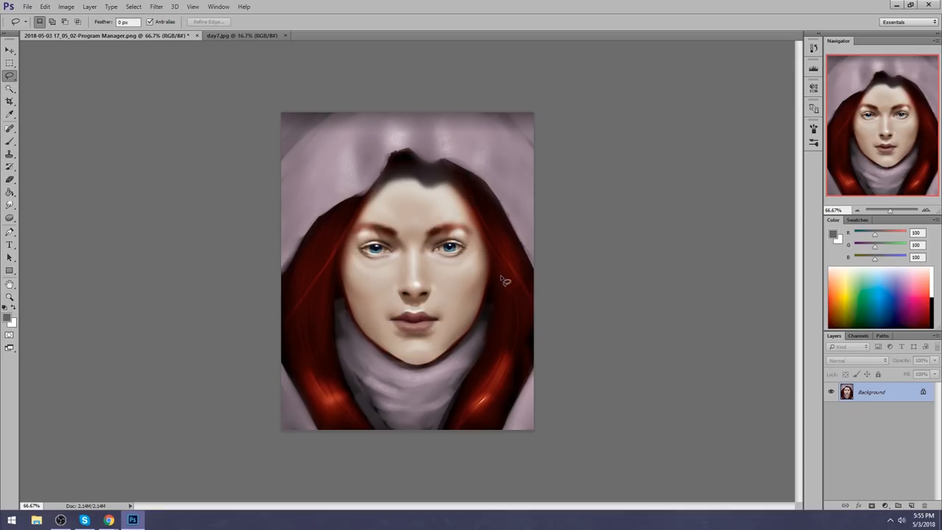
{"action": "mouse_move", "coordinate": [467, 199]}
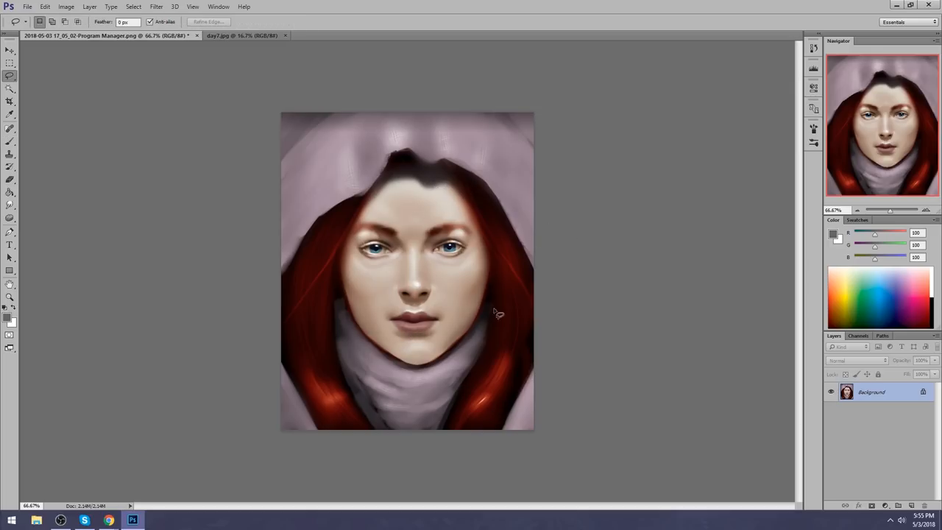
{"action": "mouse_move", "coordinate": [503, 279]}
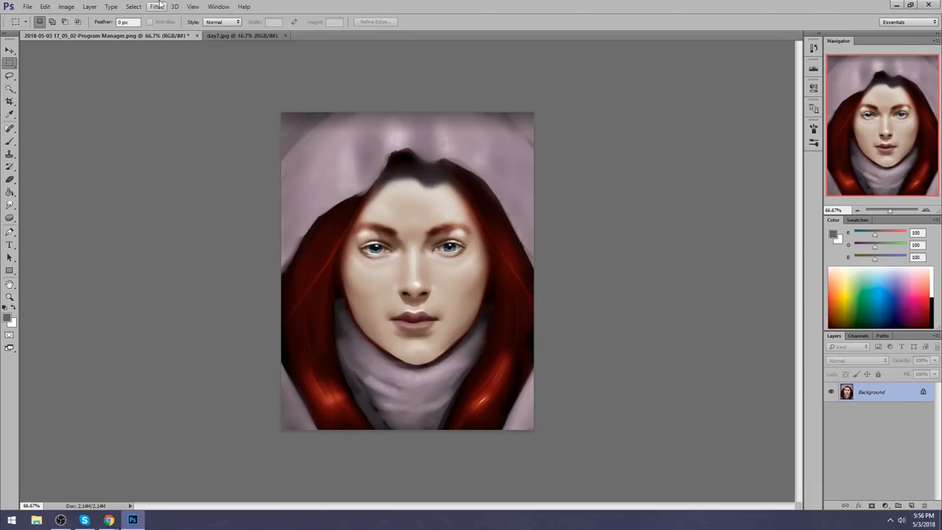
- Warp in the left temple and cheek and nudge both brows with Liquify's Forward Warp
{"action": "left_click", "coordinate": [156, 6]}
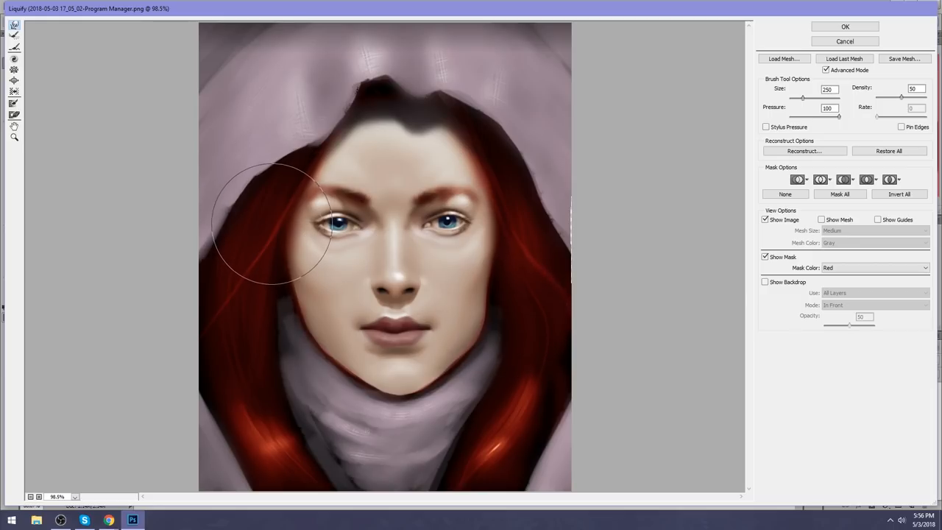
{"action": "left_click_drag", "start_coordinate": [272, 220], "coordinate": [287, 309]}
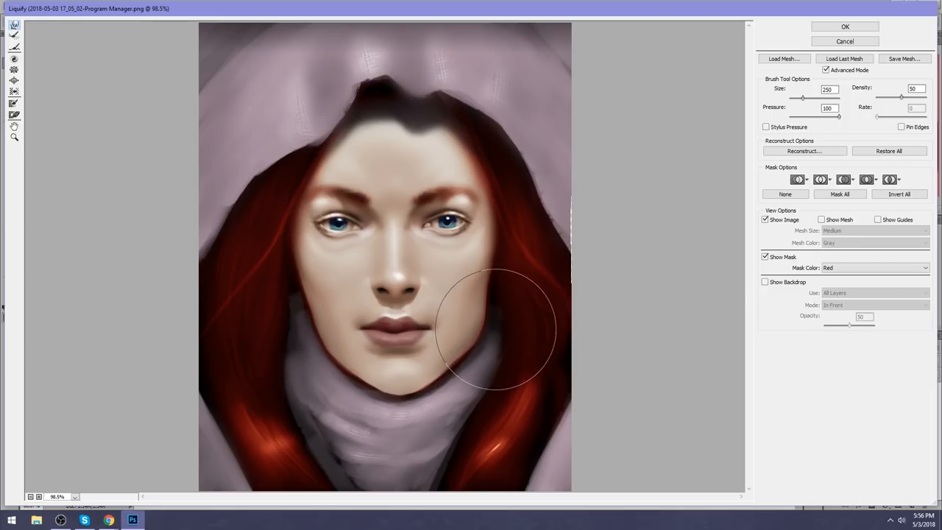
{"action": "left_click_drag", "start_coordinate": [493, 327], "coordinate": [316, 358]}
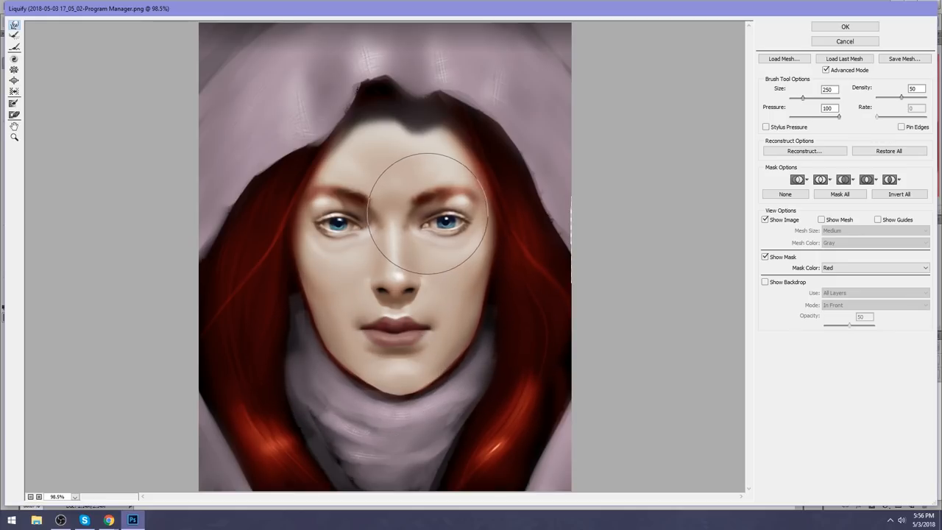
{"action": "left_click_drag", "start_coordinate": [434, 214], "coordinate": [341, 206]}
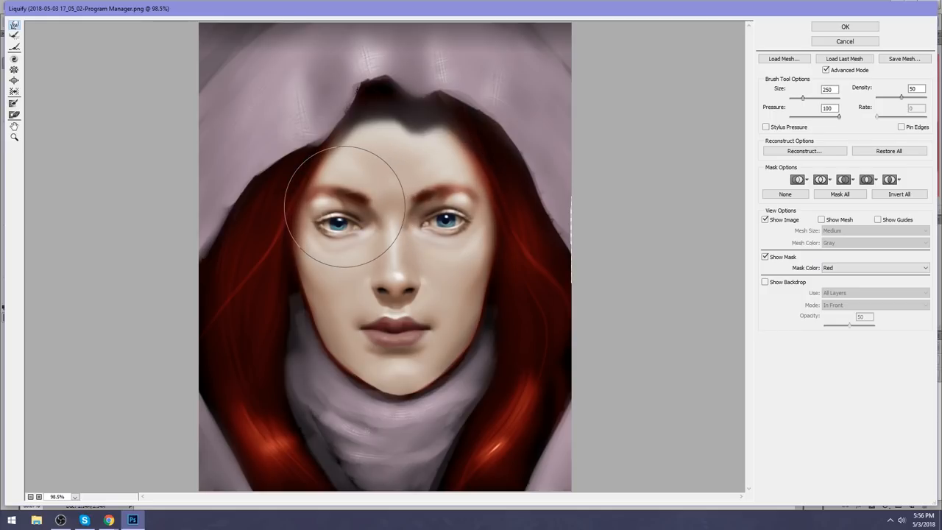
{"action": "left_click_drag", "start_coordinate": [342, 206], "coordinate": [382, 194]}
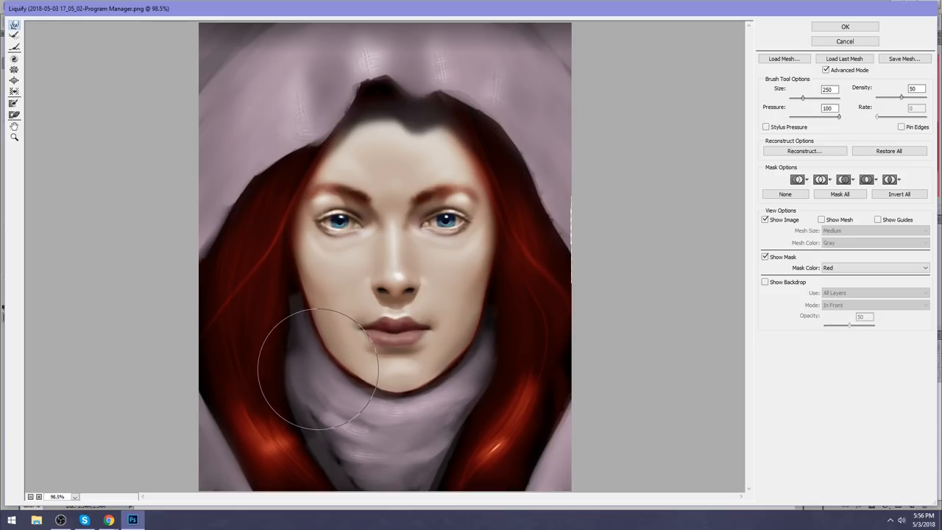
- Reshape the left and right jaw outlines down toward the neck
{"action": "left_click_drag", "start_coordinate": [316, 368], "coordinate": [503, 327]}
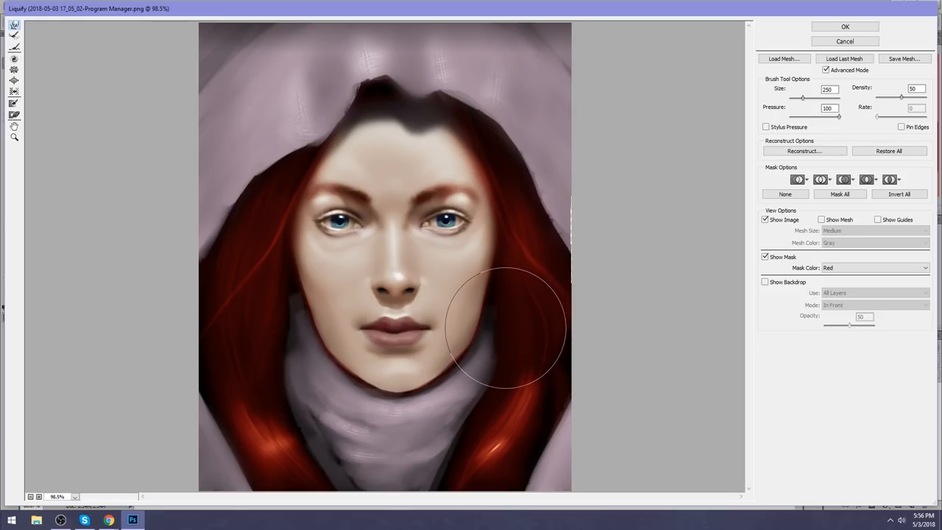
{"action": "left_click_drag", "start_coordinate": [504, 327], "coordinate": [493, 358]}
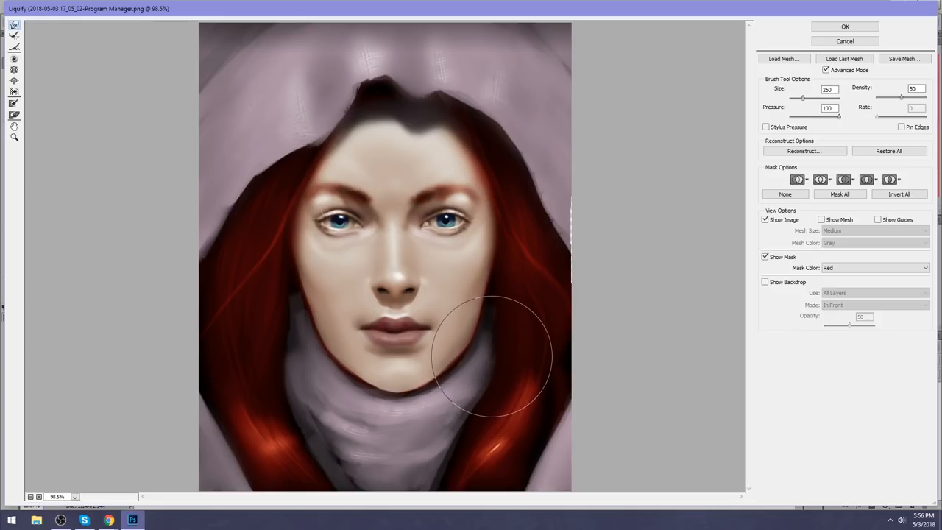
{"action": "left_click_drag", "start_coordinate": [489, 353], "coordinate": [390, 412]}
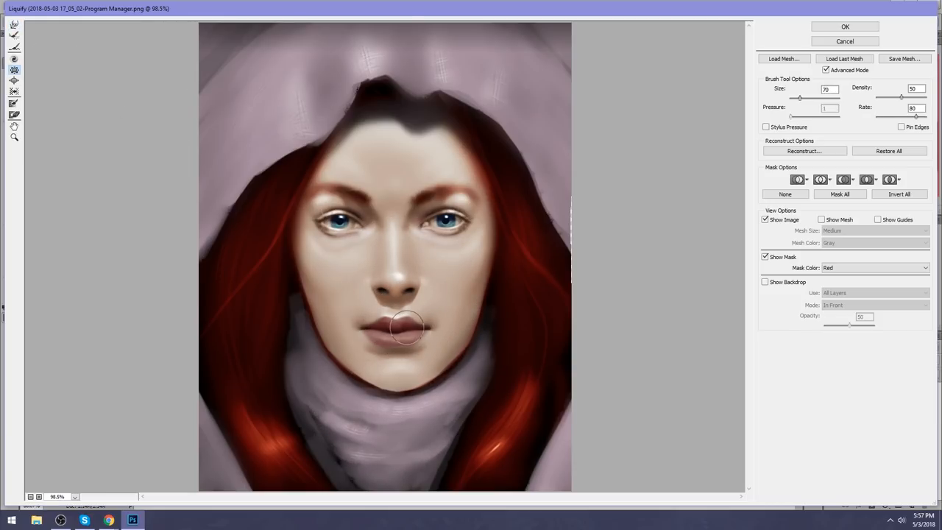
- Nudge the lips and narrow the nose and nostrils with a smaller brush, then apply the Liquify warp
{"action": "left_click_drag", "start_coordinate": [415, 331], "coordinate": [400, 324]}
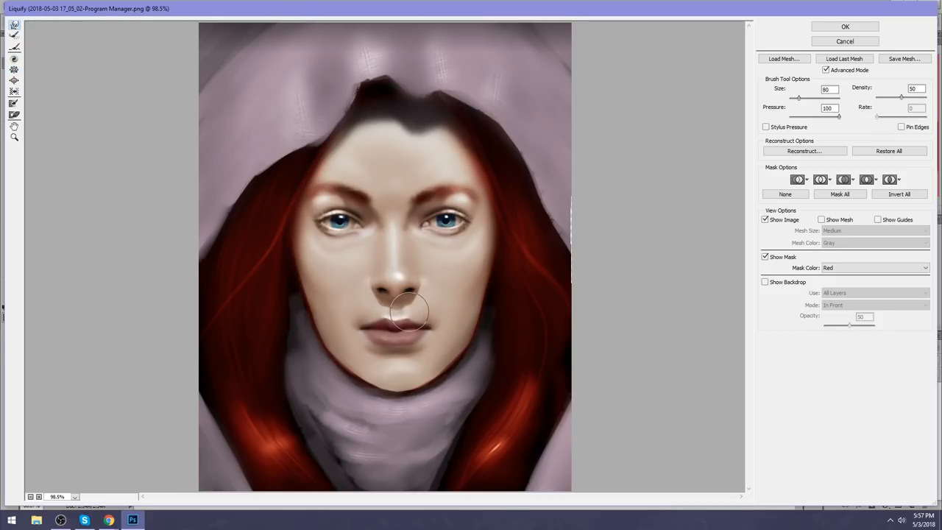
{"action": "left_click_drag", "start_coordinate": [409, 309], "coordinate": [415, 327]}
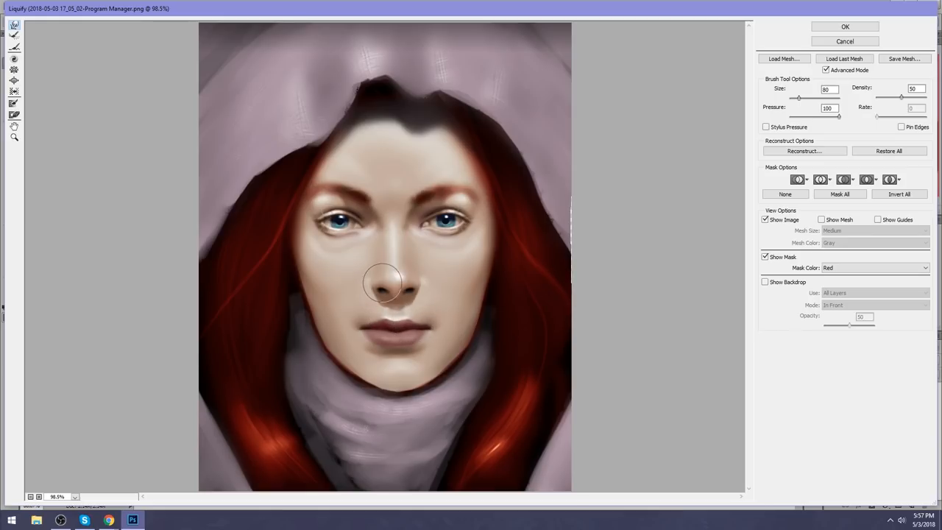
{"action": "left_click_drag", "start_coordinate": [386, 283], "coordinate": [415, 291]}
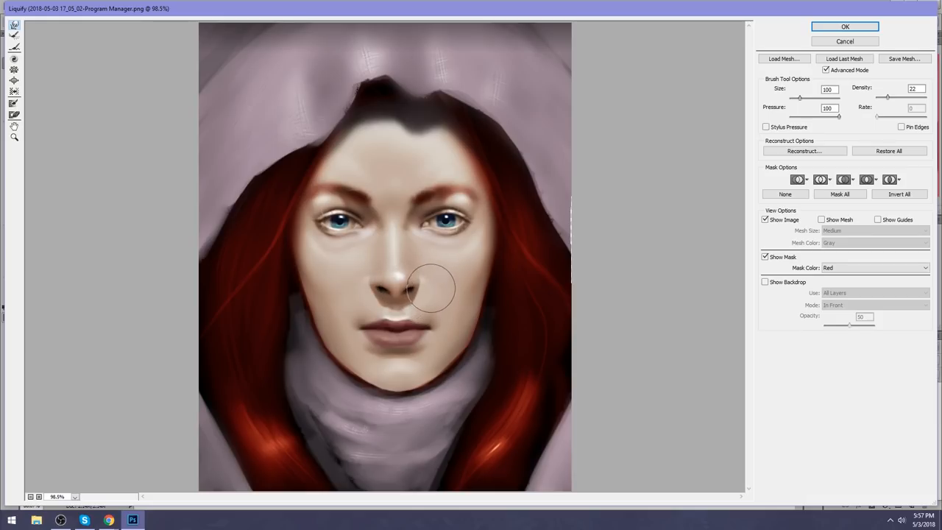
{"action": "left_click_drag", "start_coordinate": [430, 287], "coordinate": [365, 277]}
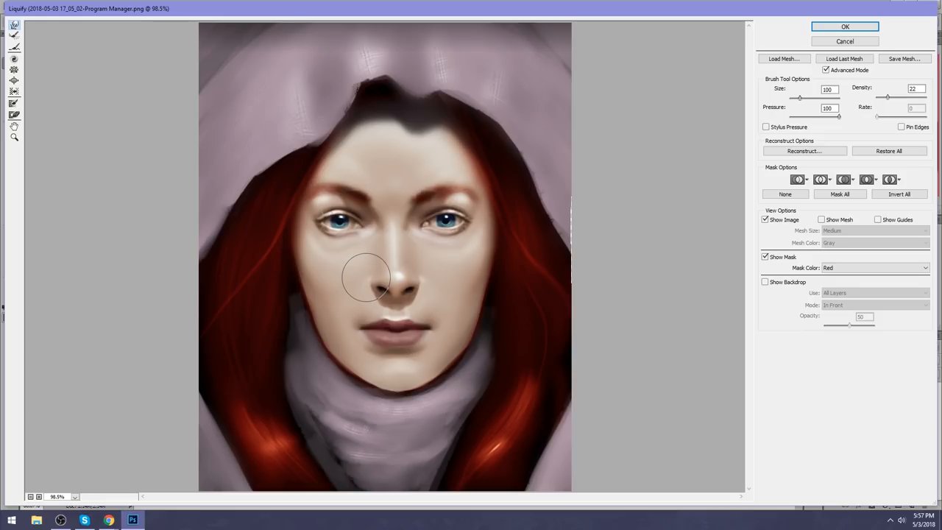
{"action": "mouse_move", "coordinate": [425, 276]}
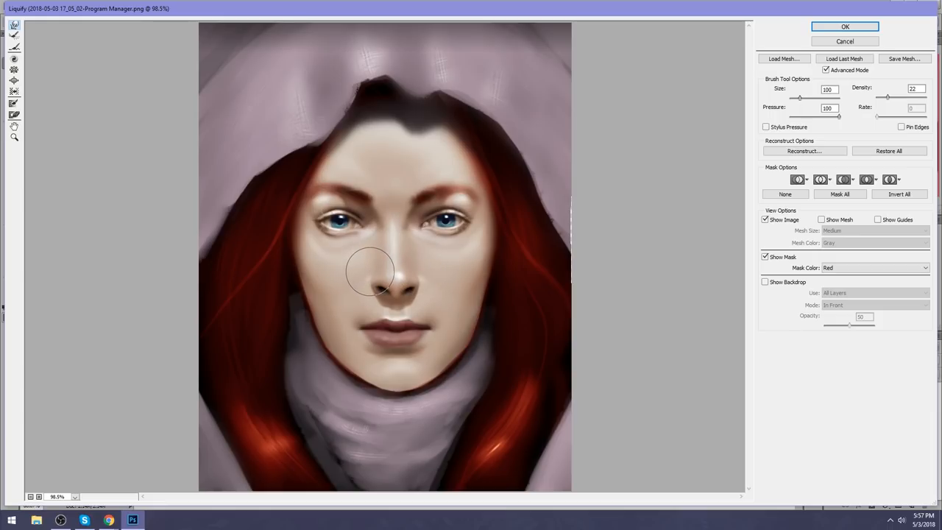
{"action": "left_click_drag", "start_coordinate": [370, 272], "coordinate": [400, 283]}
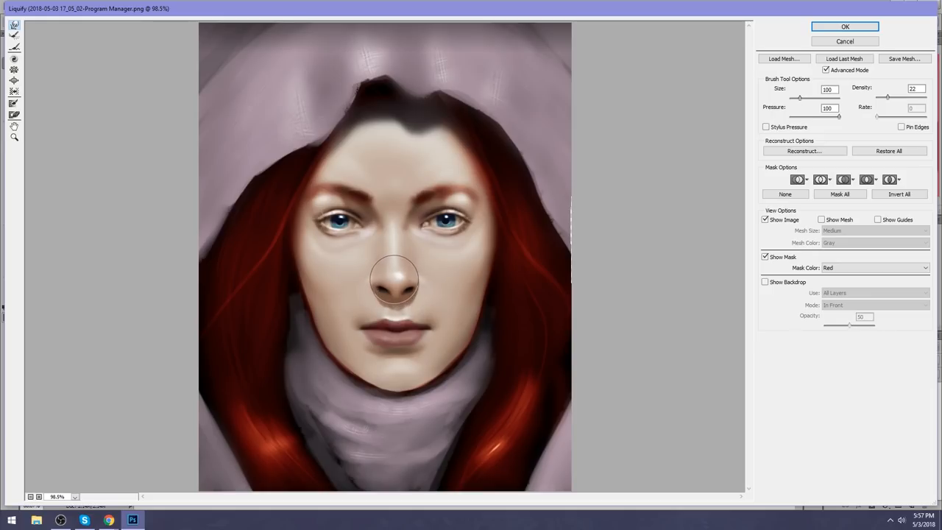
{"action": "mouse_move", "coordinate": [397, 291]}
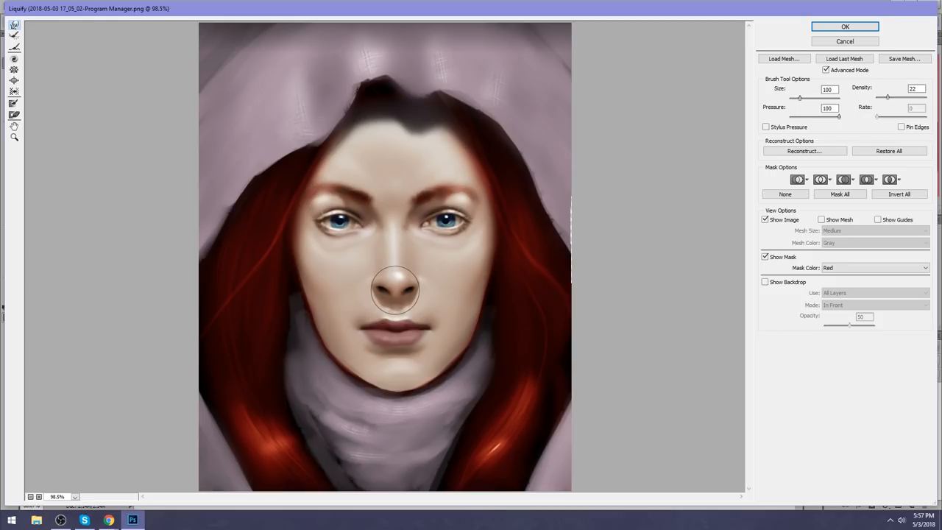
{"action": "mouse_move", "coordinate": [672, 169]}
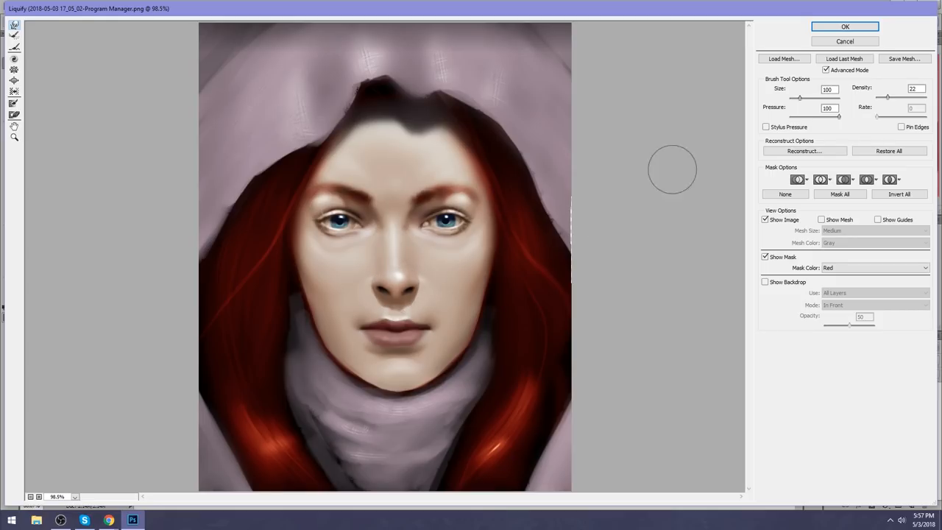
{"action": "left_click", "coordinate": [833, 27]}
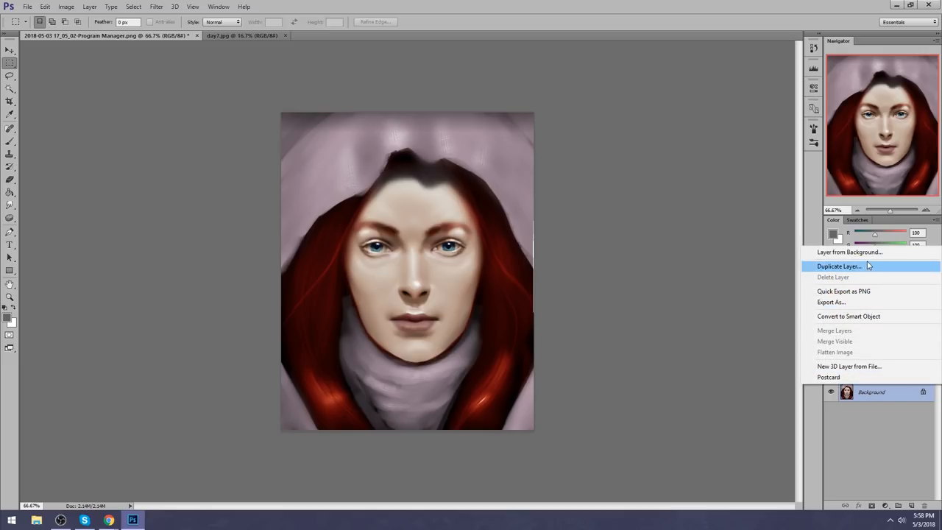
{"action": "mouse_move", "coordinate": [877, 268]}
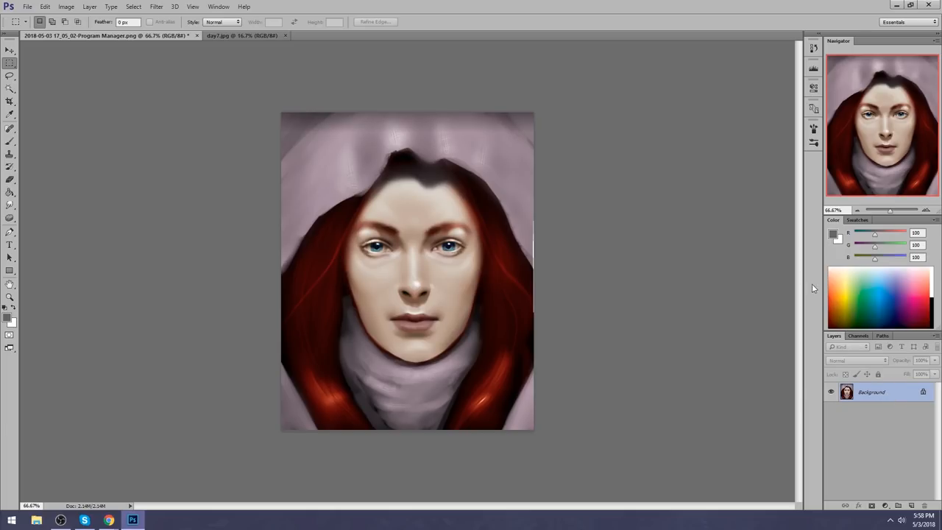
{"action": "mouse_move", "coordinate": [206, 44]}
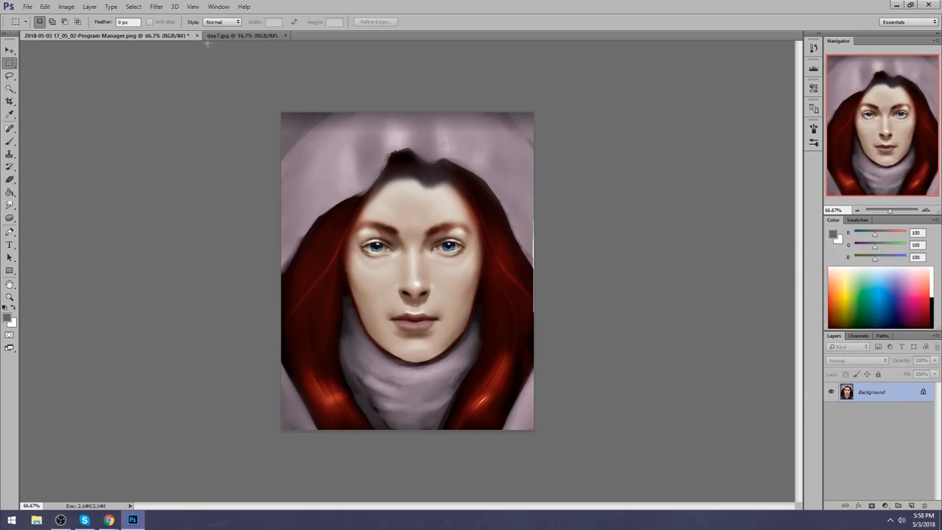
- Switch to the Day 7 bald head study document
{"action": "left_click", "coordinate": [243, 35]}
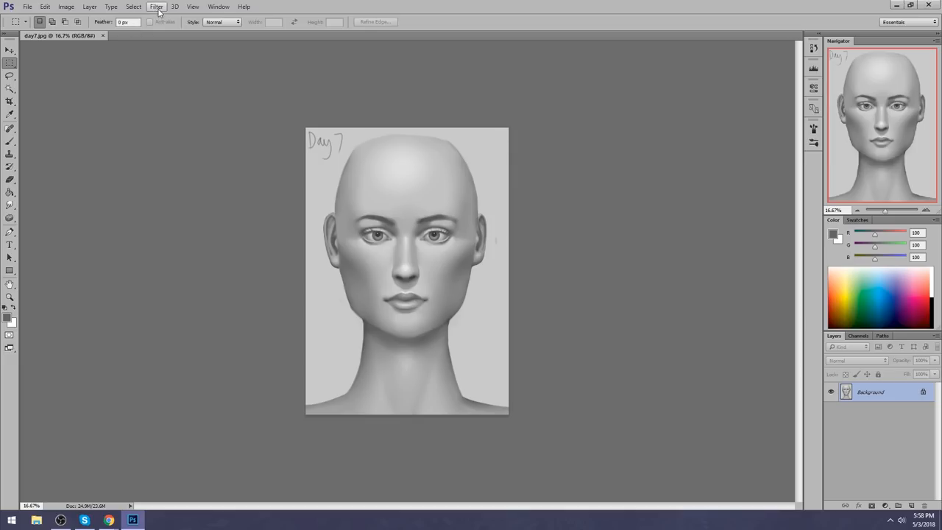
- Push in the skull's top right, the left temple and the right cheek in Liquify
{"action": "left_click", "coordinate": [156, 6]}
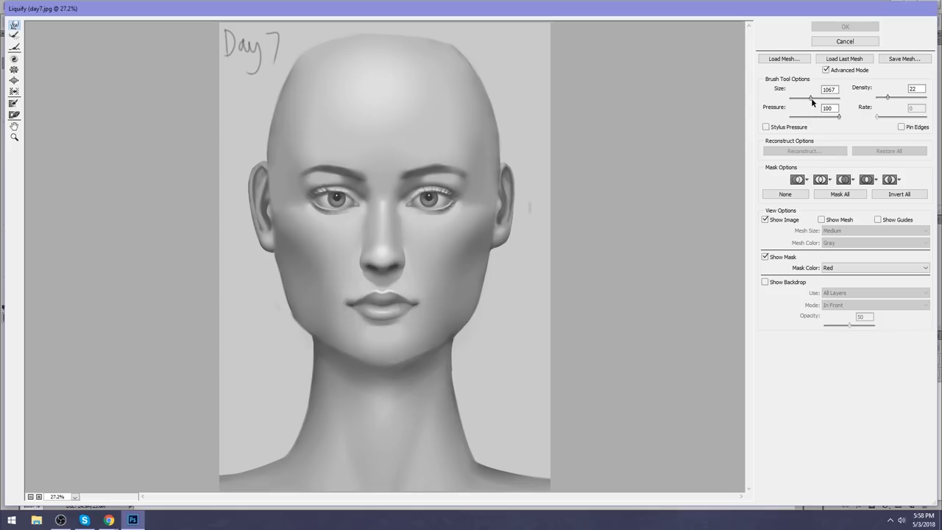
{"action": "mouse_move", "coordinate": [771, 117]}
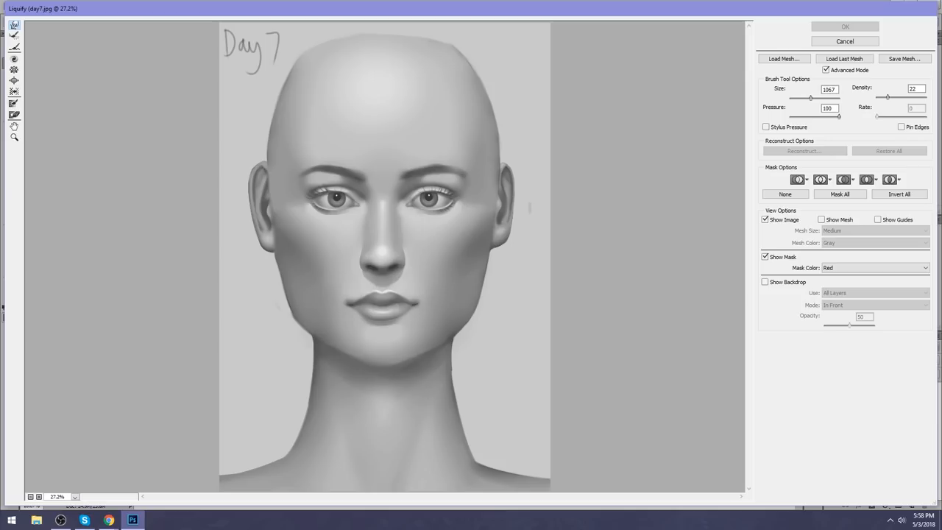
{"action": "mouse_move", "coordinate": [502, 308]}
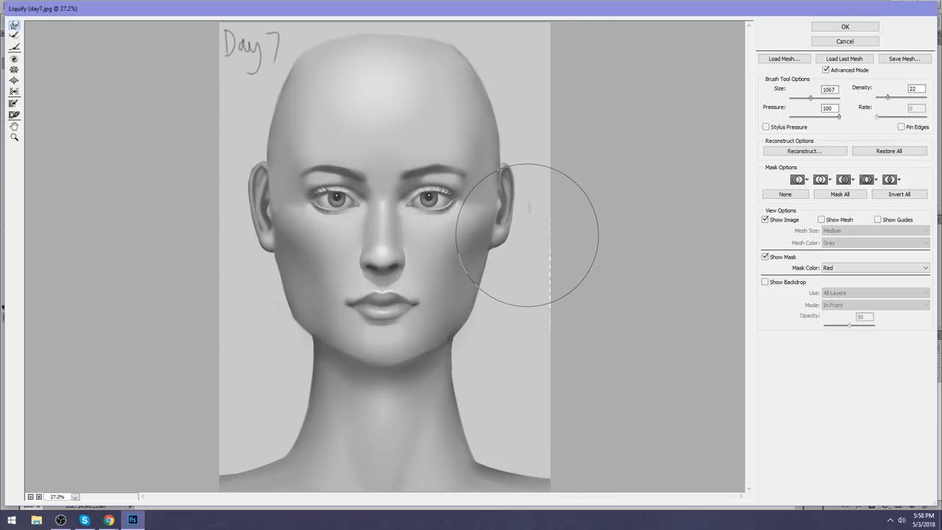
{"action": "left_click_drag", "start_coordinate": [527, 235], "coordinate": [512, 118]}
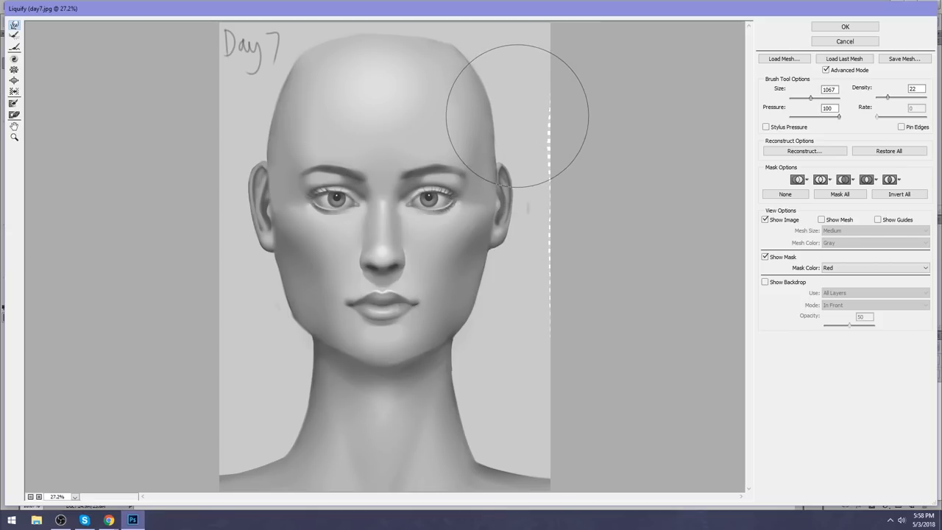
{"action": "left_click_drag", "start_coordinate": [516, 117], "coordinate": [515, 198]}
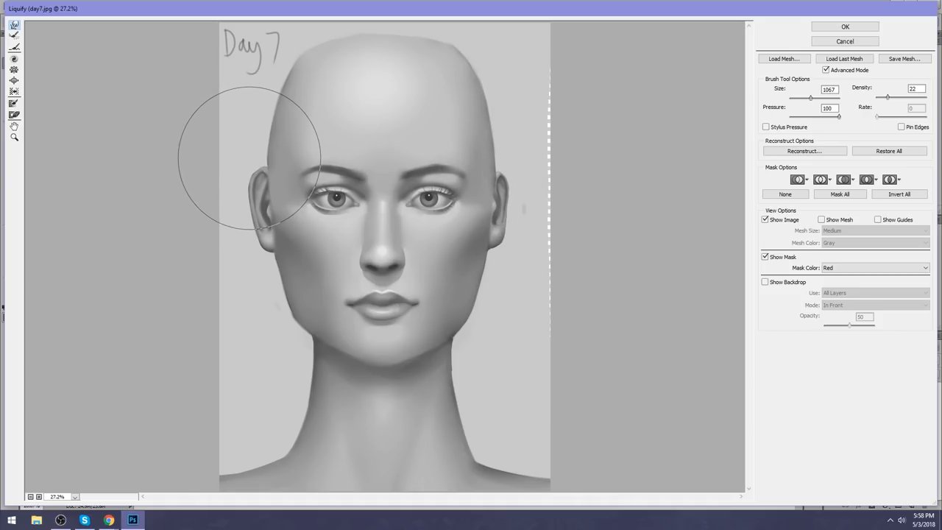
{"action": "left_click_drag", "start_coordinate": [253, 159], "coordinate": [253, 235]}
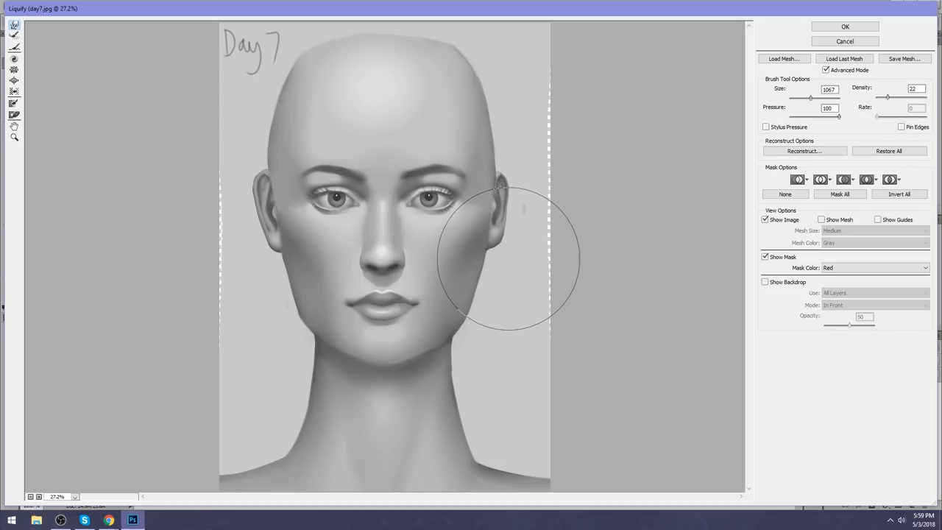
{"action": "mouse_move", "coordinate": [264, 151]}
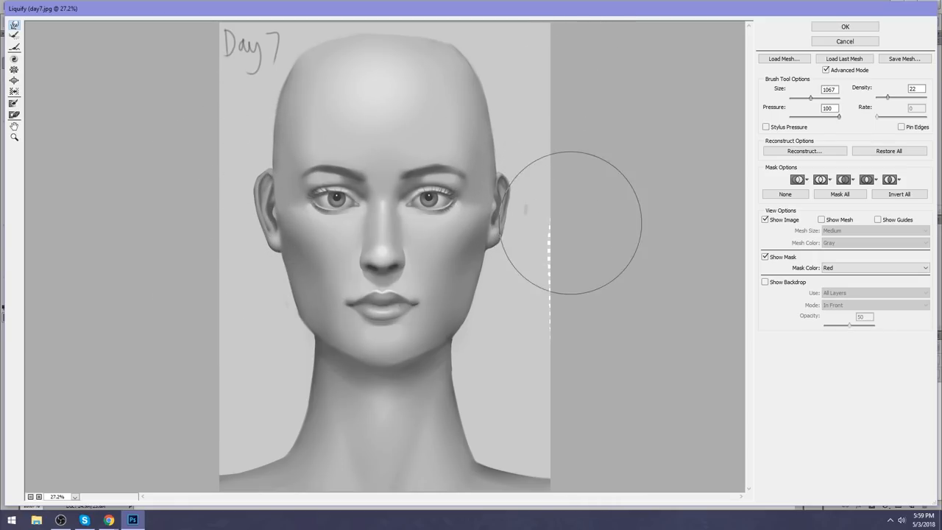
{"action": "left_click_drag", "start_coordinate": [571, 221], "coordinate": [515, 250]}
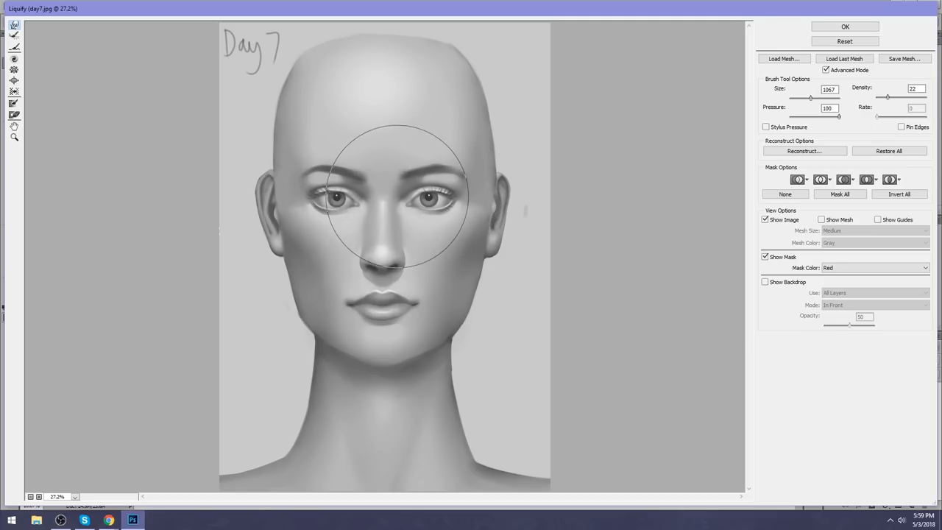
- Adjust the eye and nose area, slim the left cheek, jaw and neck, and apply the warp
{"action": "left_click_drag", "start_coordinate": [397, 194], "coordinate": [327, 194]}
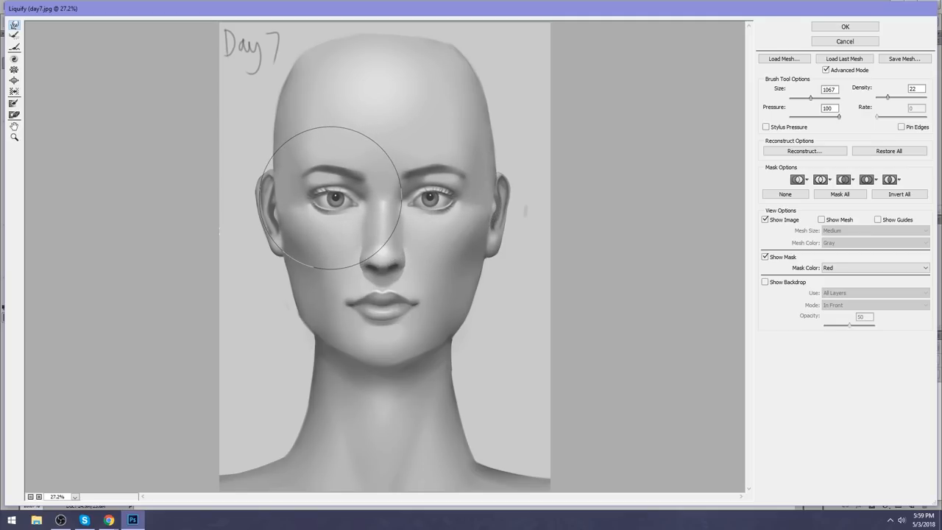
{"action": "left_click_drag", "start_coordinate": [324, 198], "coordinate": [427, 198]}
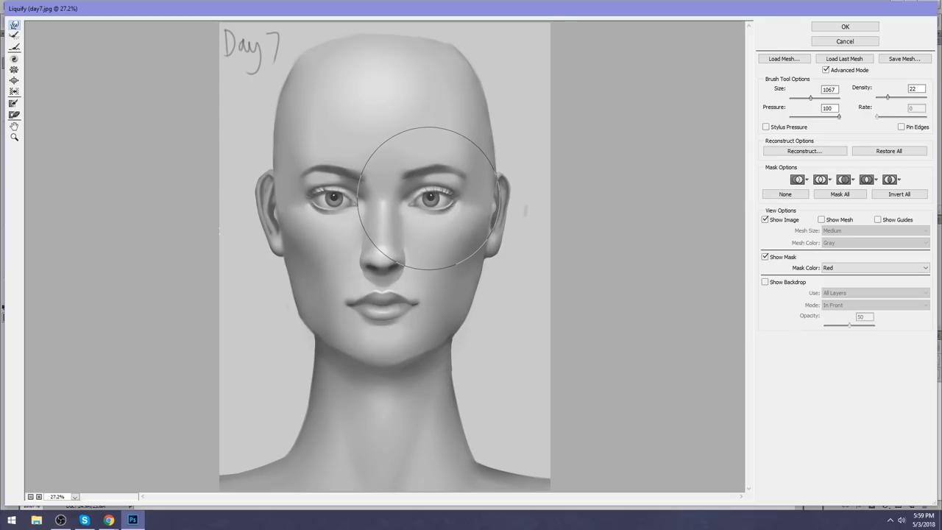
{"action": "left_click_drag", "start_coordinate": [429, 194], "coordinate": [516, 110]}
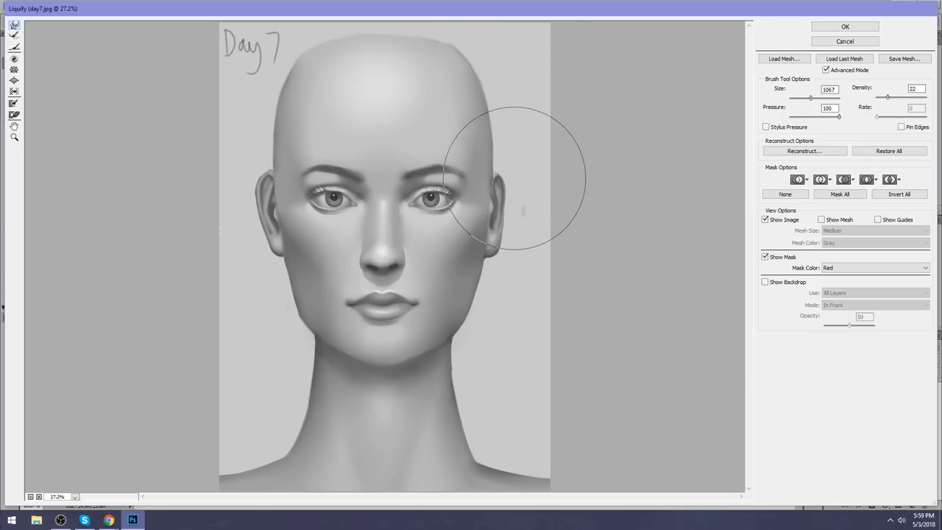
{"action": "left_click_drag", "start_coordinate": [515, 177], "coordinate": [272, 117]}
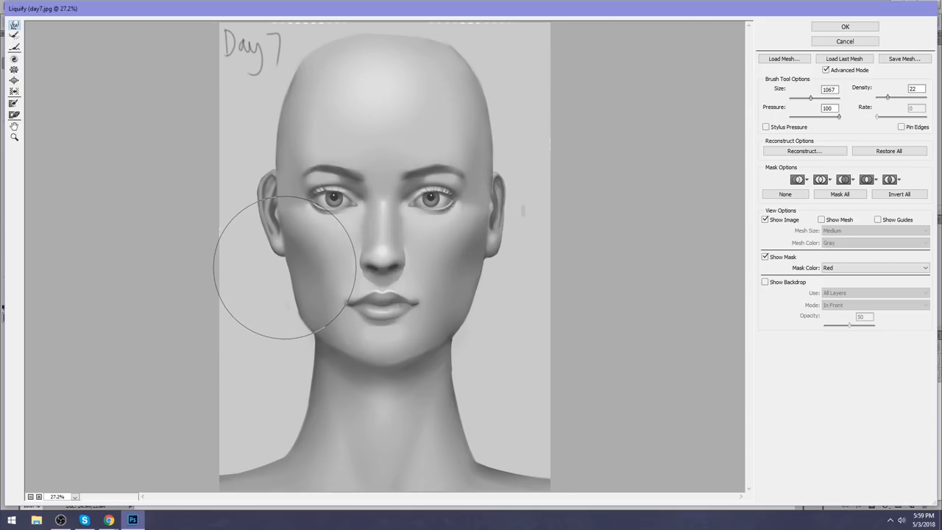
{"action": "left_click_drag", "start_coordinate": [287, 265], "coordinate": [287, 397]}
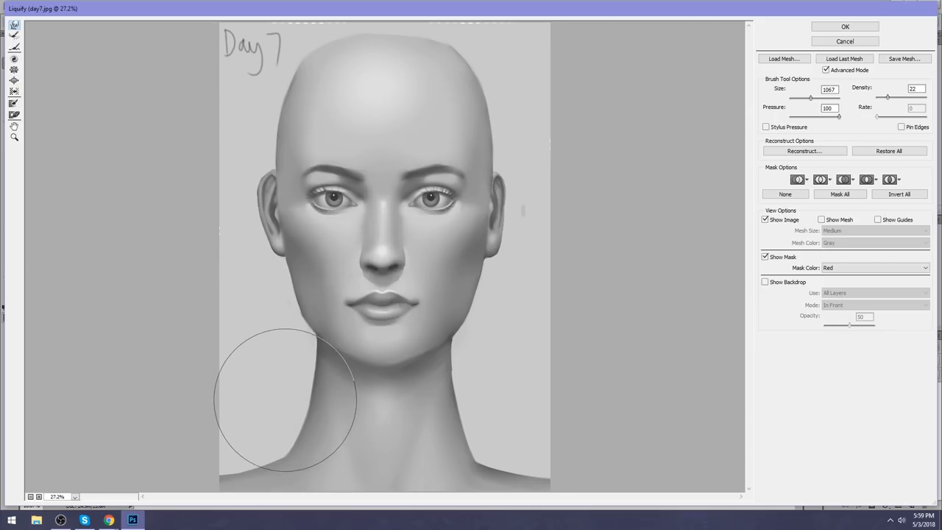
{"action": "left_click_drag", "start_coordinate": [283, 401], "coordinate": [468, 371]}
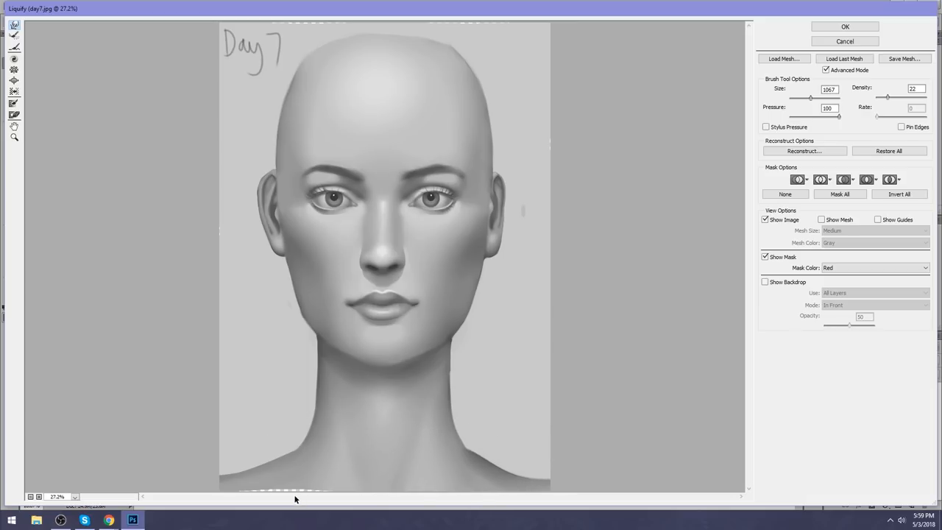
{"action": "mouse_move", "coordinate": [541, 441]}
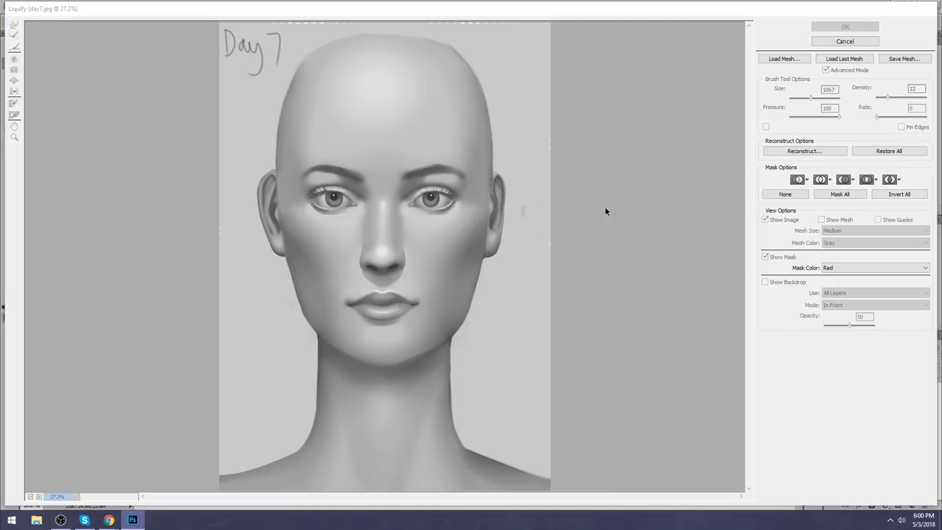
{"action": "left_click", "coordinate": [858, 21]}
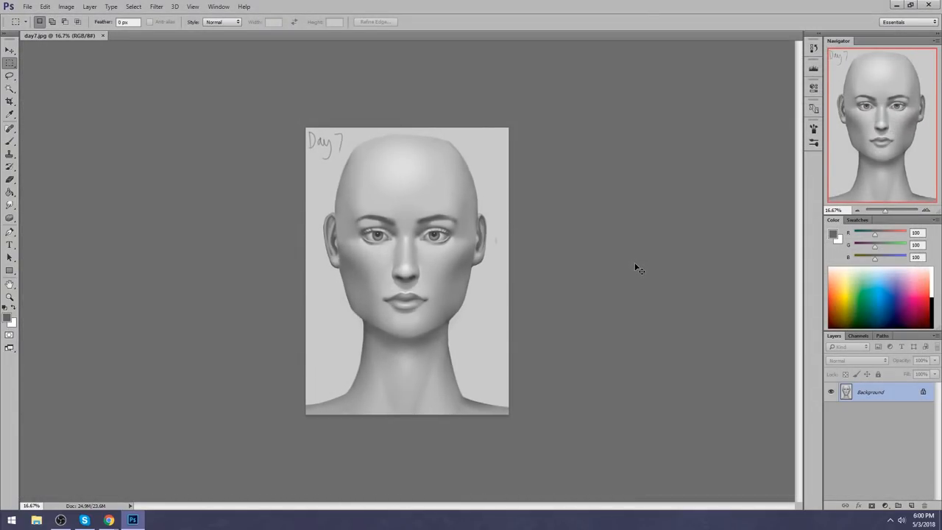
{"action": "mouse_move", "coordinate": [627, 262]}
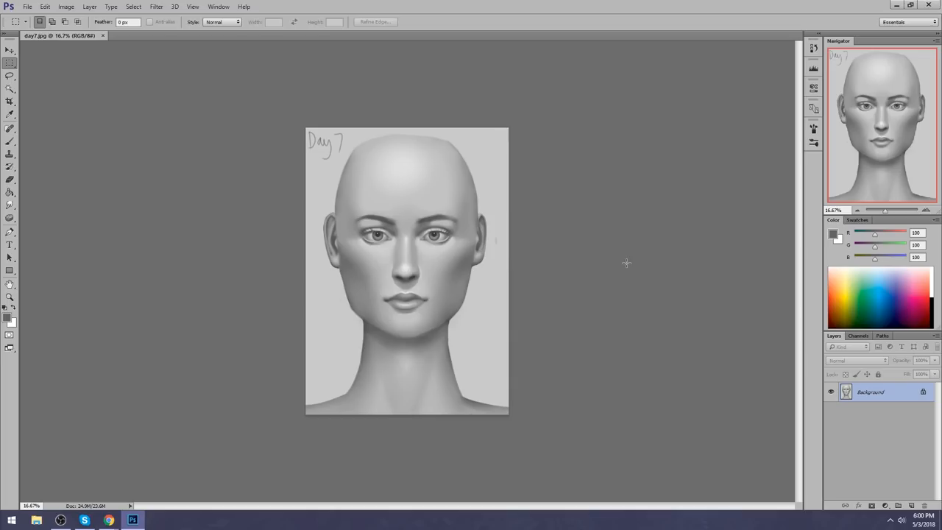
{"action": "mouse_move", "coordinate": [627, 268]}
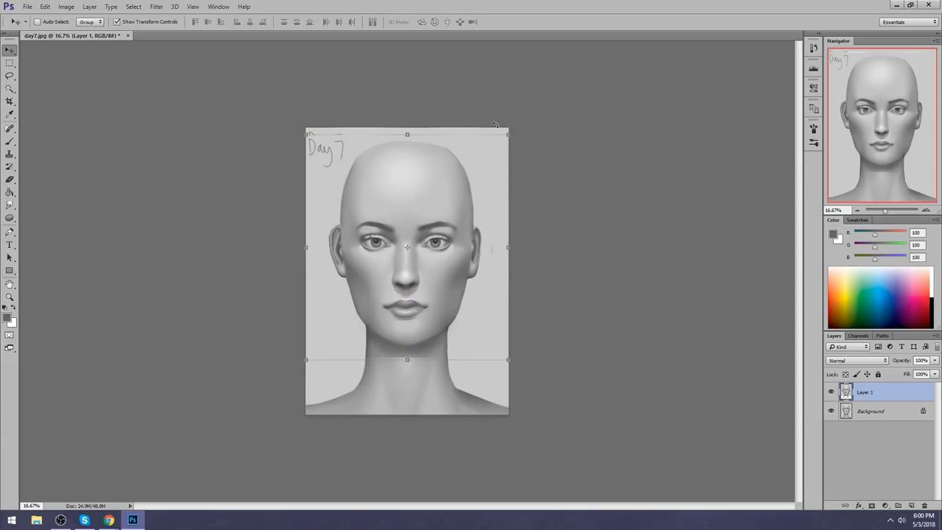
- Paint out the Day 7 label with the Brush tool and toggle Layer 1 to compare
{"action": "left_click", "coordinate": [8, 140]}
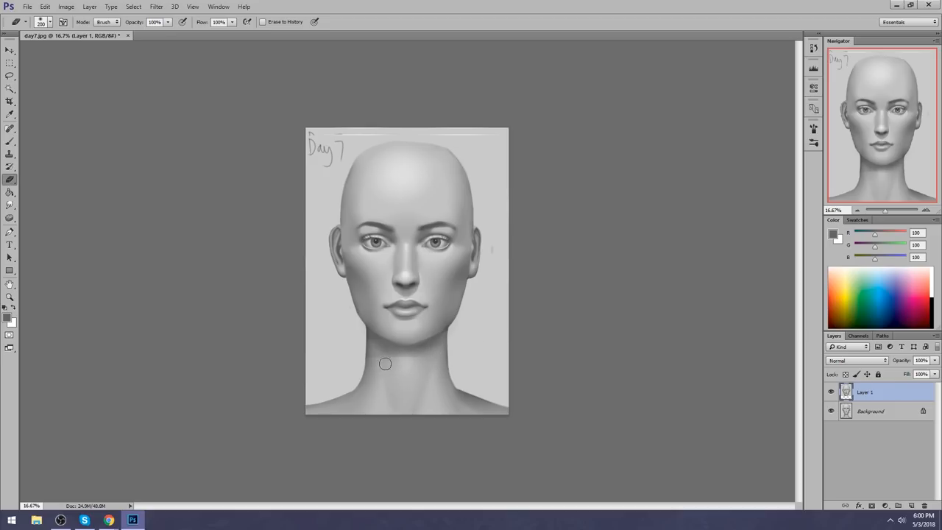
{"action": "mouse_move", "coordinate": [433, 372]}
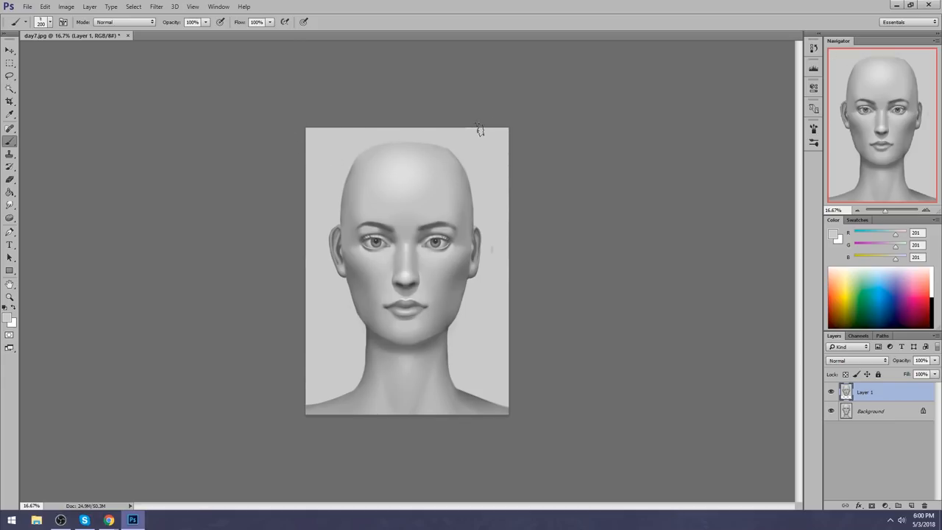
{"action": "mouse_move", "coordinate": [516, 209]}
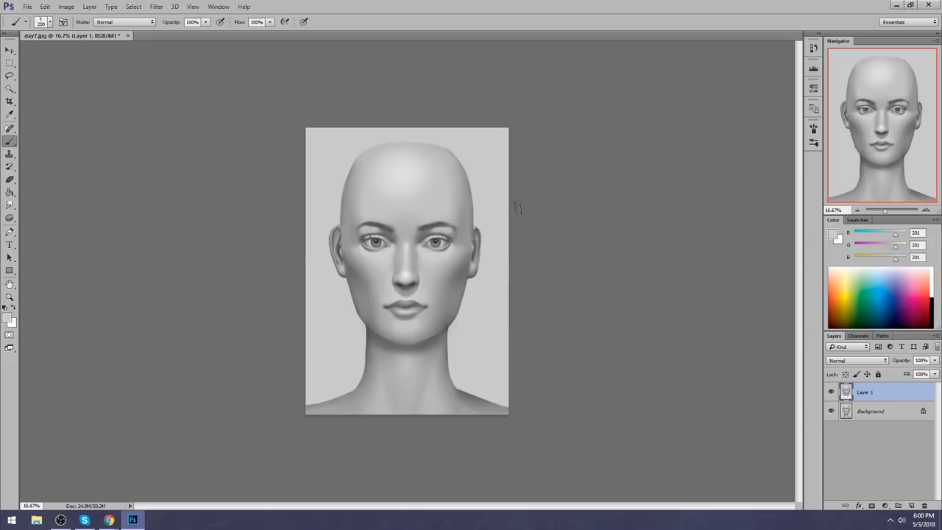
{"action": "mouse_move", "coordinate": [451, 138]}
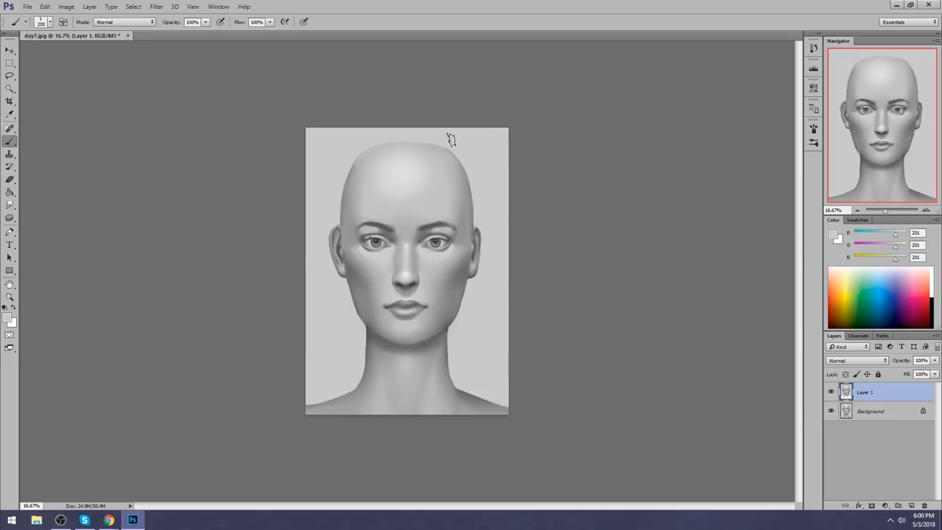
{"action": "mouse_move", "coordinate": [445, 118]}
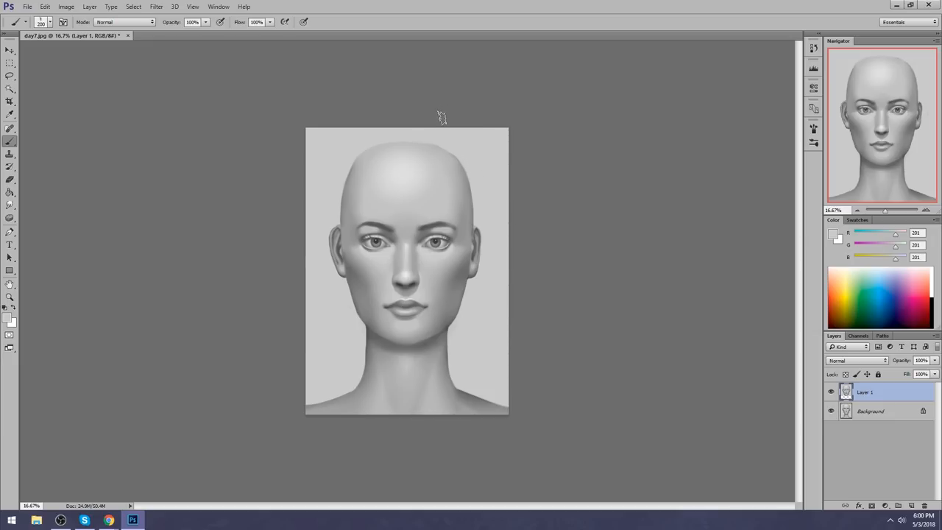
{"action": "mouse_move", "coordinate": [387, 151]}
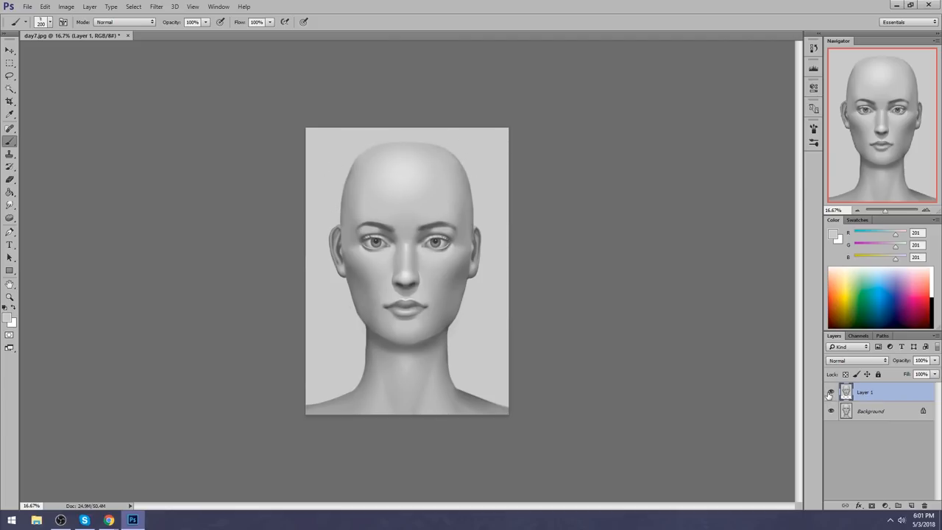
{"action": "left_click", "coordinate": [830, 392]}
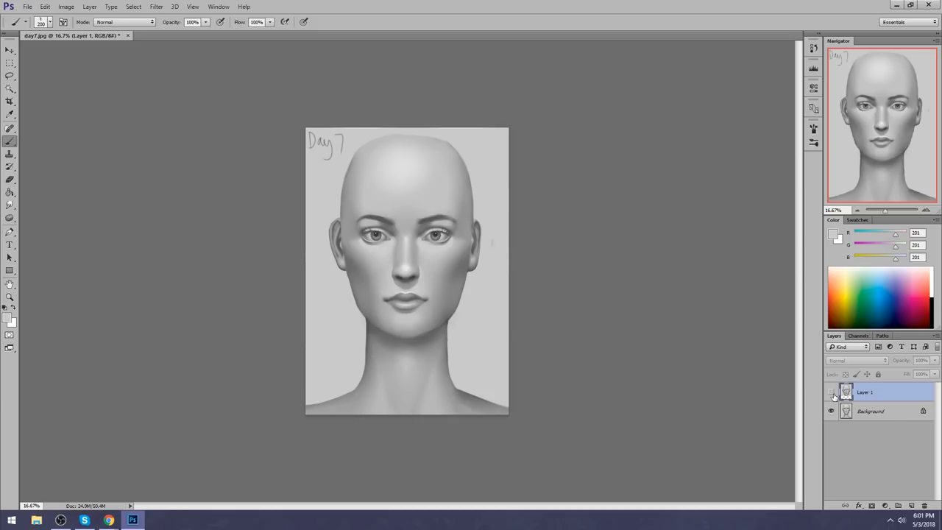
{"action": "left_click", "coordinate": [830, 391]}
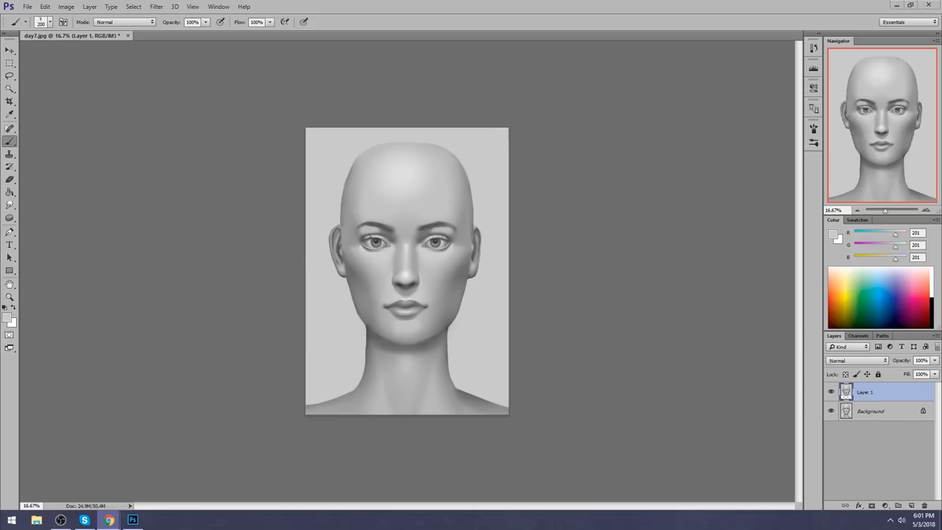
{"action": "mouse_move", "coordinate": [729, 294]}
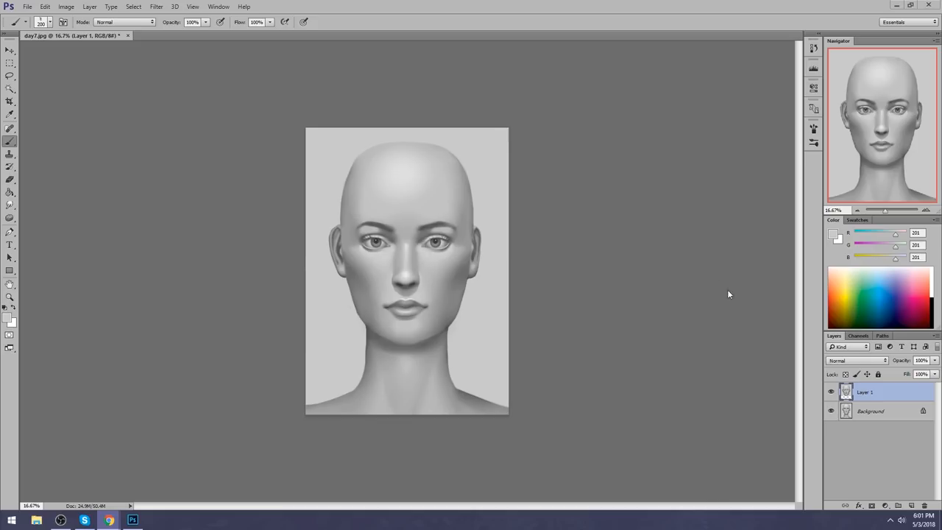
{"action": "right_click", "coordinate": [868, 390]}
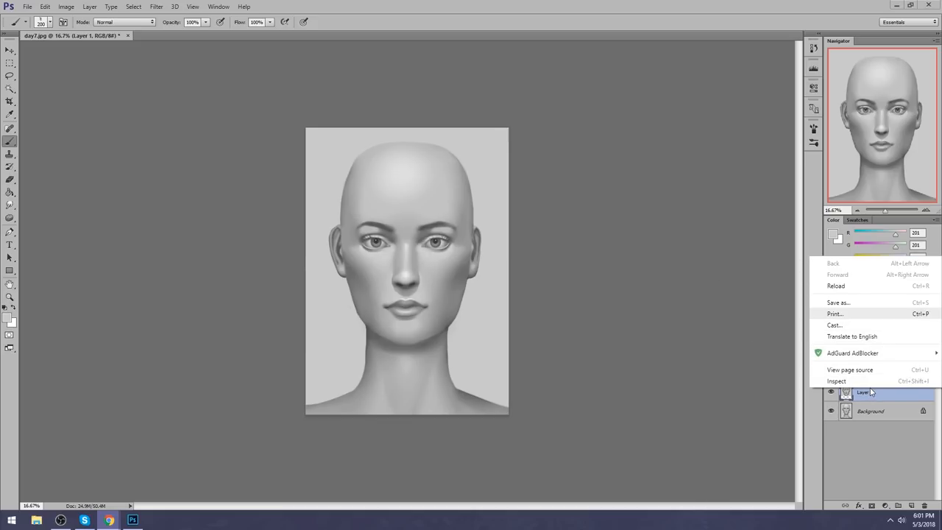
- Close Photoshop and answer the save-changes prompt for the Day 7 document
{"action": "left_click", "coordinate": [876, 394]}
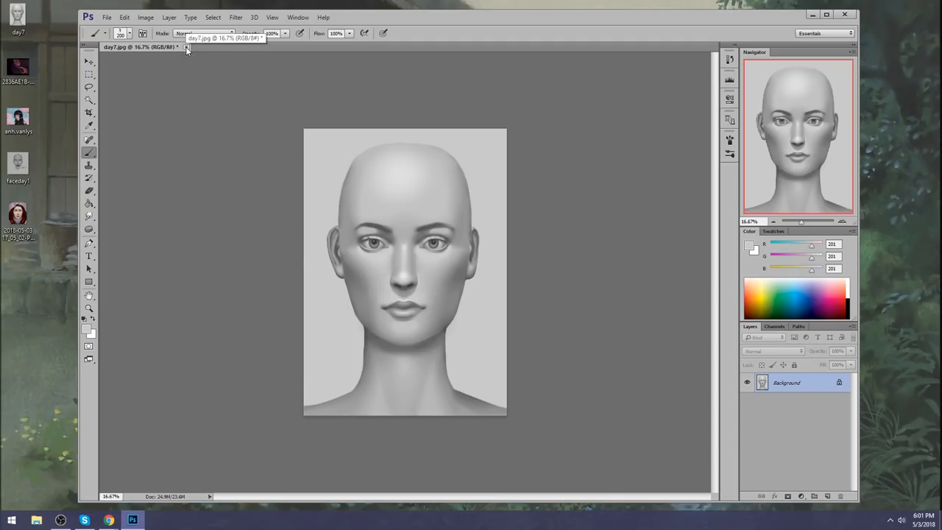
{"action": "left_click", "coordinate": [188, 48]}
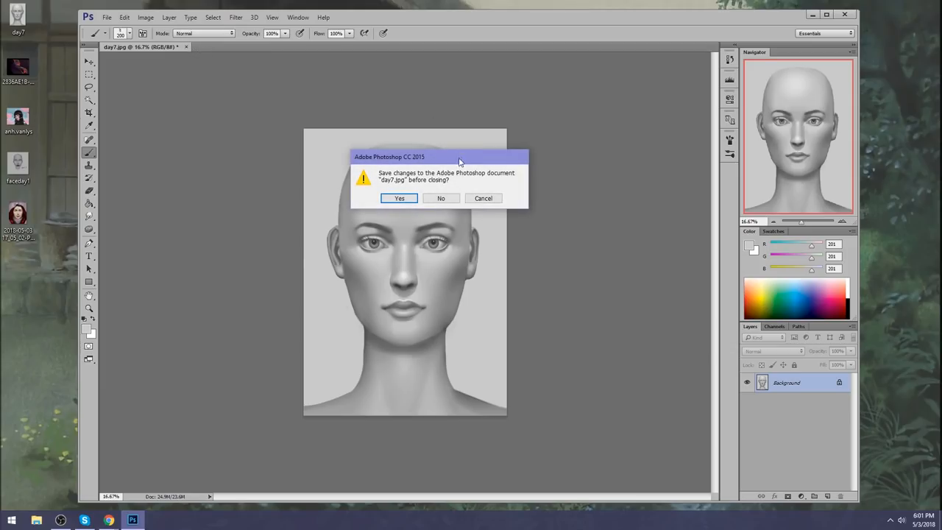
{"action": "left_click", "coordinate": [440, 198]}
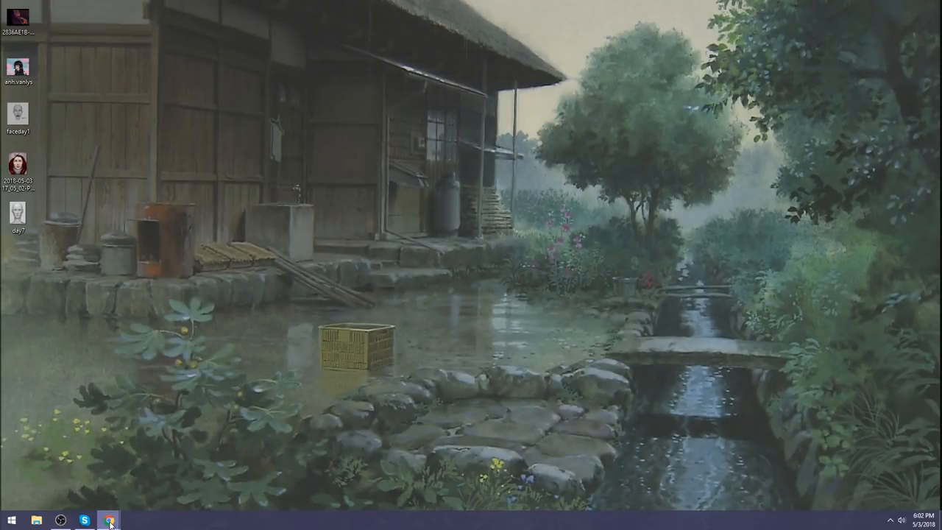
- From istebrak.com, follow the Google+ icon to Istebrak's Art Class community in a new tab
{"action": "left_click", "coordinate": [110, 516]}
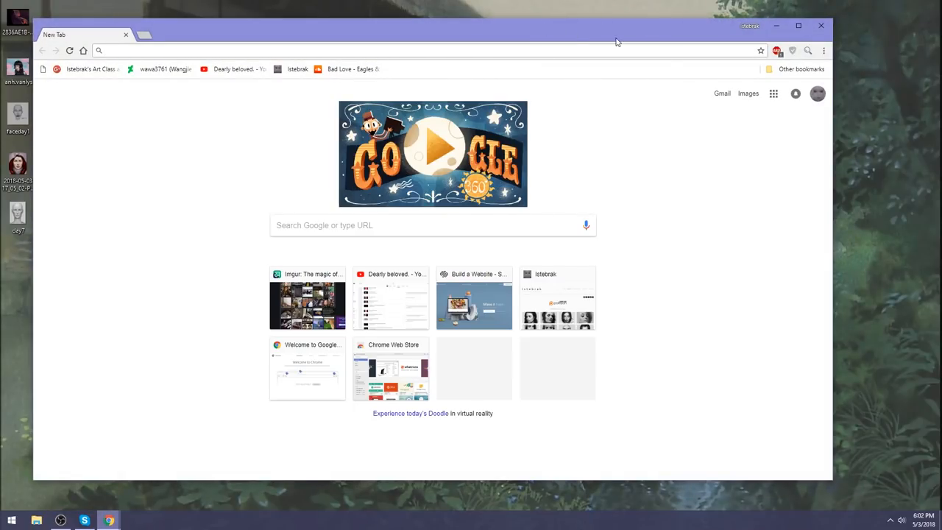
{"action": "mouse_move", "coordinate": [300, 139]}
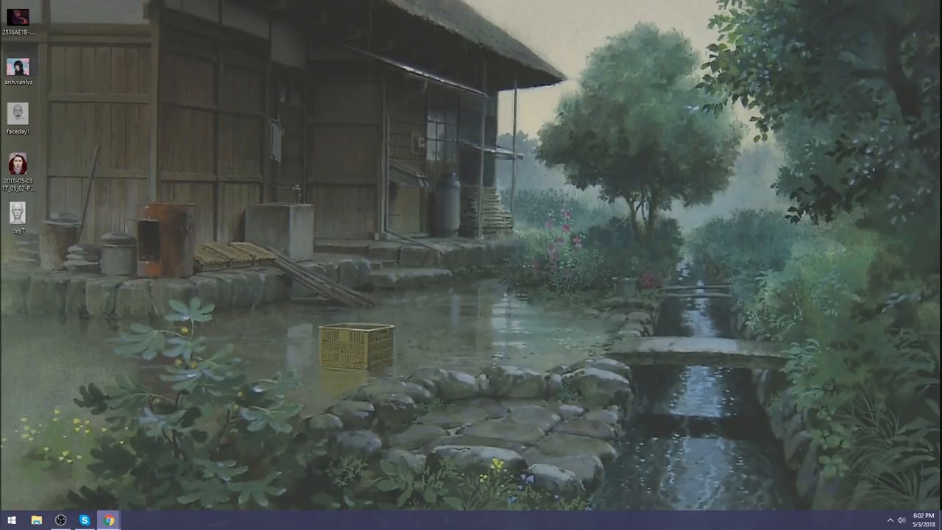
{"action": "left_click", "coordinate": [109, 518]}
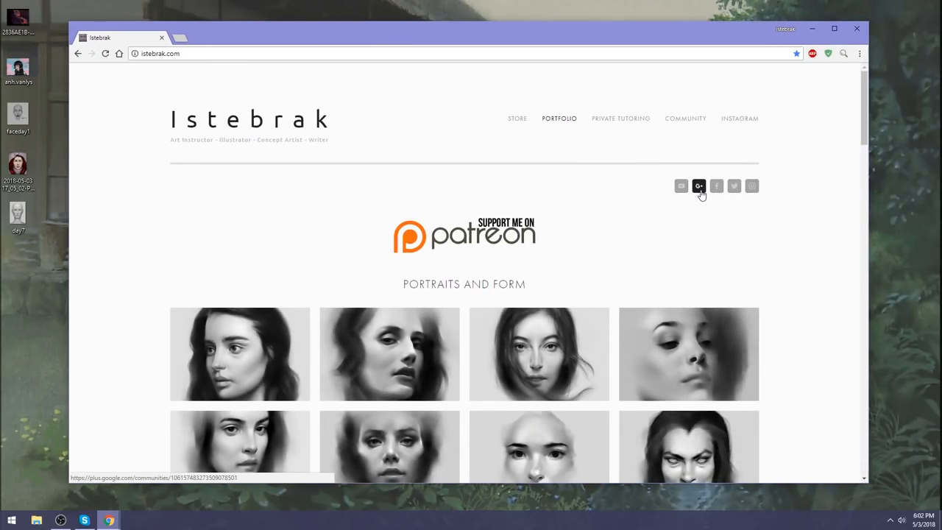
{"action": "left_click", "coordinate": [697, 185]}
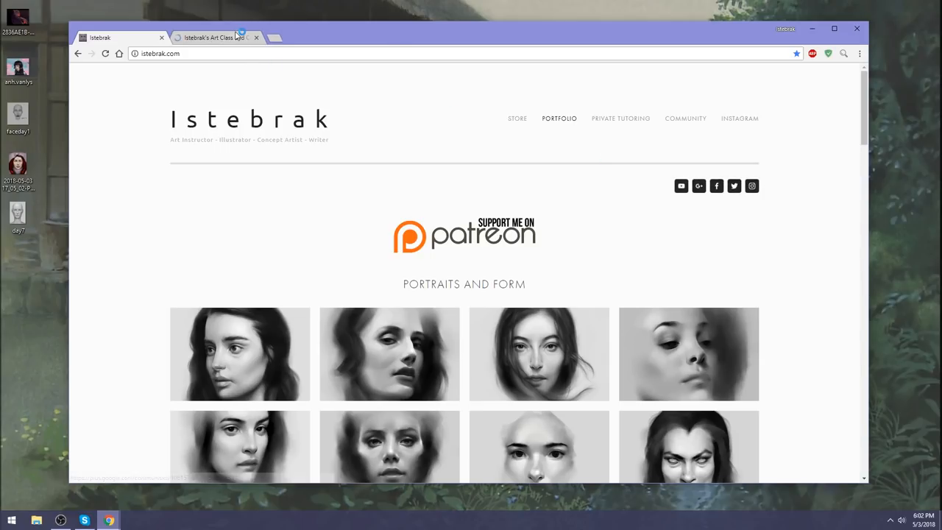
{"action": "left_click", "coordinate": [213, 37]}
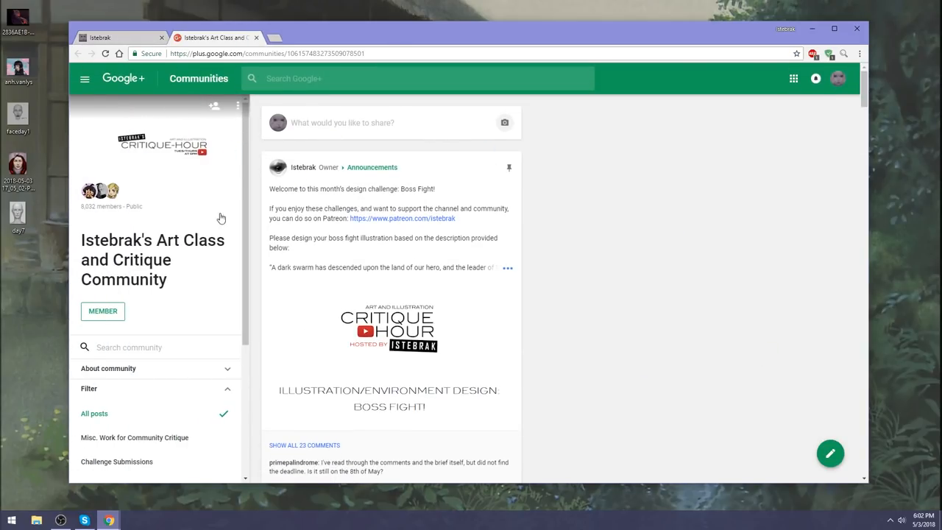
{"action": "left_click", "coordinate": [924, 515]}
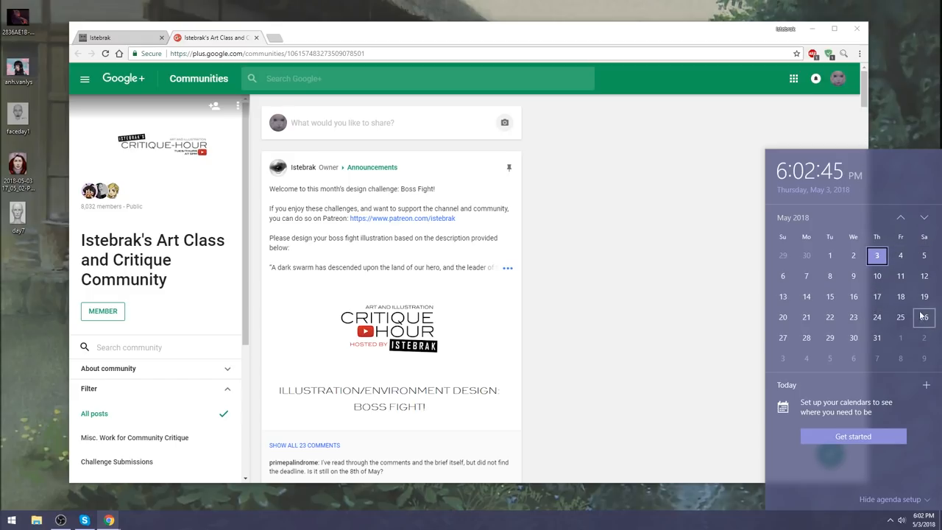
{"action": "mouse_move", "coordinate": [830, 296]}
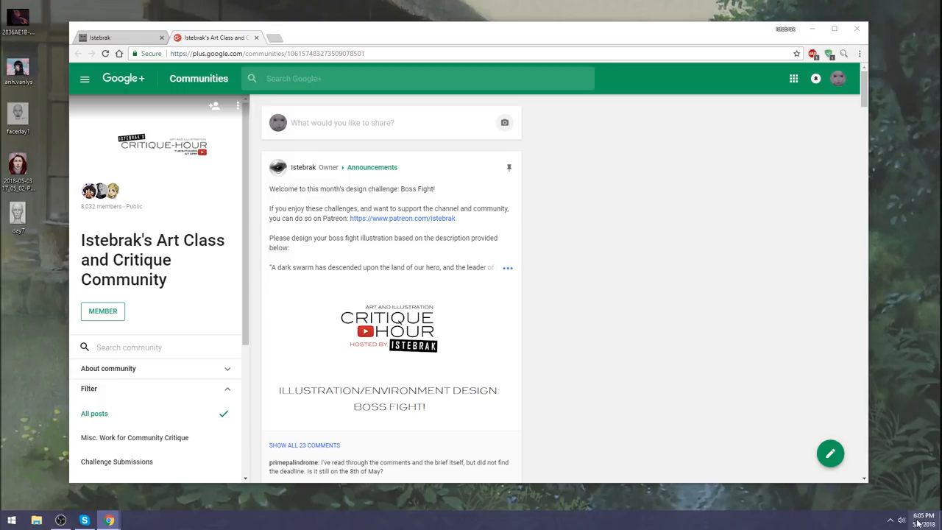
{"action": "left_click", "coordinate": [923, 521]}
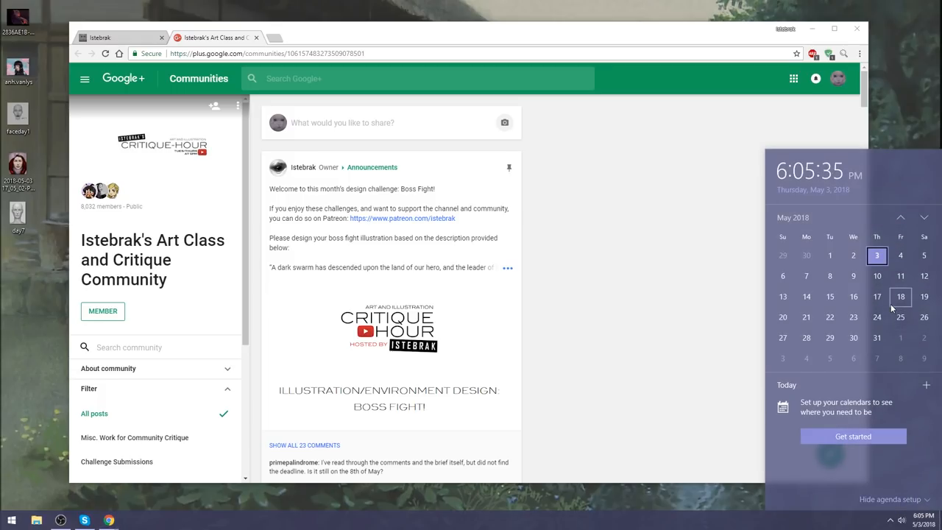
{"action": "mouse_move", "coordinate": [830, 277]}
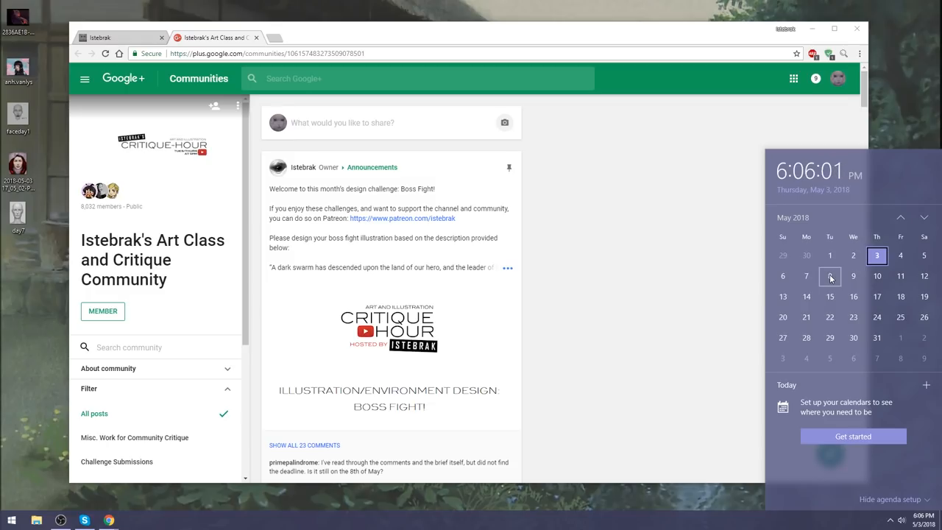
{"action": "left_click", "coordinate": [103, 36]}
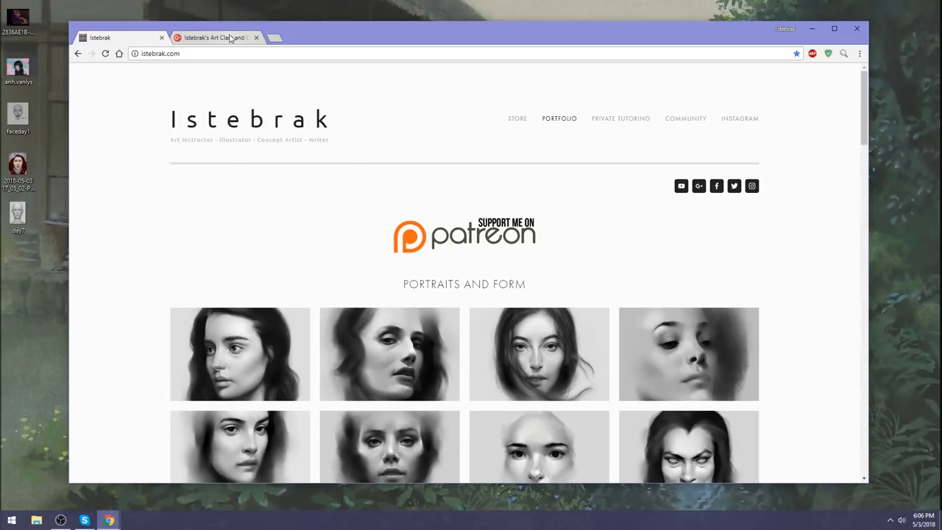
{"action": "left_click", "coordinate": [221, 38]}
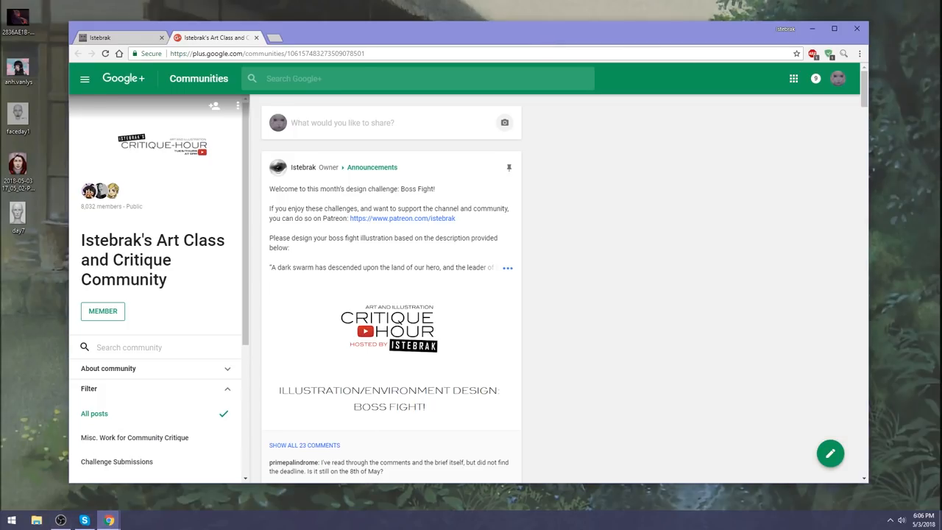
- Check the calendar and scroll down the community sidebar before returning to the portfolio site
{"action": "left_click", "coordinate": [925, 513]}
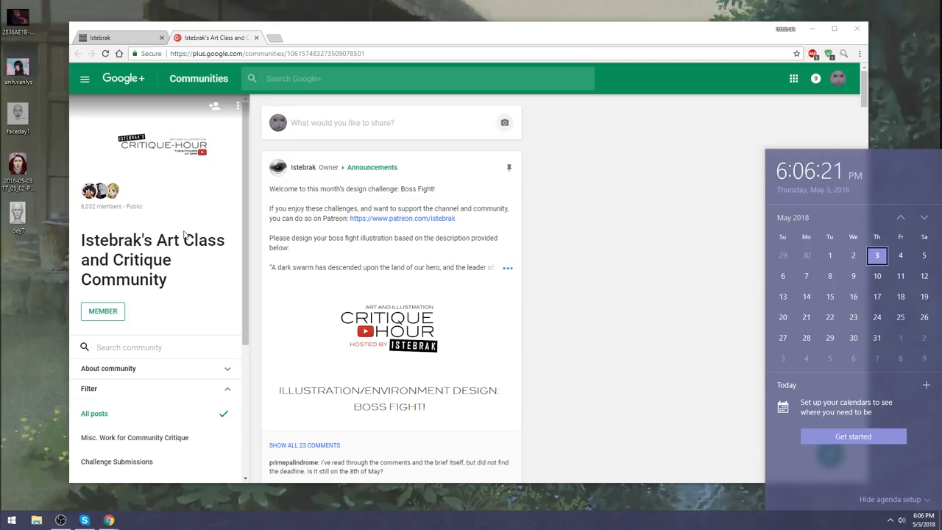
{"action": "scroll", "scroll_direction": "down", "scroll_amount": 3}
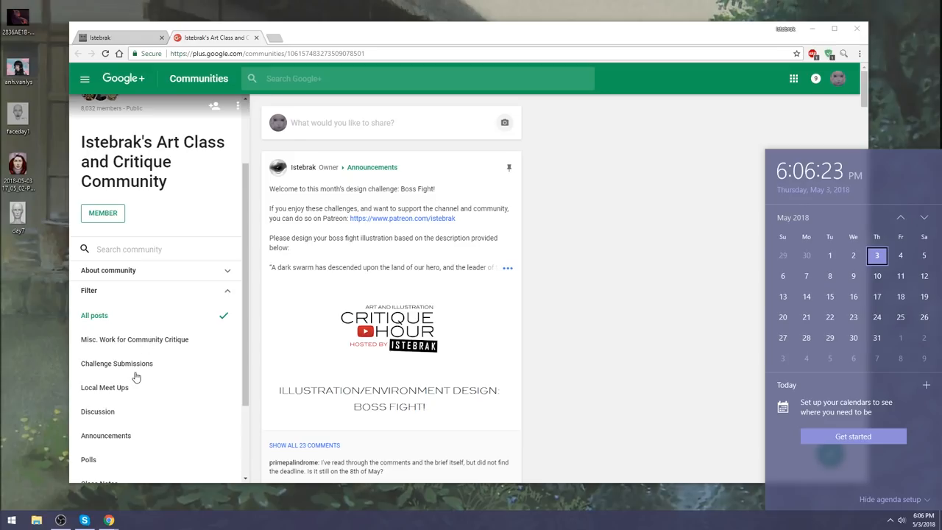
{"action": "scroll", "scroll_direction": "down", "scroll_amount": 3}
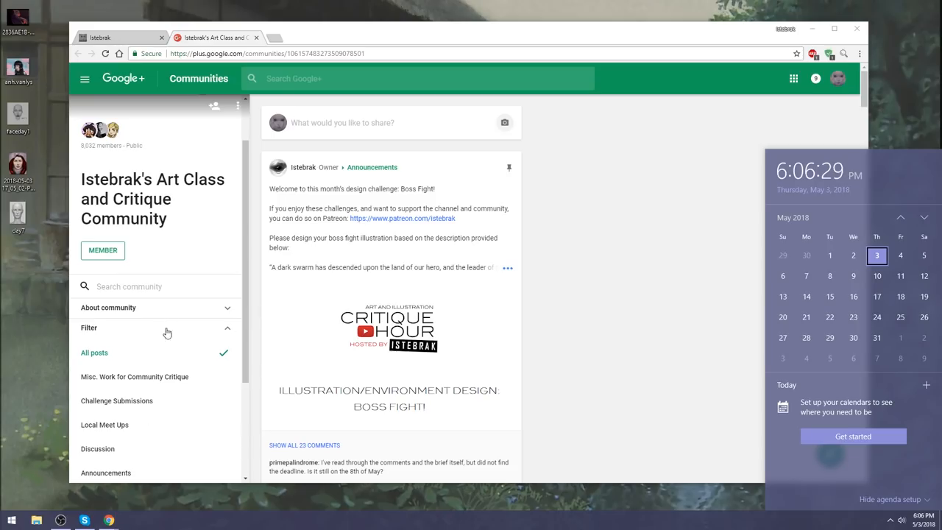
{"action": "mouse_move", "coordinate": [187, 399]}
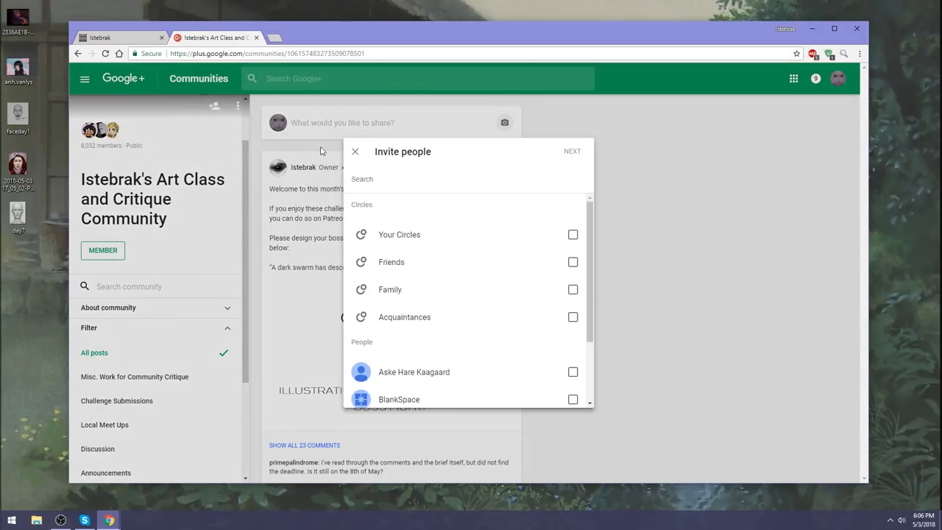
{"action": "mouse_move", "coordinate": [356, 154]}
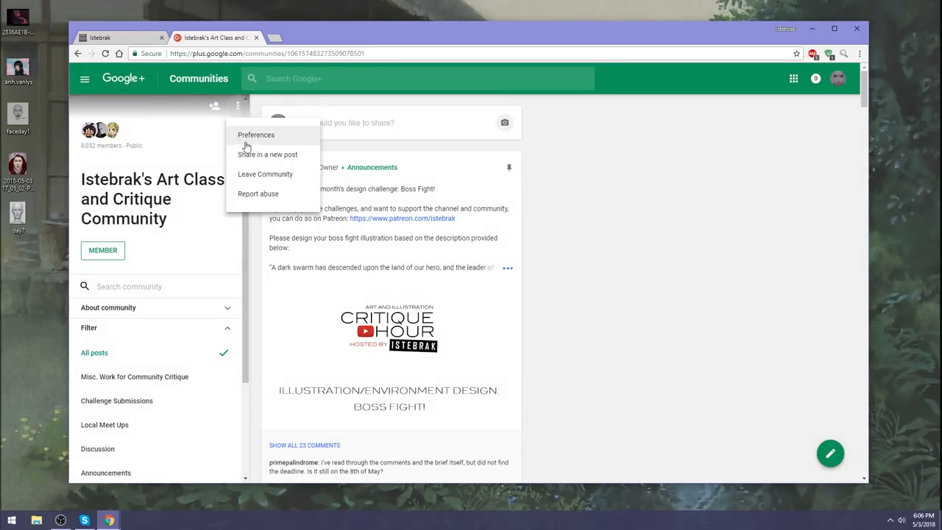
{"action": "mouse_move", "coordinate": [64, 44]}
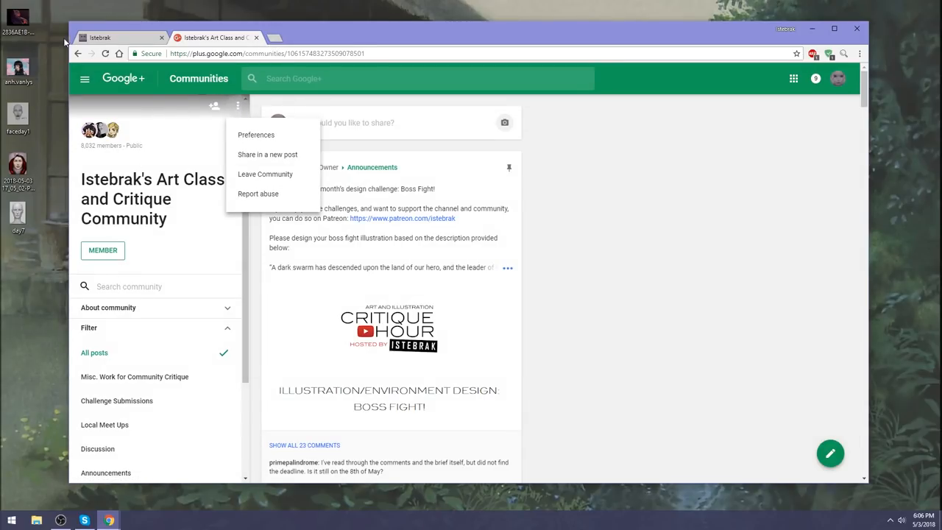
{"action": "mouse_move", "coordinate": [142, 35]}
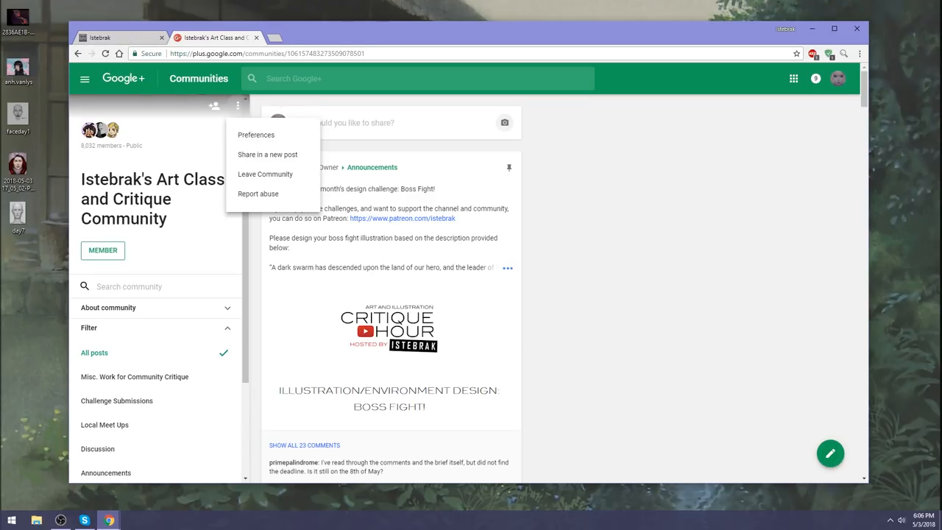
{"action": "scroll", "scroll_direction": "down", "scroll_amount": 3}
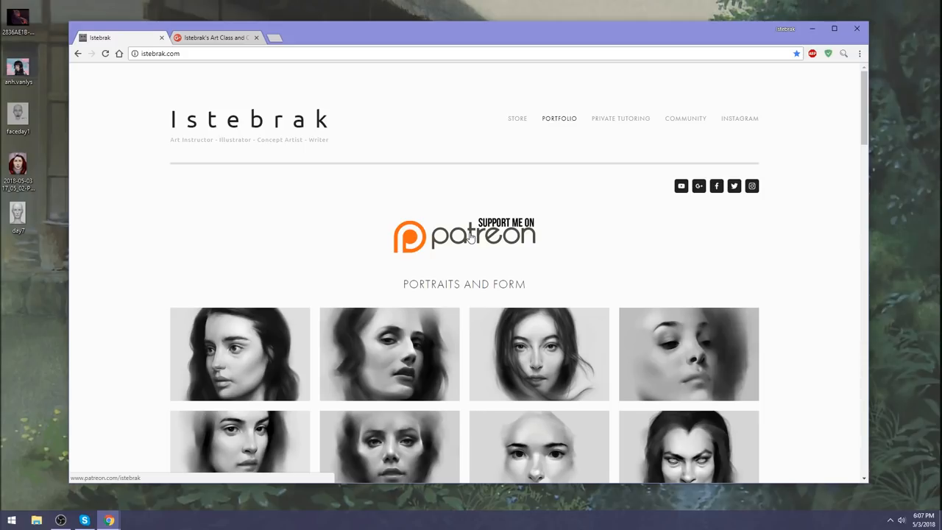
{"action": "mouse_move", "coordinate": [464, 229]}
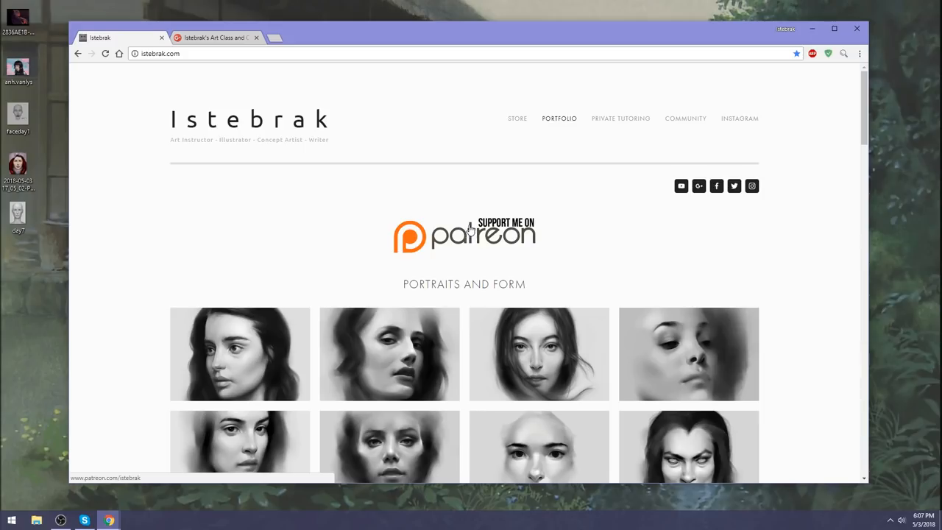
- Open the Patreon banner link in a new tab, browse it, and check the calendar date
{"action": "right_click", "coordinate": [471, 233]}
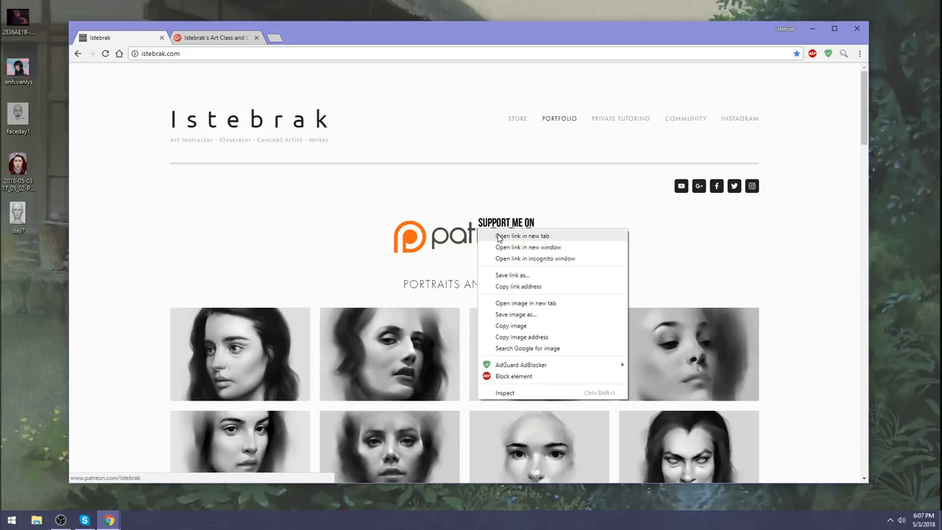
{"action": "left_click", "coordinate": [521, 235]}
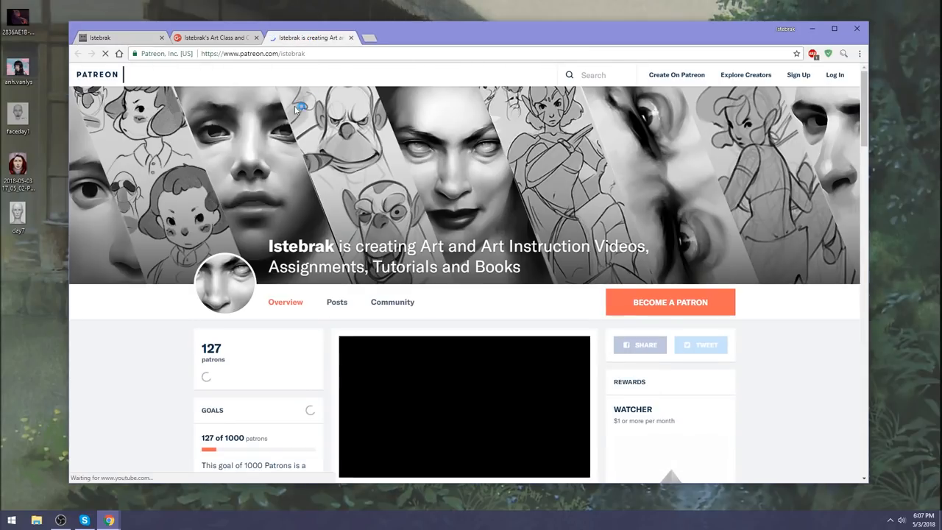
{"action": "scroll", "scroll_direction": "down", "scroll_amount": 3}
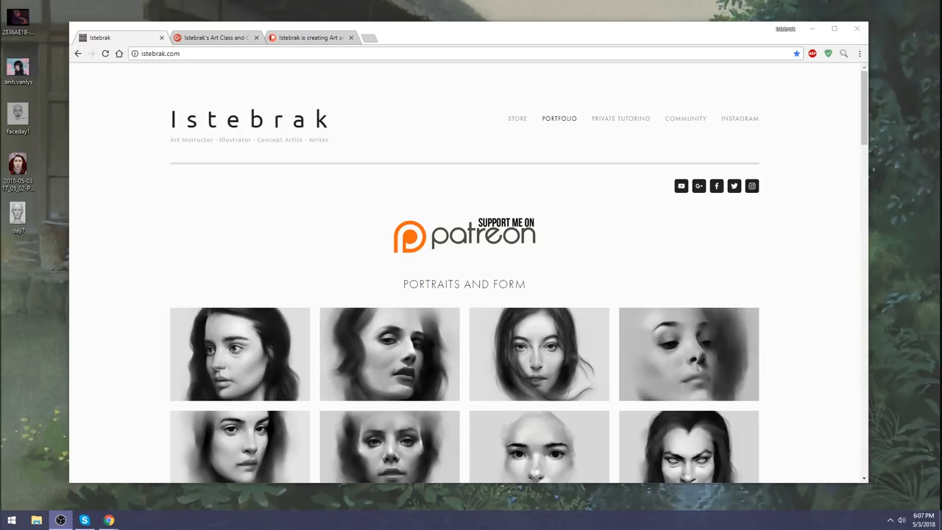
{"action": "left_click", "coordinate": [925, 521]}
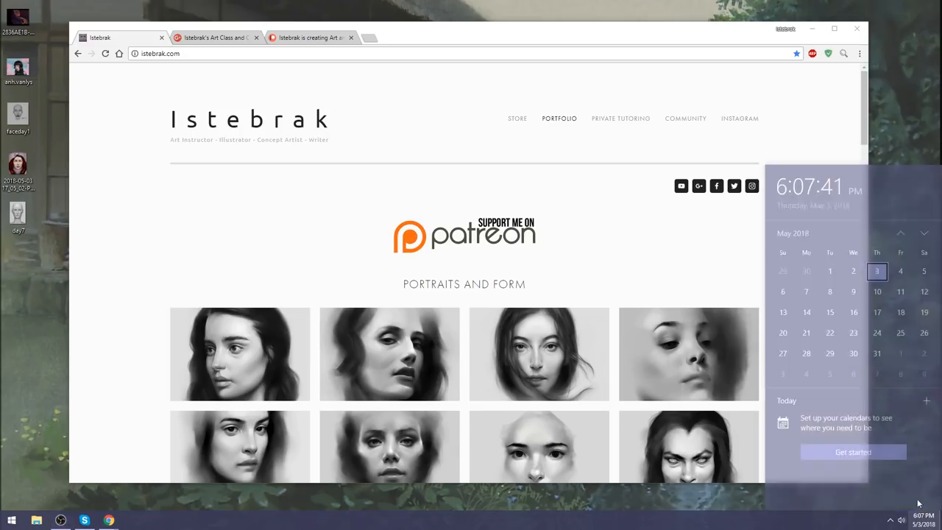